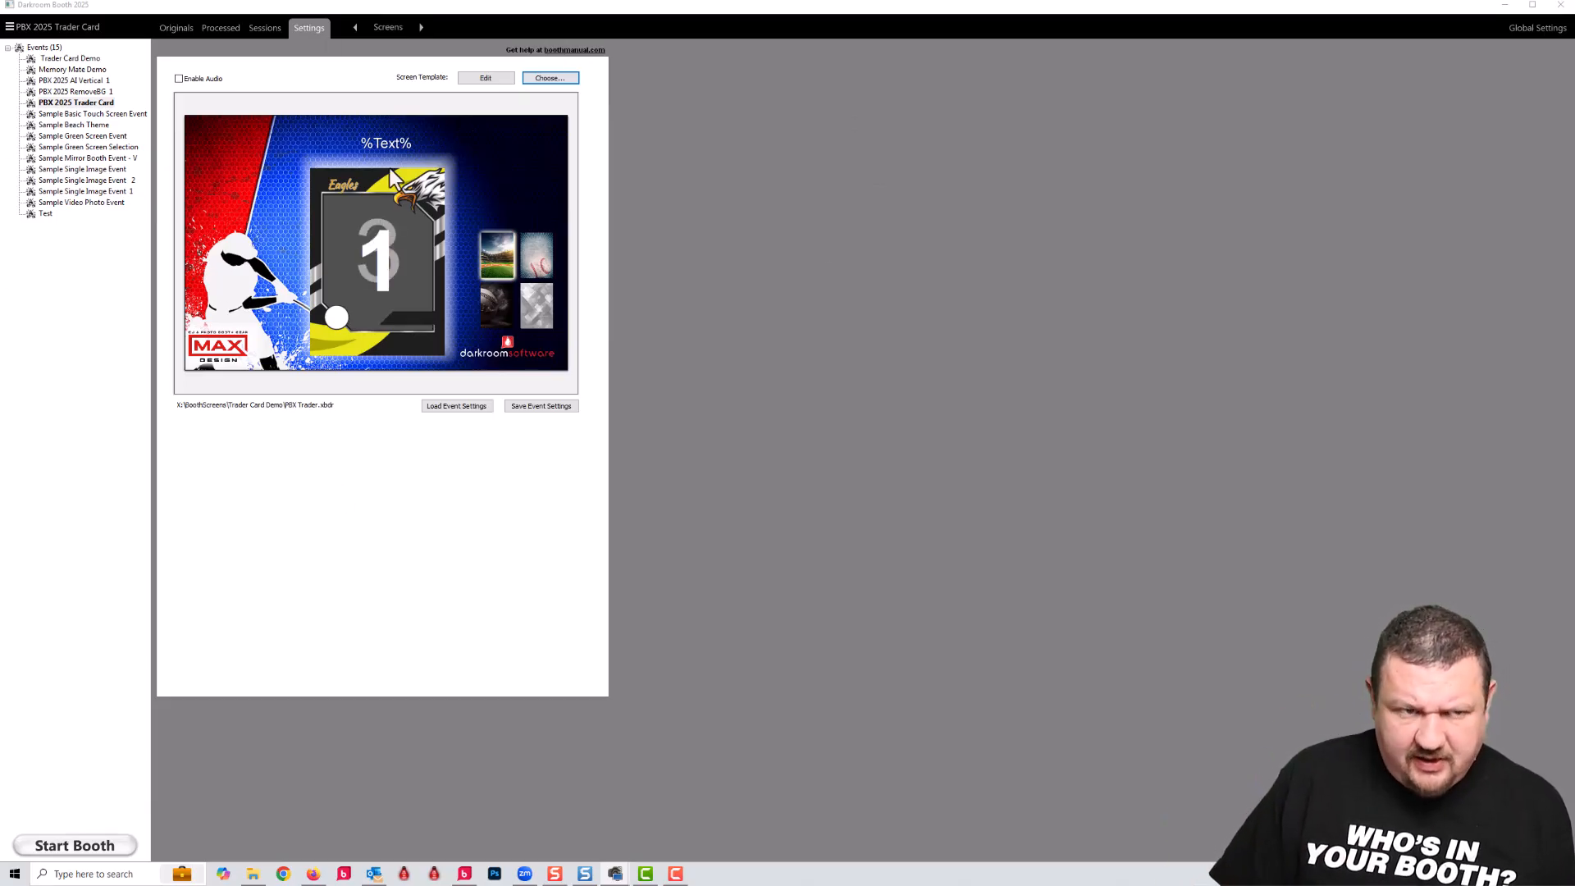
mouse_move(312, 246)
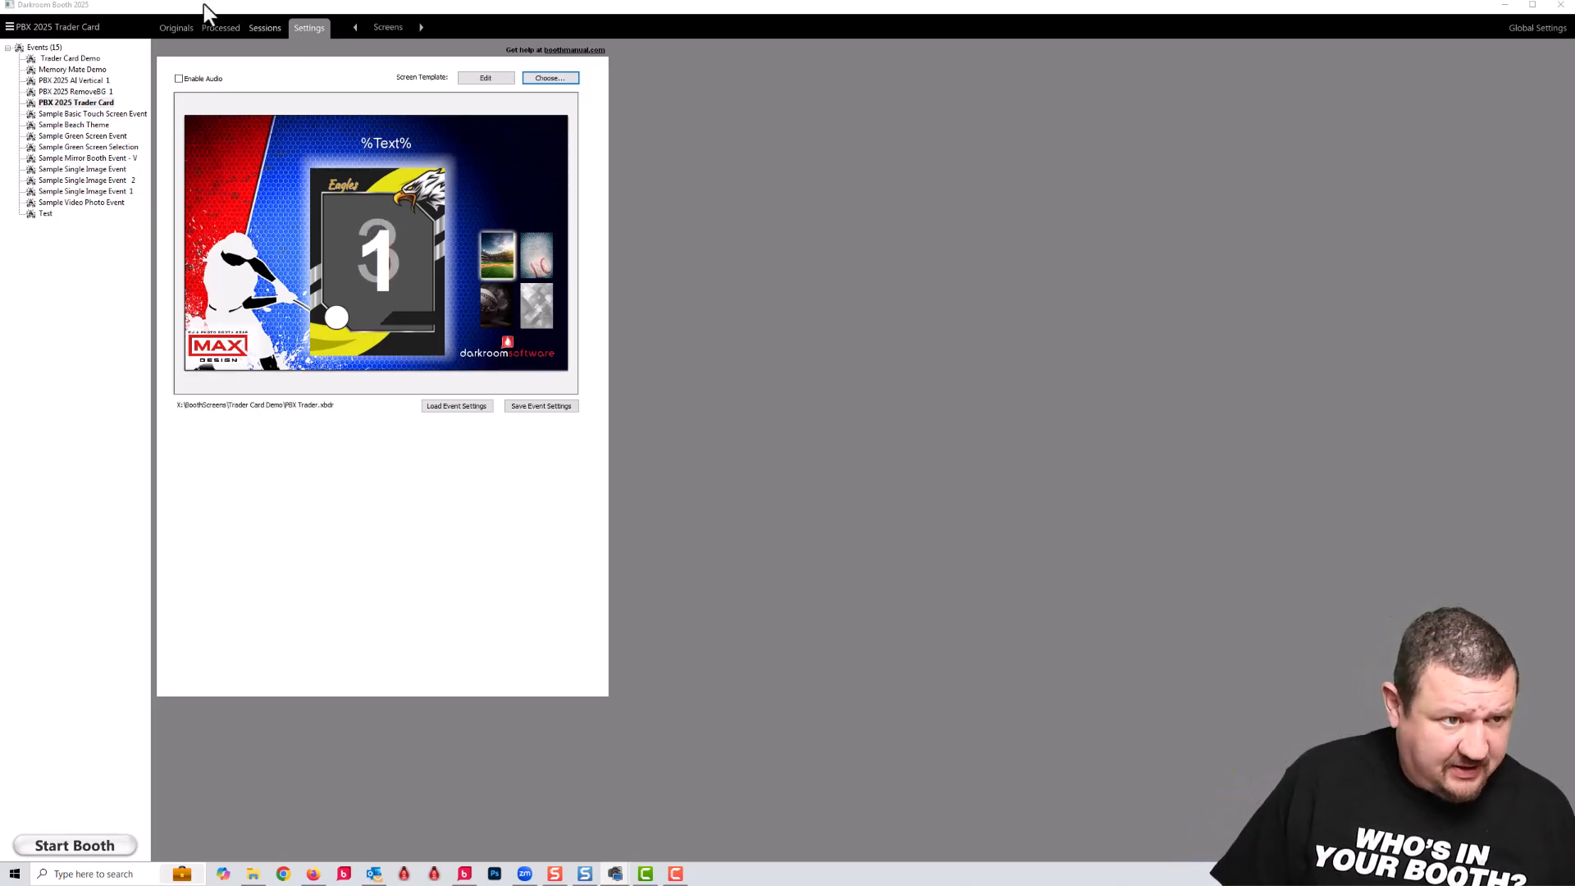
Select the Memory Mate Demo event and show its Output settings with the 4x6 print template.
left_click(73, 69)
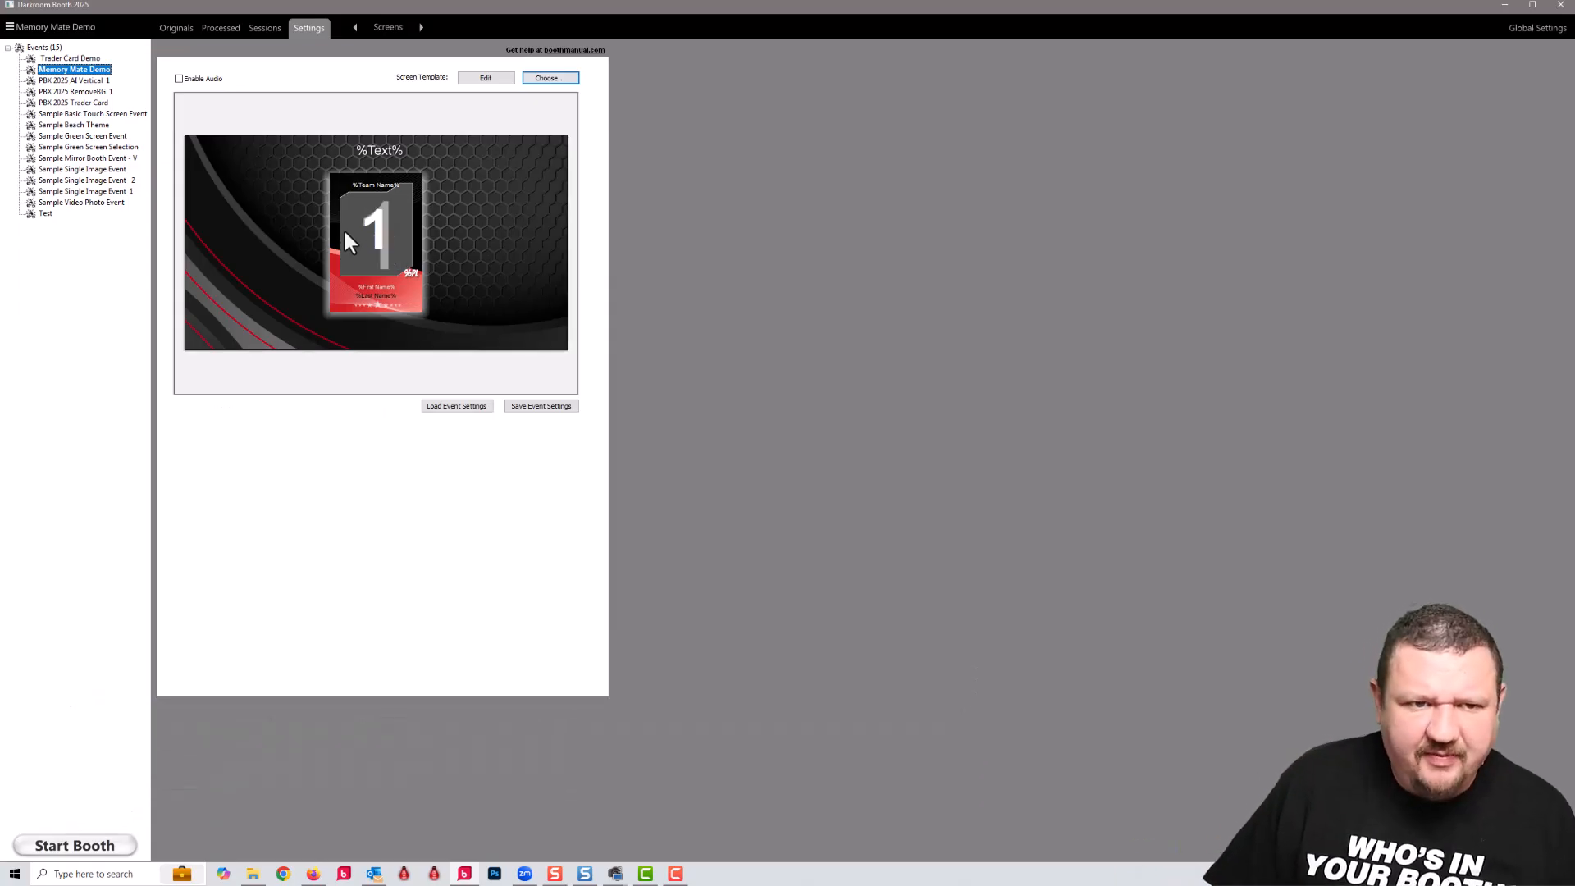
left_click(310, 28)
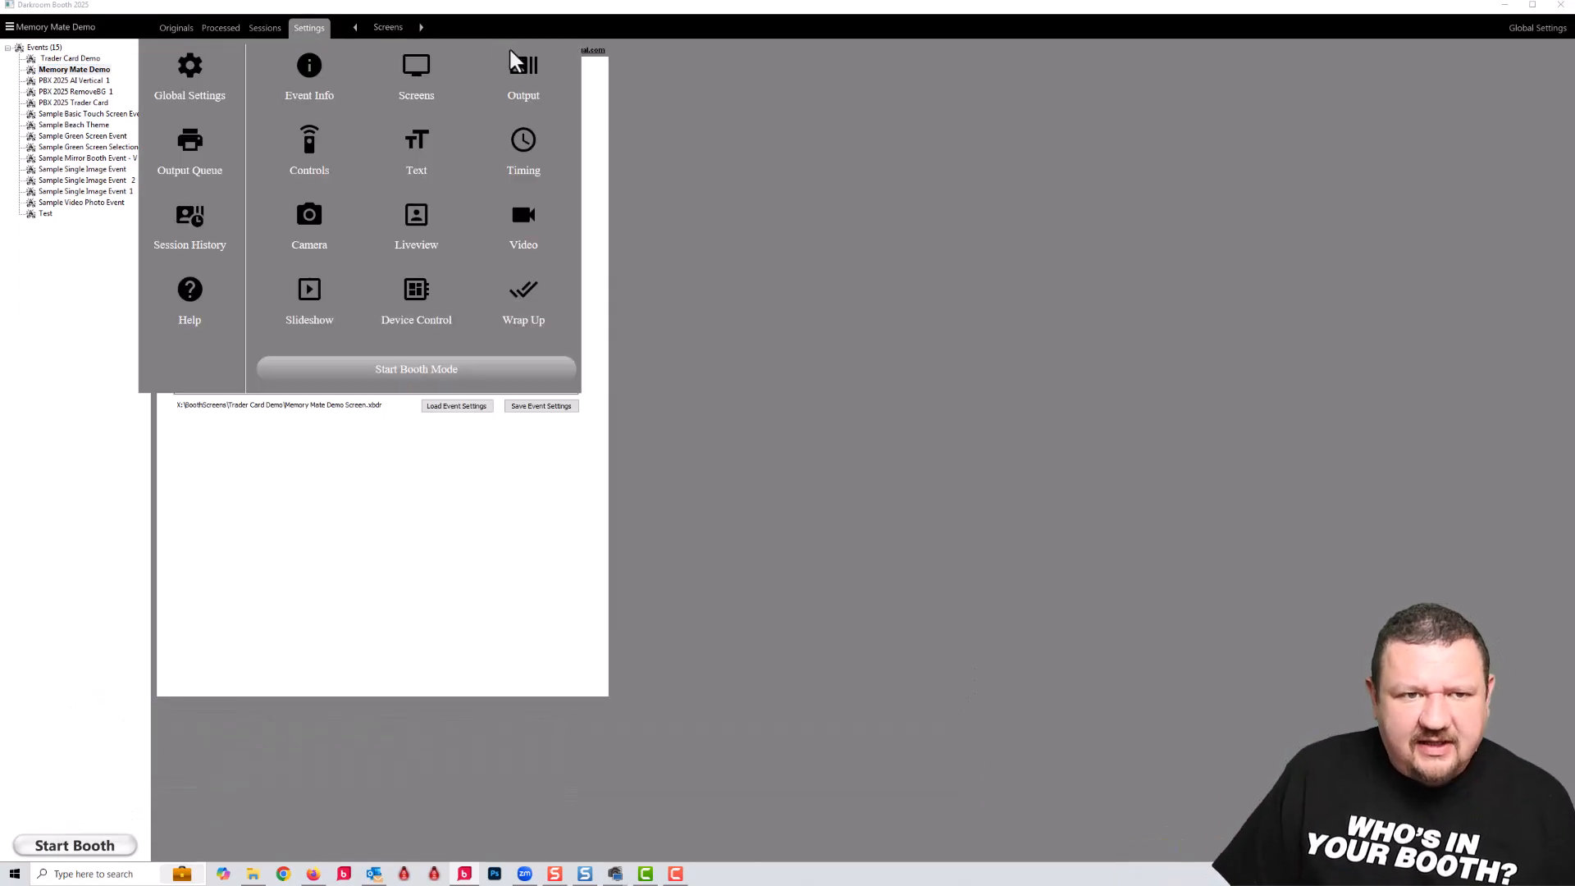
left_click(522, 75)
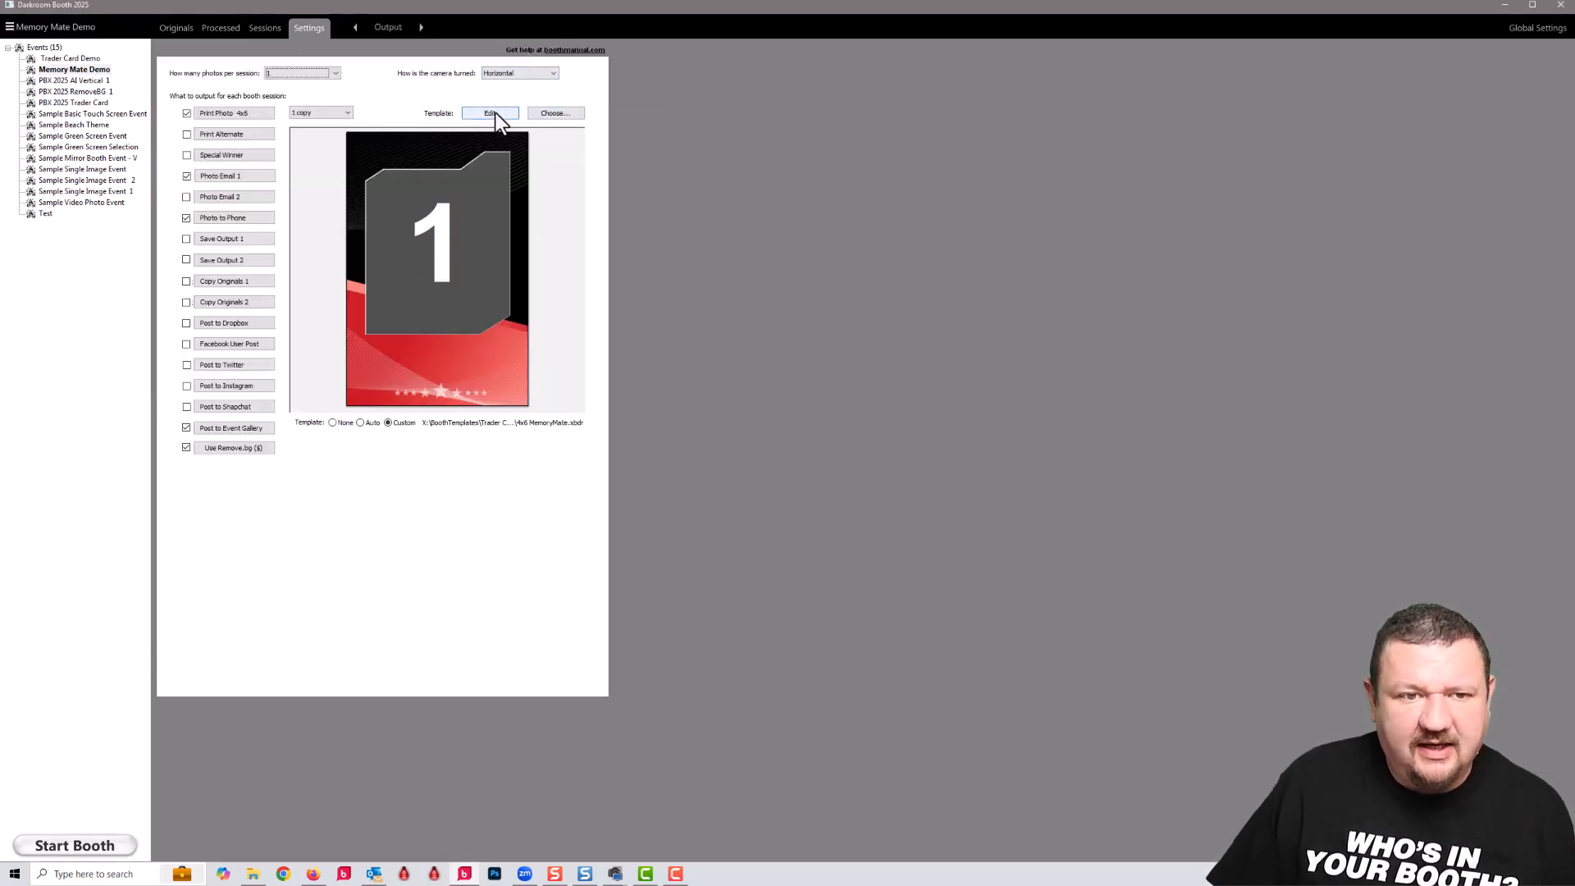
Open the Memory Mate print template in the template editor.
left_click(489, 113)
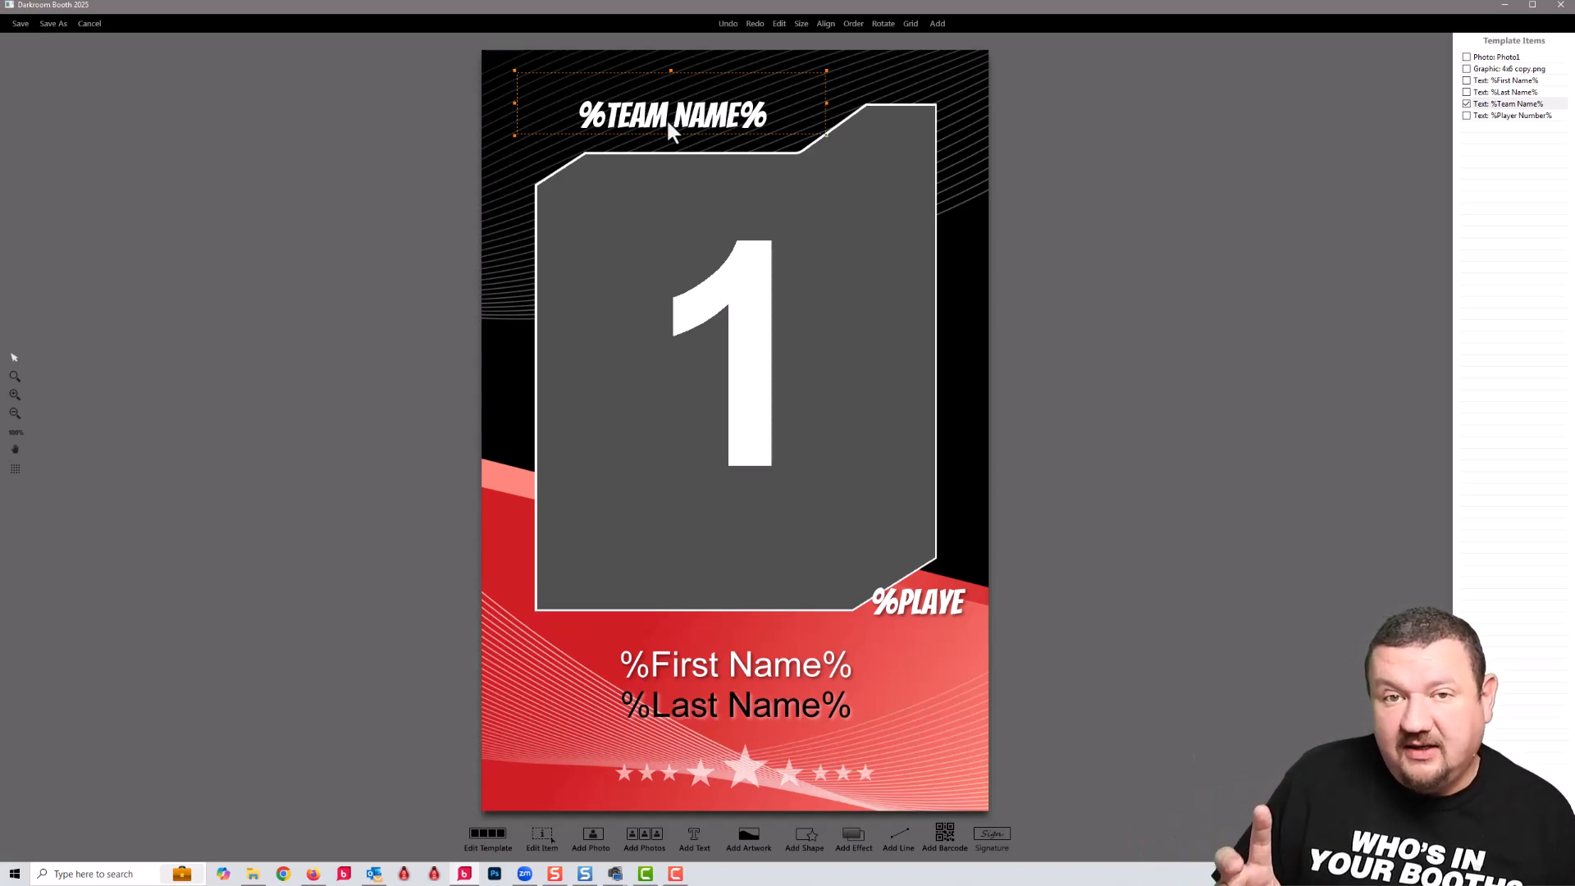
mouse_move(543, 544)
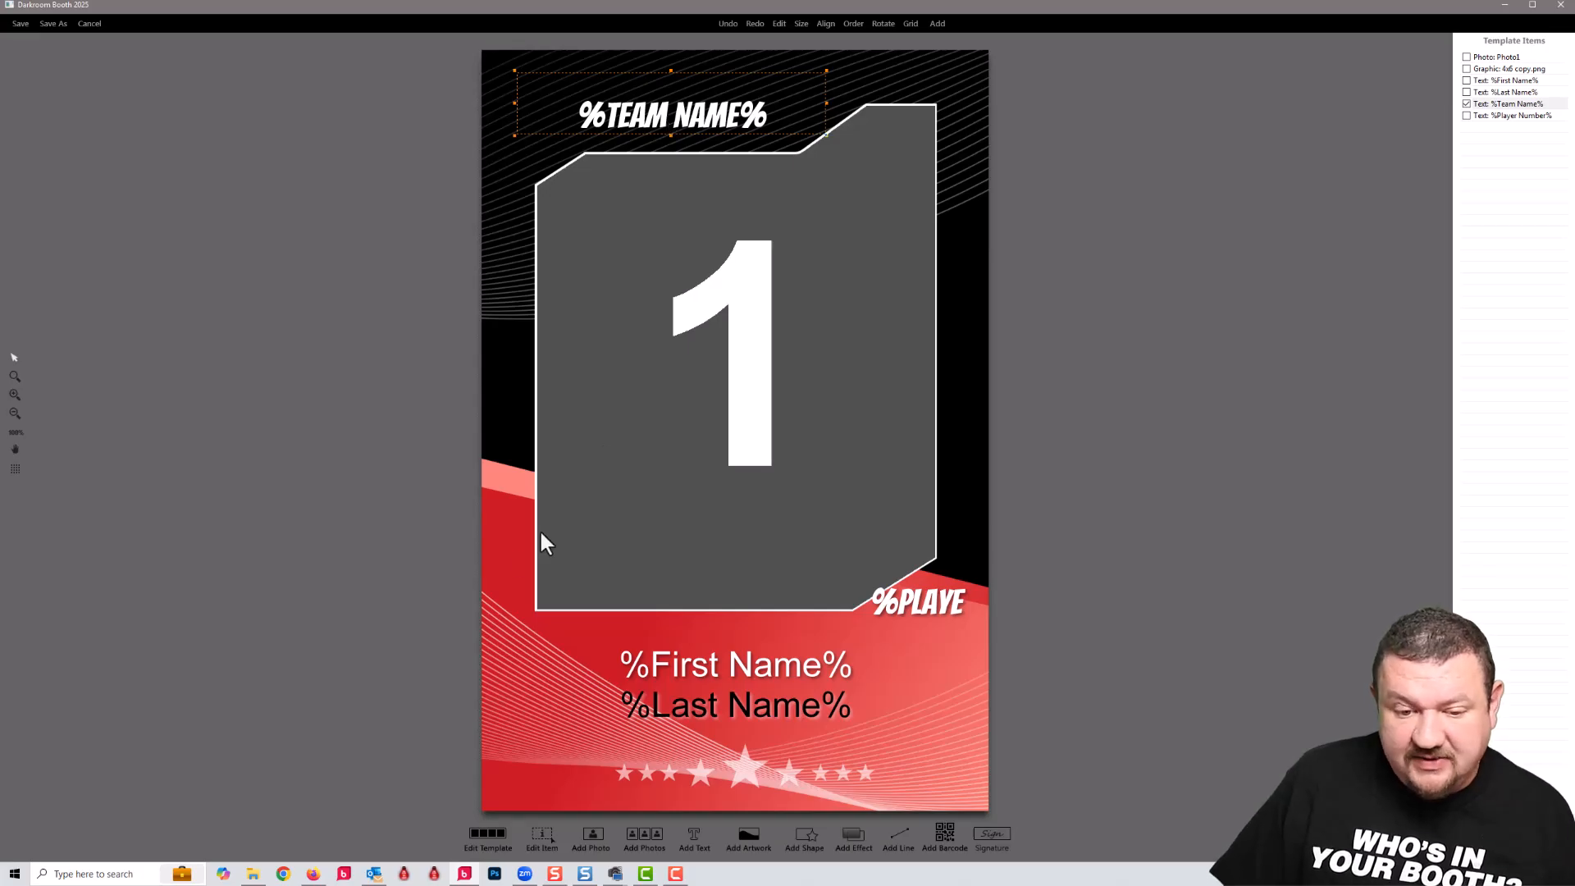
mouse_move(623, 629)
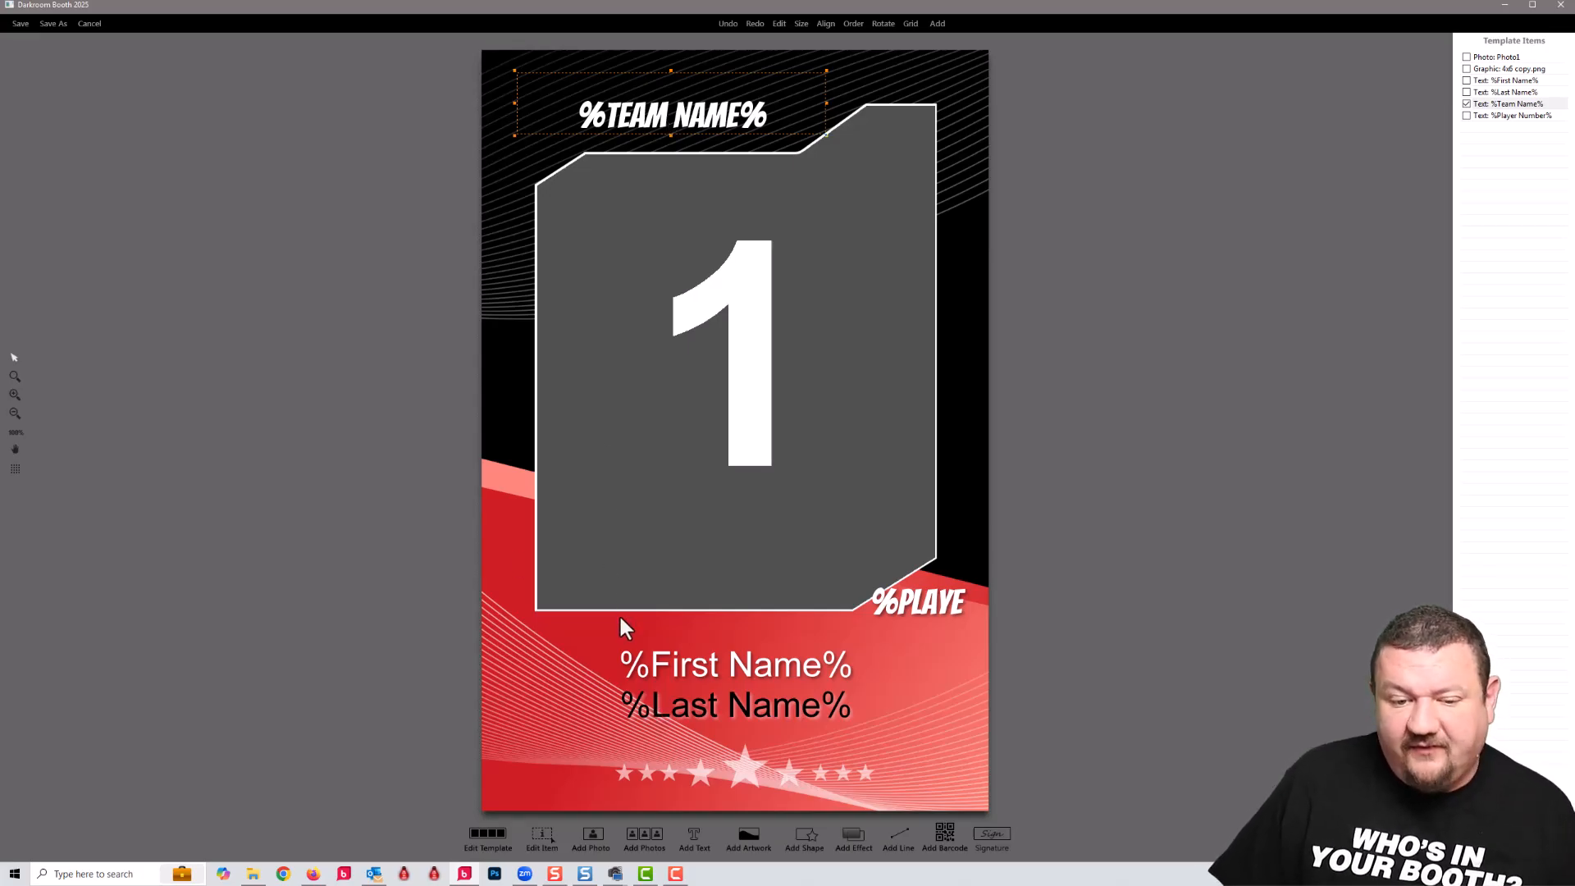
mouse_move(638, 673)
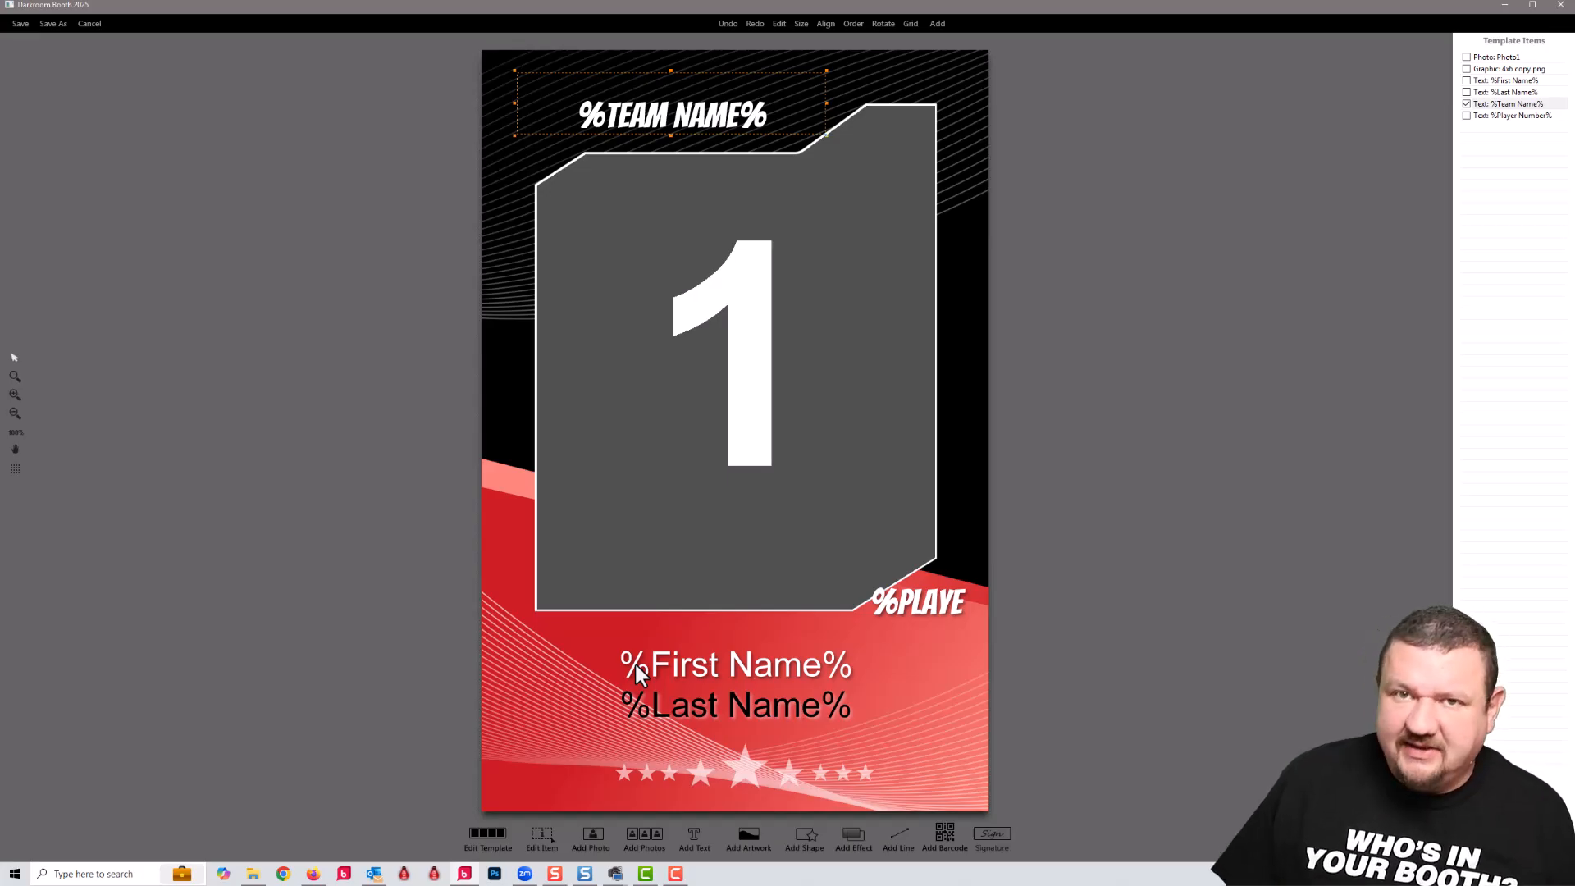
mouse_move(612, 709)
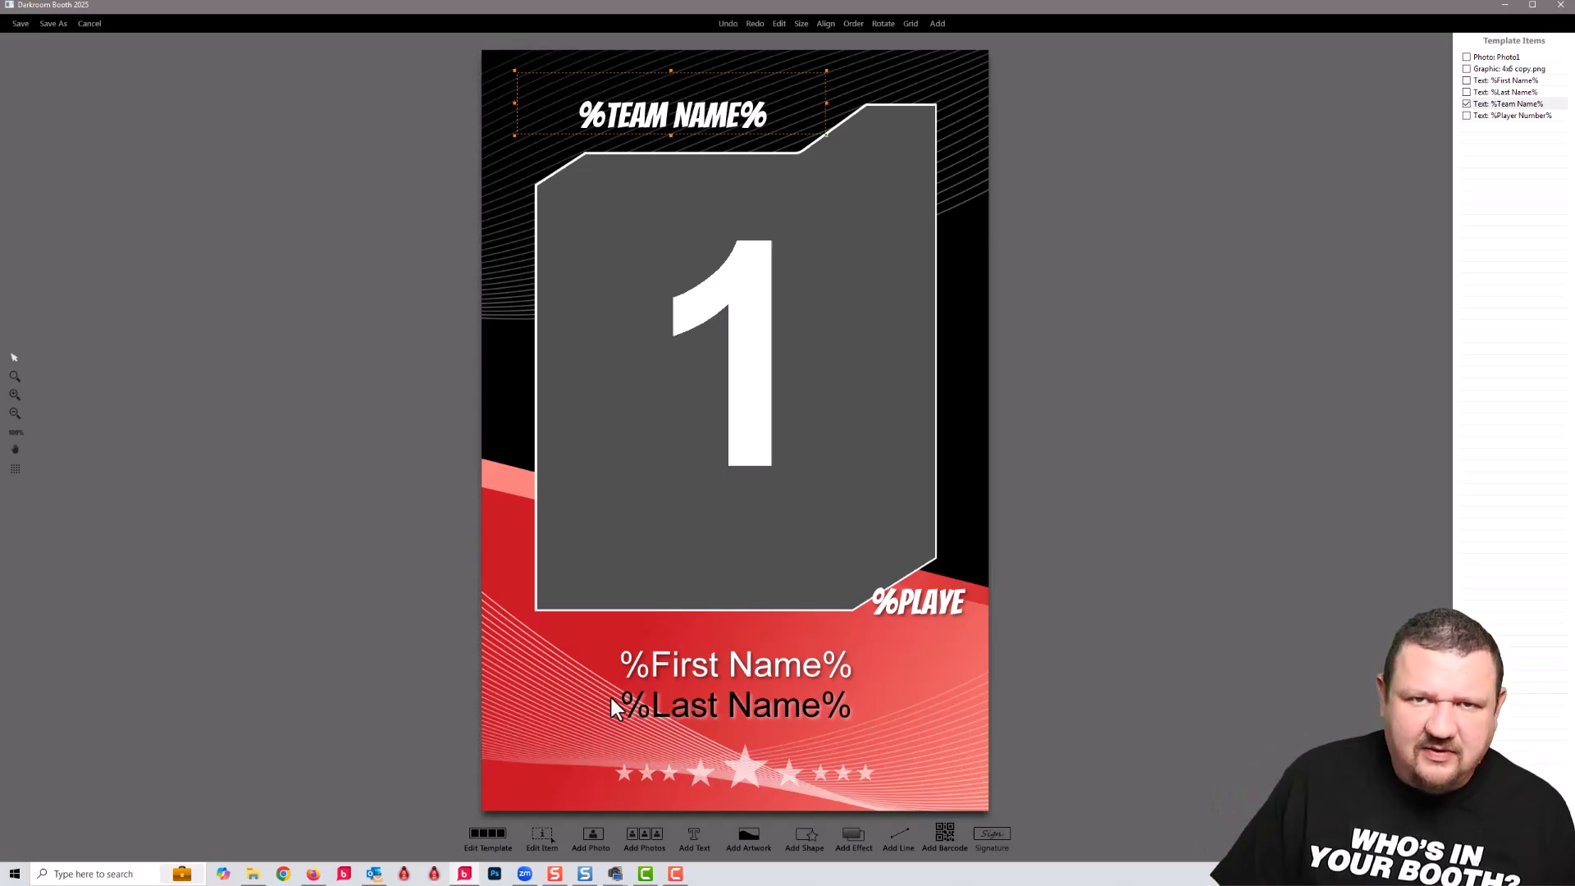
mouse_move(731, 607)
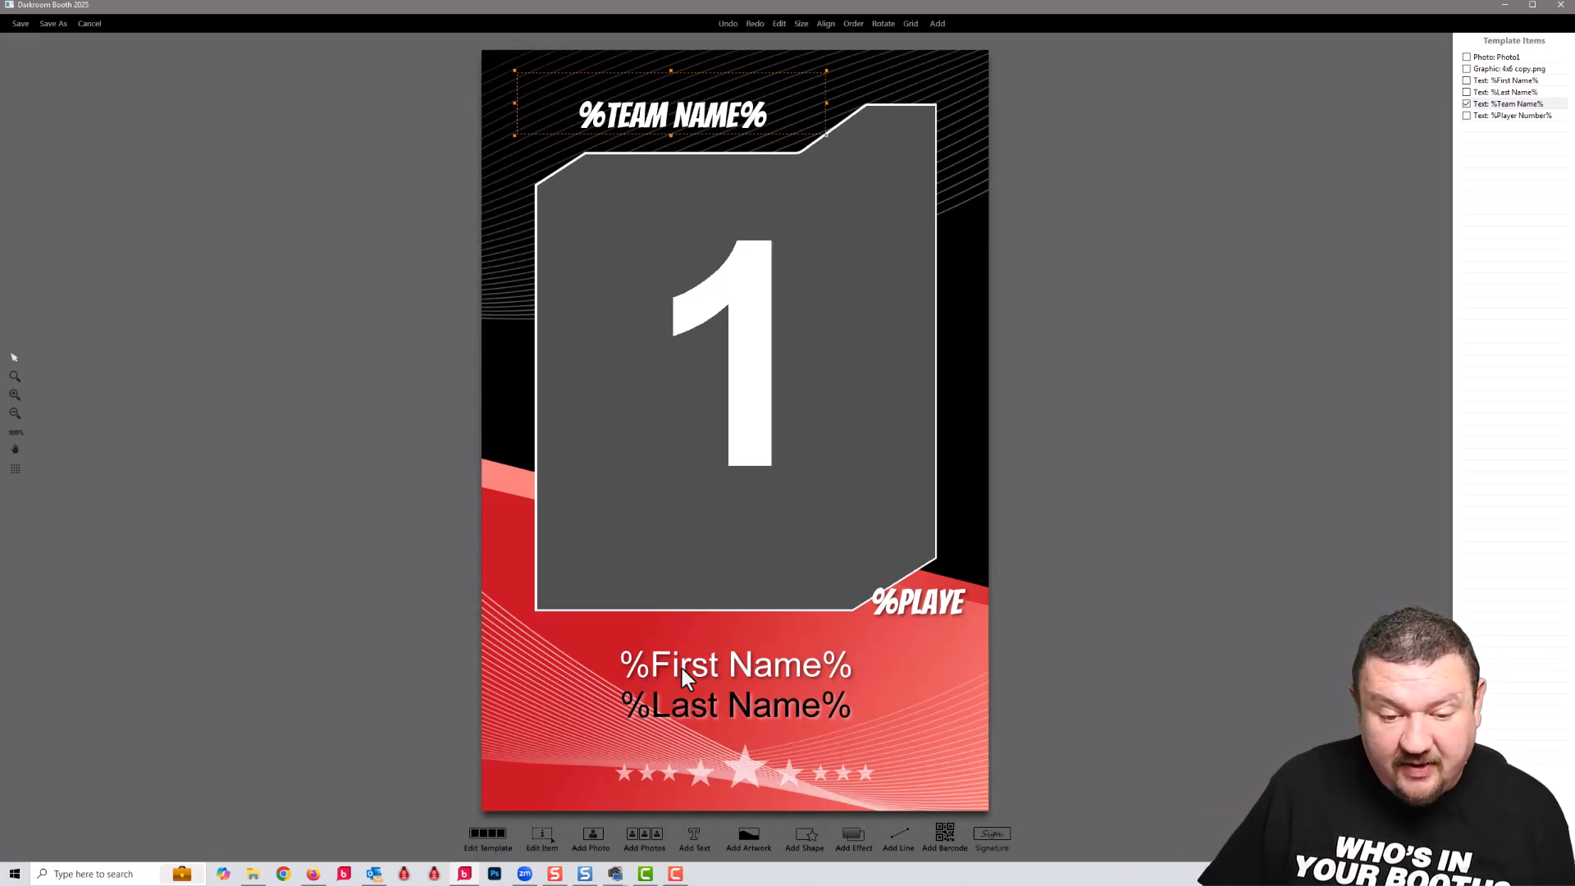
double_click(736, 665)
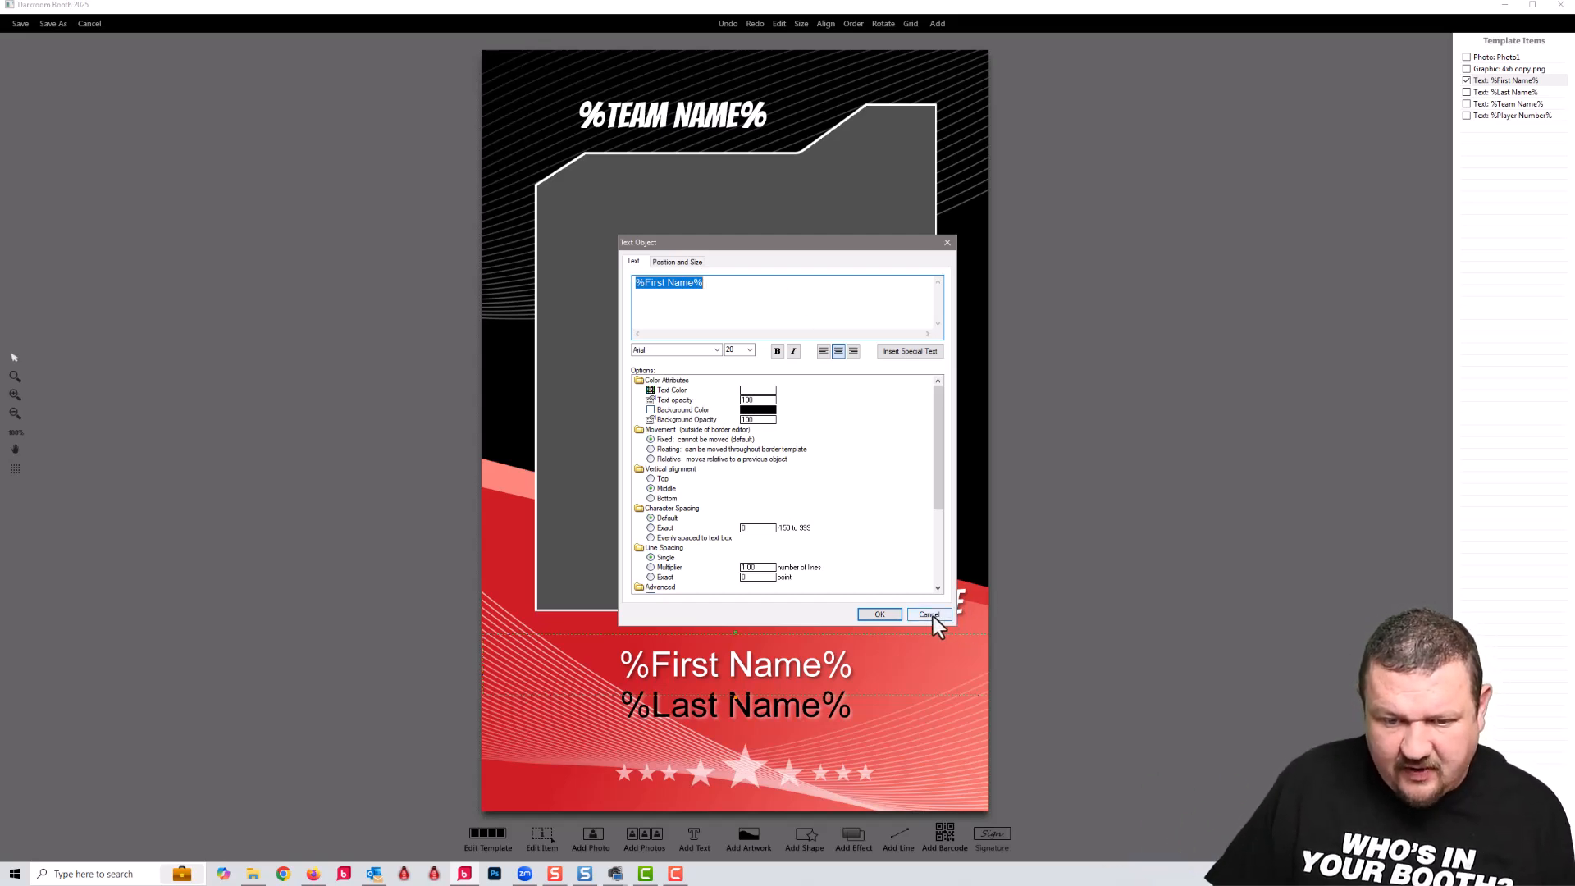
left_click(927, 614)
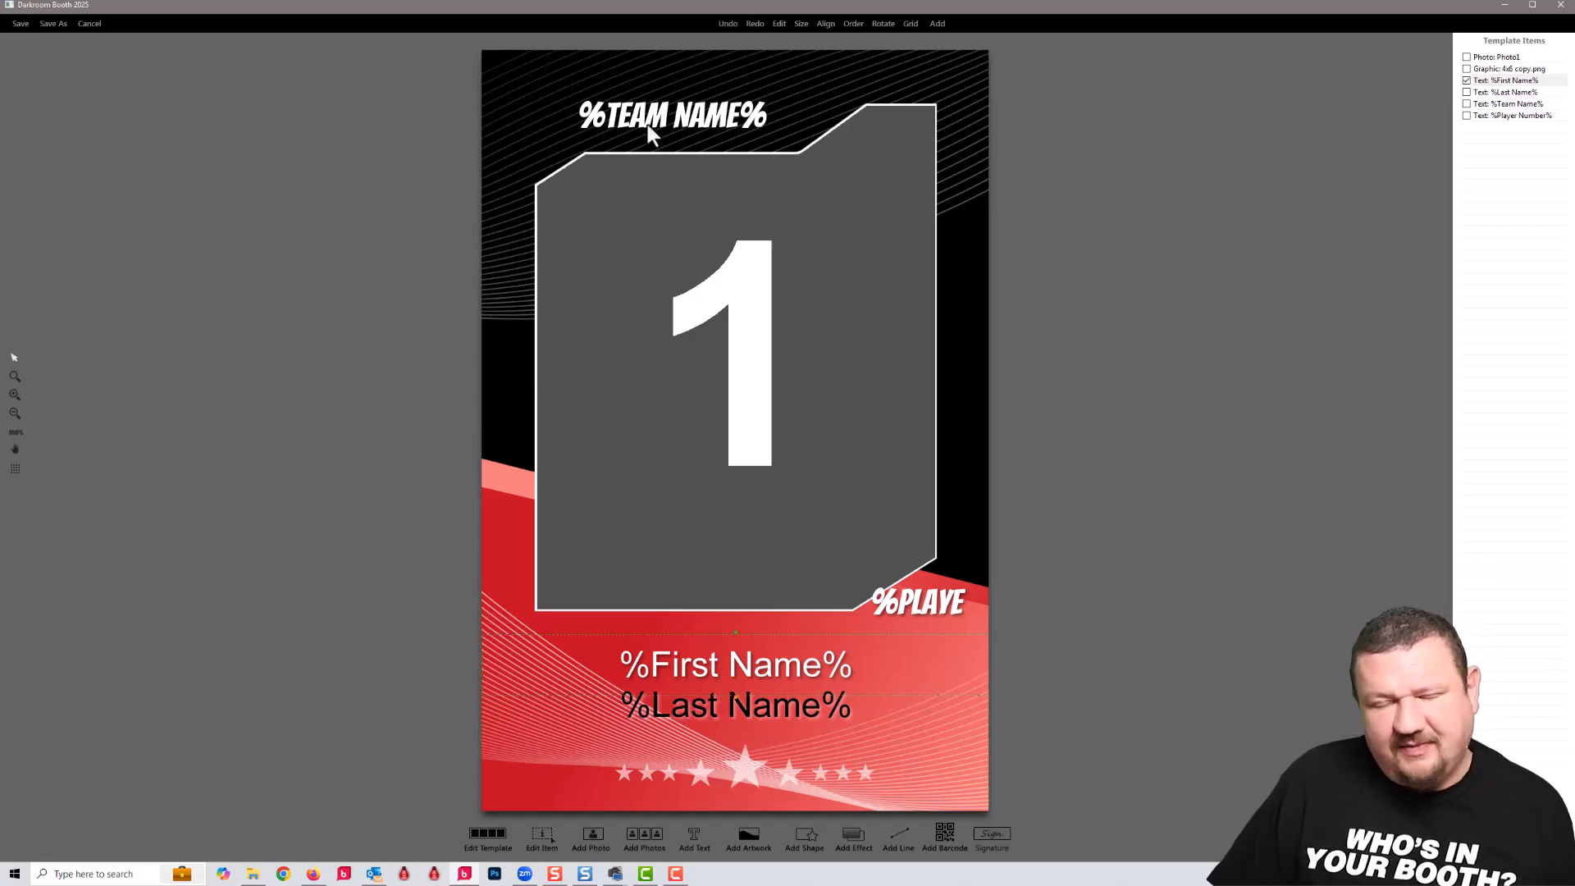
mouse_move(633, 148)
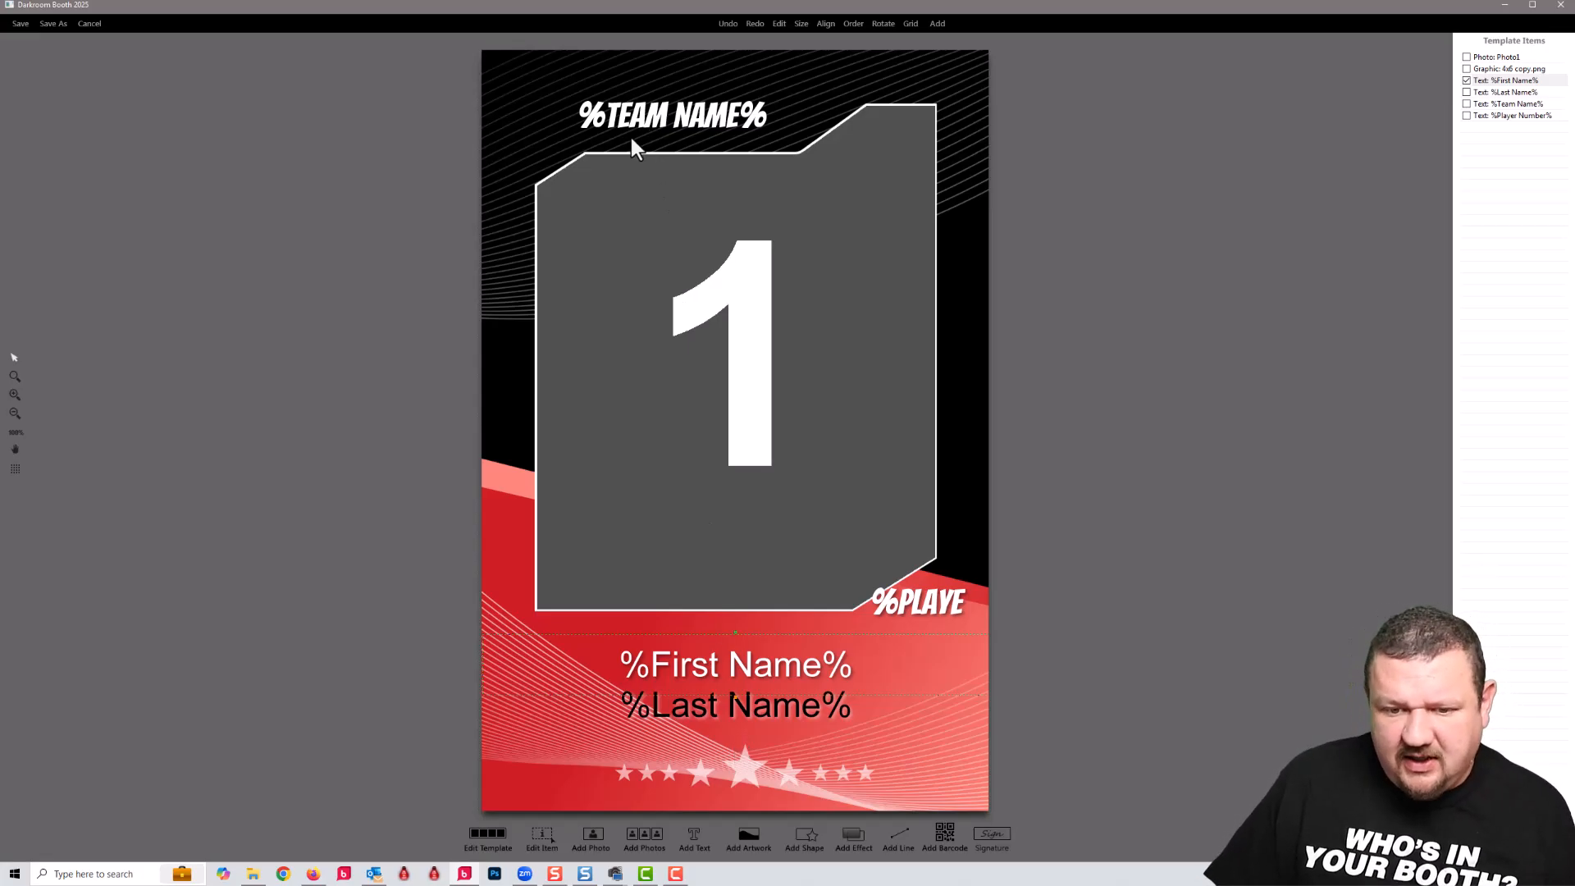
left_click(914, 600)
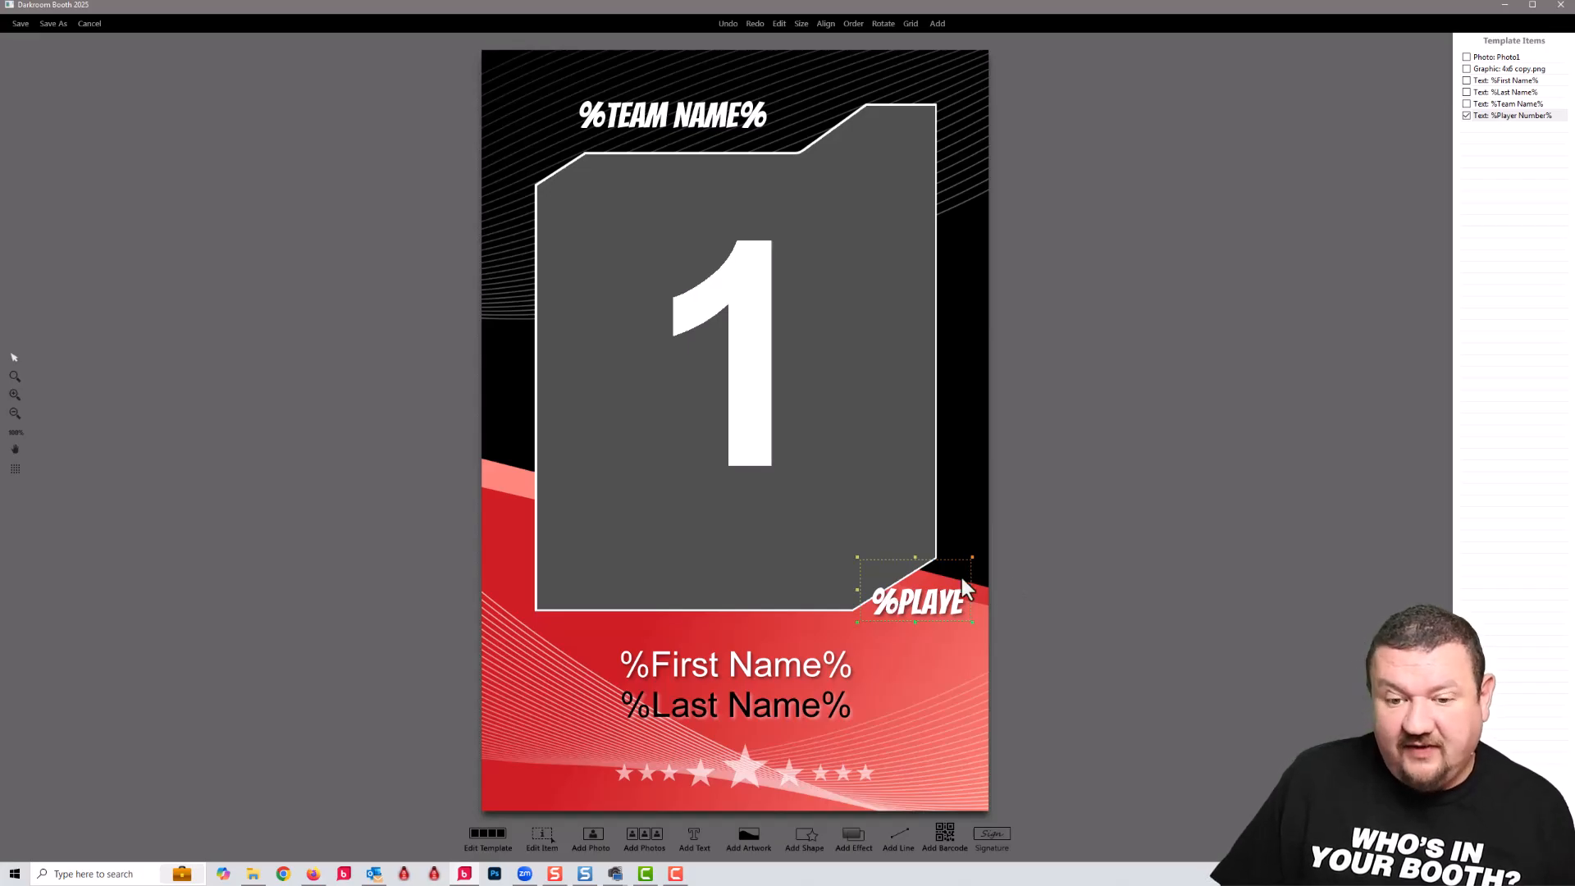
mouse_move(933, 630)
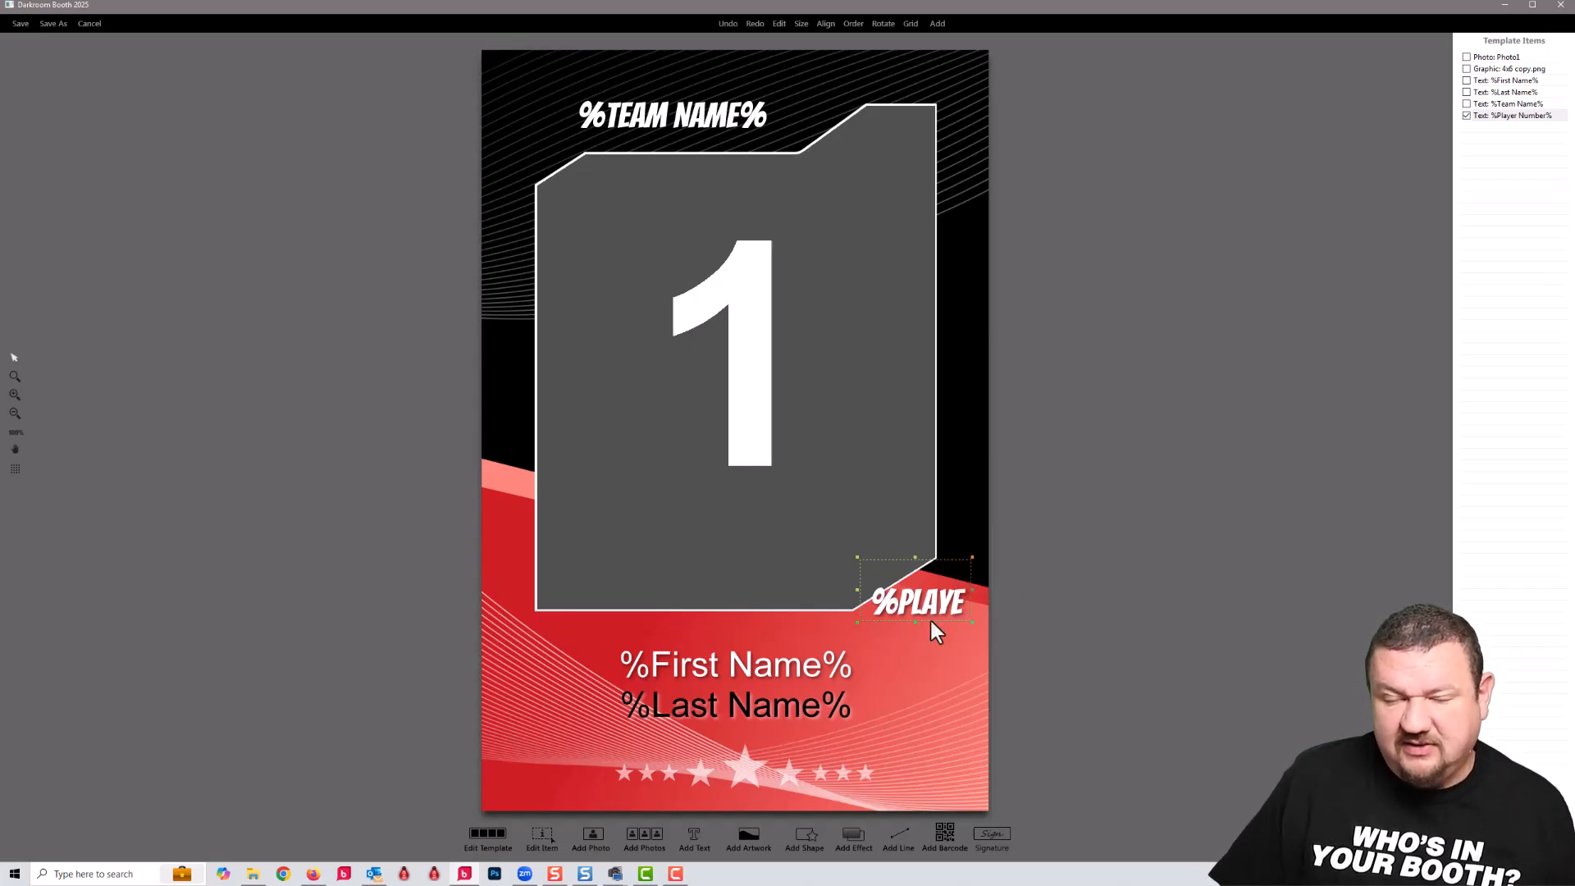
mouse_move(77, 96)
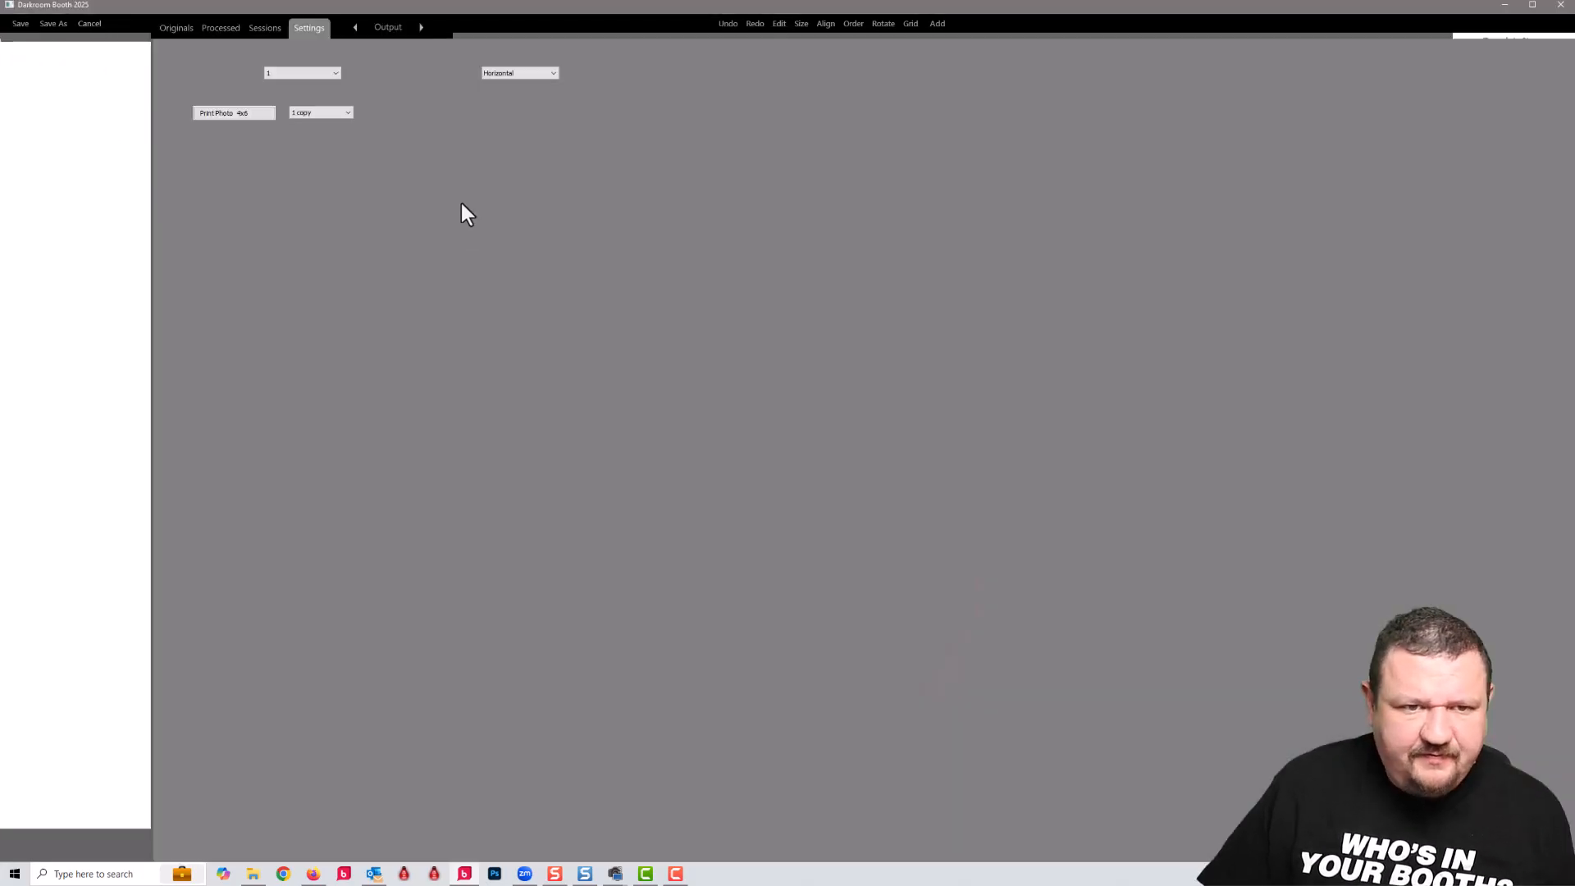
From the event's Text settings, choose the Trader Demo survey and open it in the Survey Editor.
left_click(309, 28)
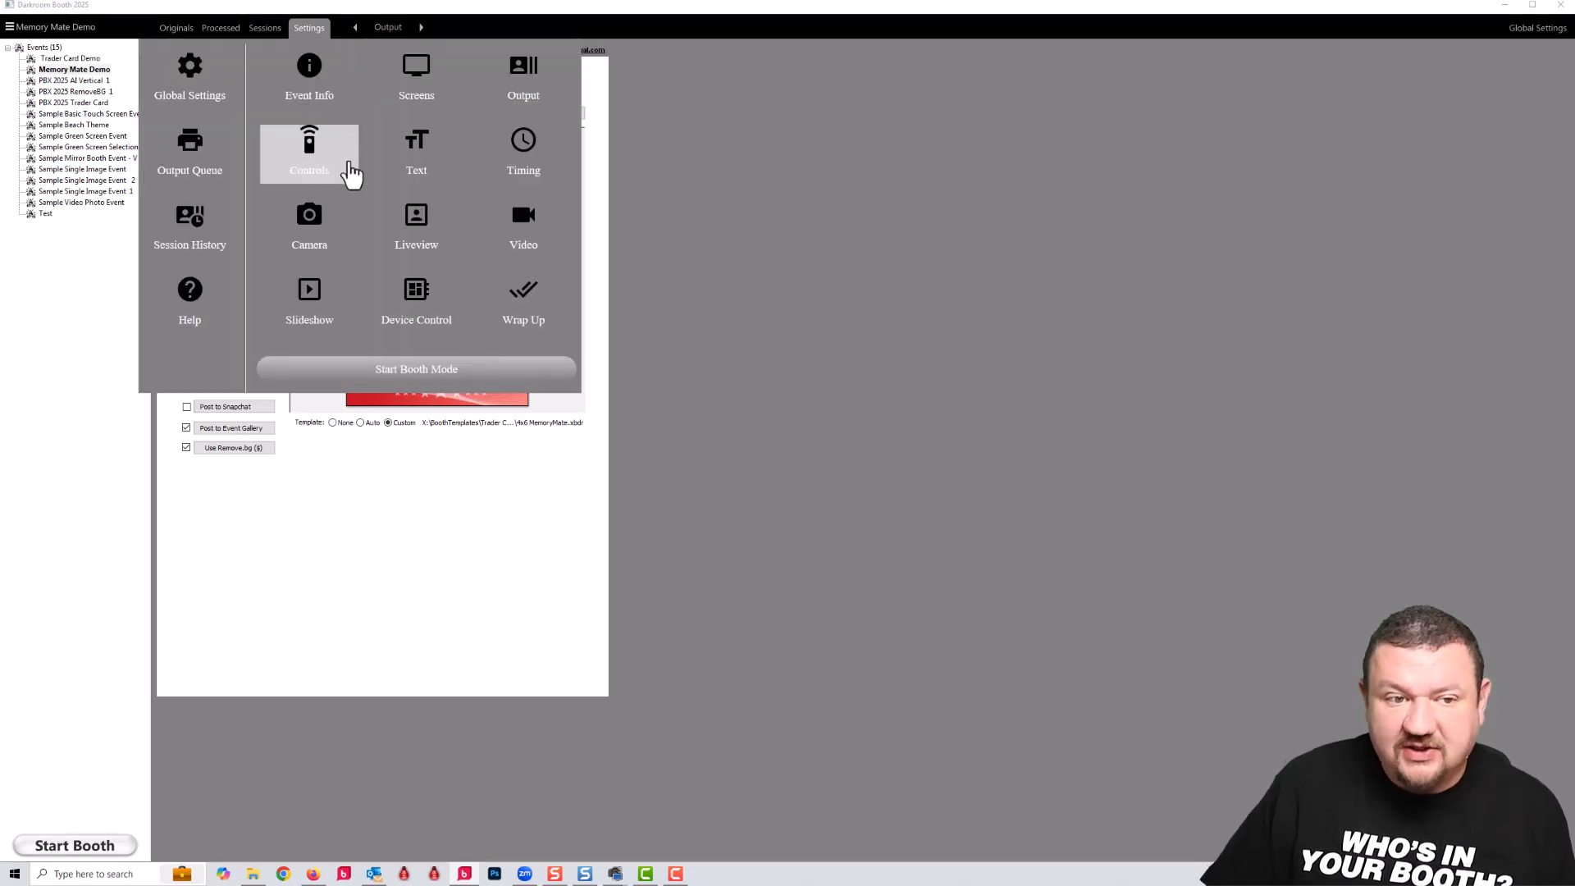
left_click(415, 151)
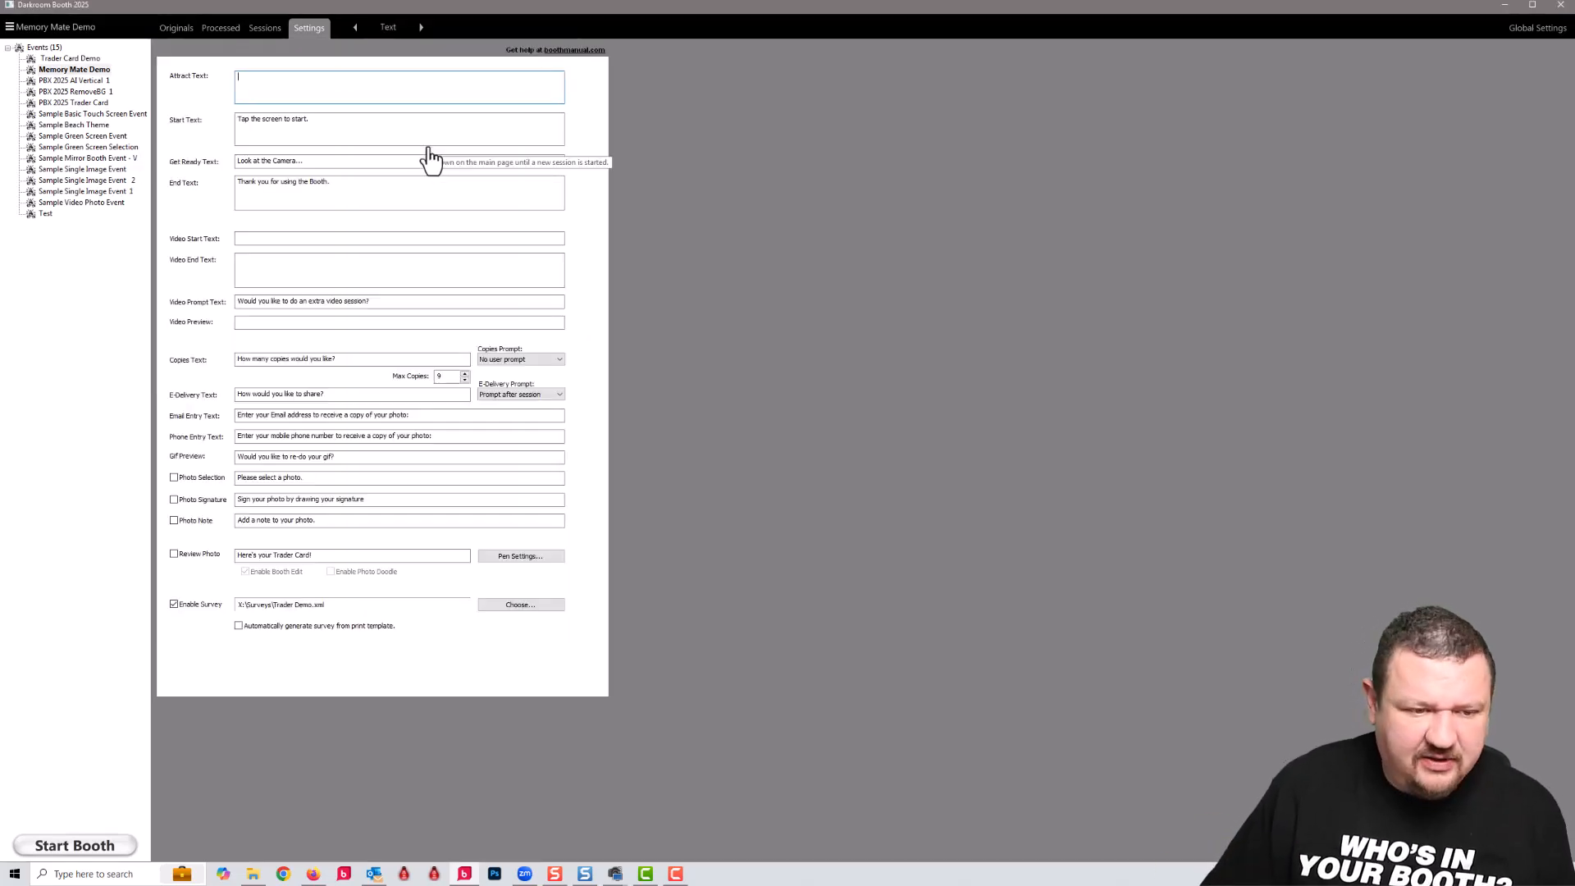
left_click(521, 604)
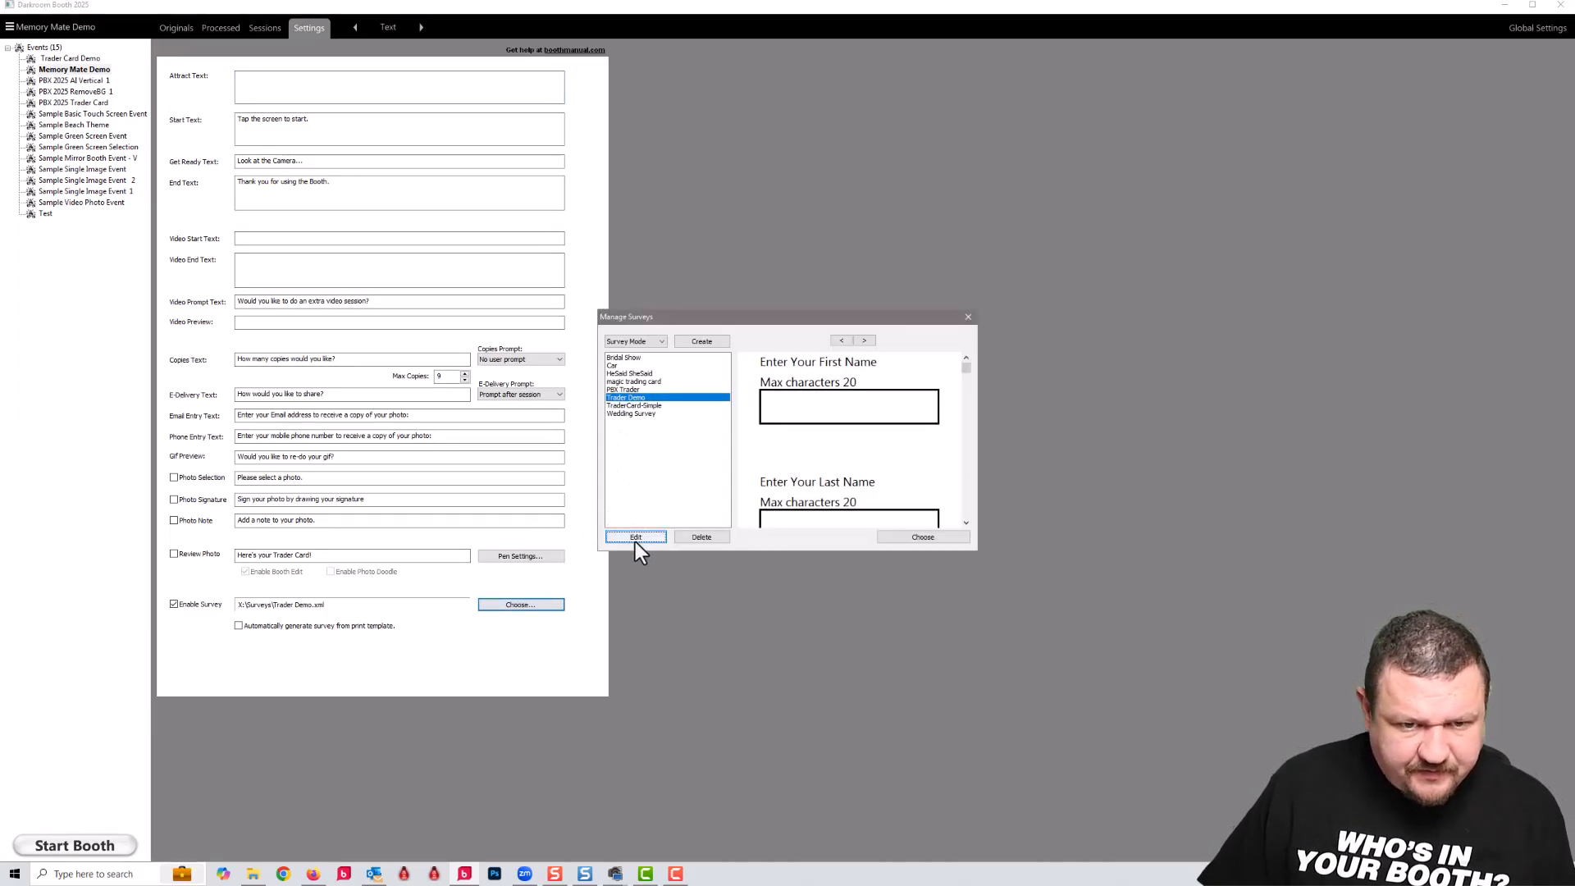
left_click(635, 536)
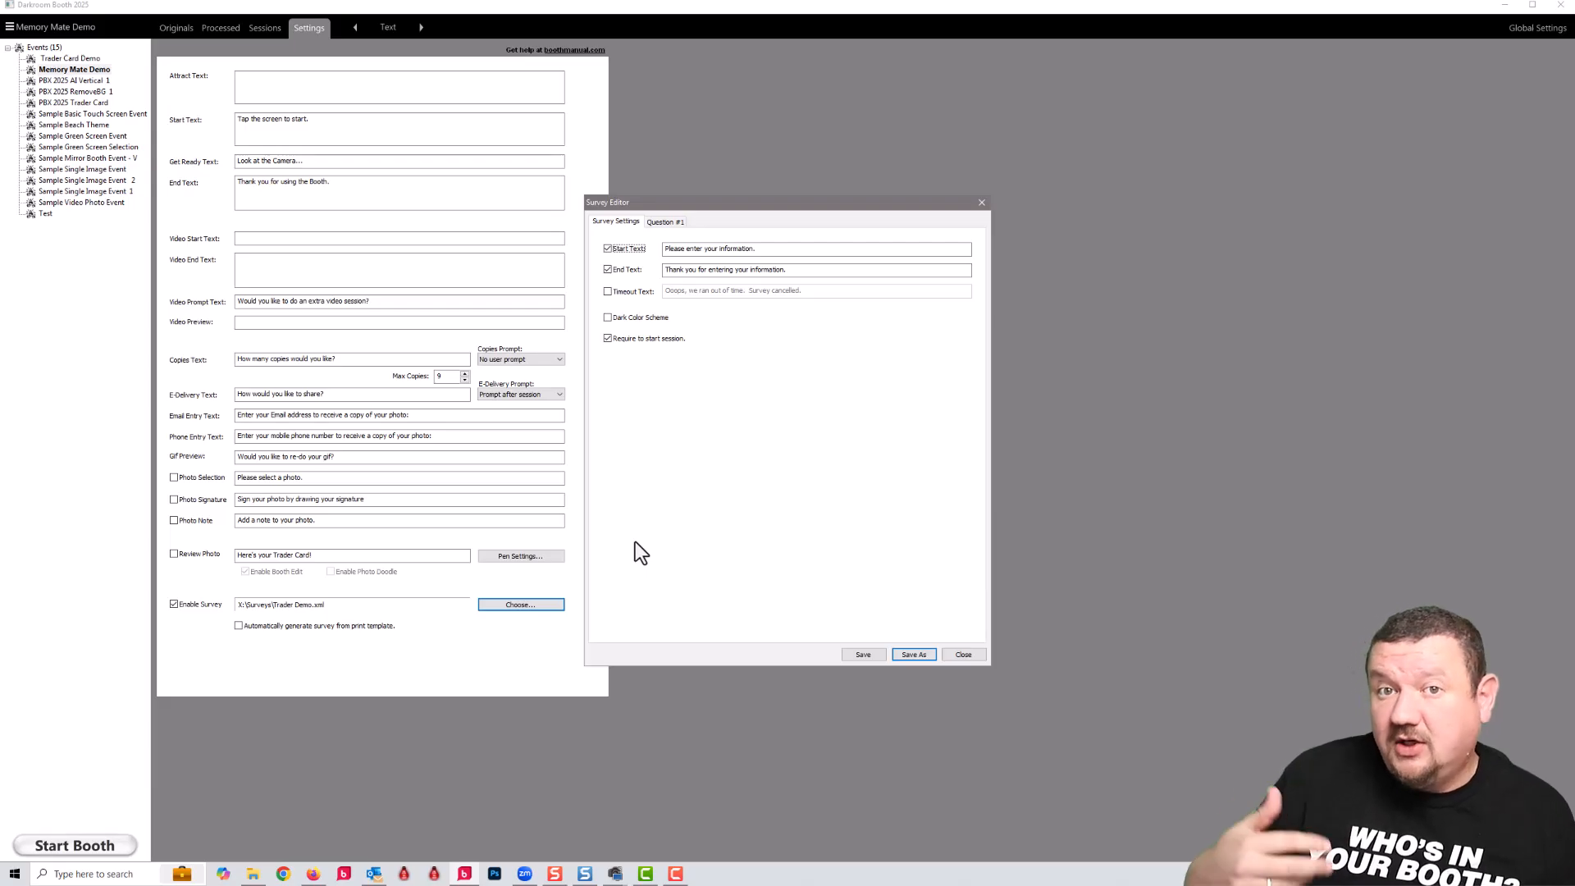
mouse_move(589, 251)
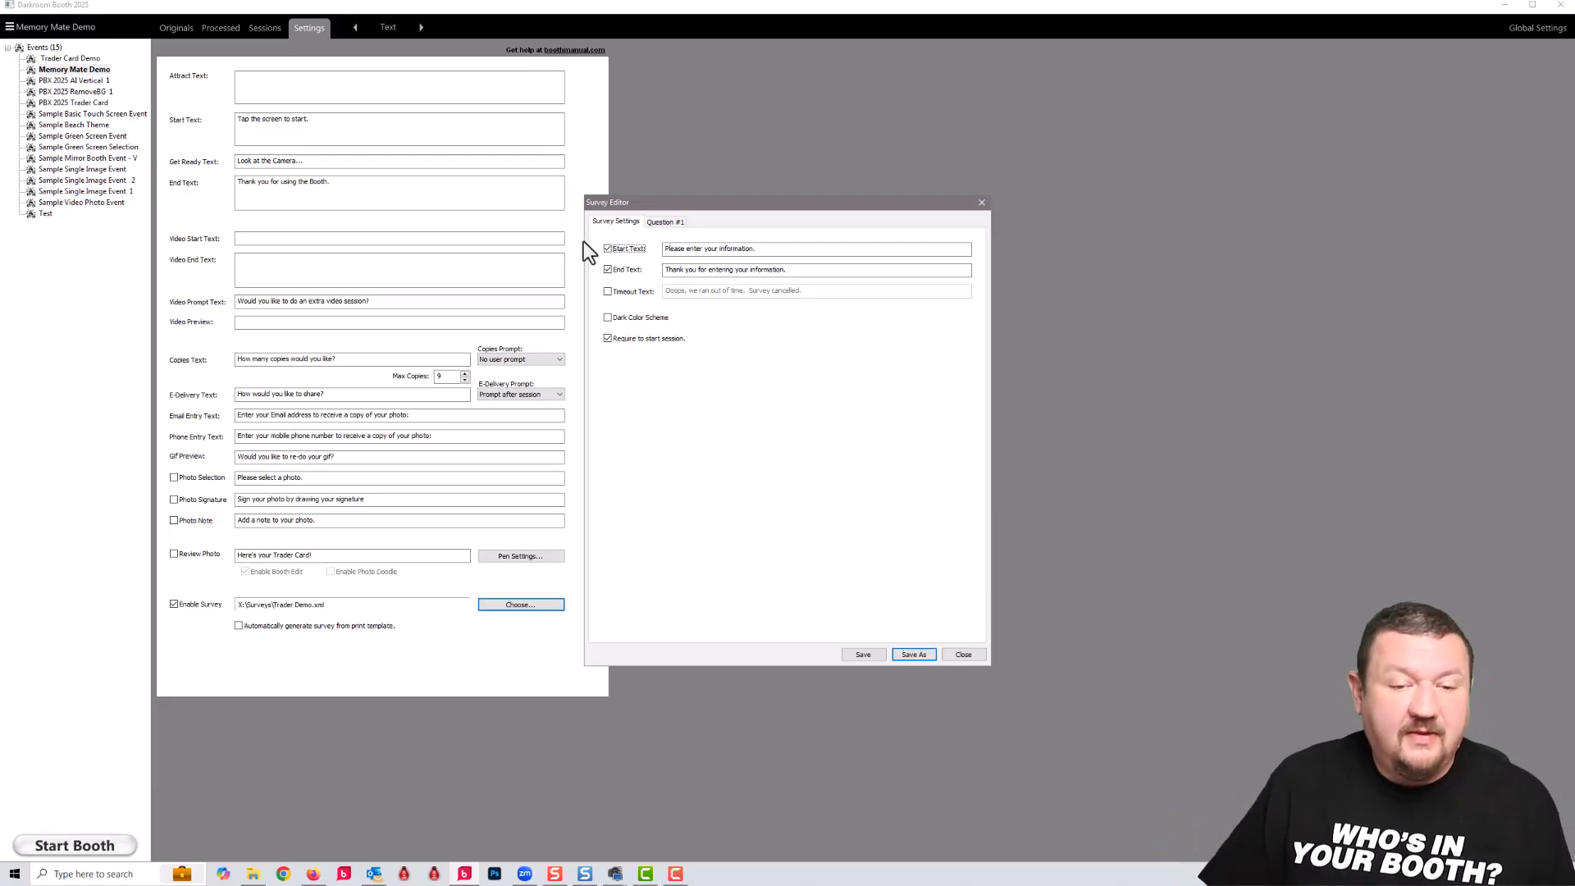
Review survey questions 1-5 and their linked template fields such as First Name.
left_click(665, 222)
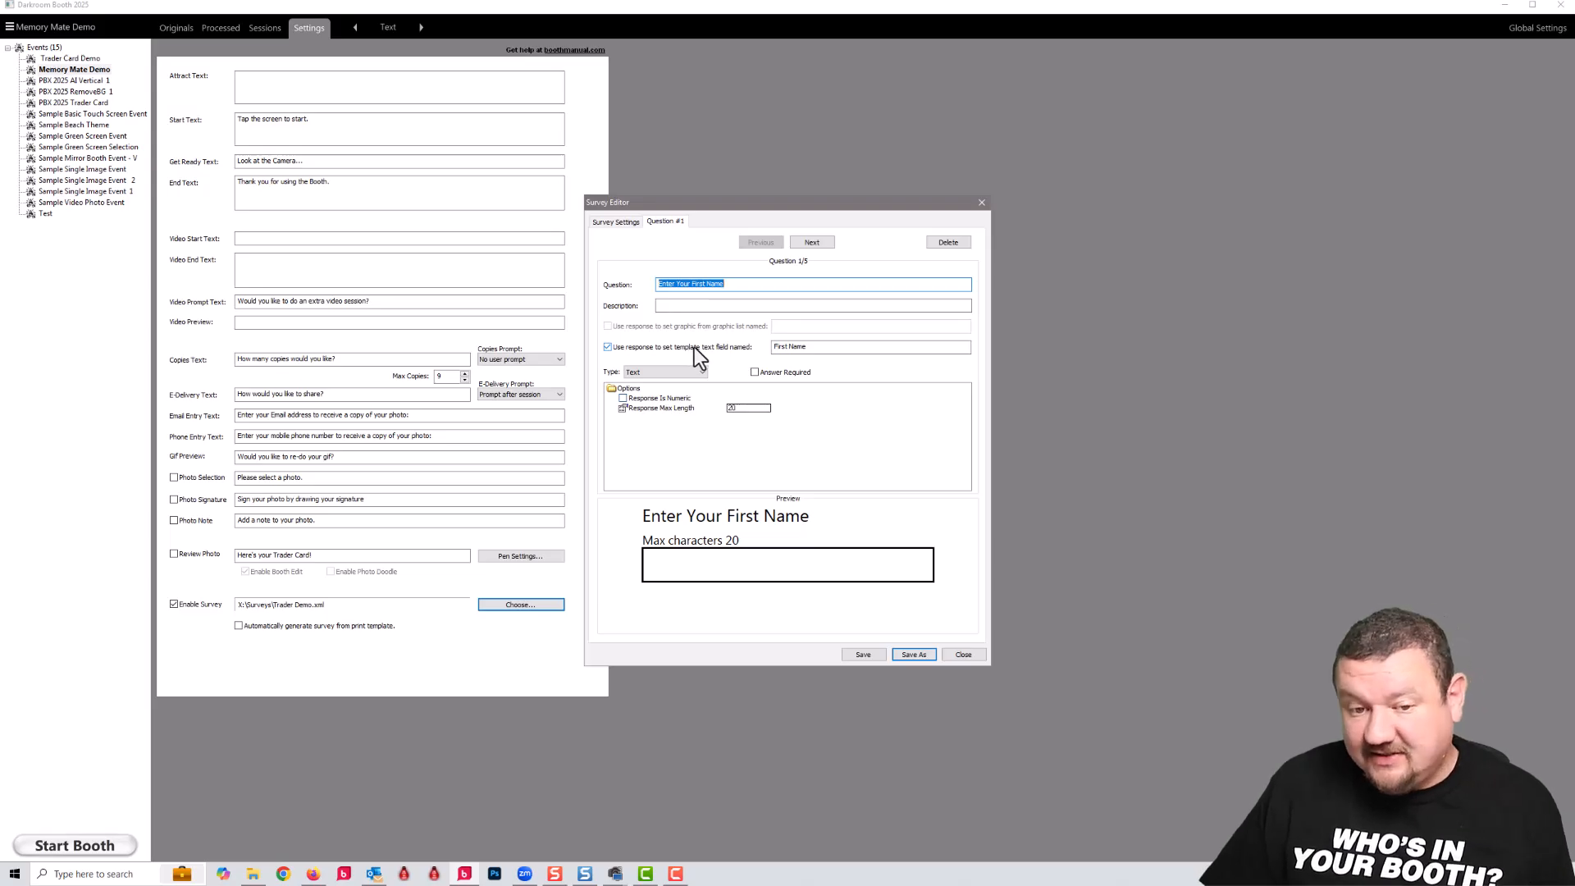
left_click(869, 346)
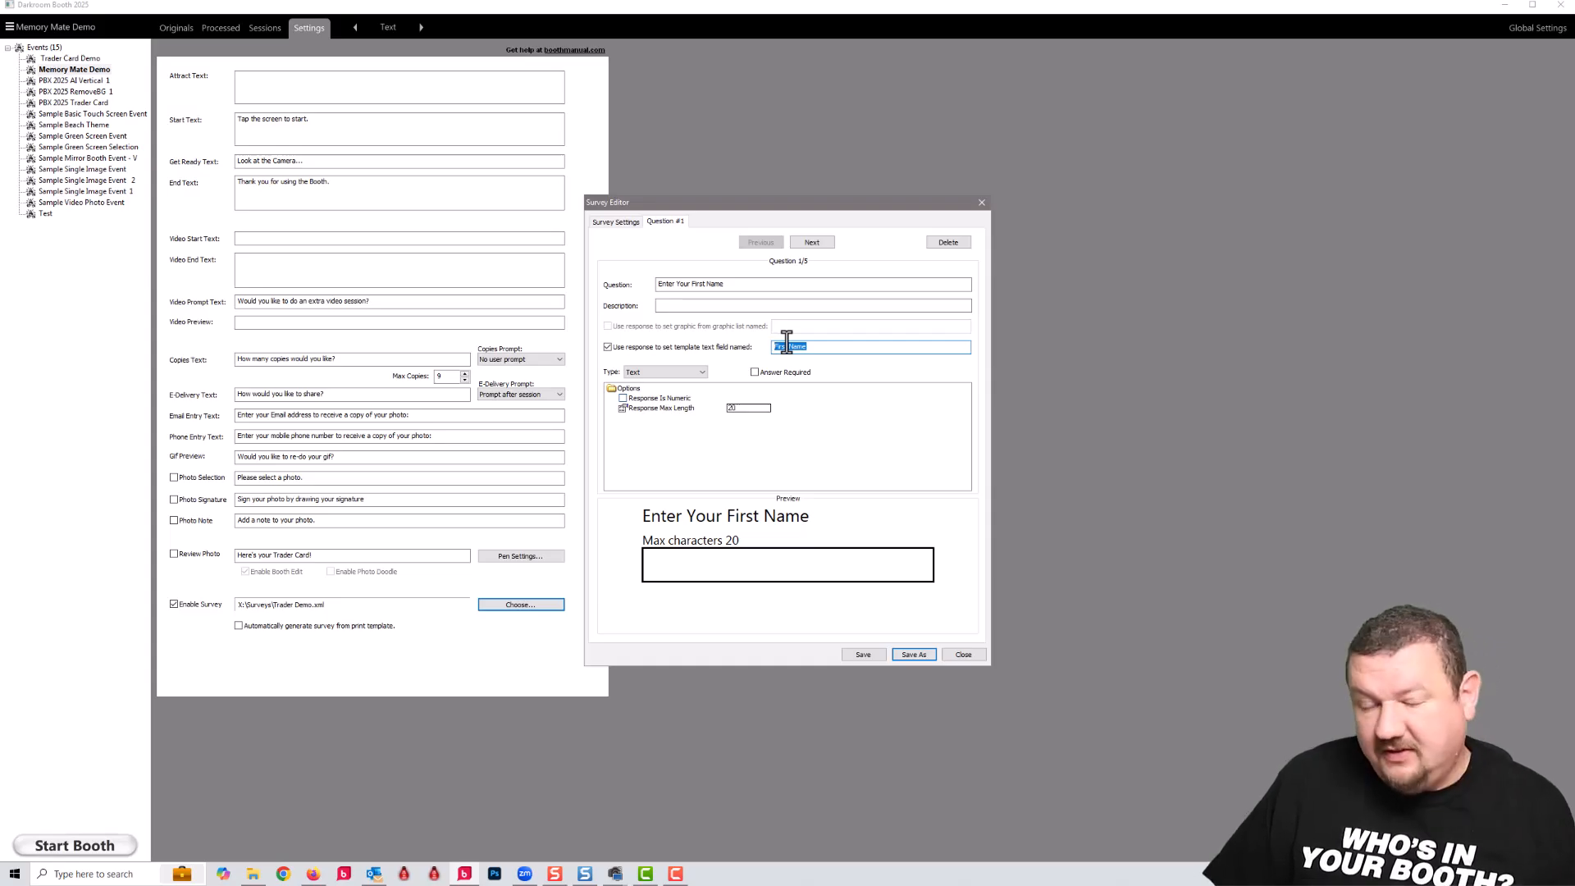
left_click(811, 243)
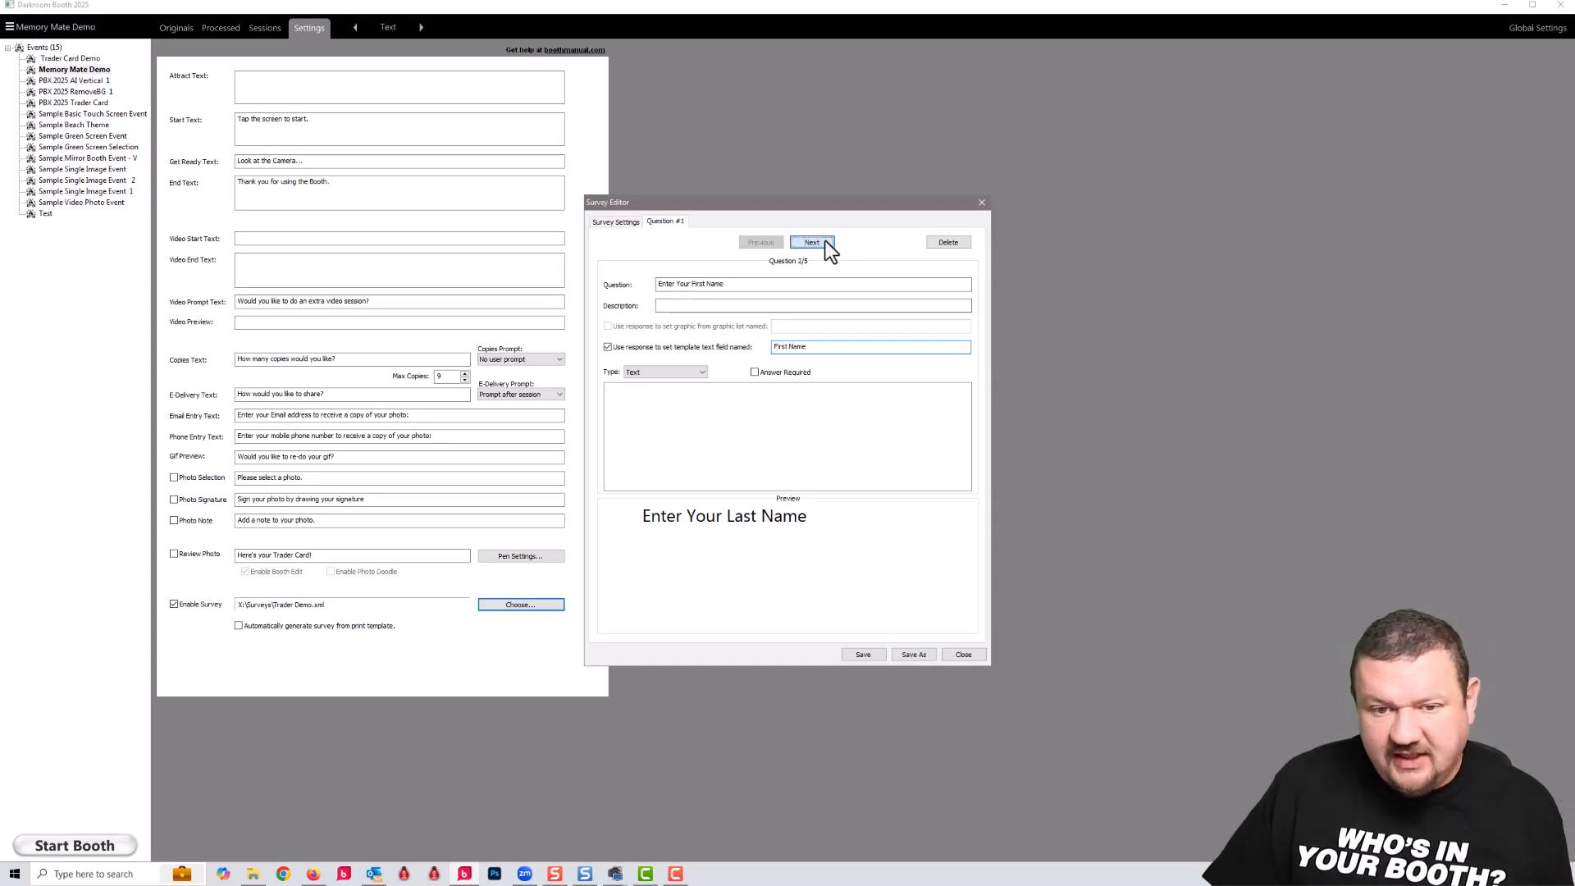
left_click(812, 242)
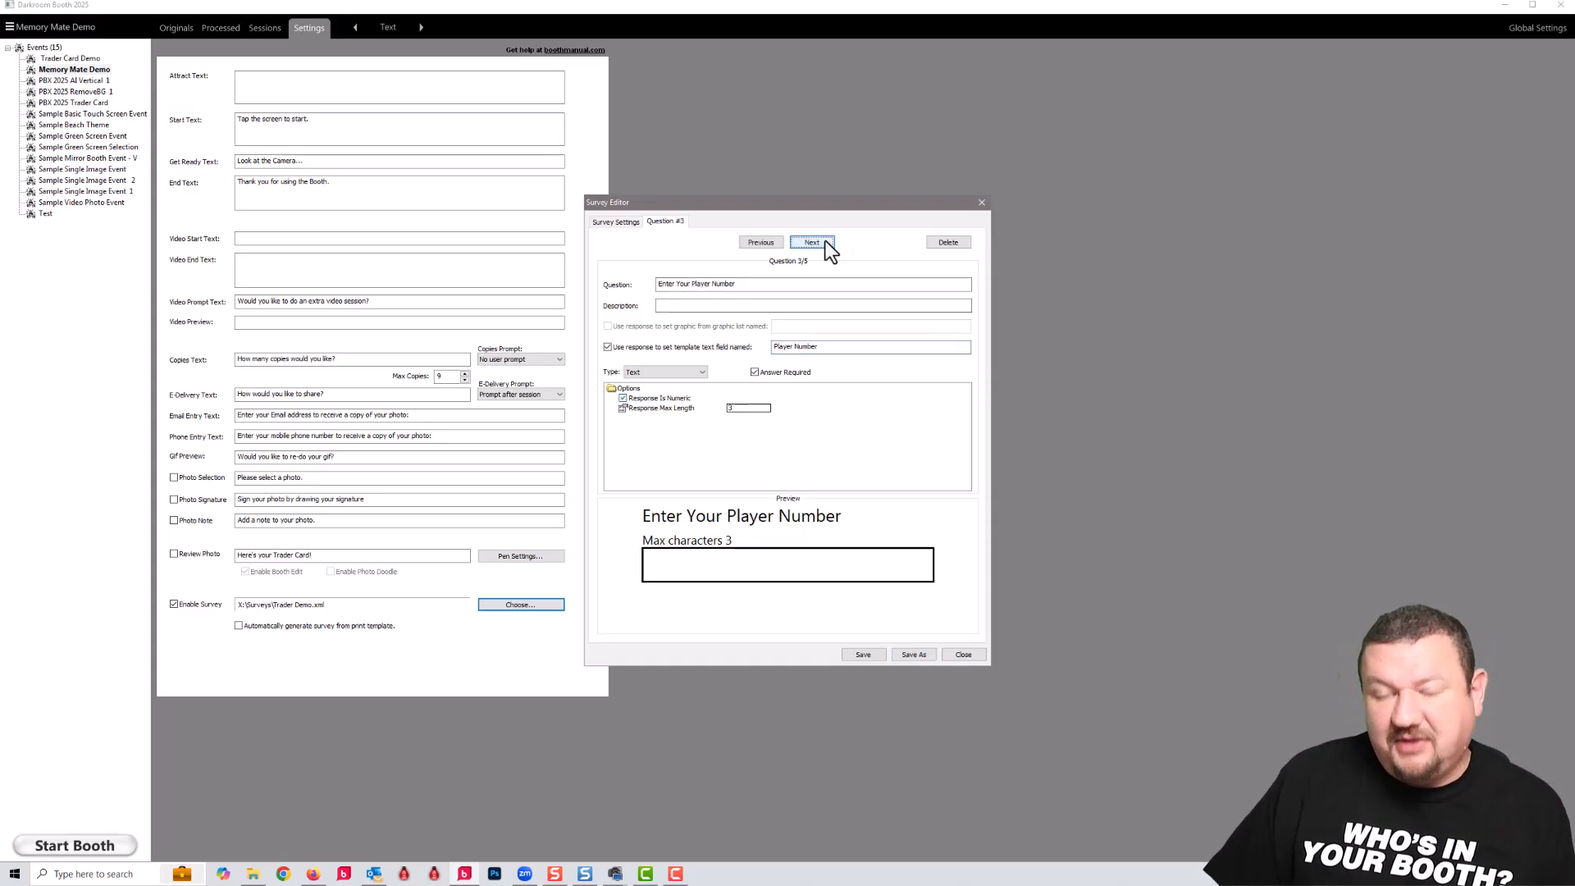
left_click(812, 243)
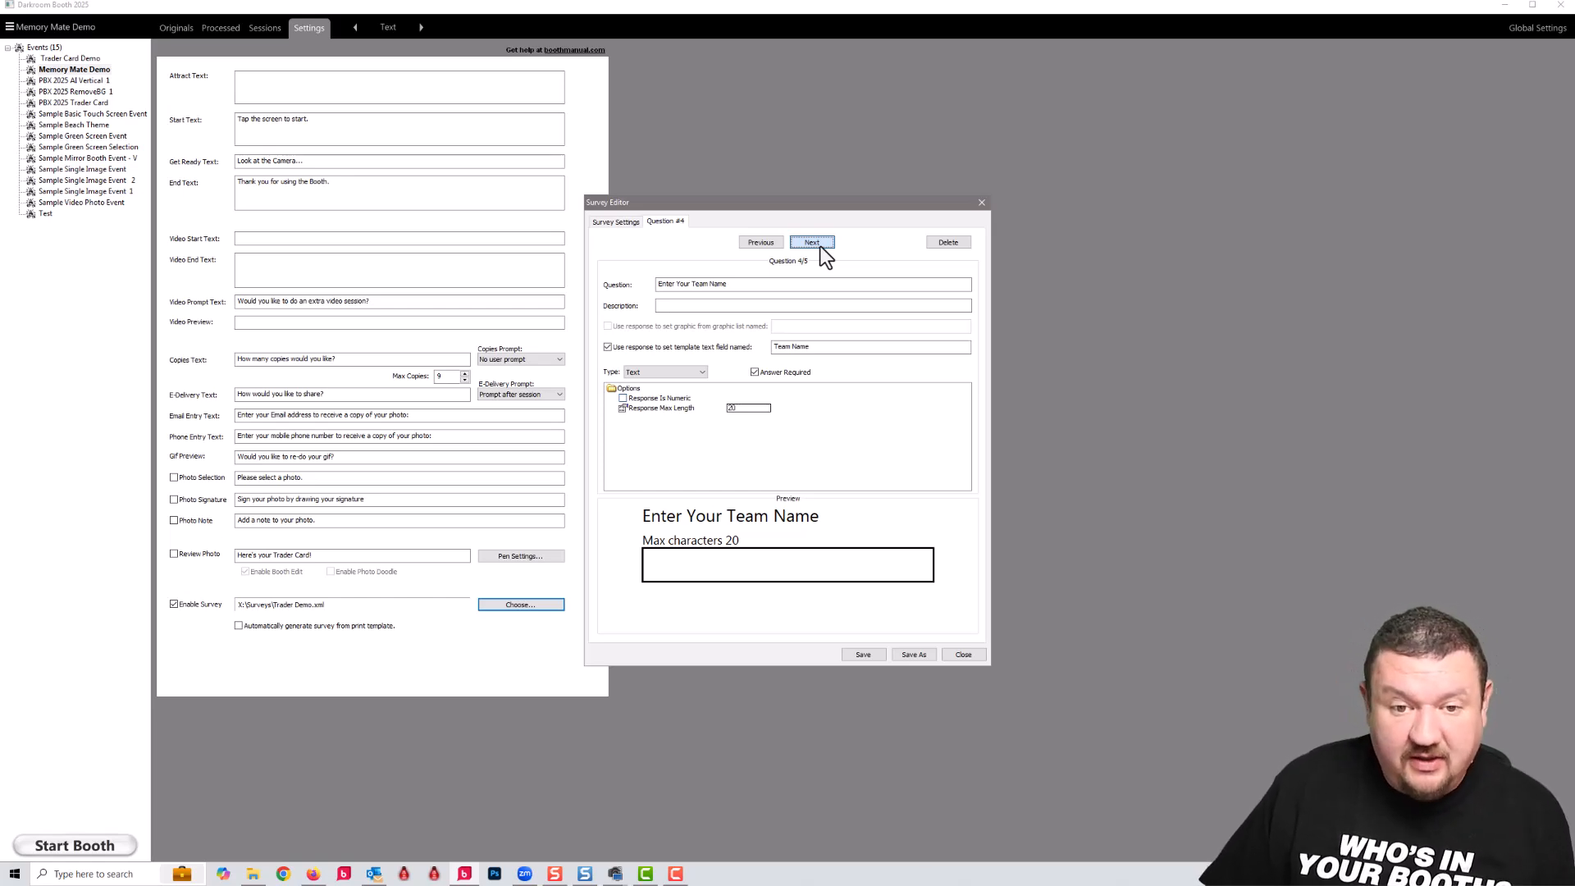
left_click(812, 243)
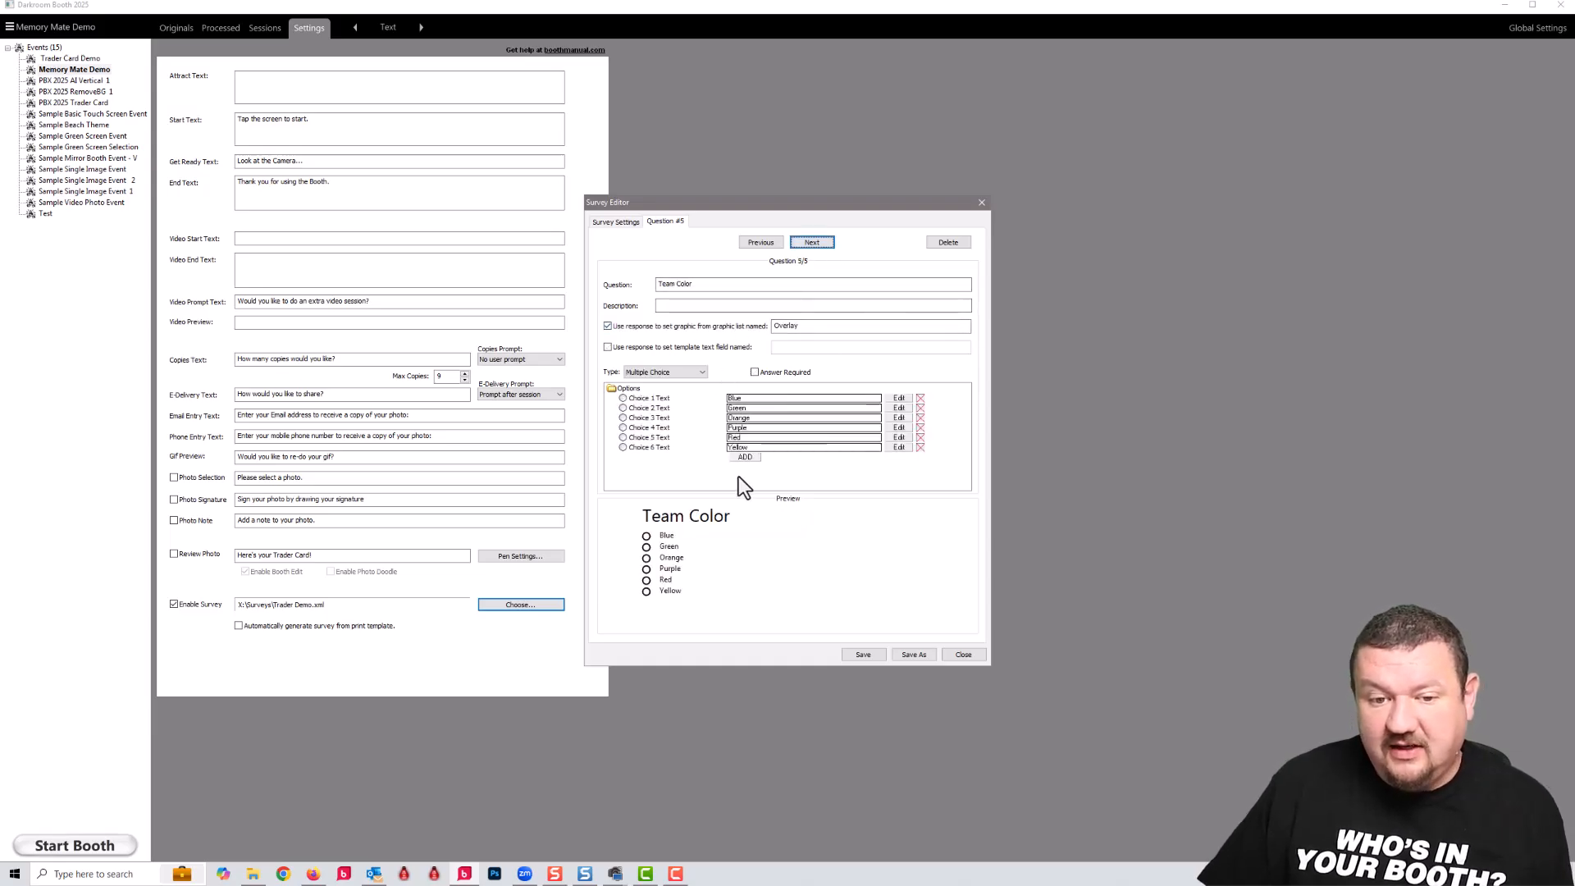
mouse_move(743, 420)
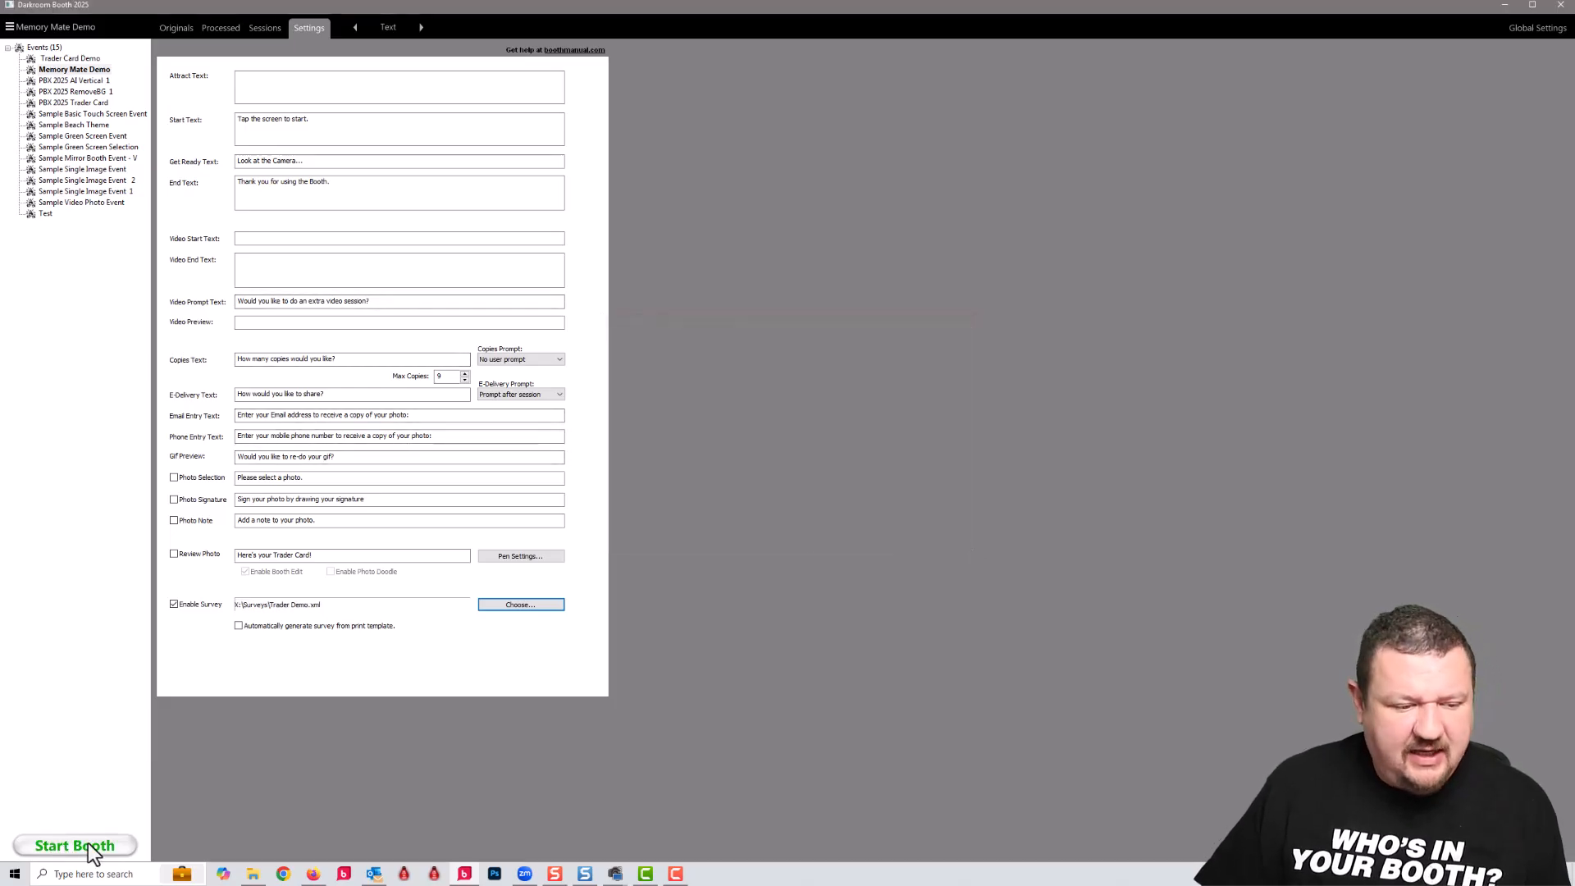
Run the booth and answer the survey with first name Eugene, last name and team name Darkroom.
left_click(74, 845)
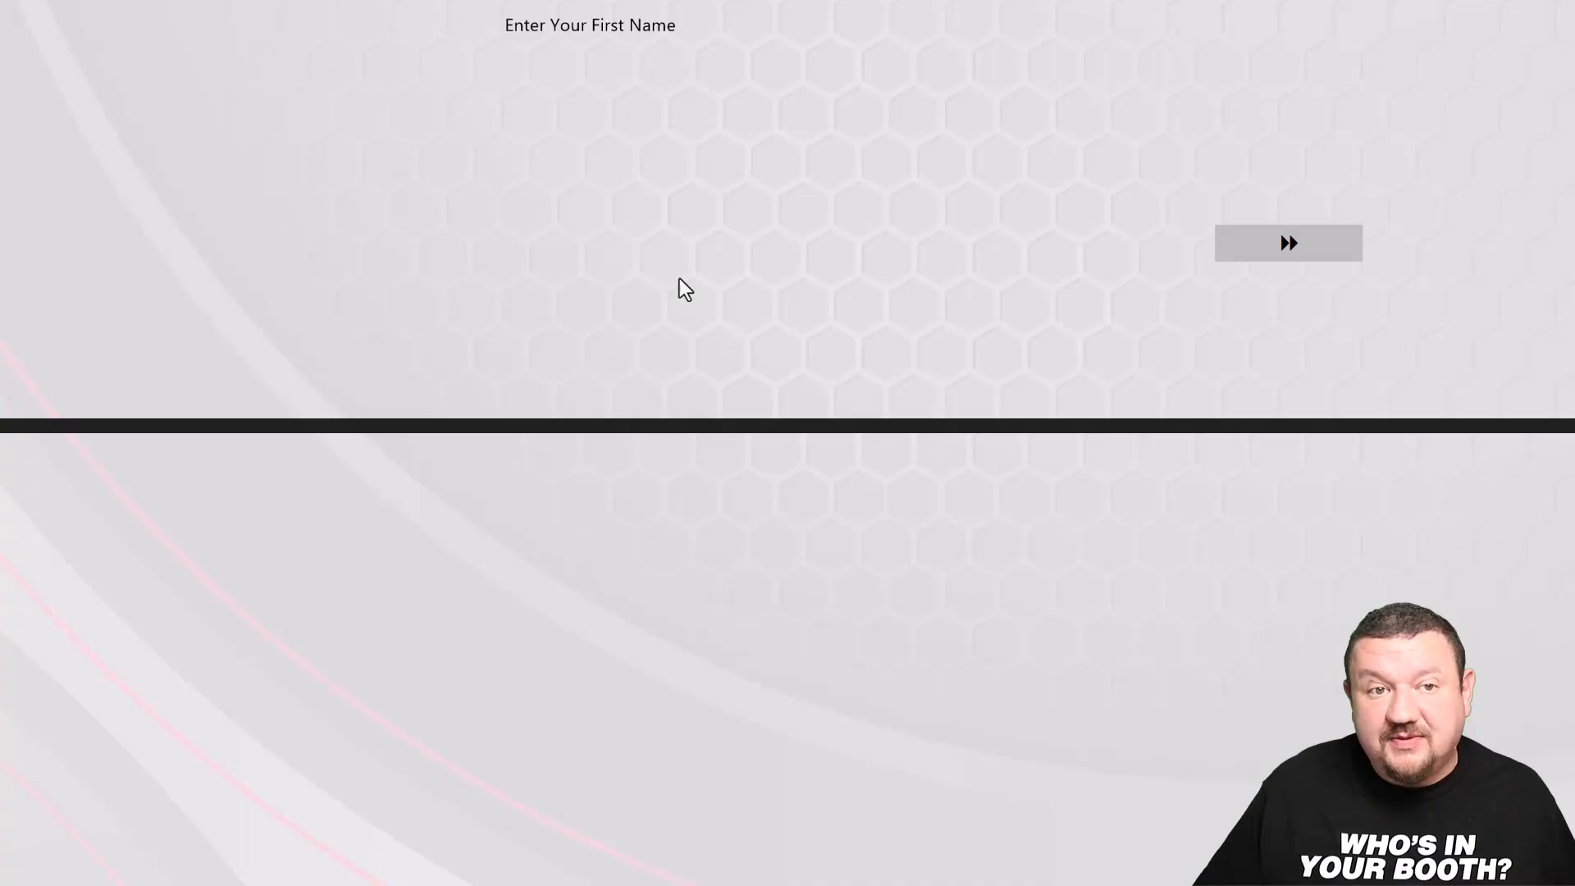
left_click(683, 290)
type("E")
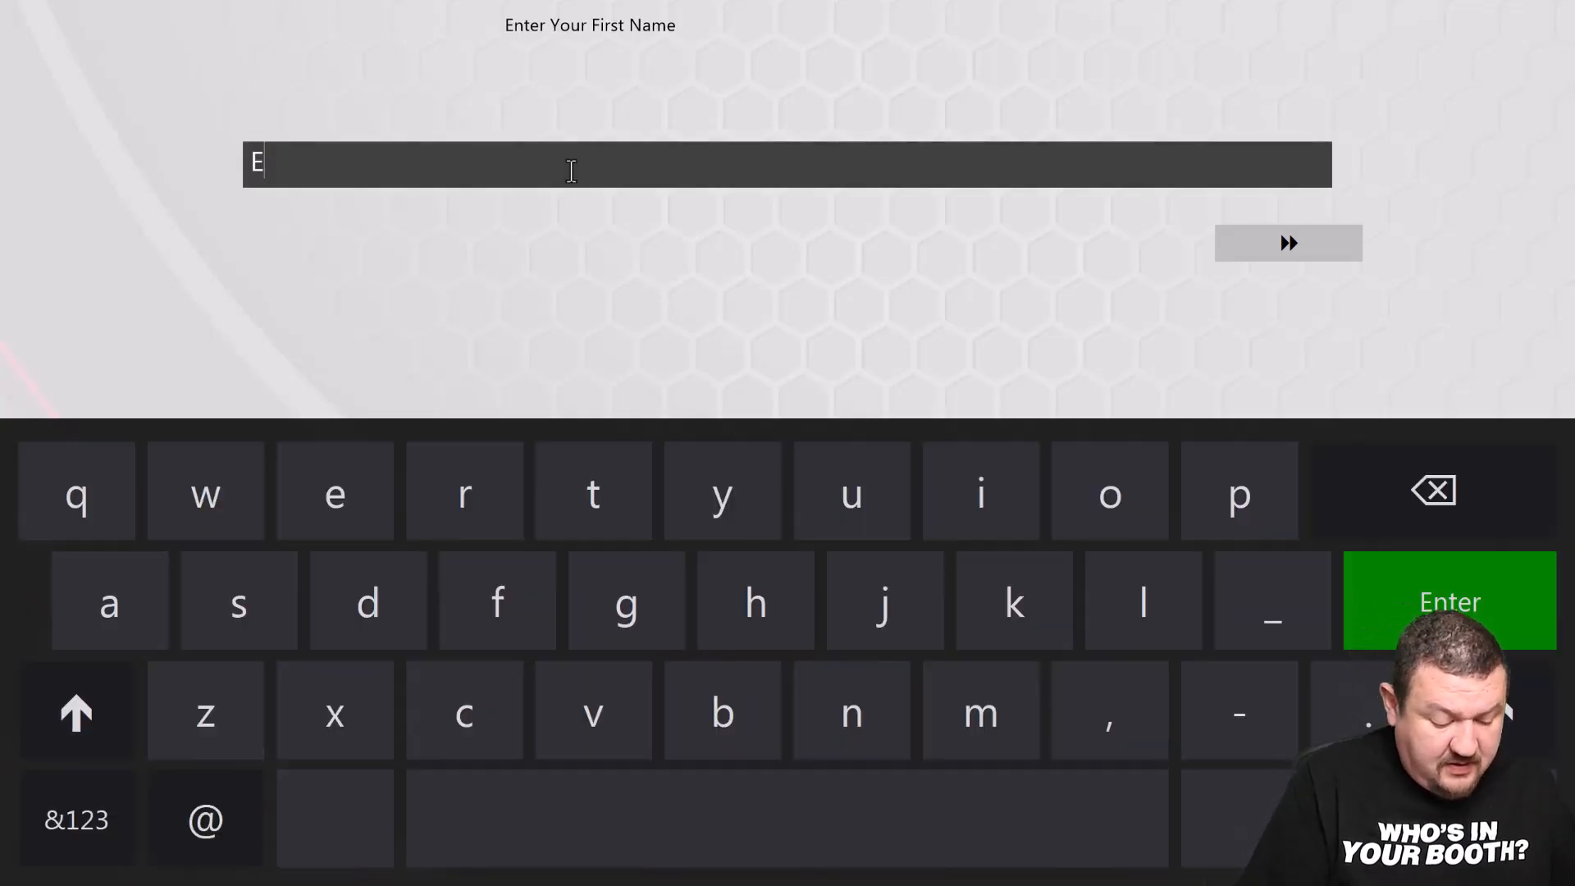
type("ugene")
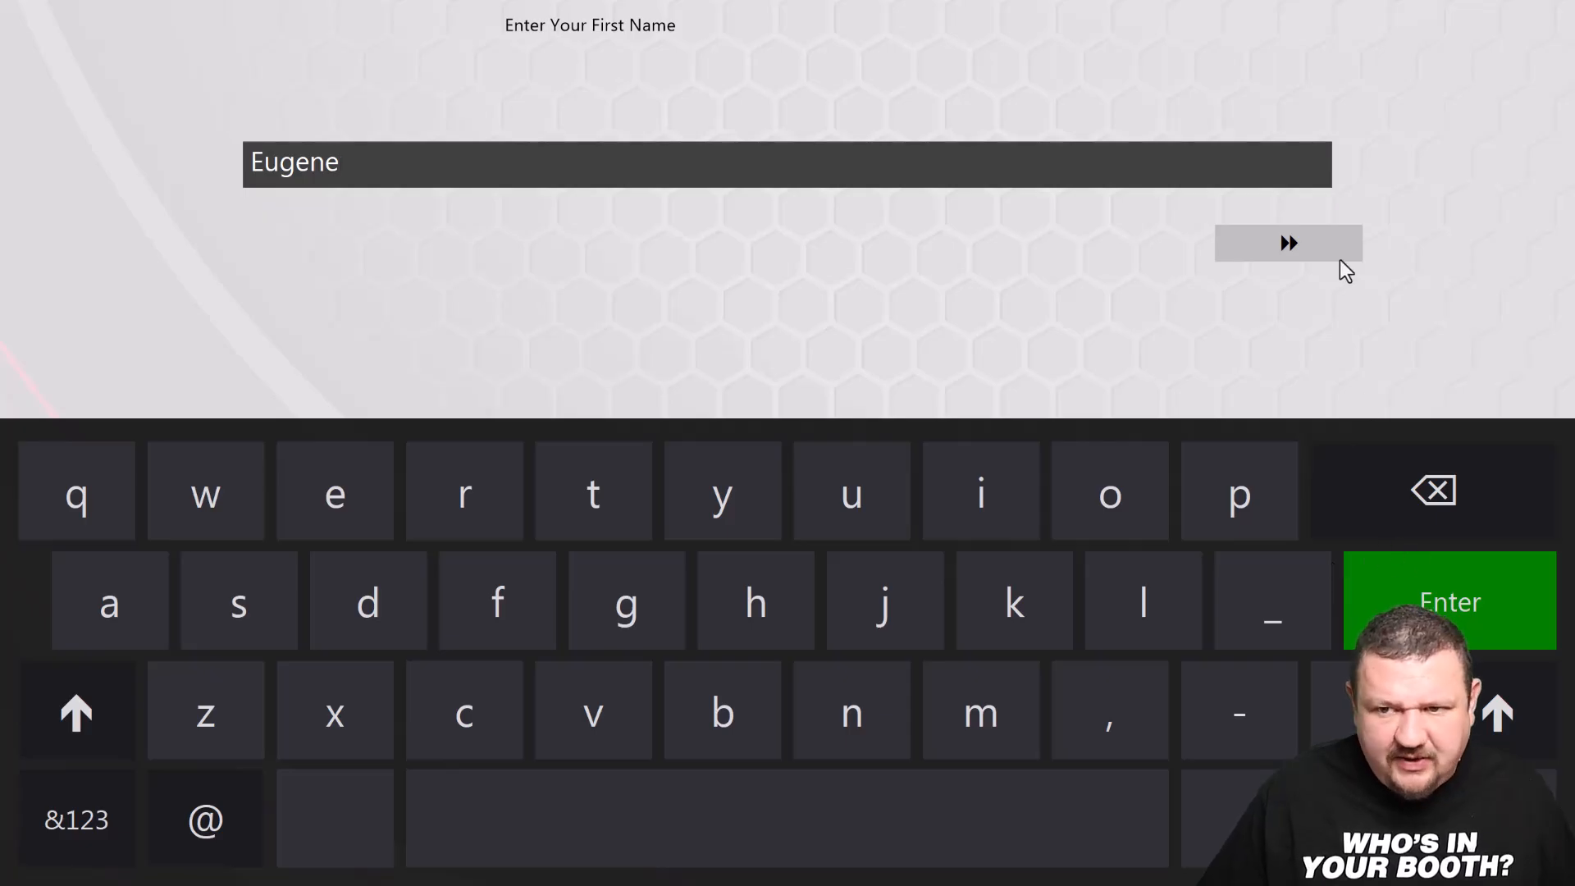
left_click(1289, 243)
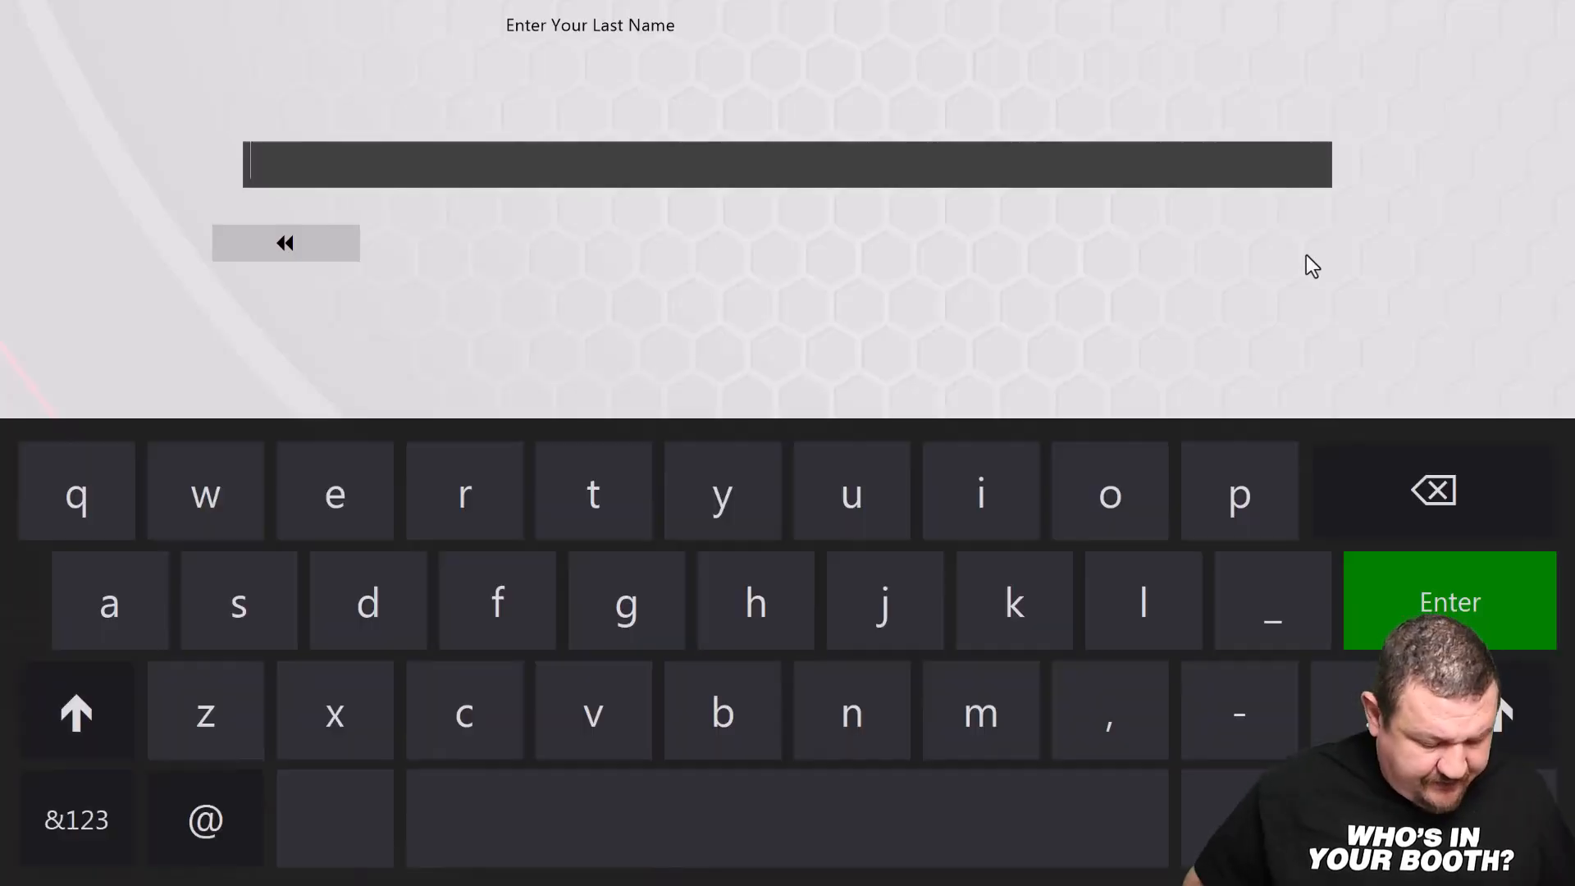
left_click(1449, 601)
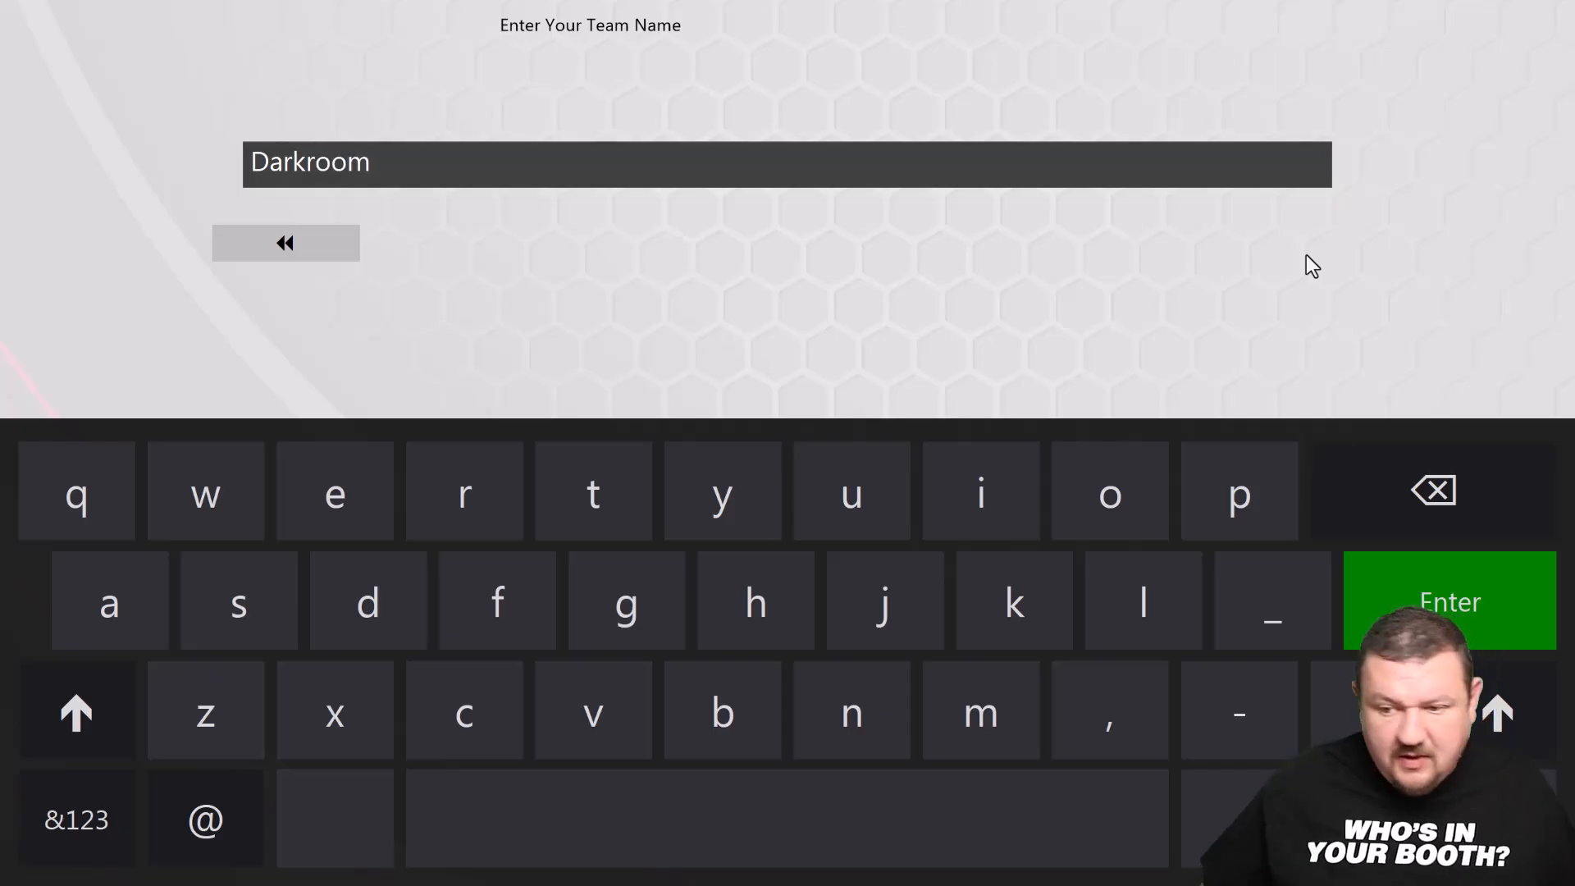
left_click(1449, 601)
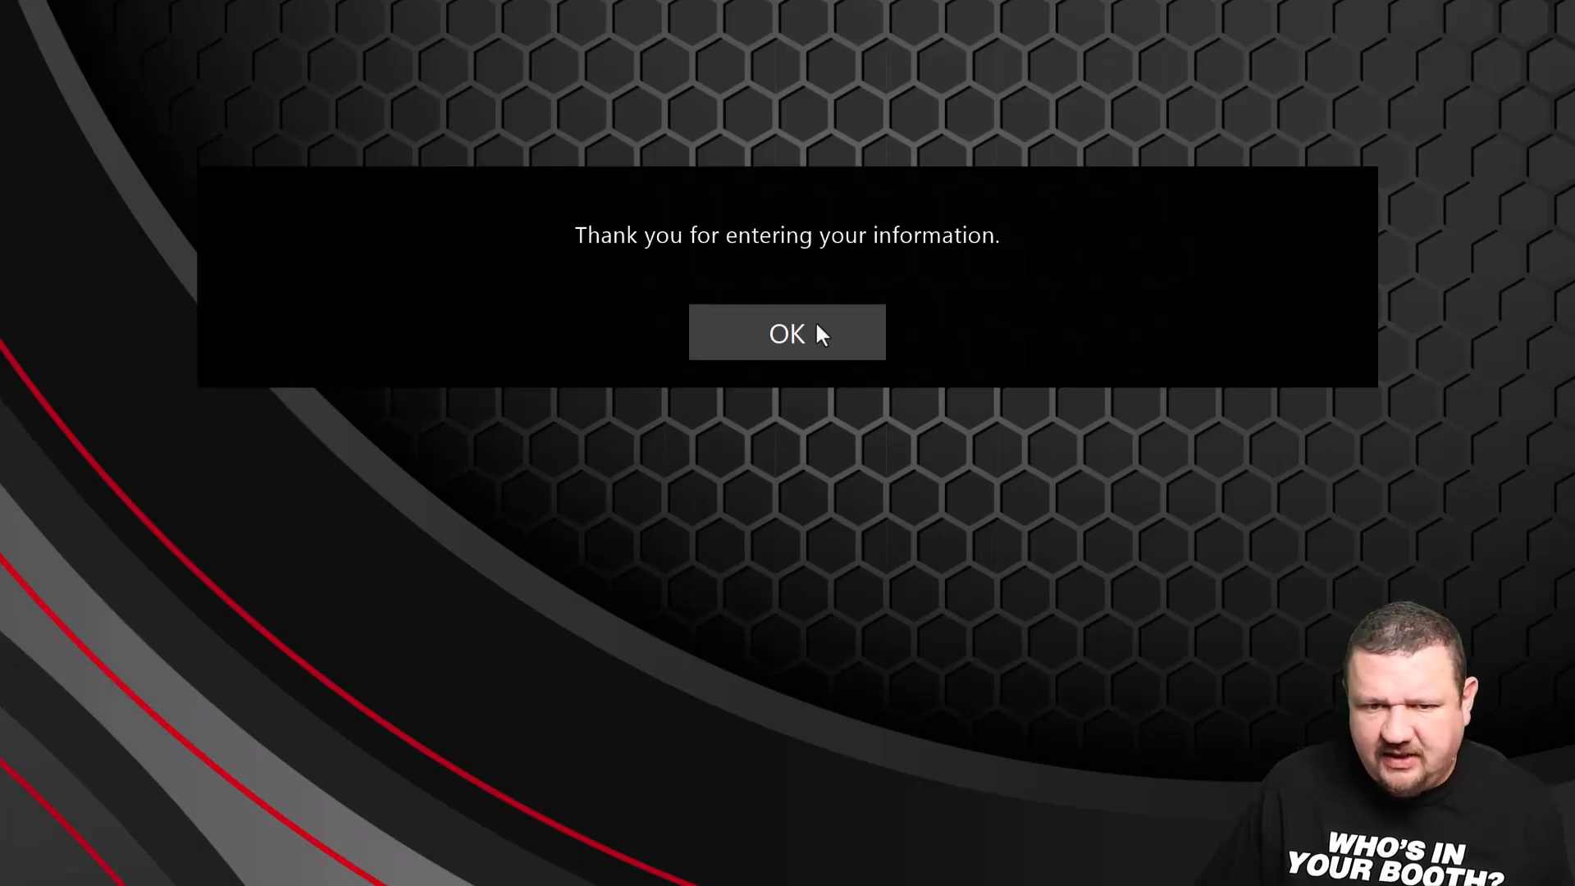
left_click(786, 333)
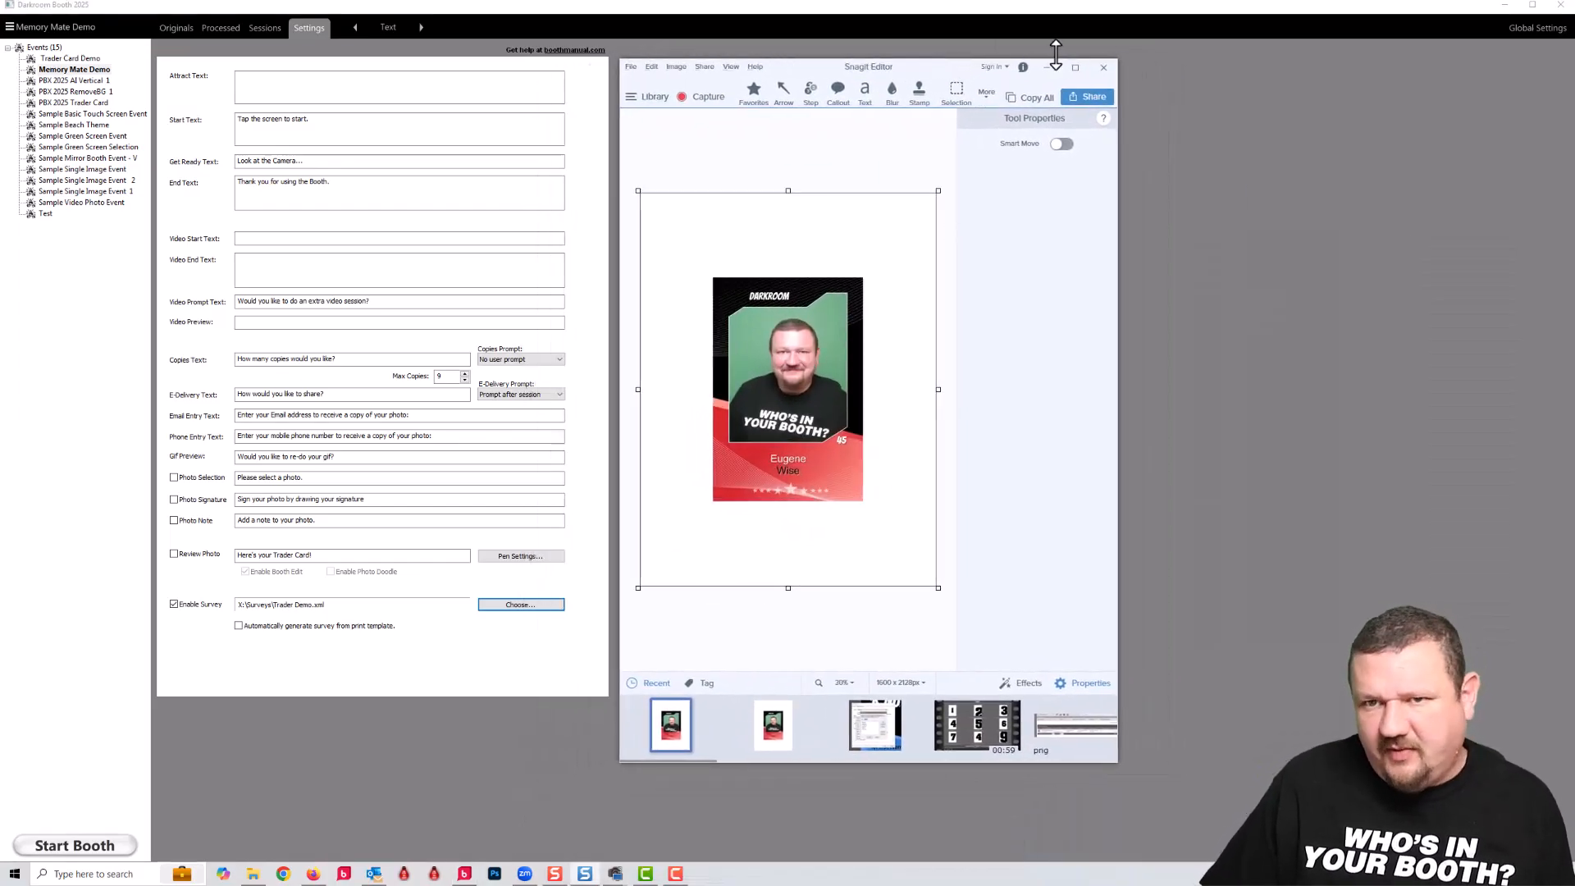
Close the Snagit card preview and select the Trader Card Demo event.
left_click(1104, 66)
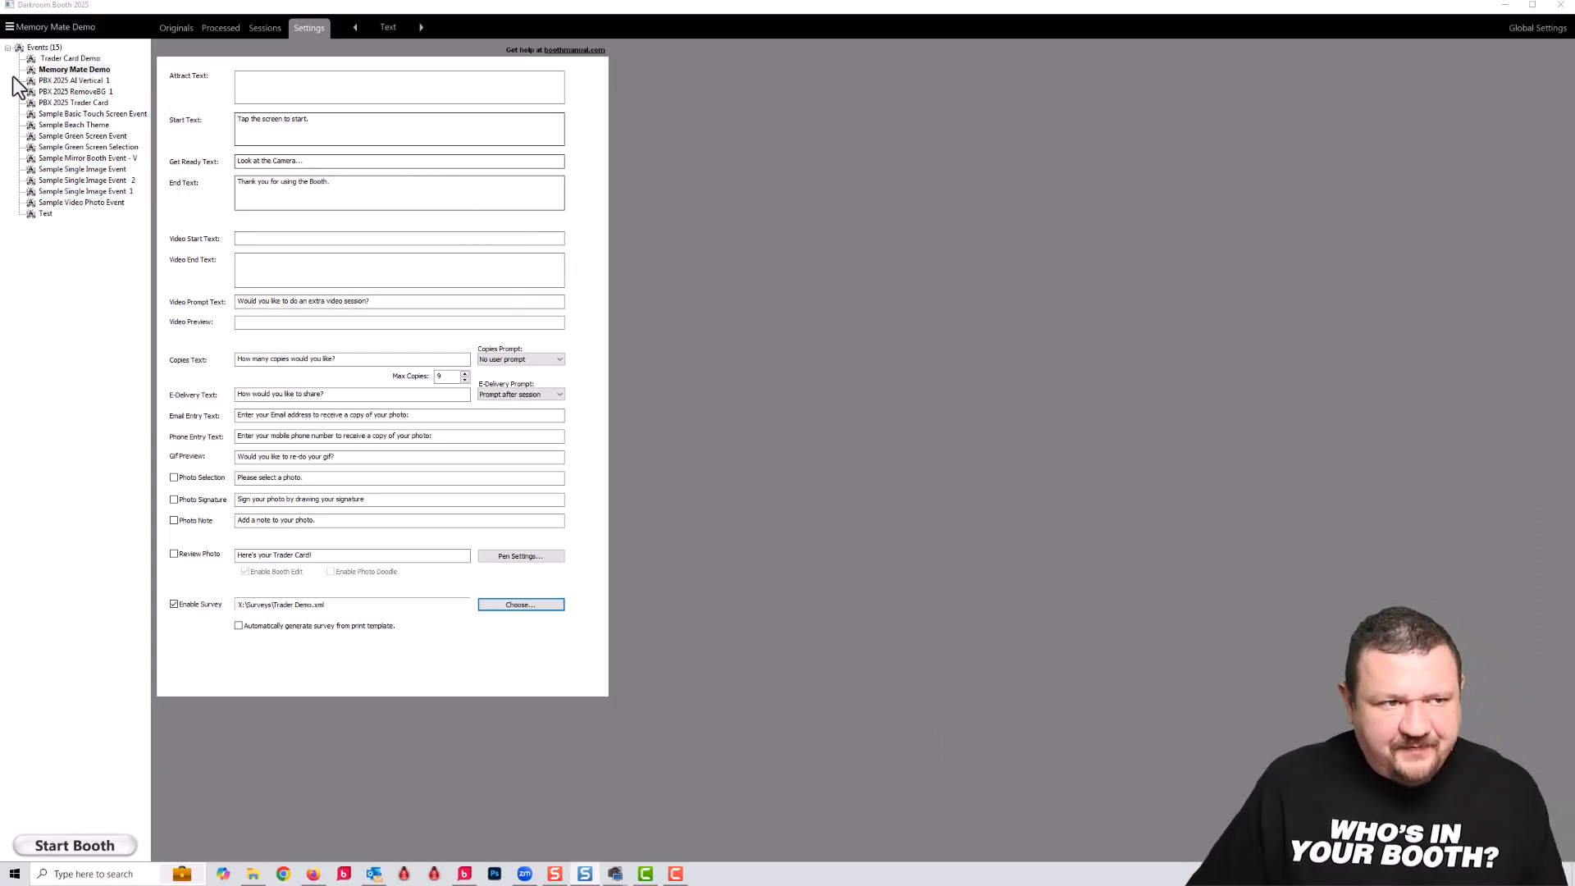
left_click(70, 59)
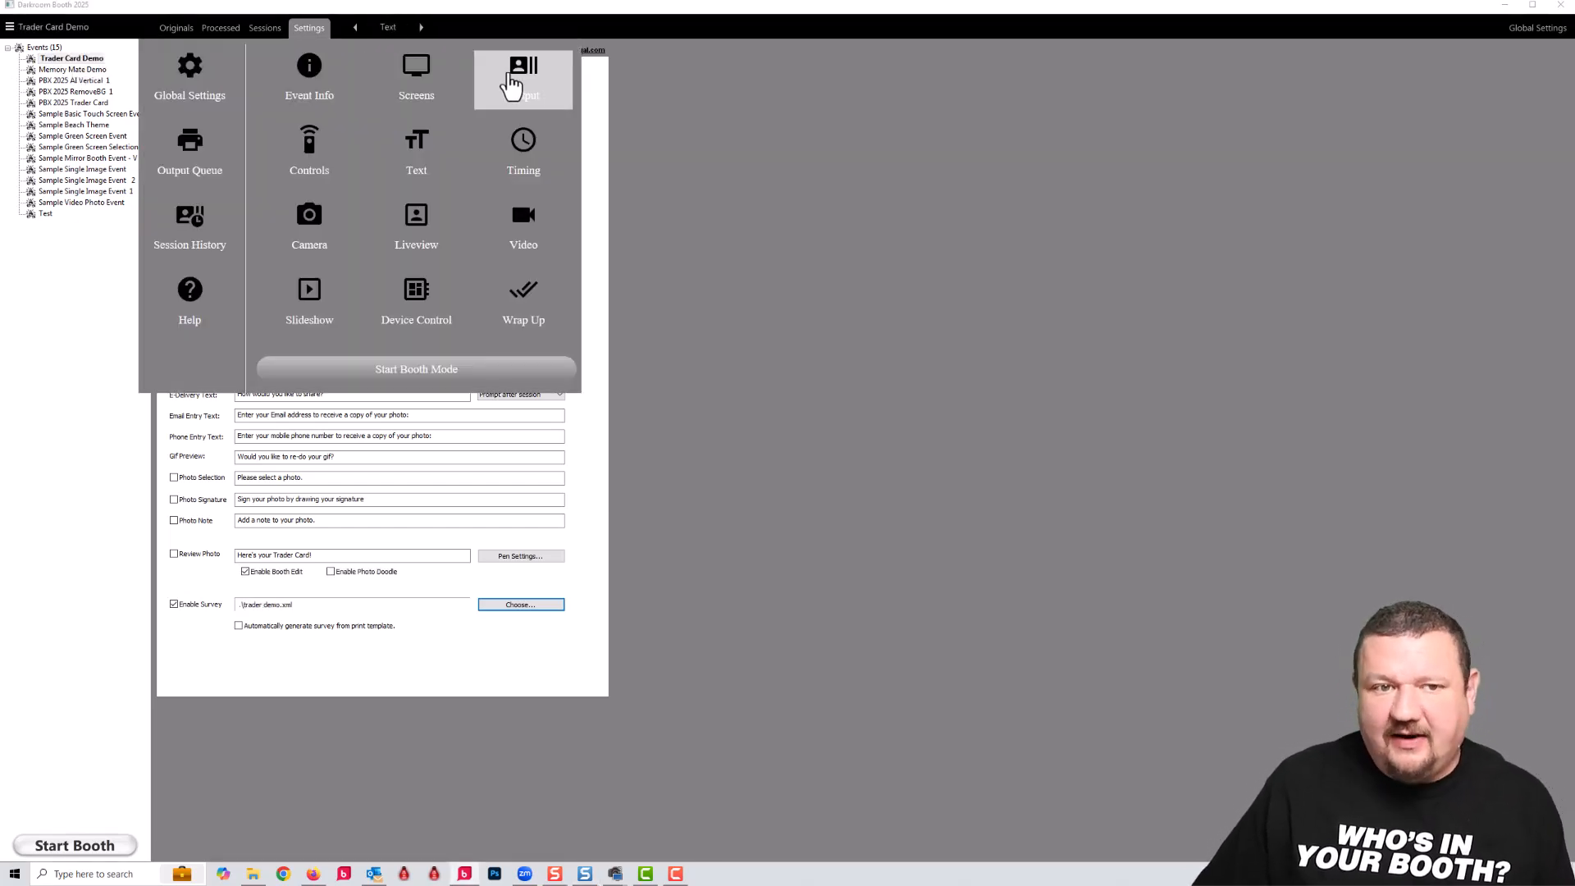
Open the Trader Card Demo print template in the template editor.
left_click(522, 79)
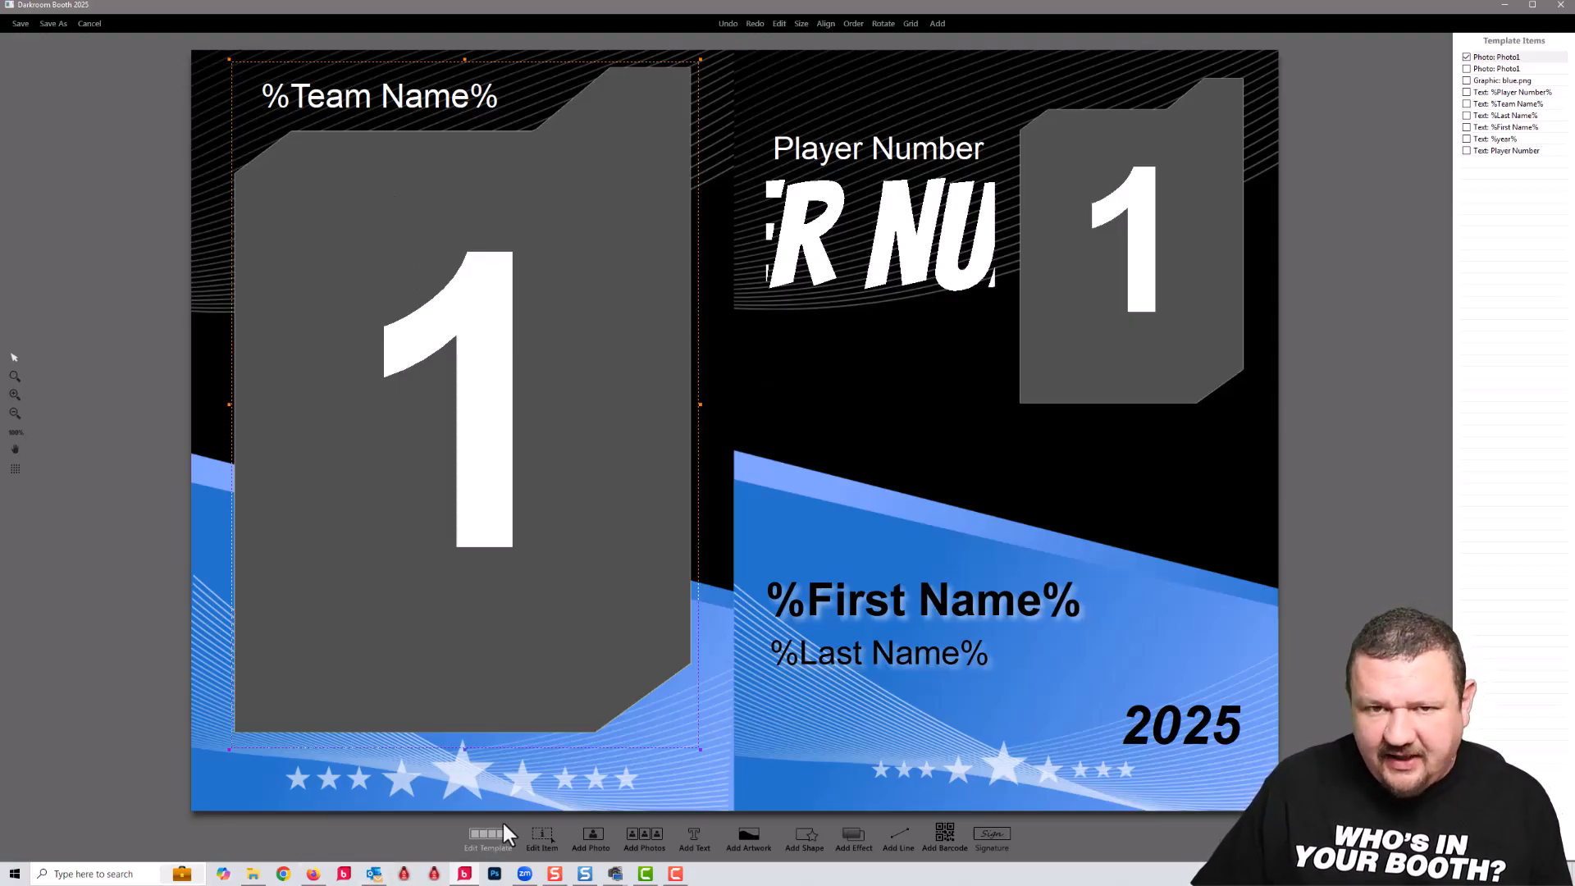
Review the template page properties, then show the Photo Object settings of the card's second photo area.
left_click(489, 838)
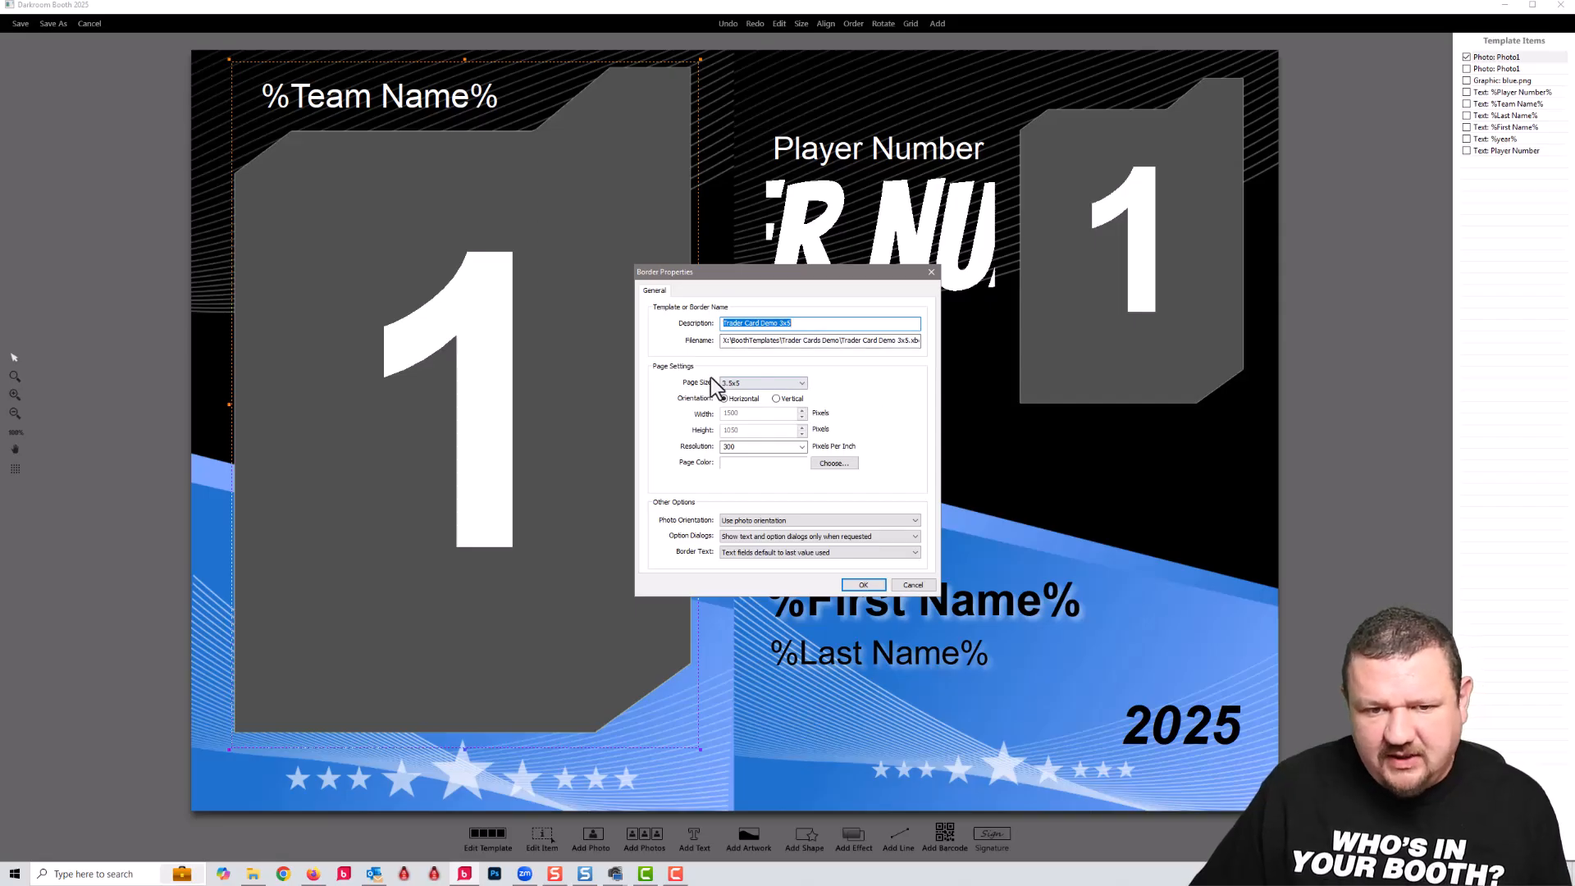
left_click(862, 584)
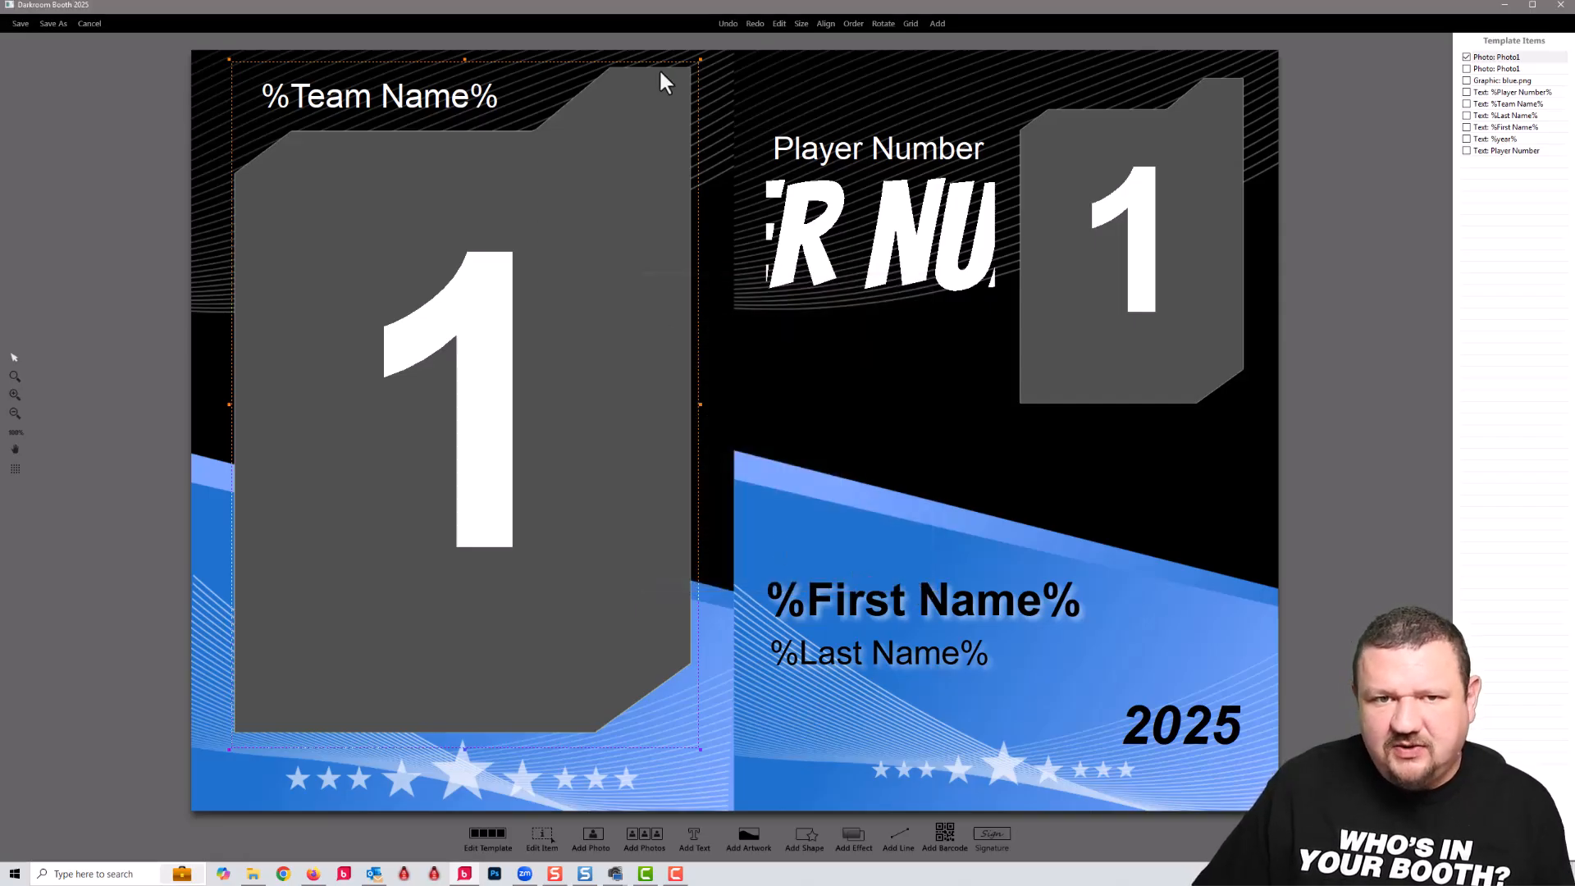
mouse_move(714, 72)
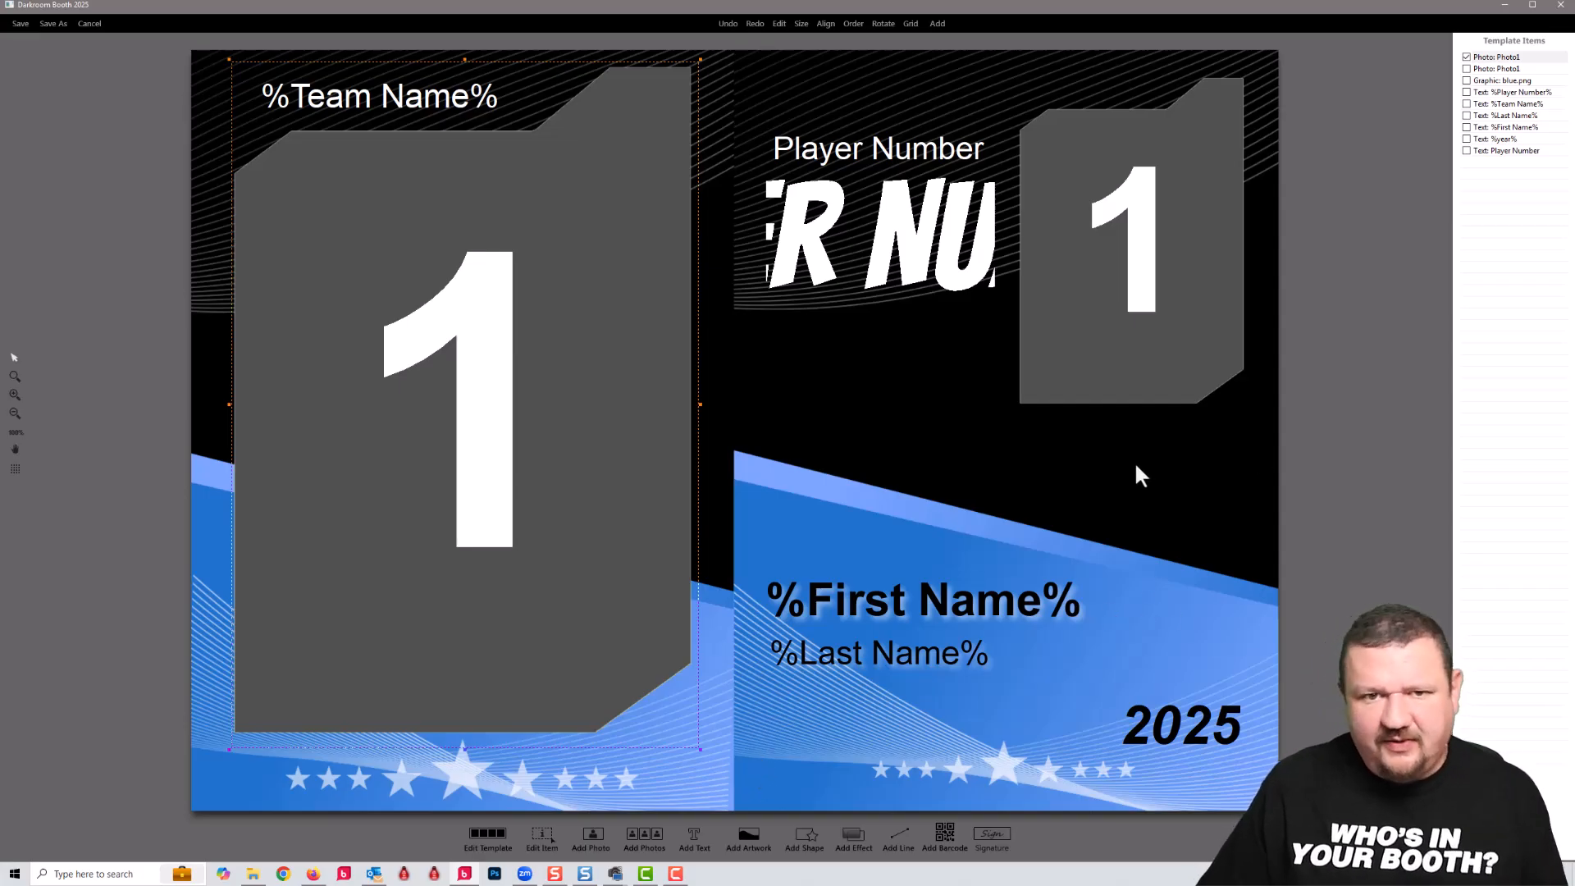
mouse_move(1131, 477)
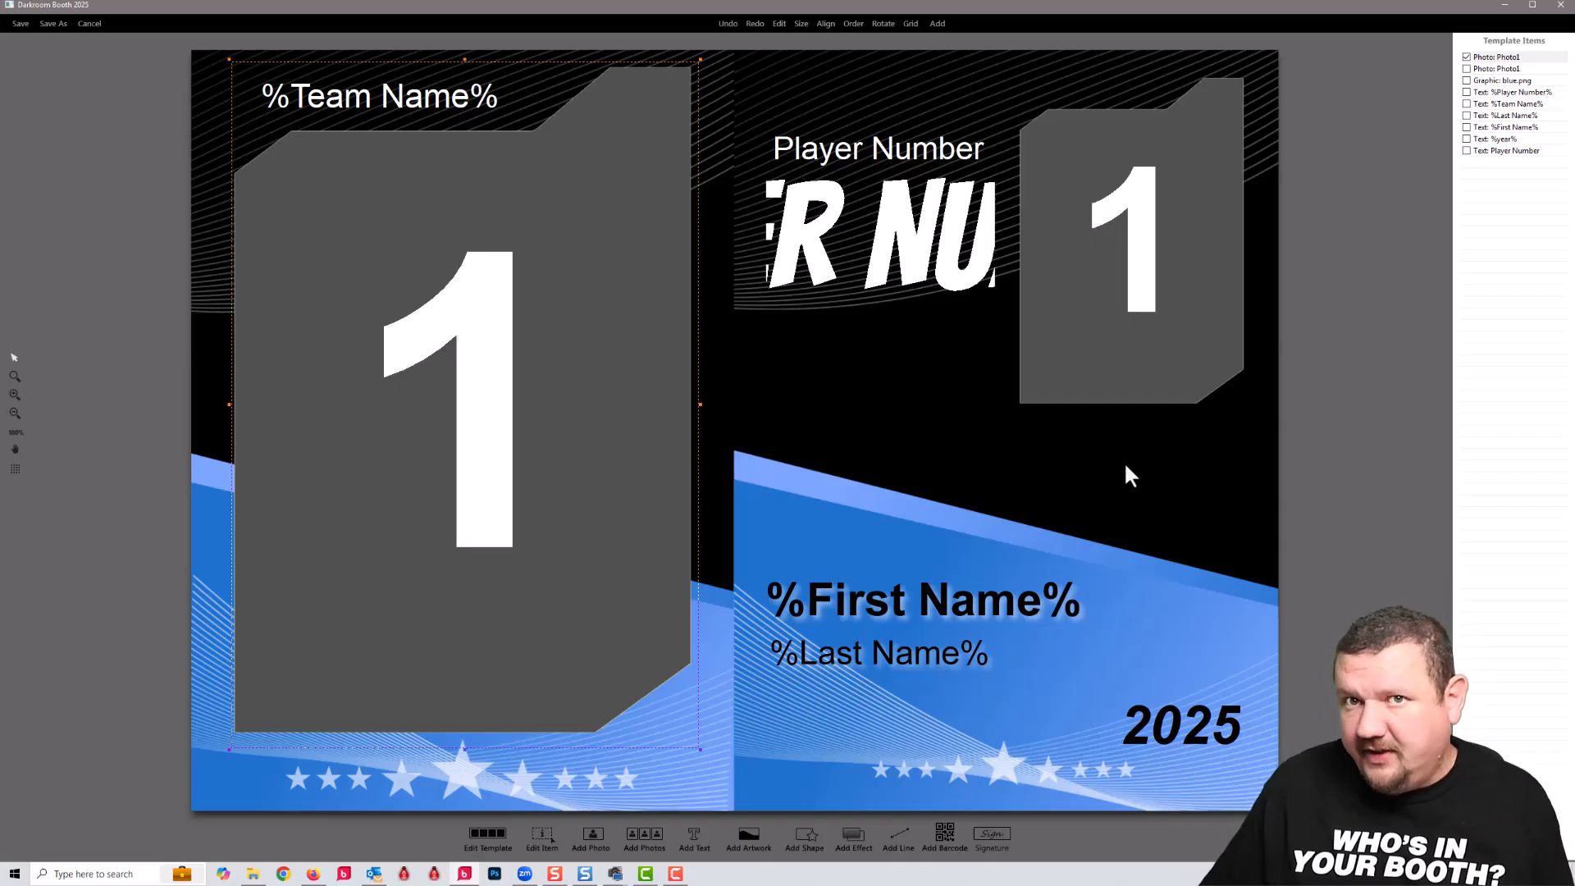
mouse_move(929, 539)
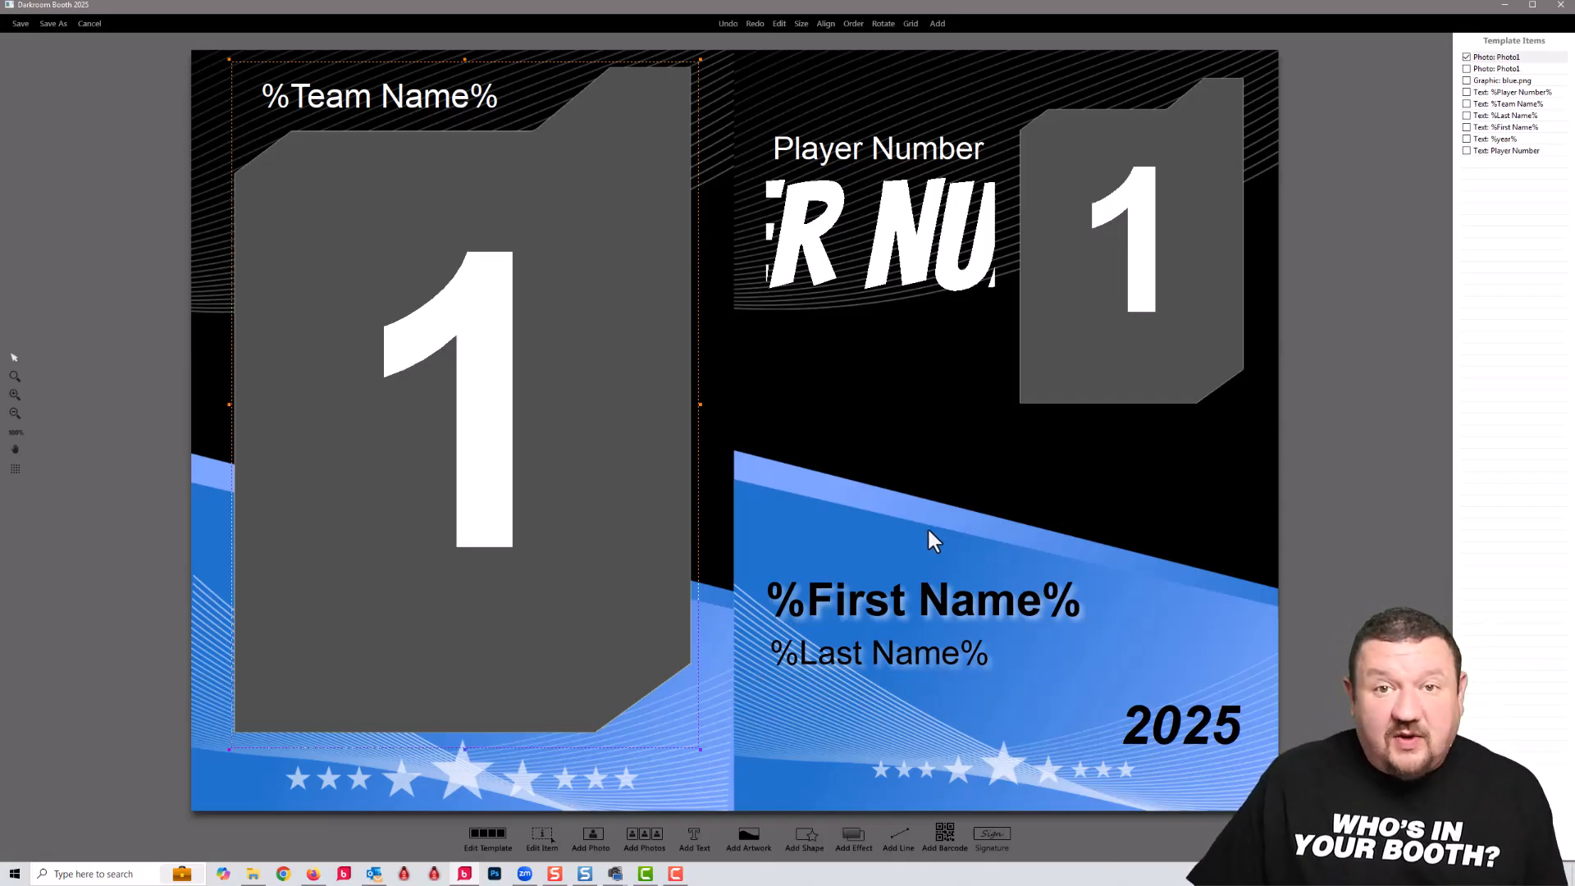
mouse_move(794, 302)
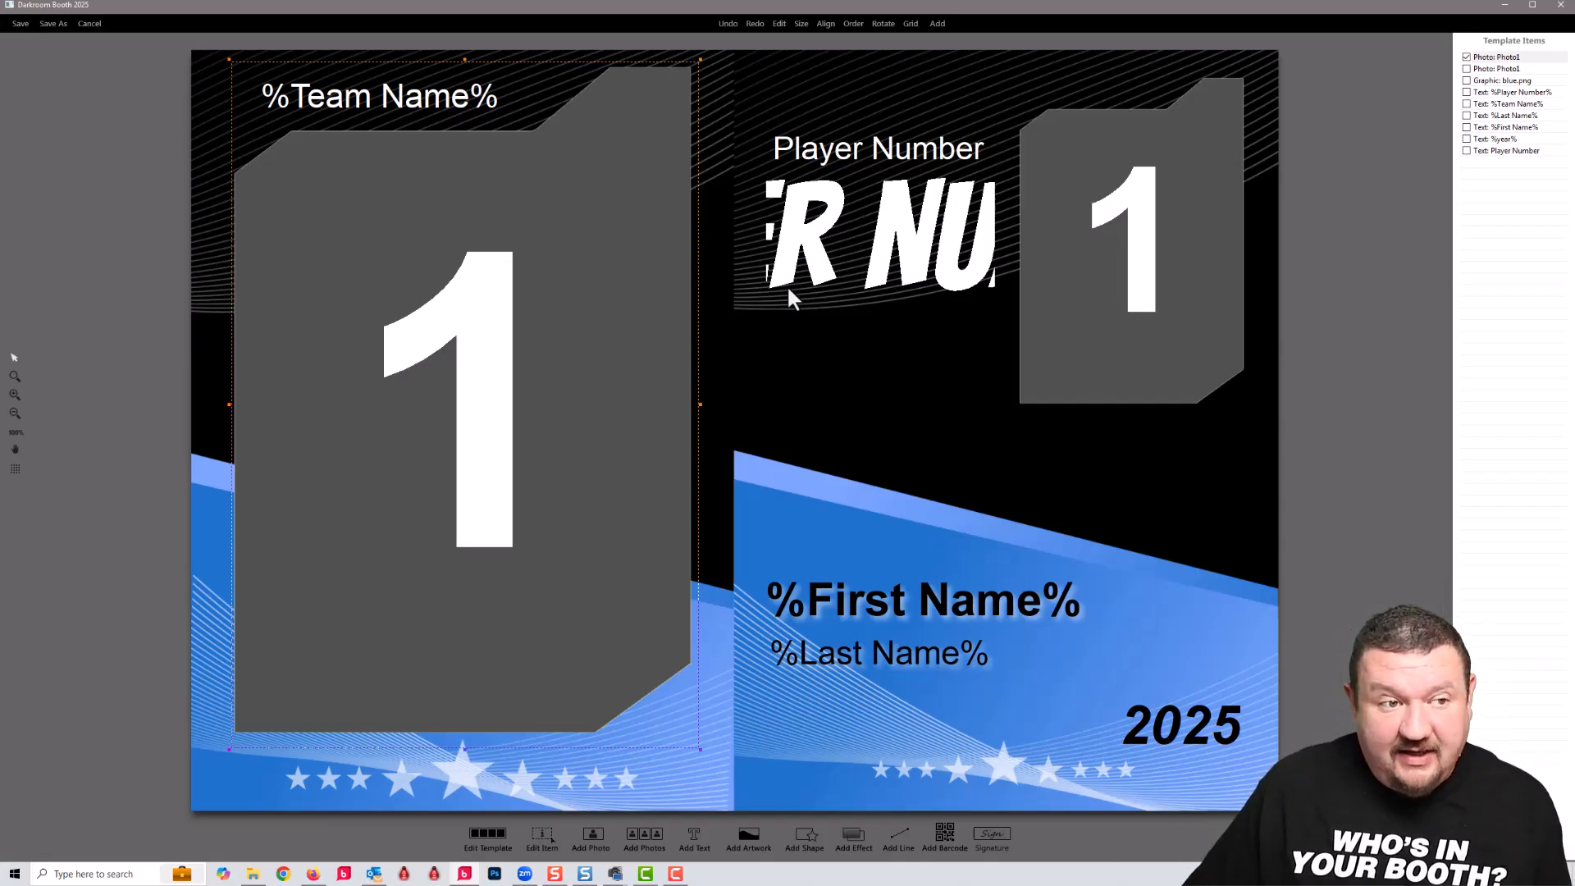
mouse_move(14, 110)
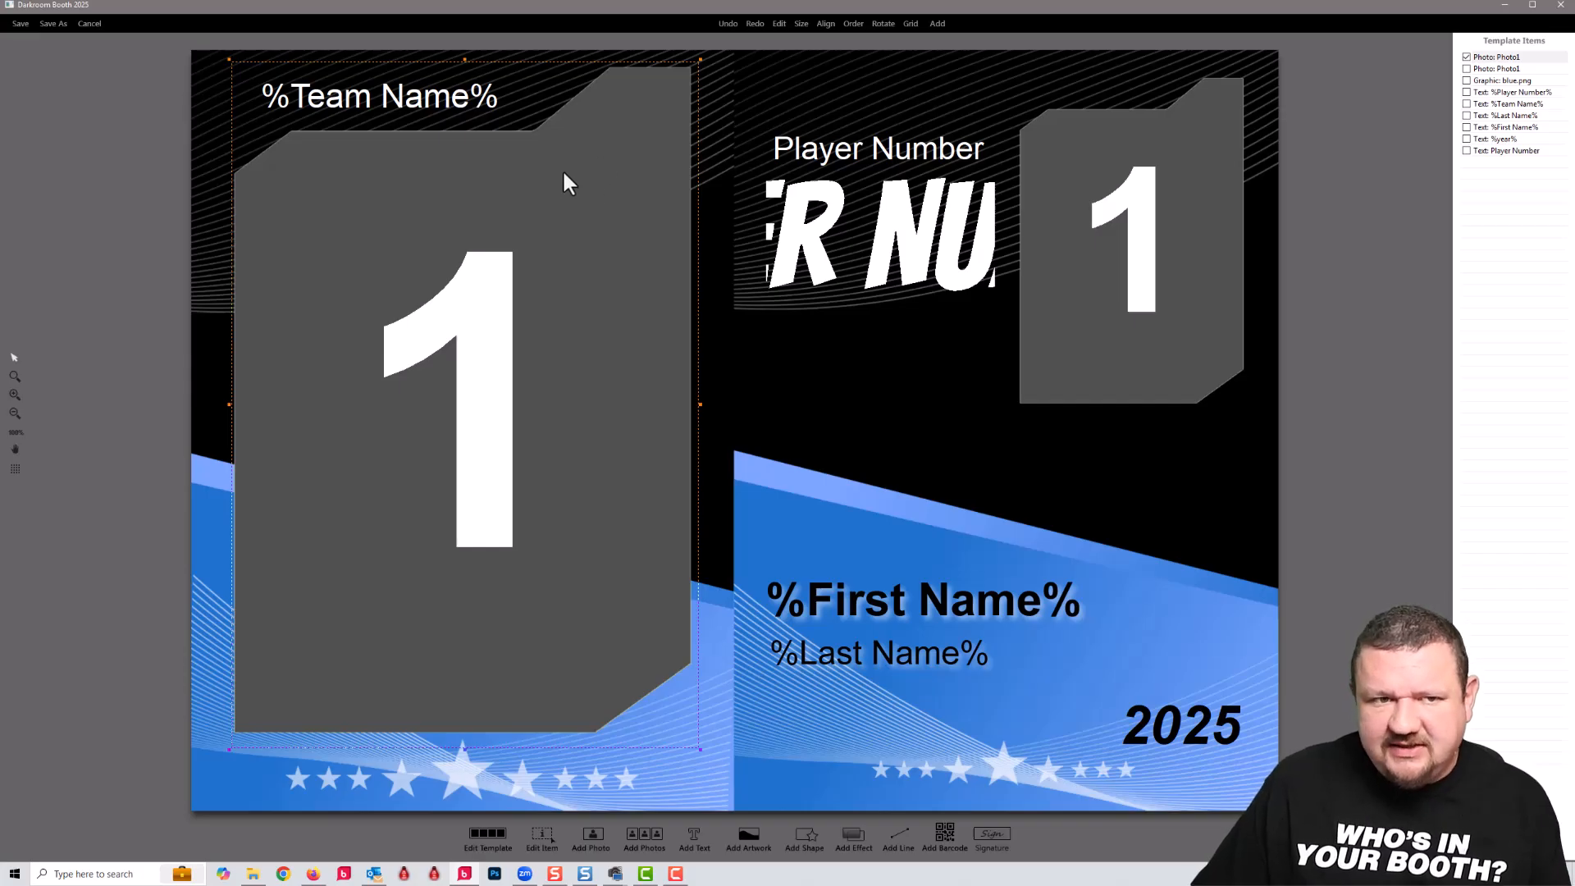
left_click(1131, 241)
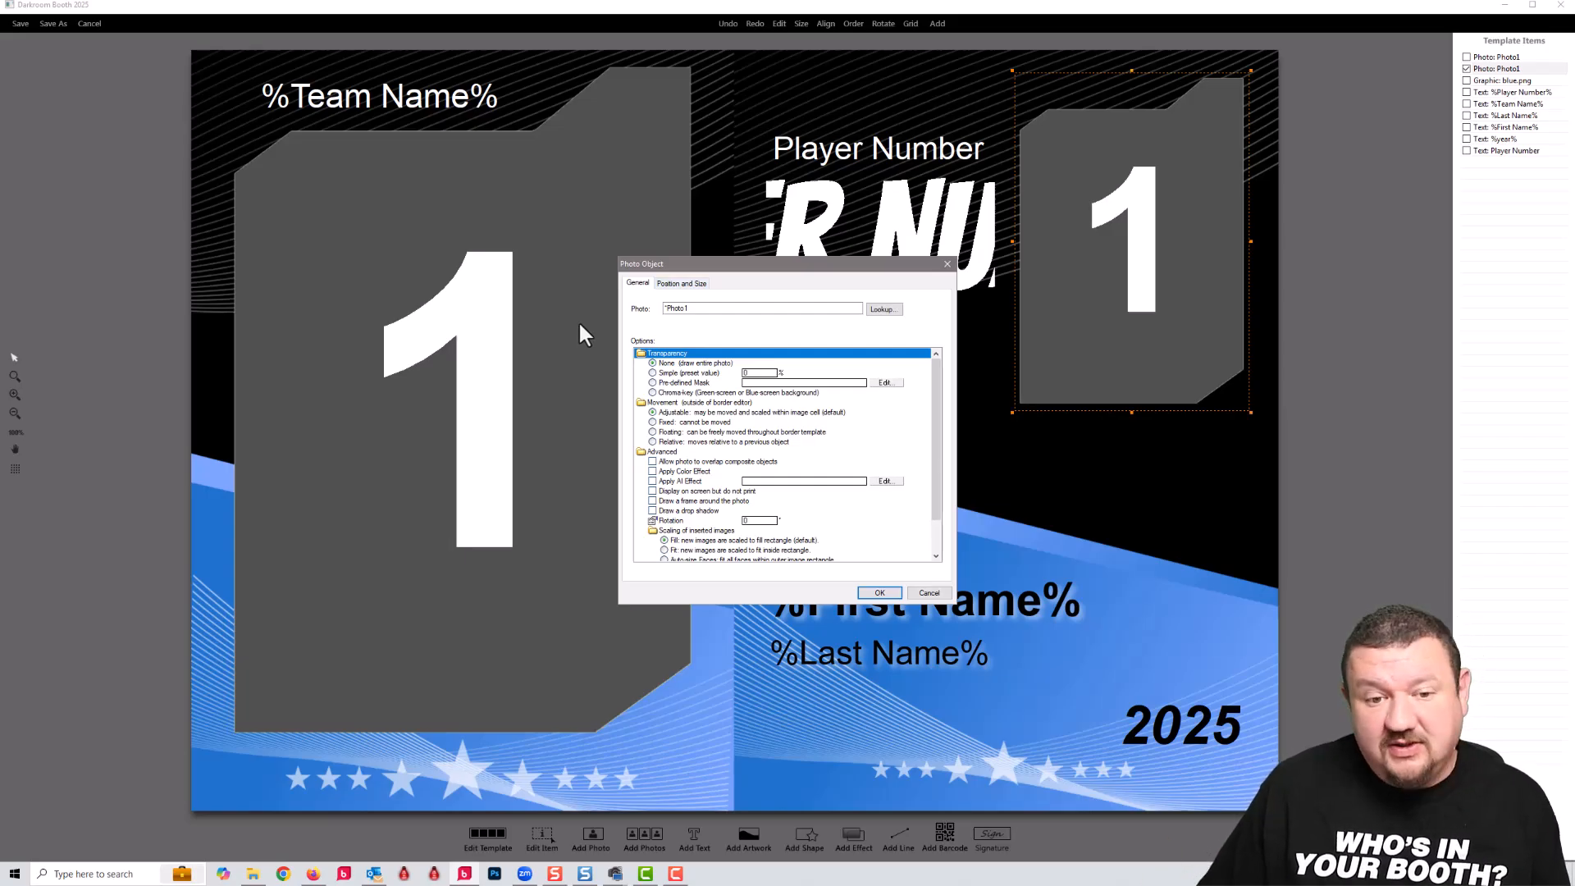
Close the Photo Object settings and return to the two-sided card template.
left_click(760, 309)
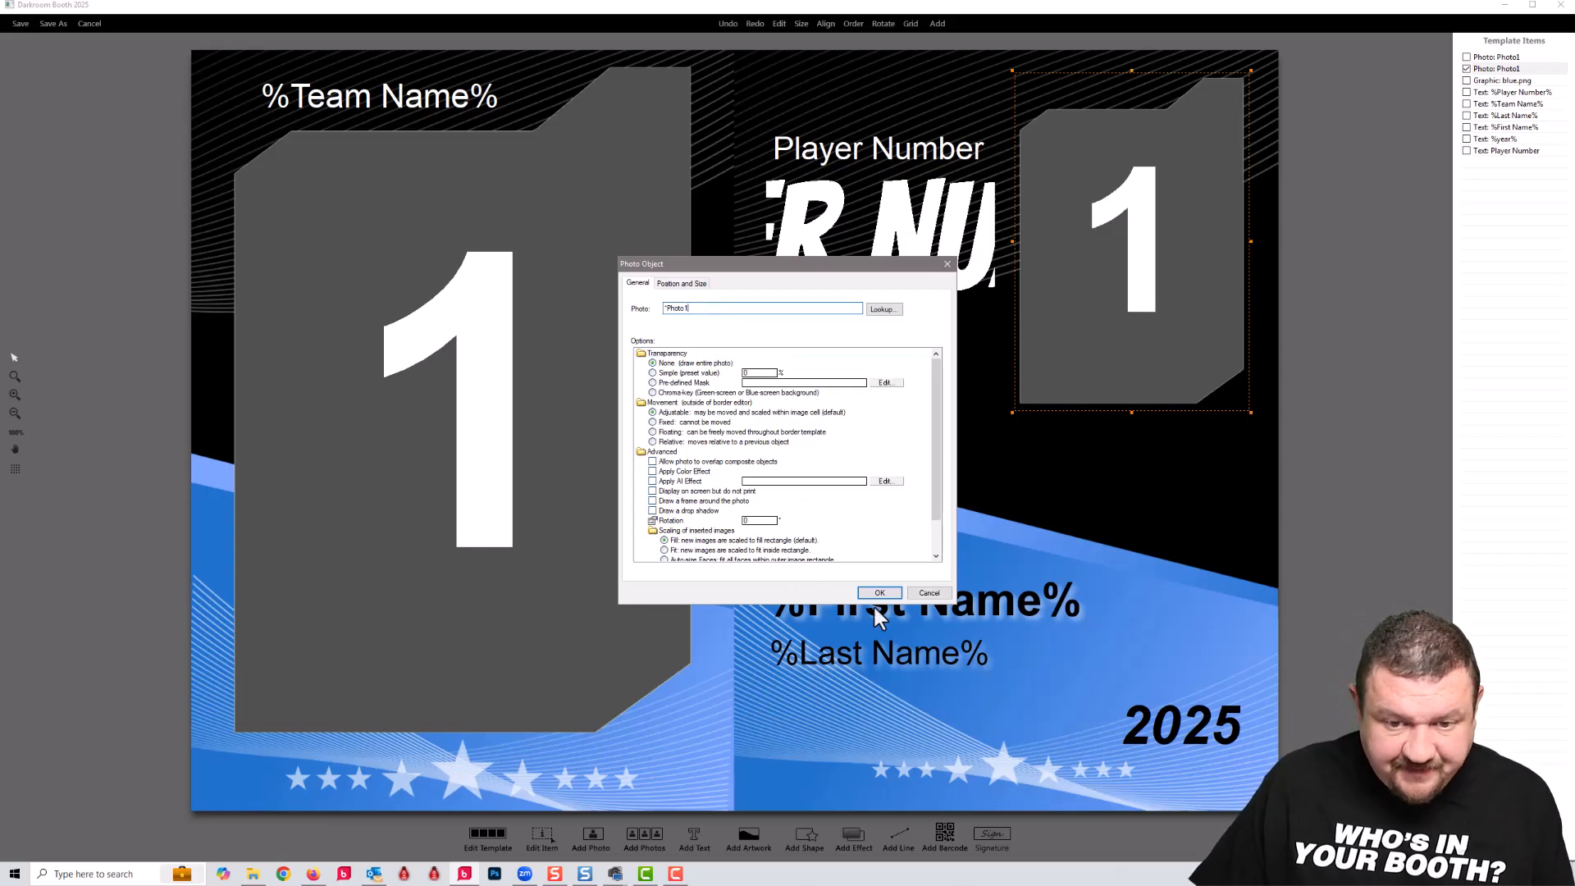
left_click(880, 593)
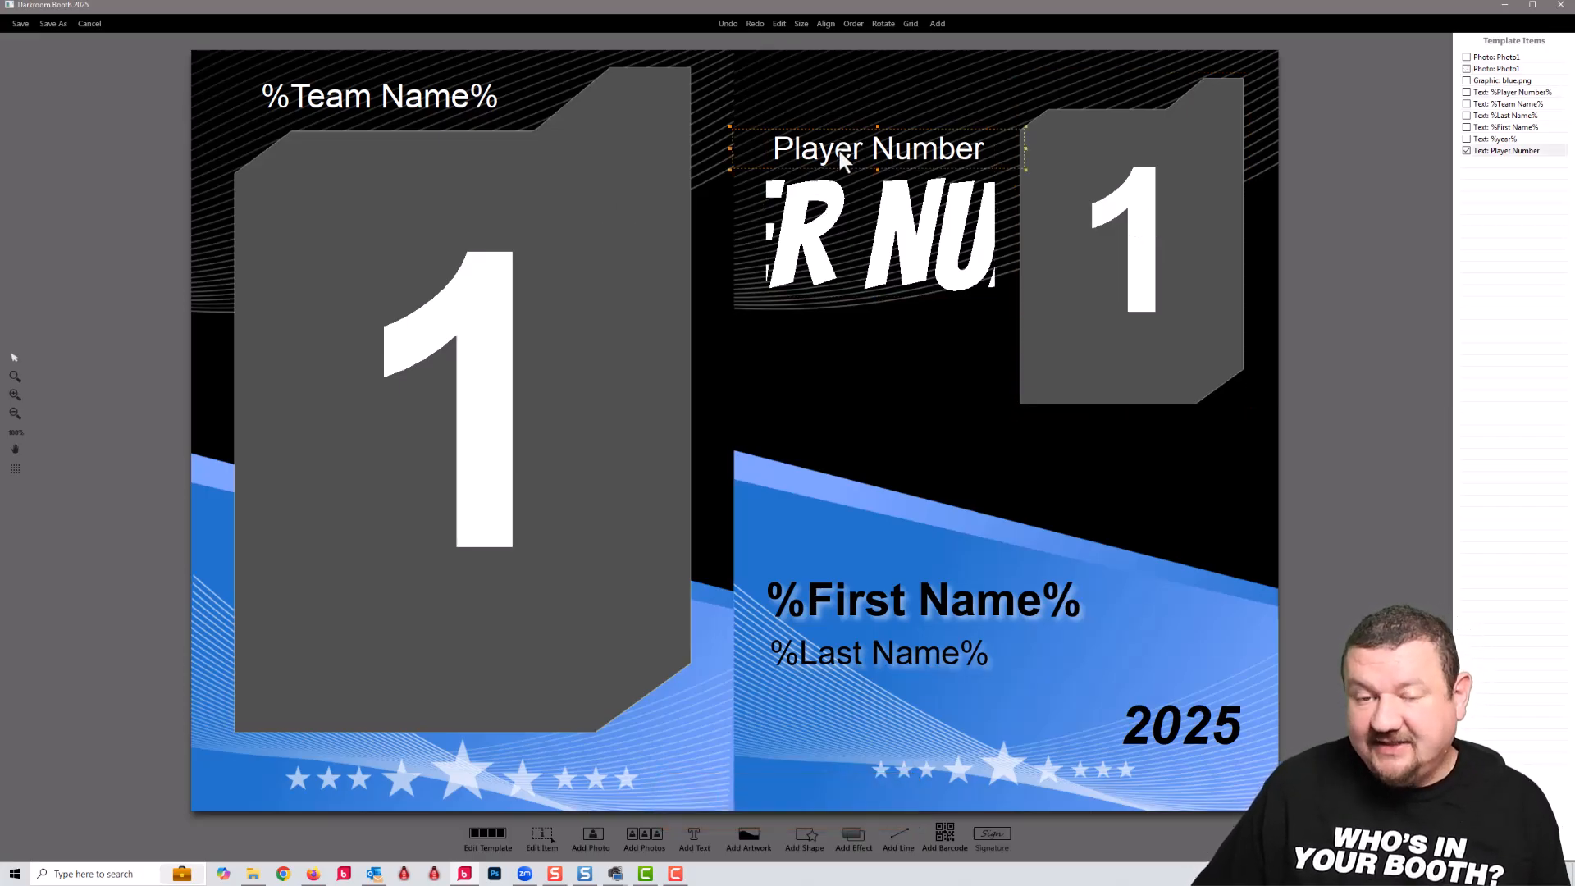
mouse_move(955, 286)
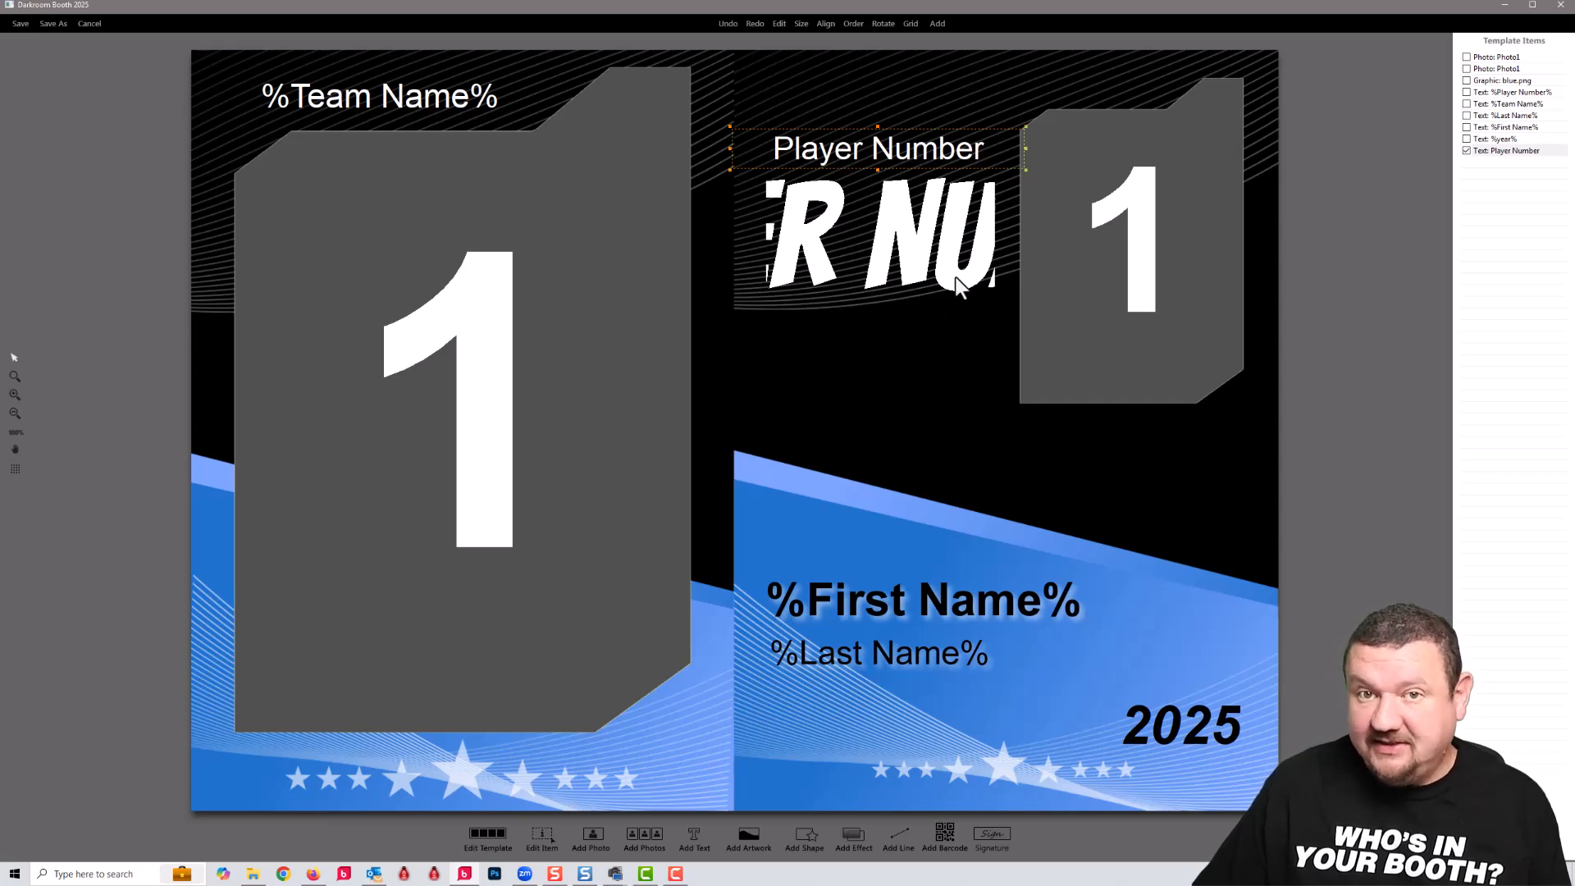
mouse_move(880, 166)
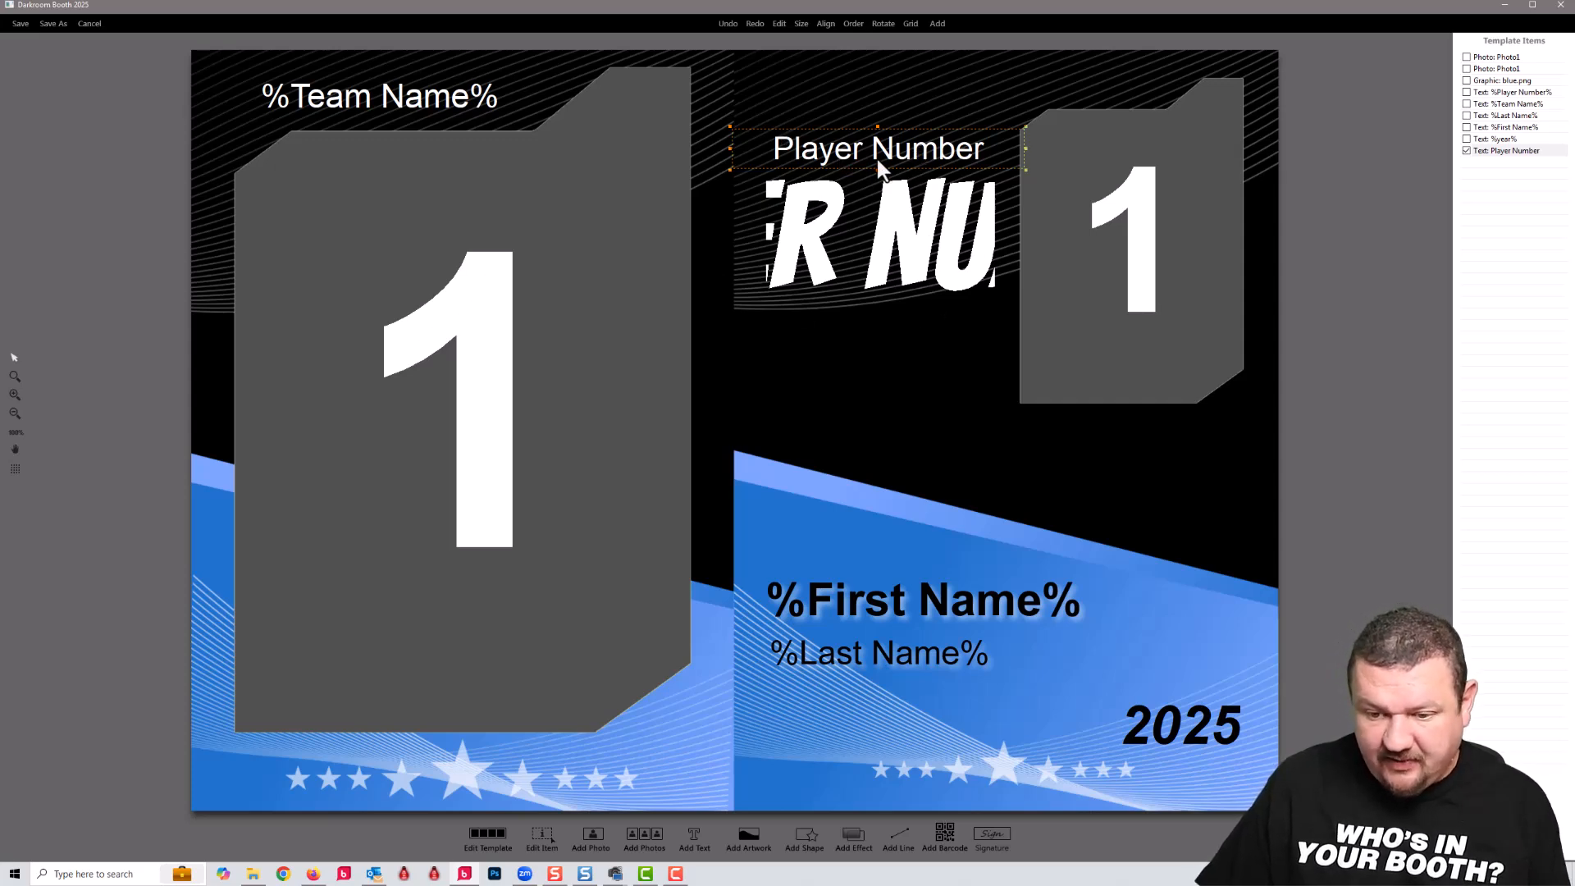
Confirm the 2025 text uses the %year% field in its Text Object settings and close them.
left_click(1180, 724)
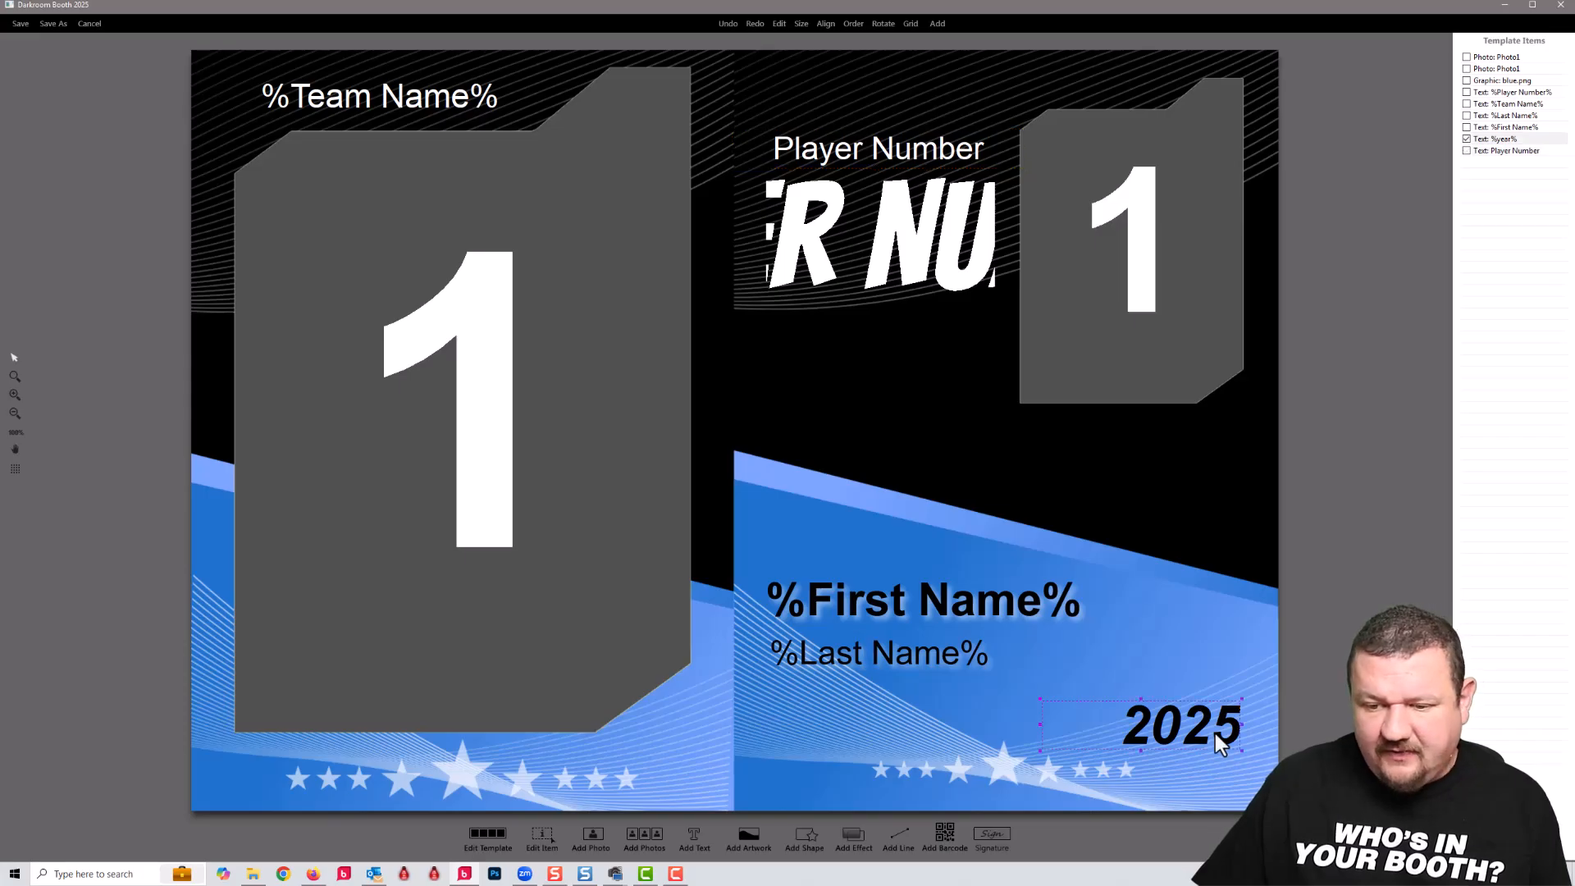
double_click(1181, 724)
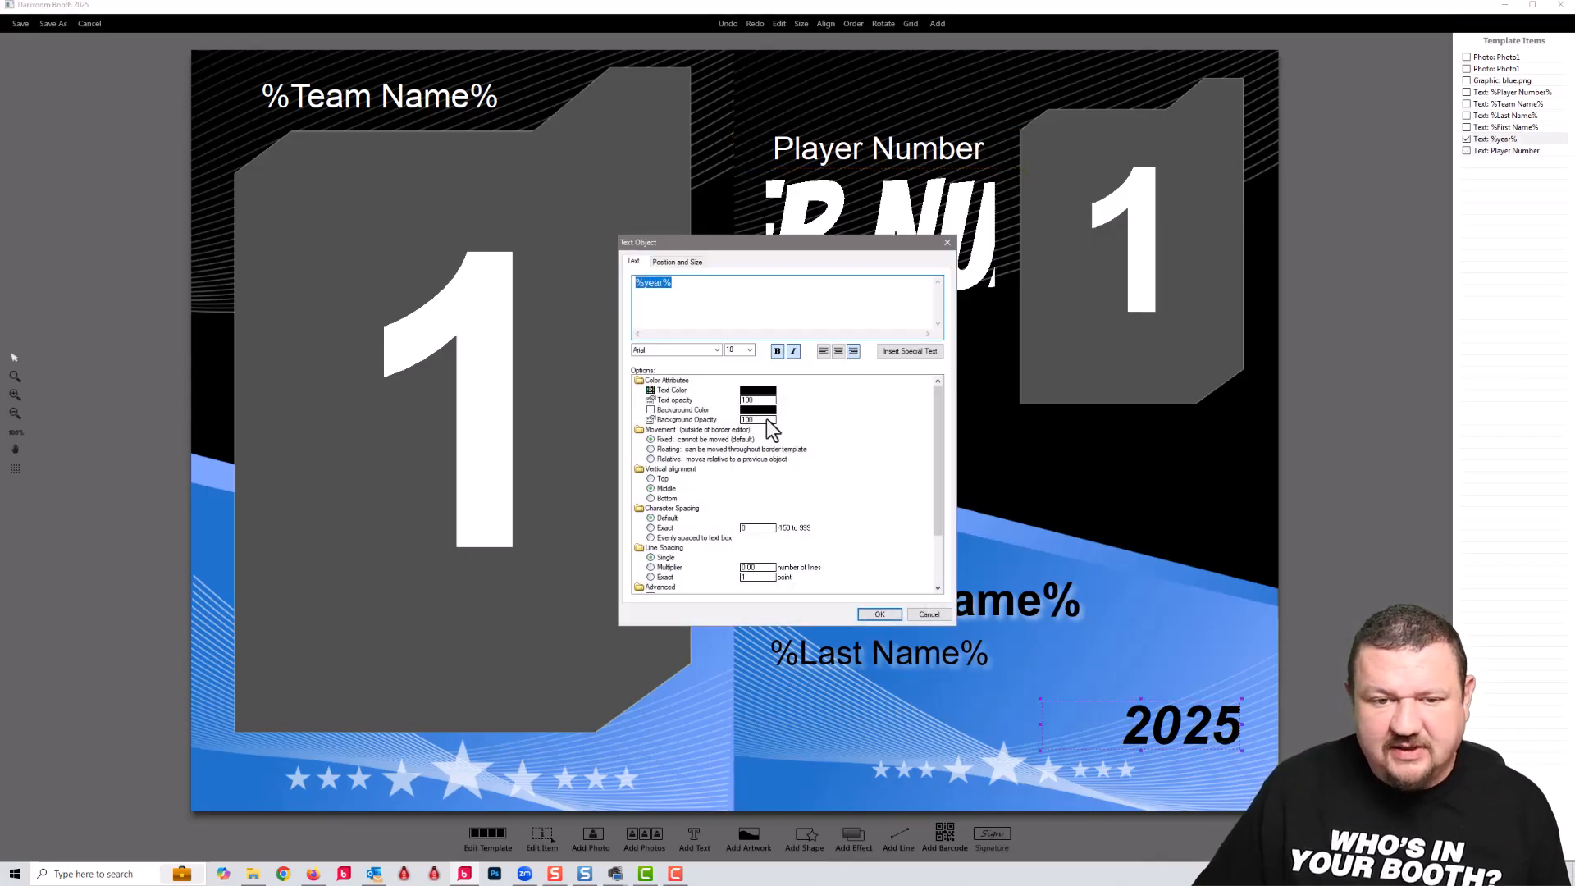
mouse_move(681, 281)
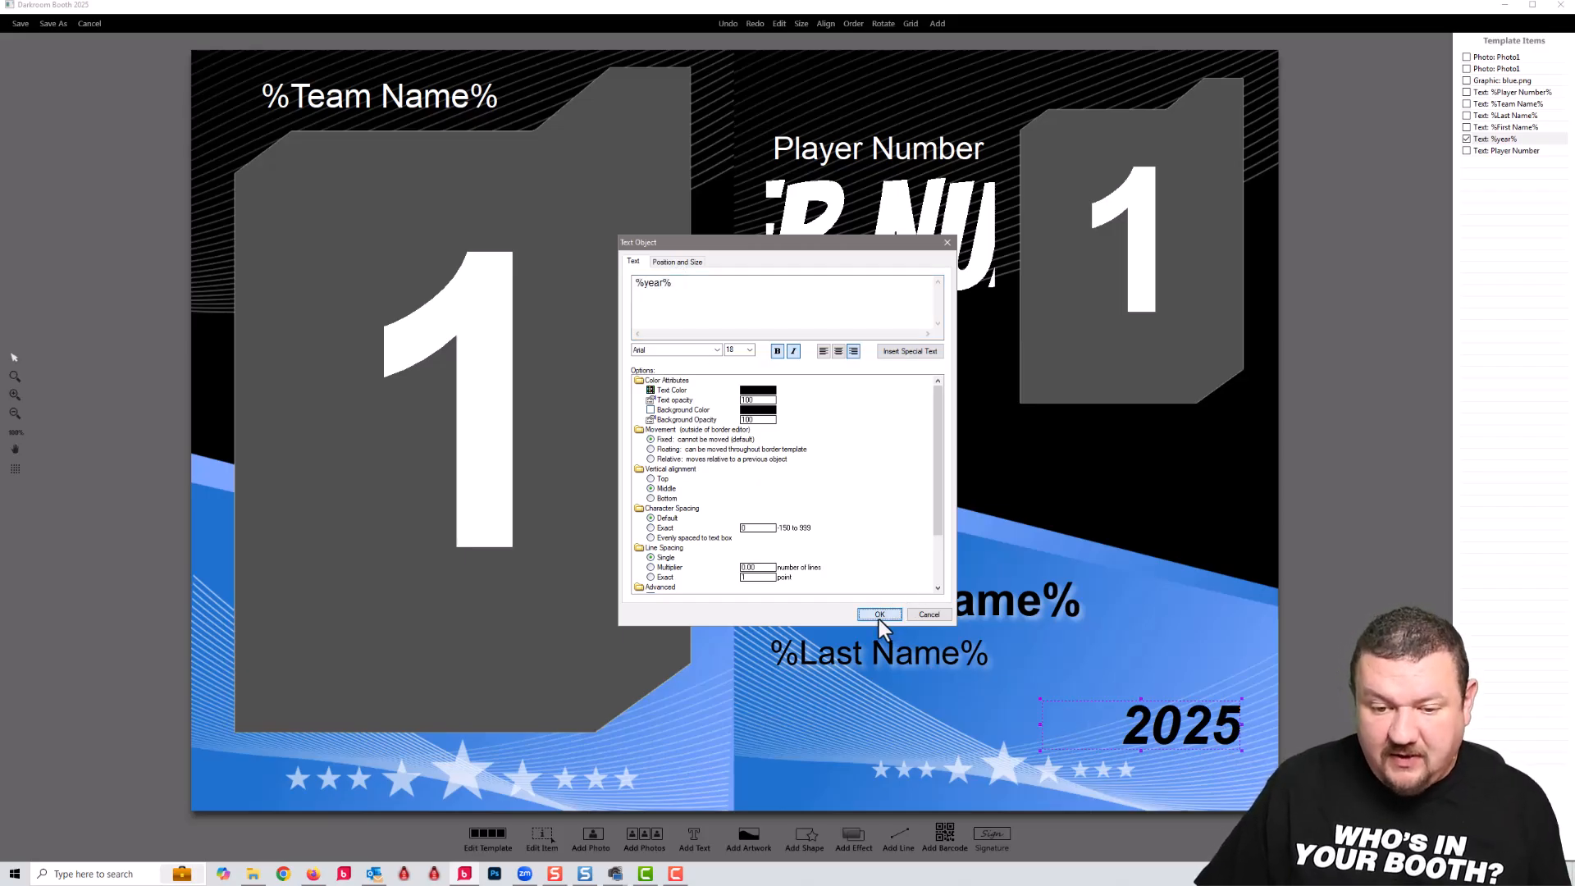
left_click(879, 613)
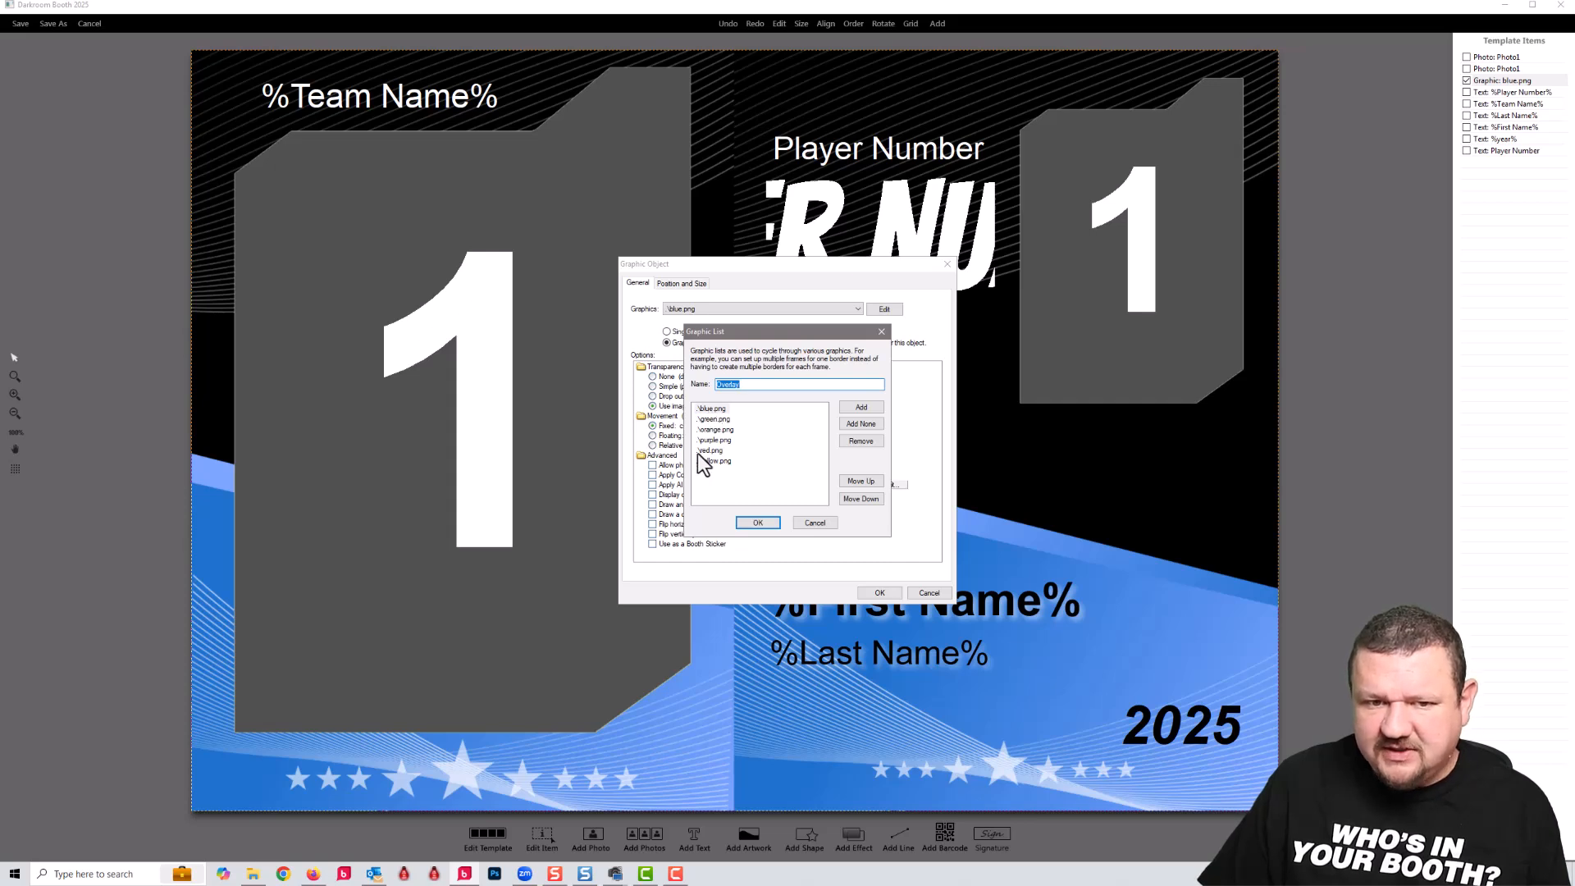
mouse_move(709, 458)
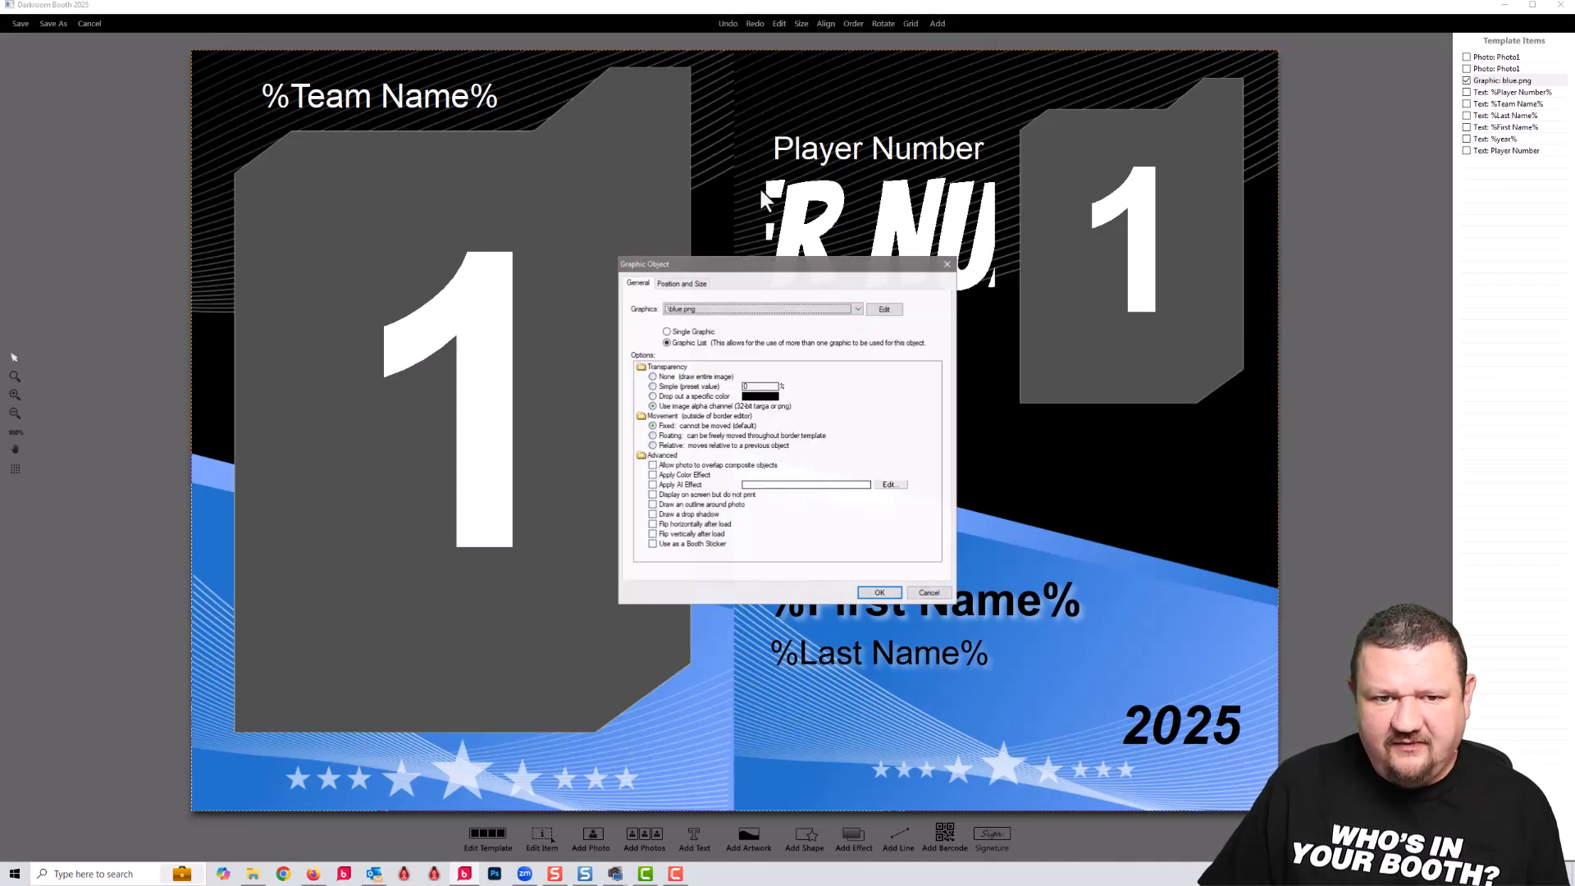
Swap the card background graphic to green.png and apply it.
left_click(758, 308)
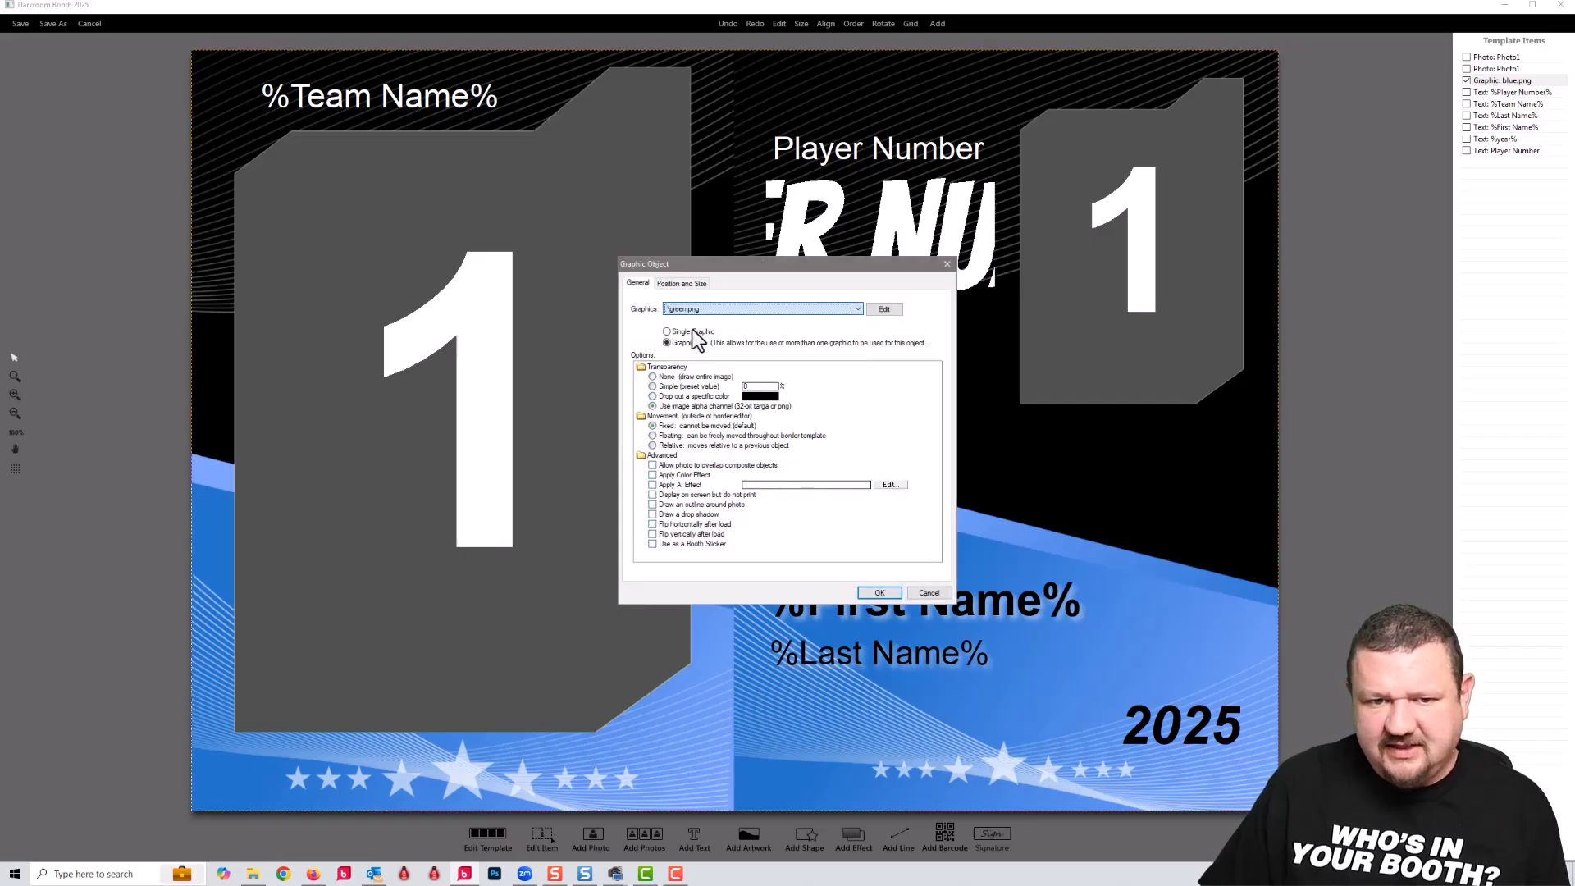
left_click(878, 592)
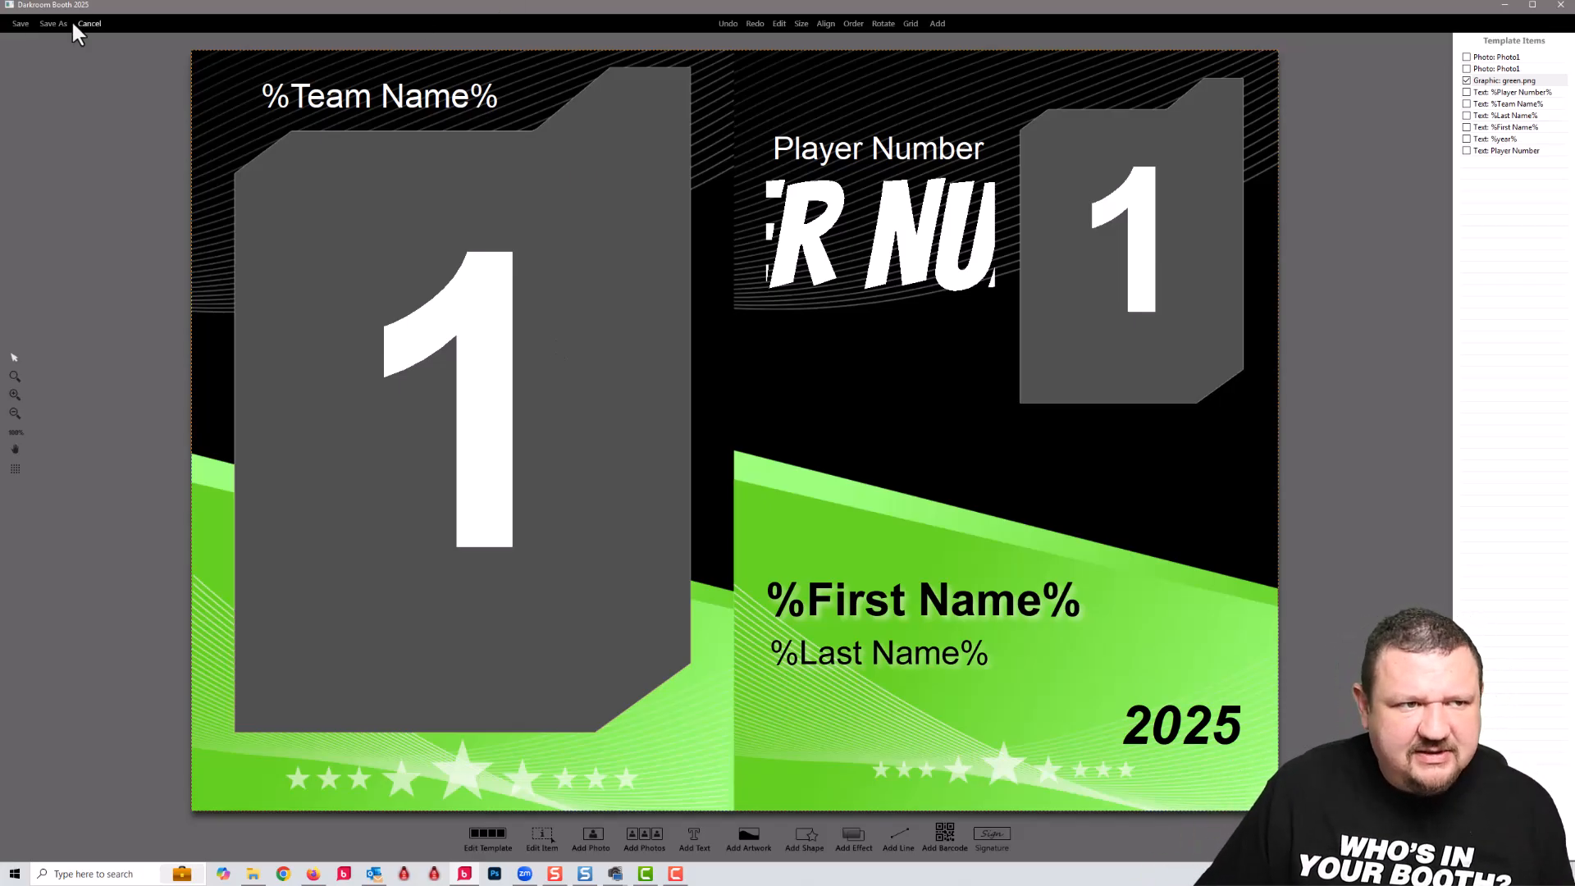
Discard the green edit and reopen the Trader Card Demo 3x5 template in its original blue.
left_click(88, 23)
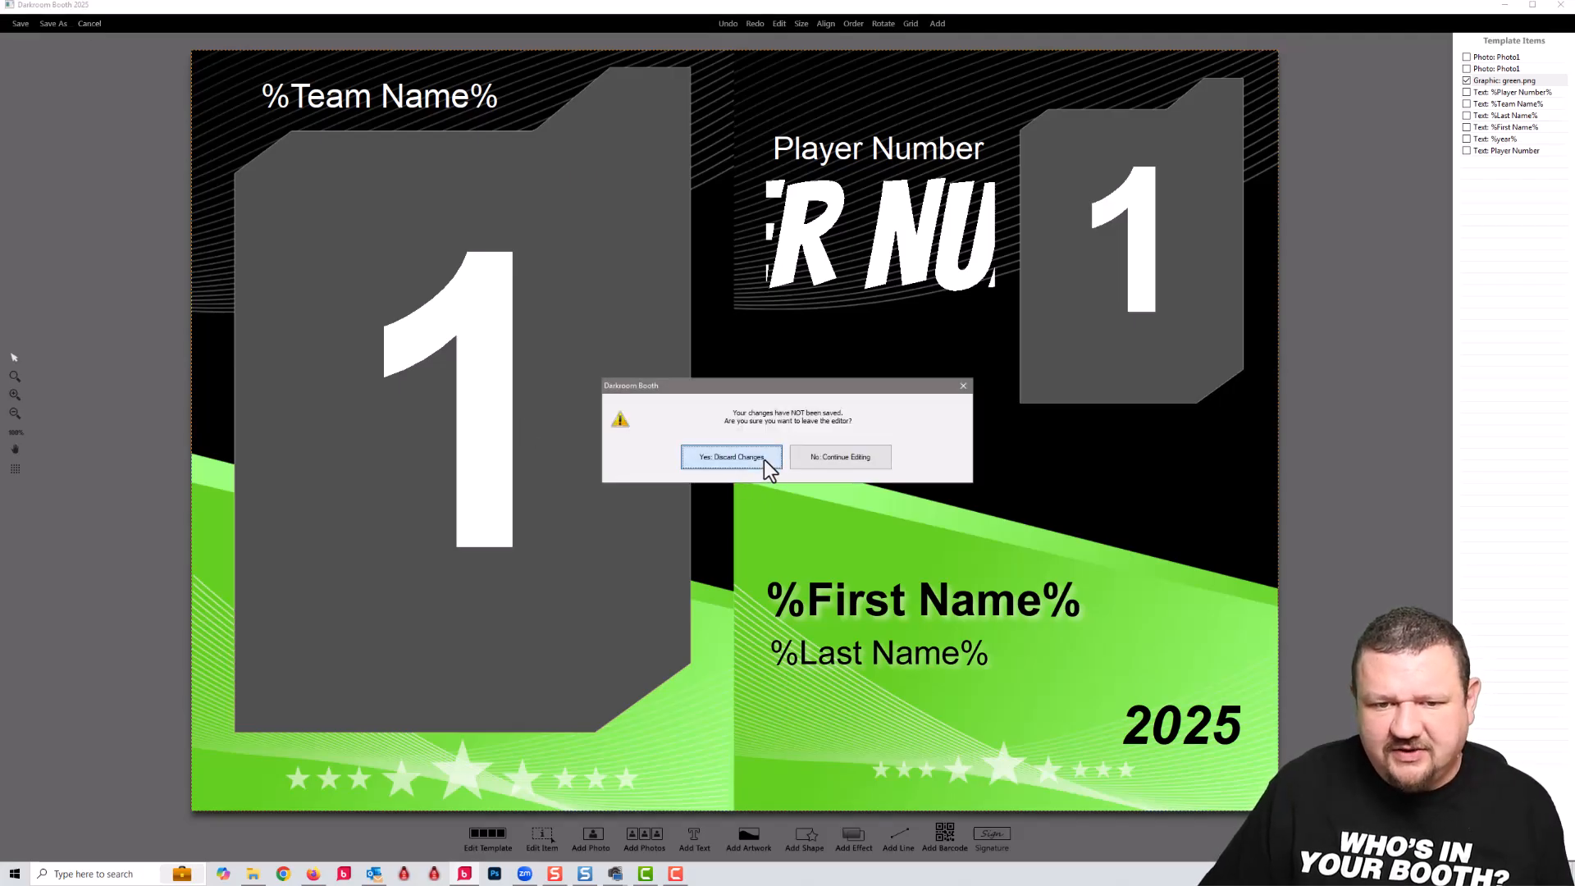
left_click(732, 458)
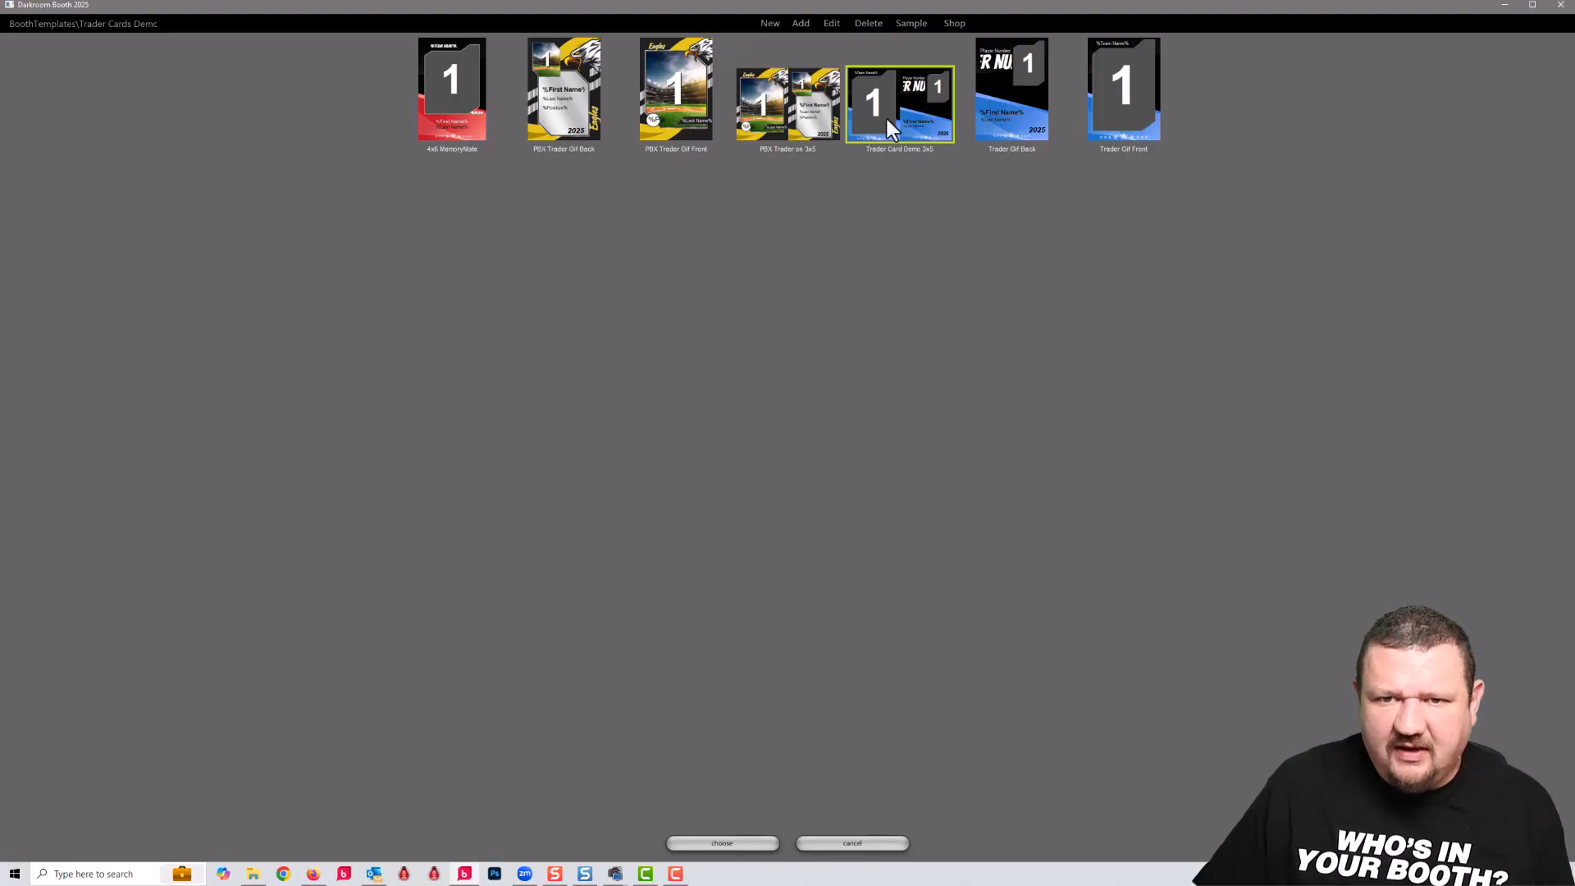
left_click(722, 844)
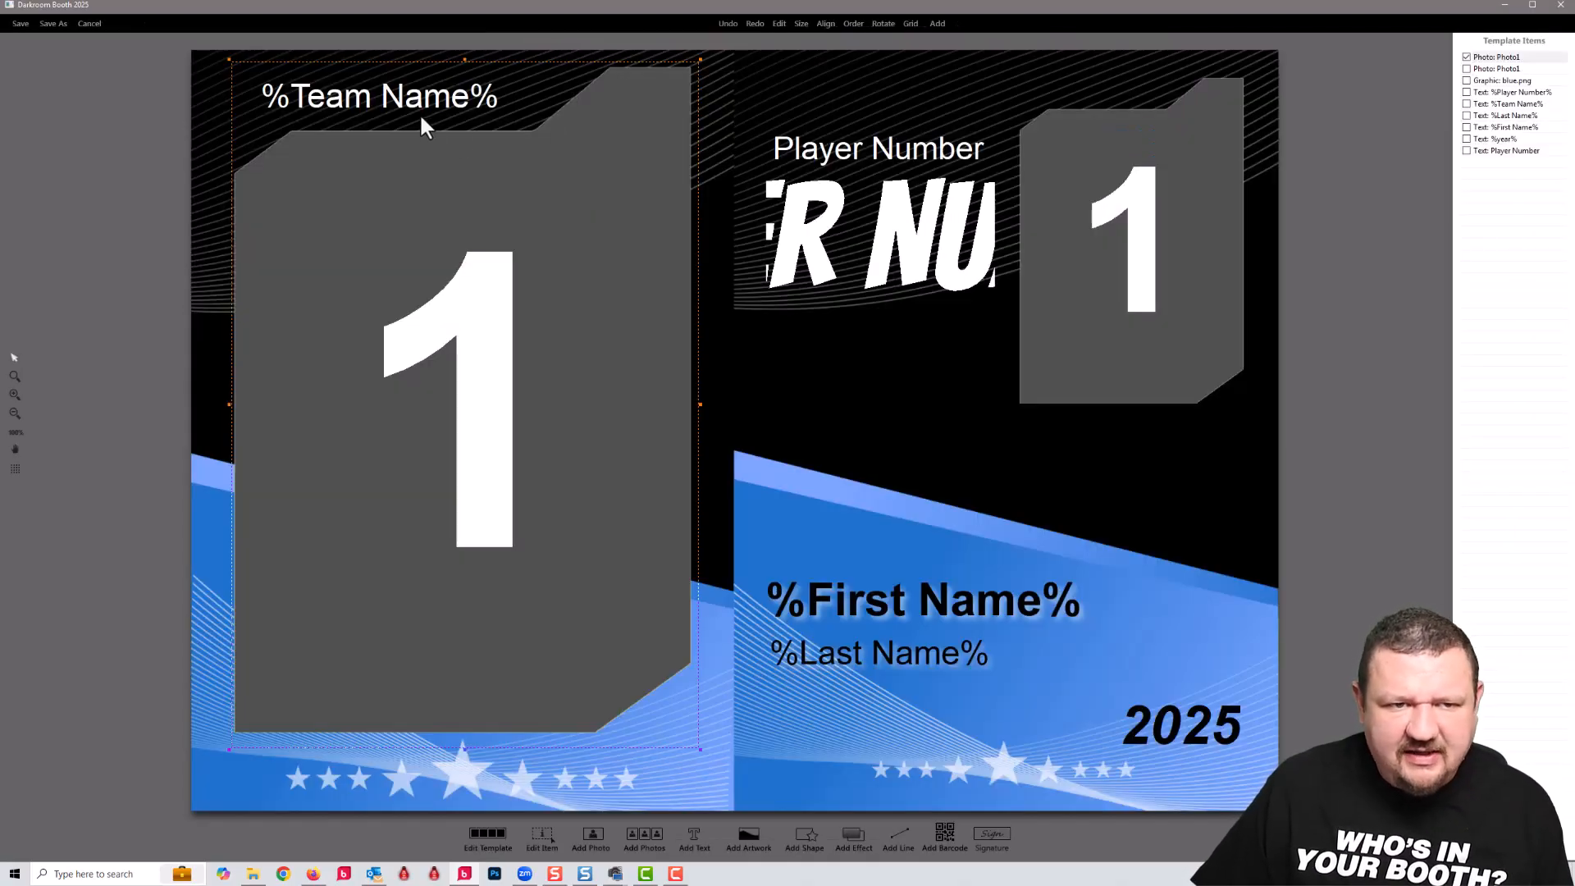
double_click(379, 96)
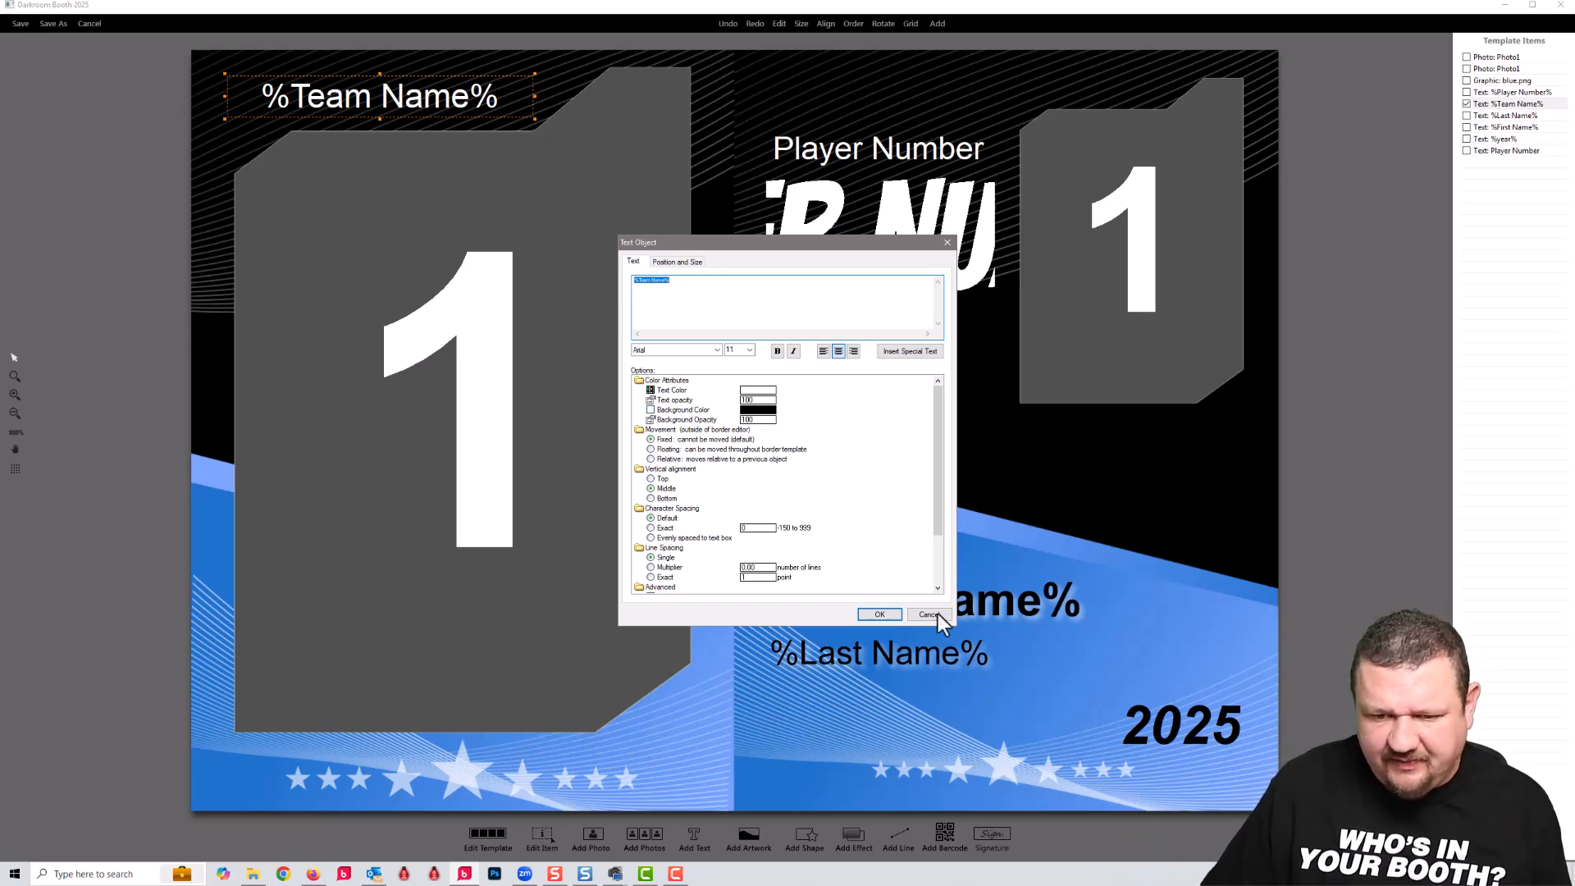
left_click(926, 614)
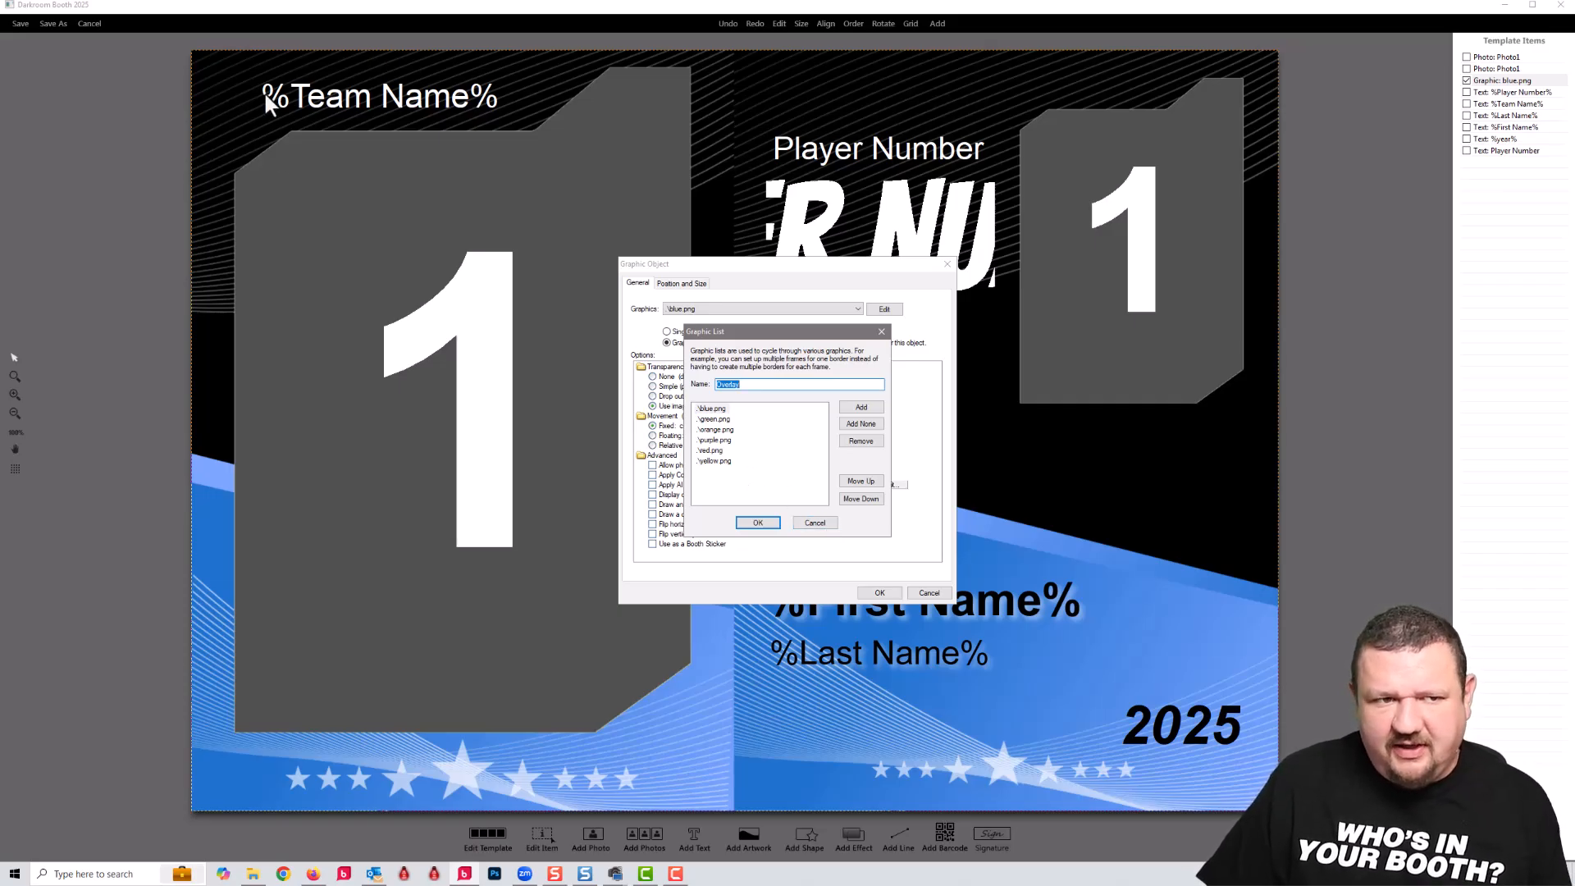
mouse_move(853, 540)
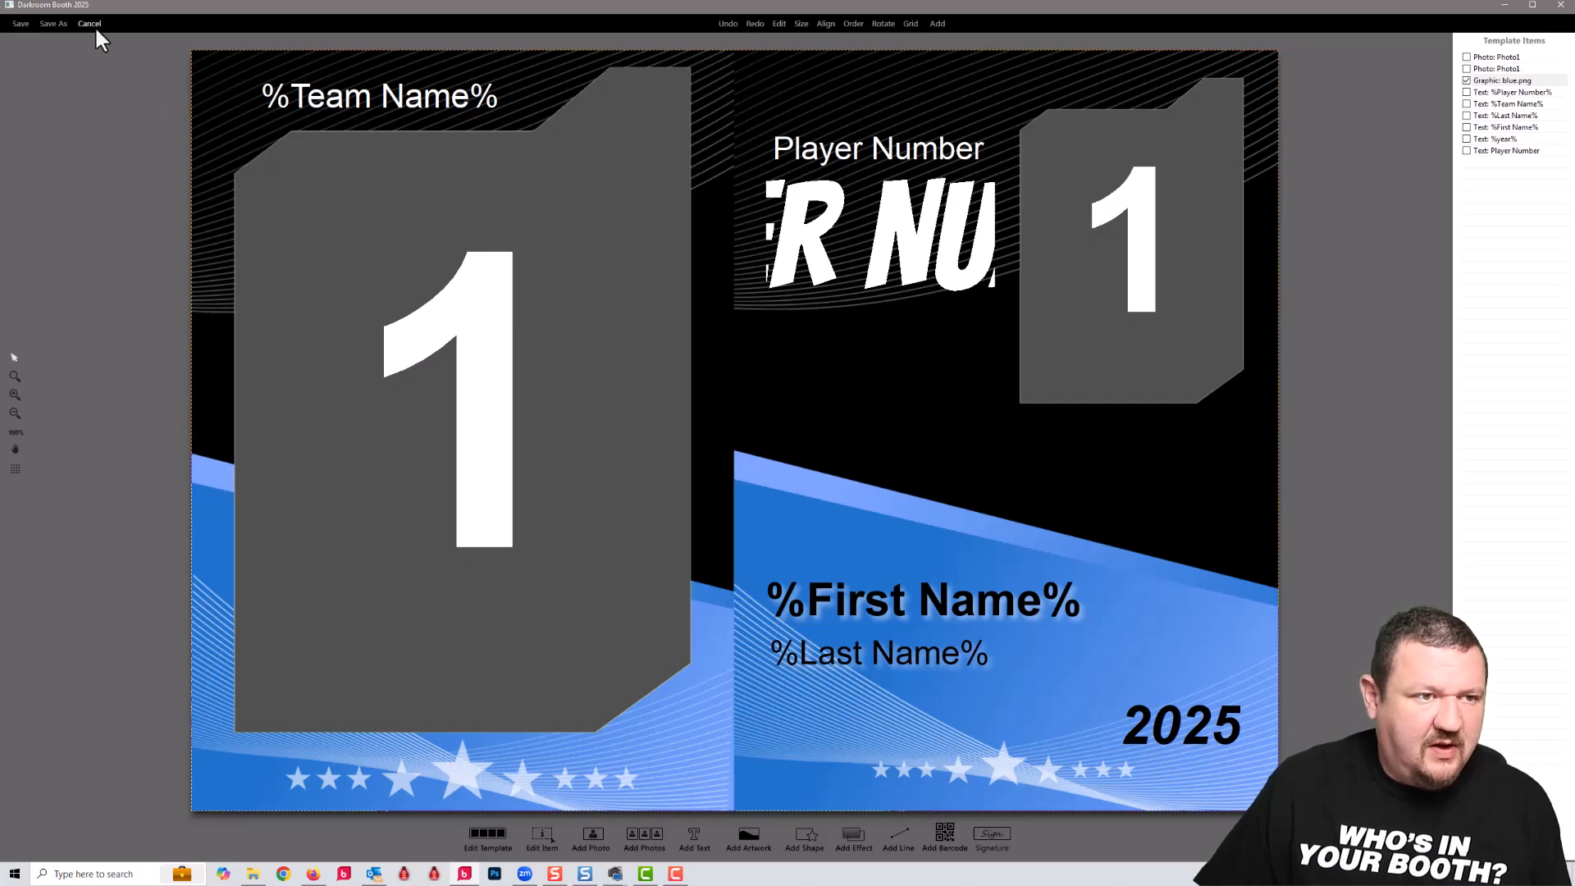
Discard template changes, go to the event's Text settings and list the available surveys.
left_click(89, 23)
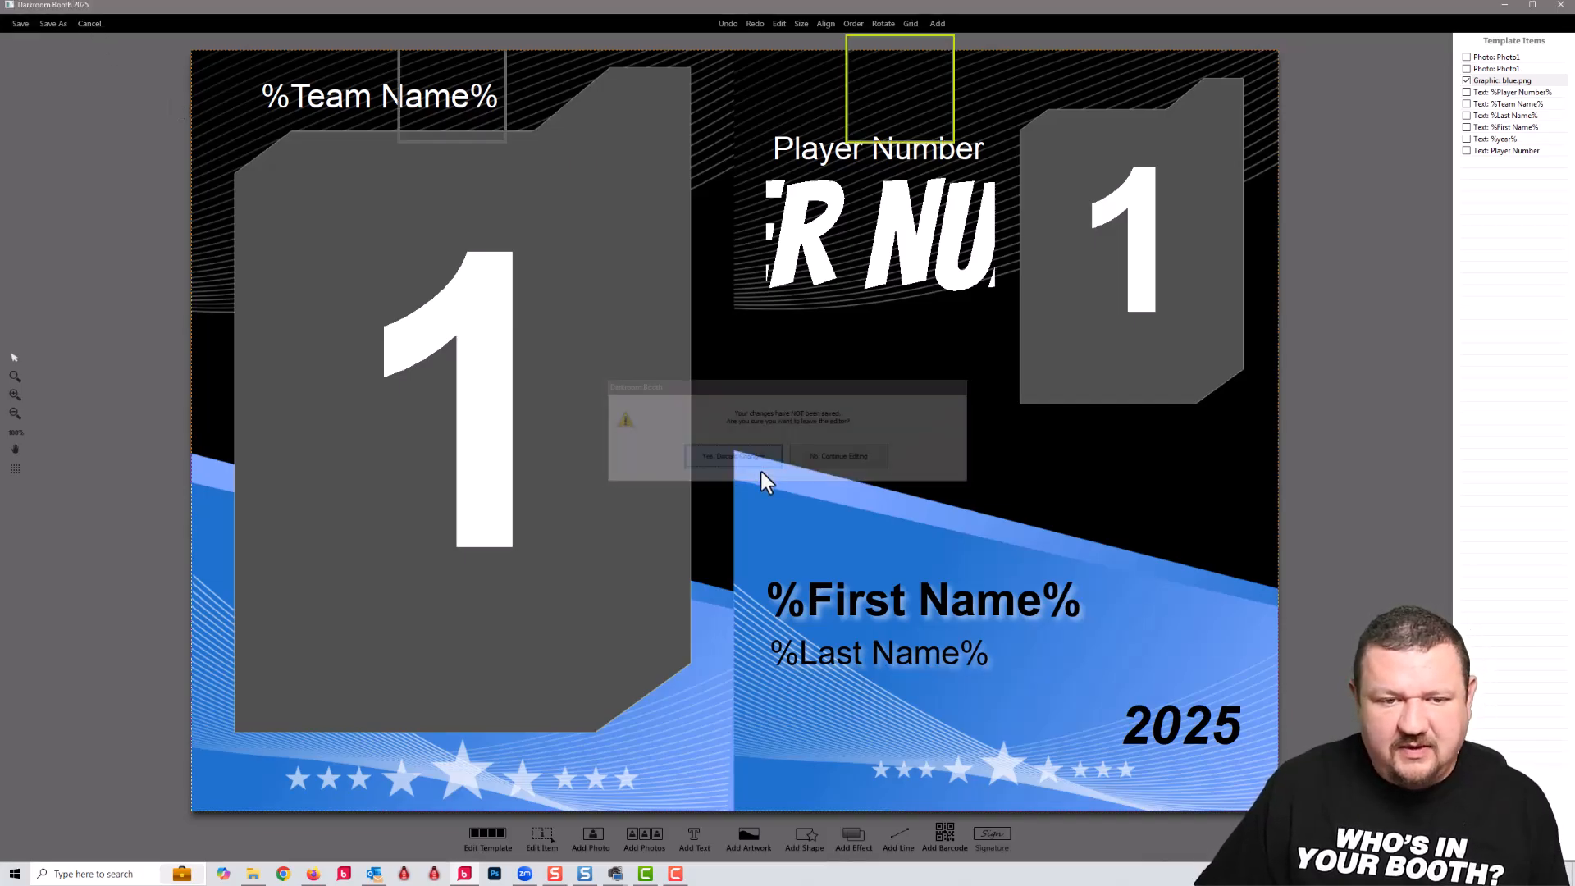
left_click(734, 456)
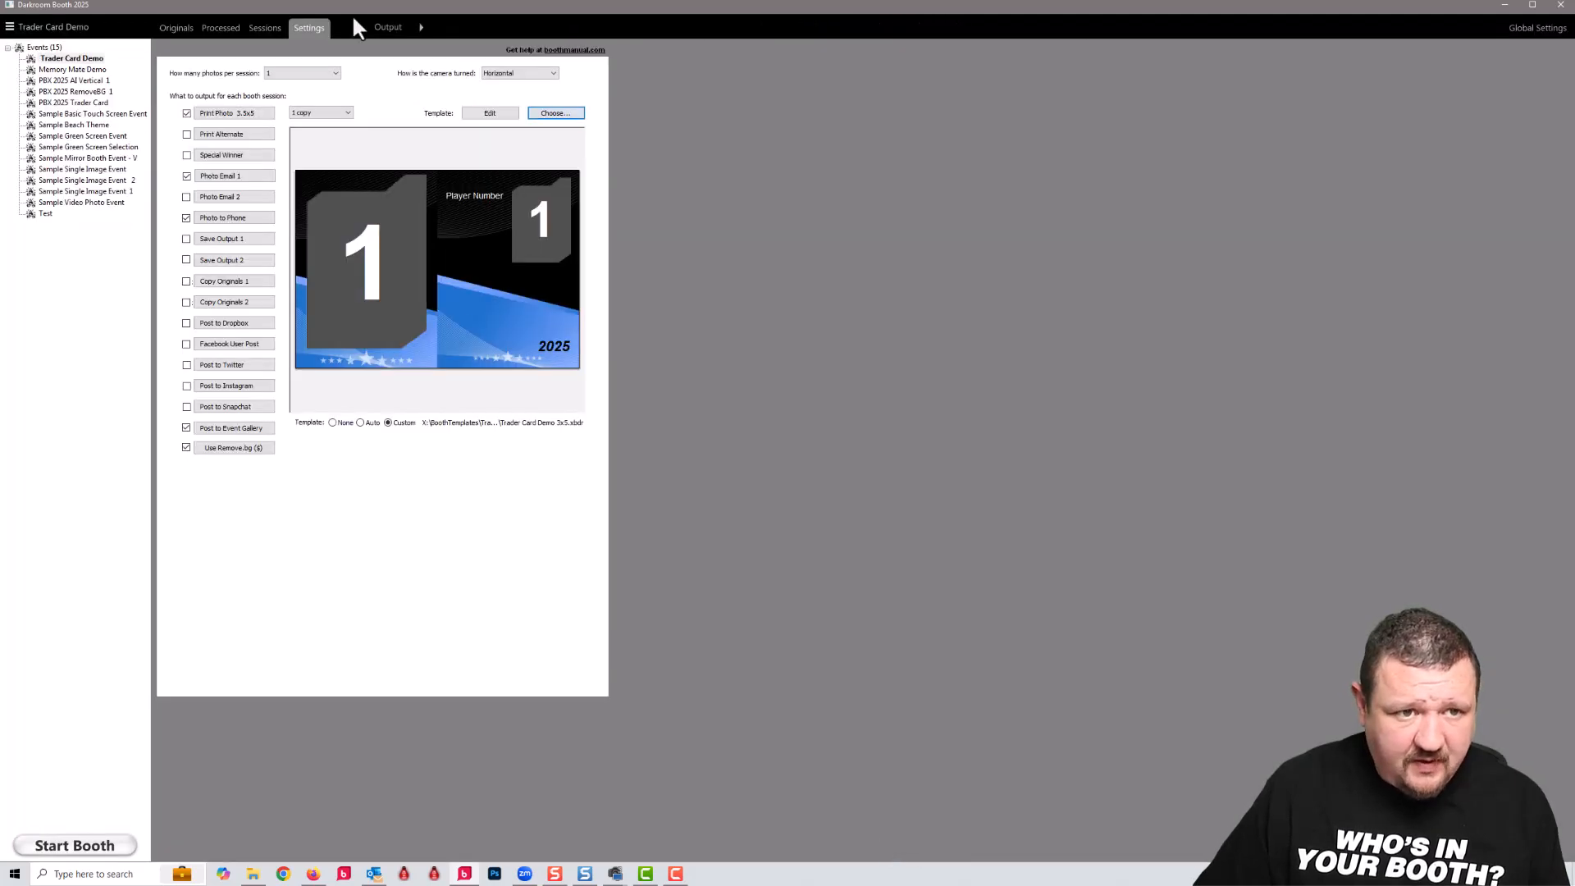
left_click(309, 28)
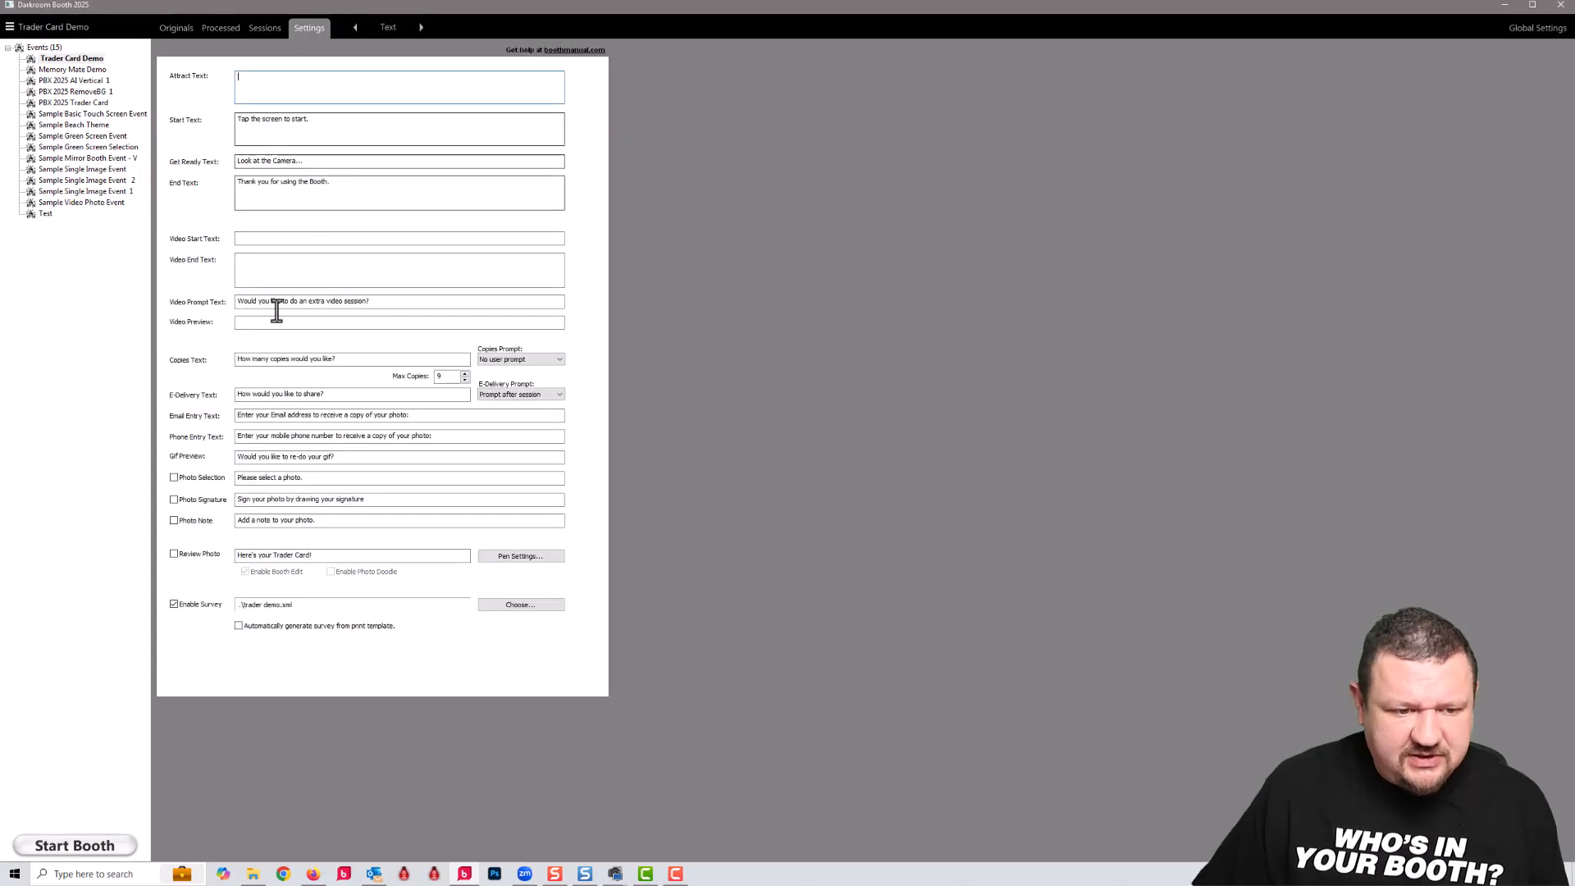
left_click(520, 604)
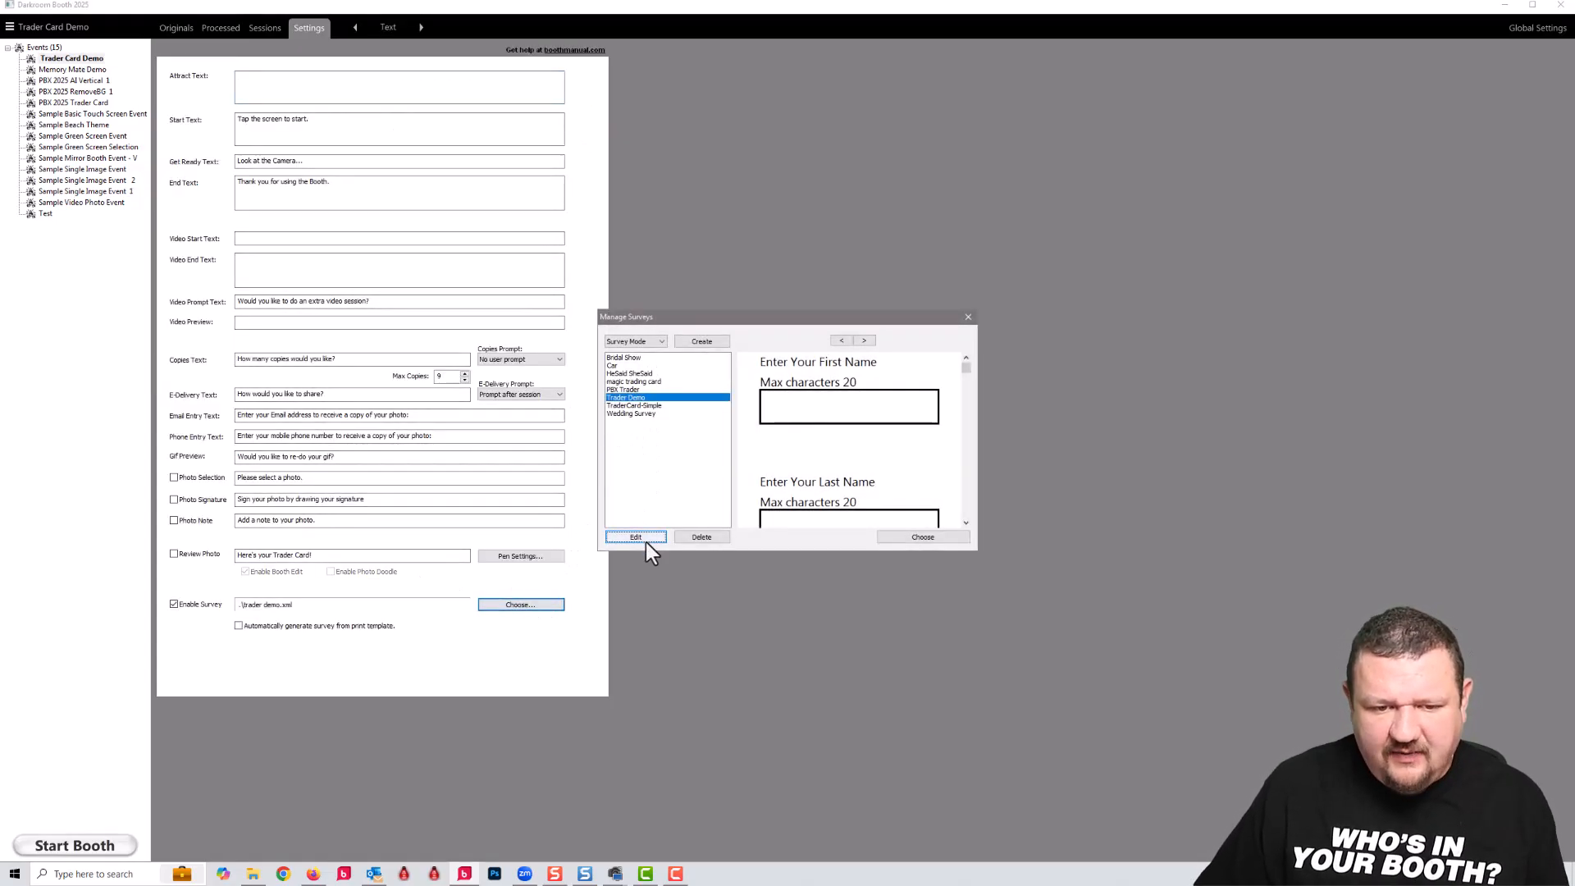
Step through the Trader Demo survey questions: name, player number, team name, team colour.
left_click(635, 536)
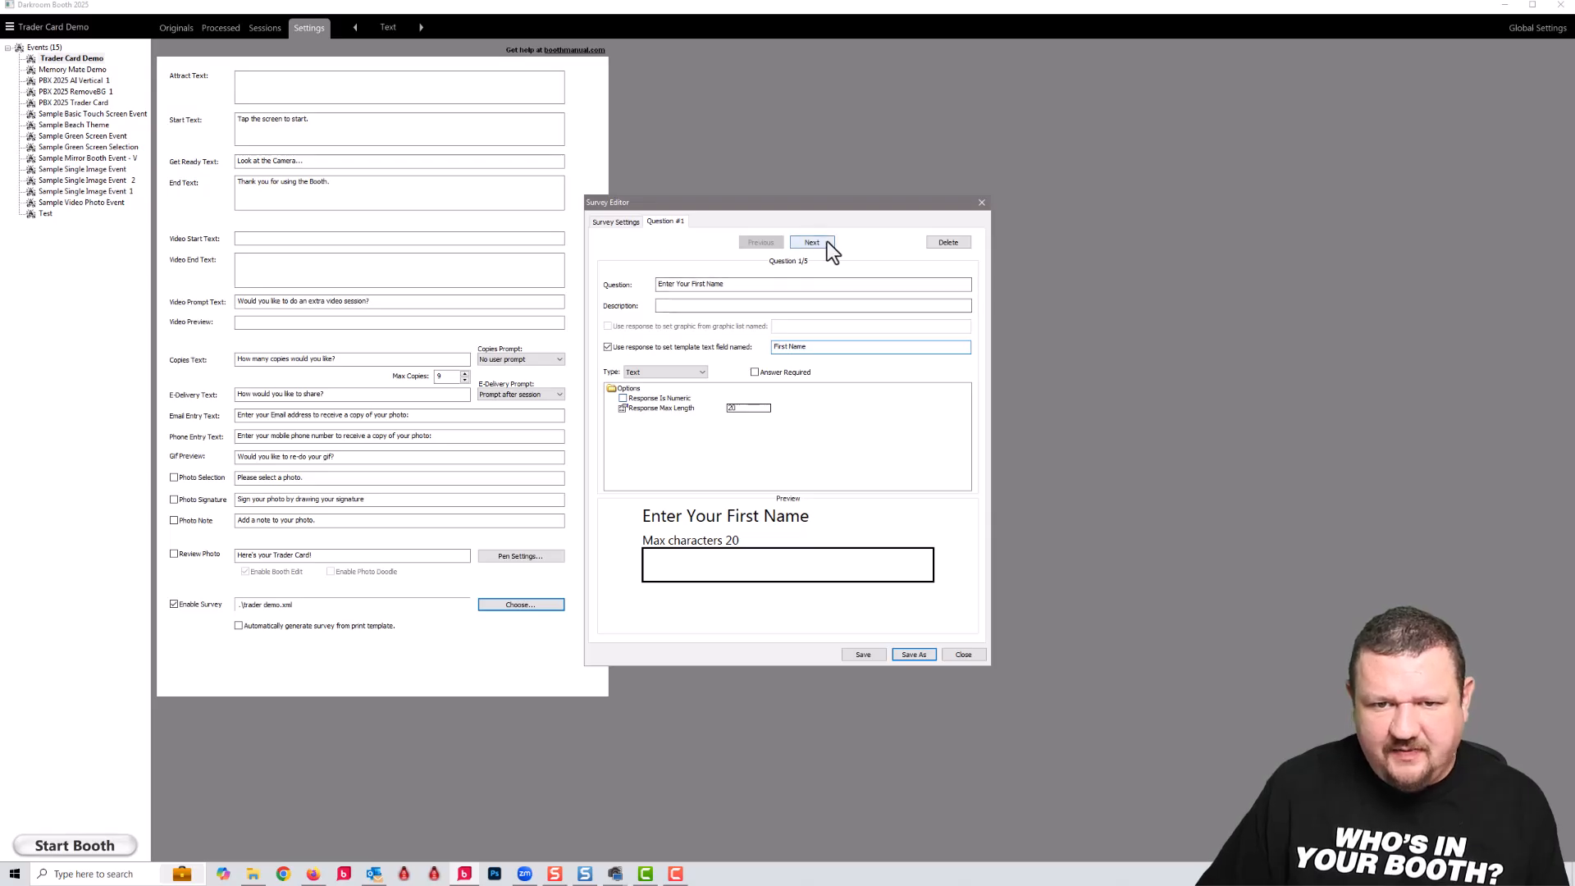
left_click(812, 241)
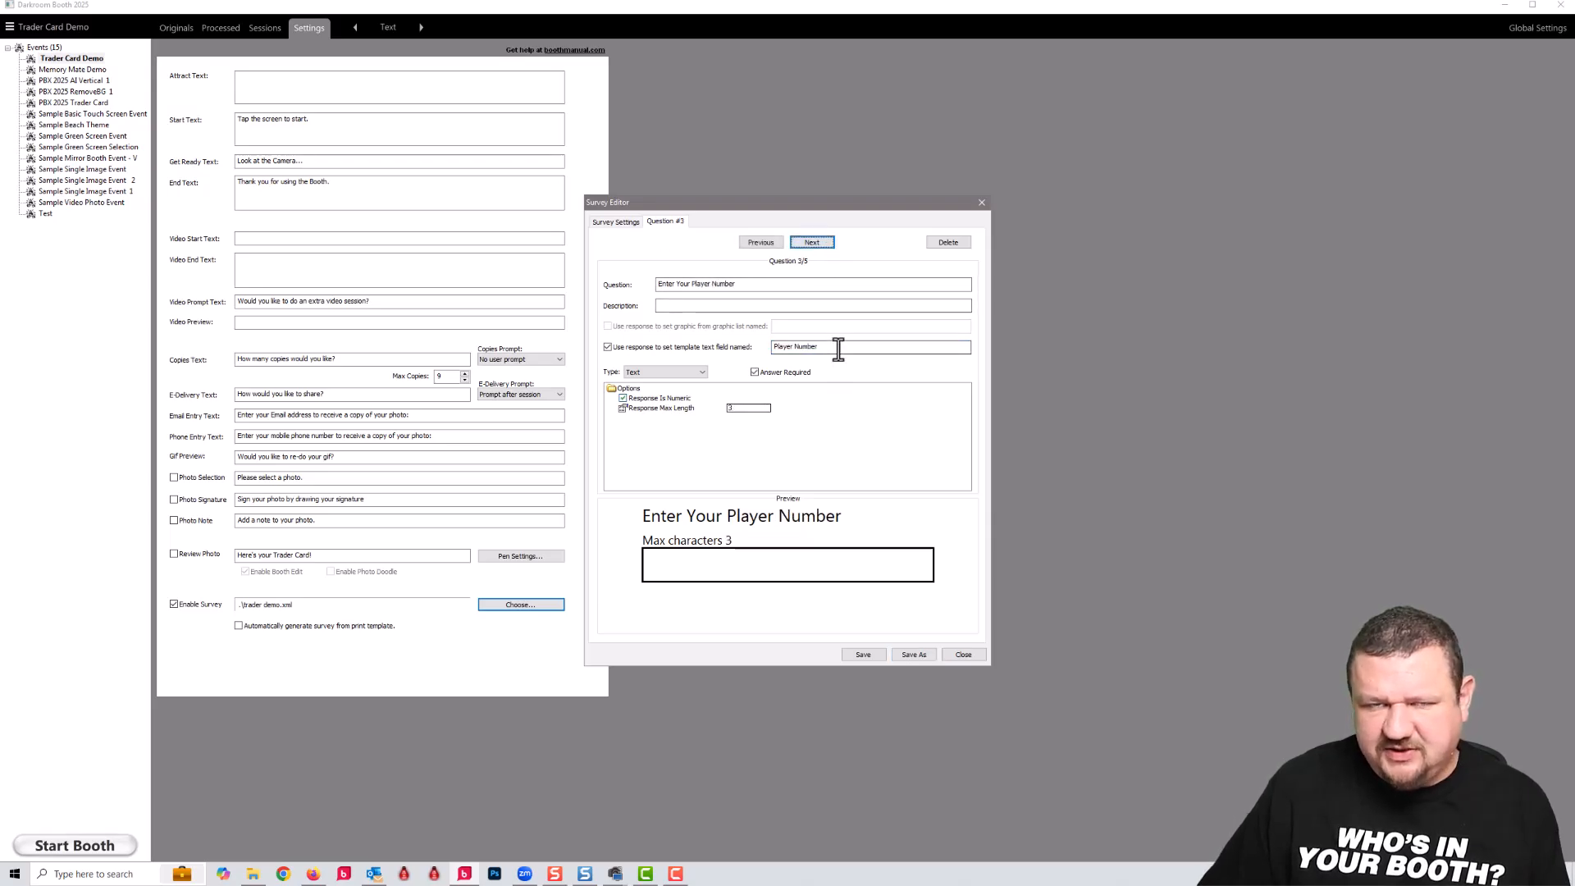
left_click(608, 346)
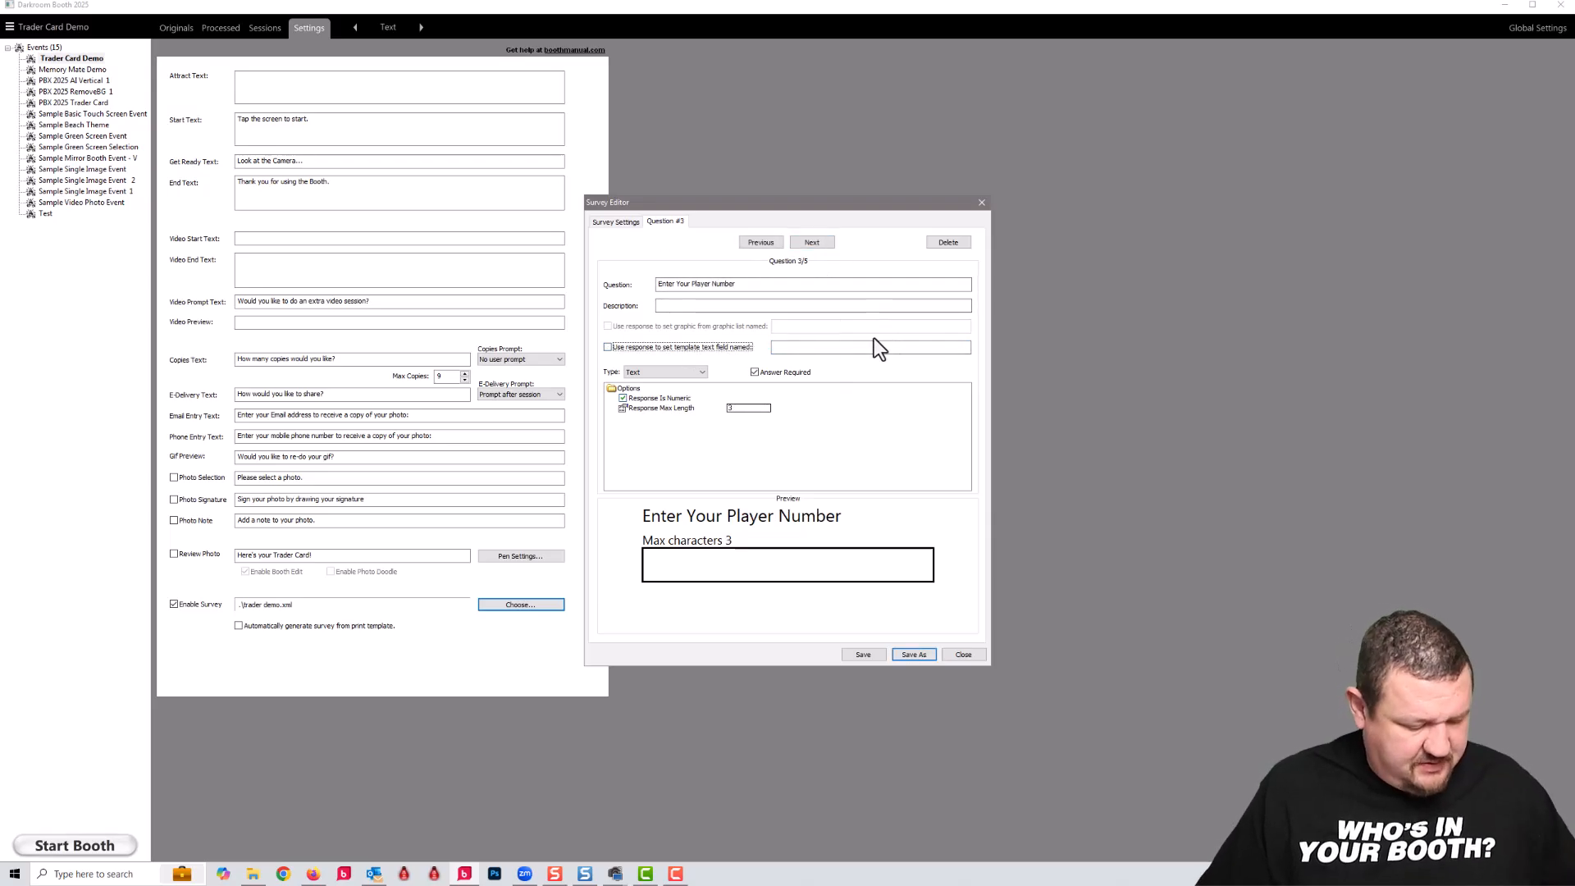
mouse_move(780, 305)
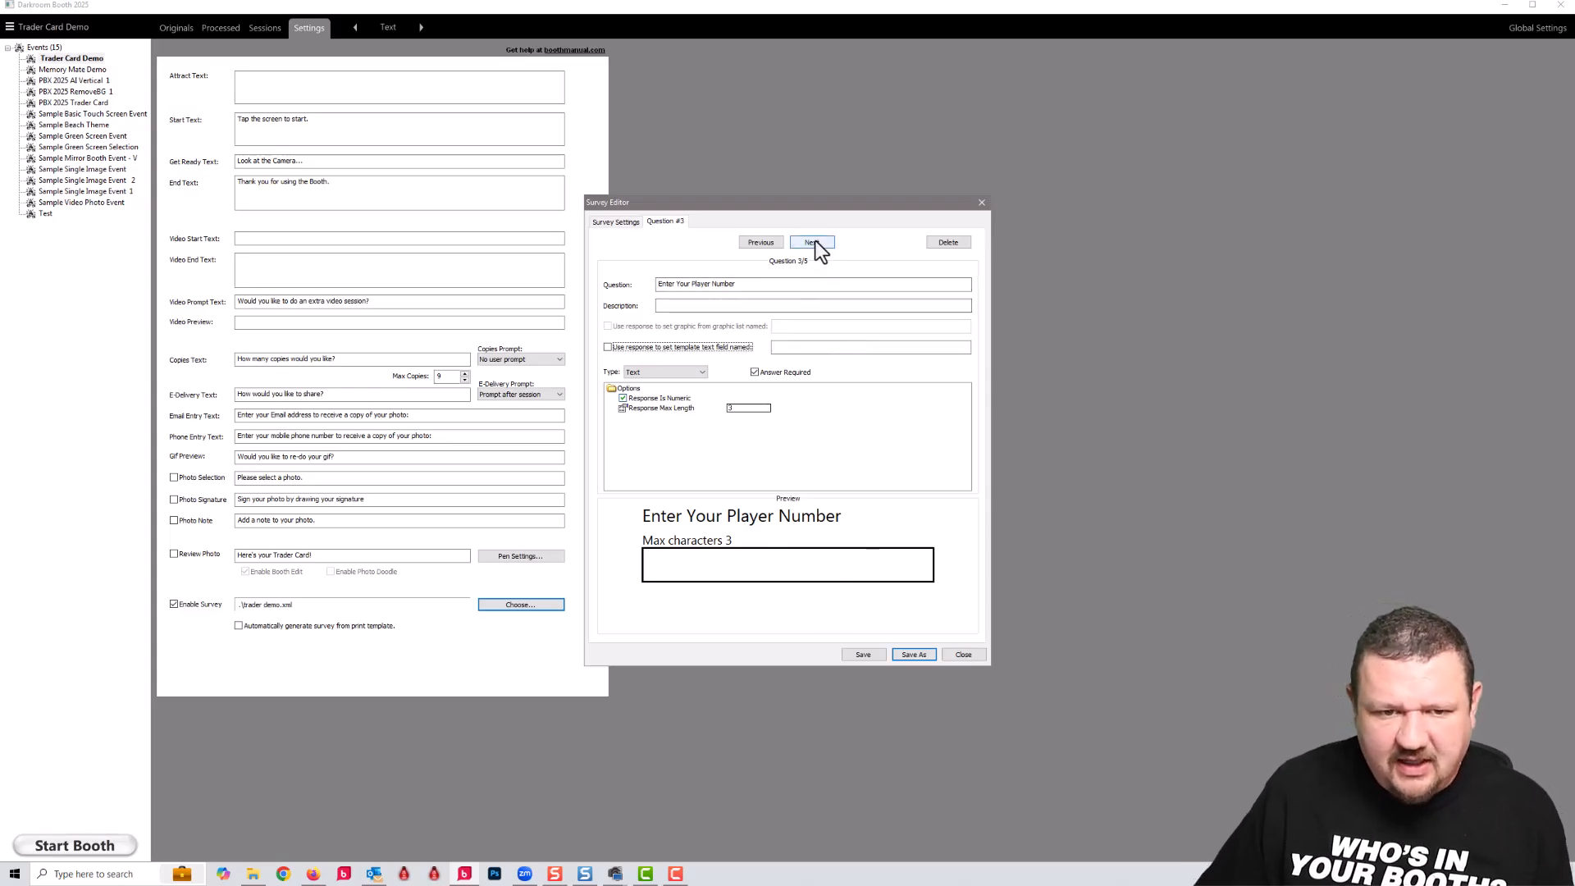
left_click(812, 242)
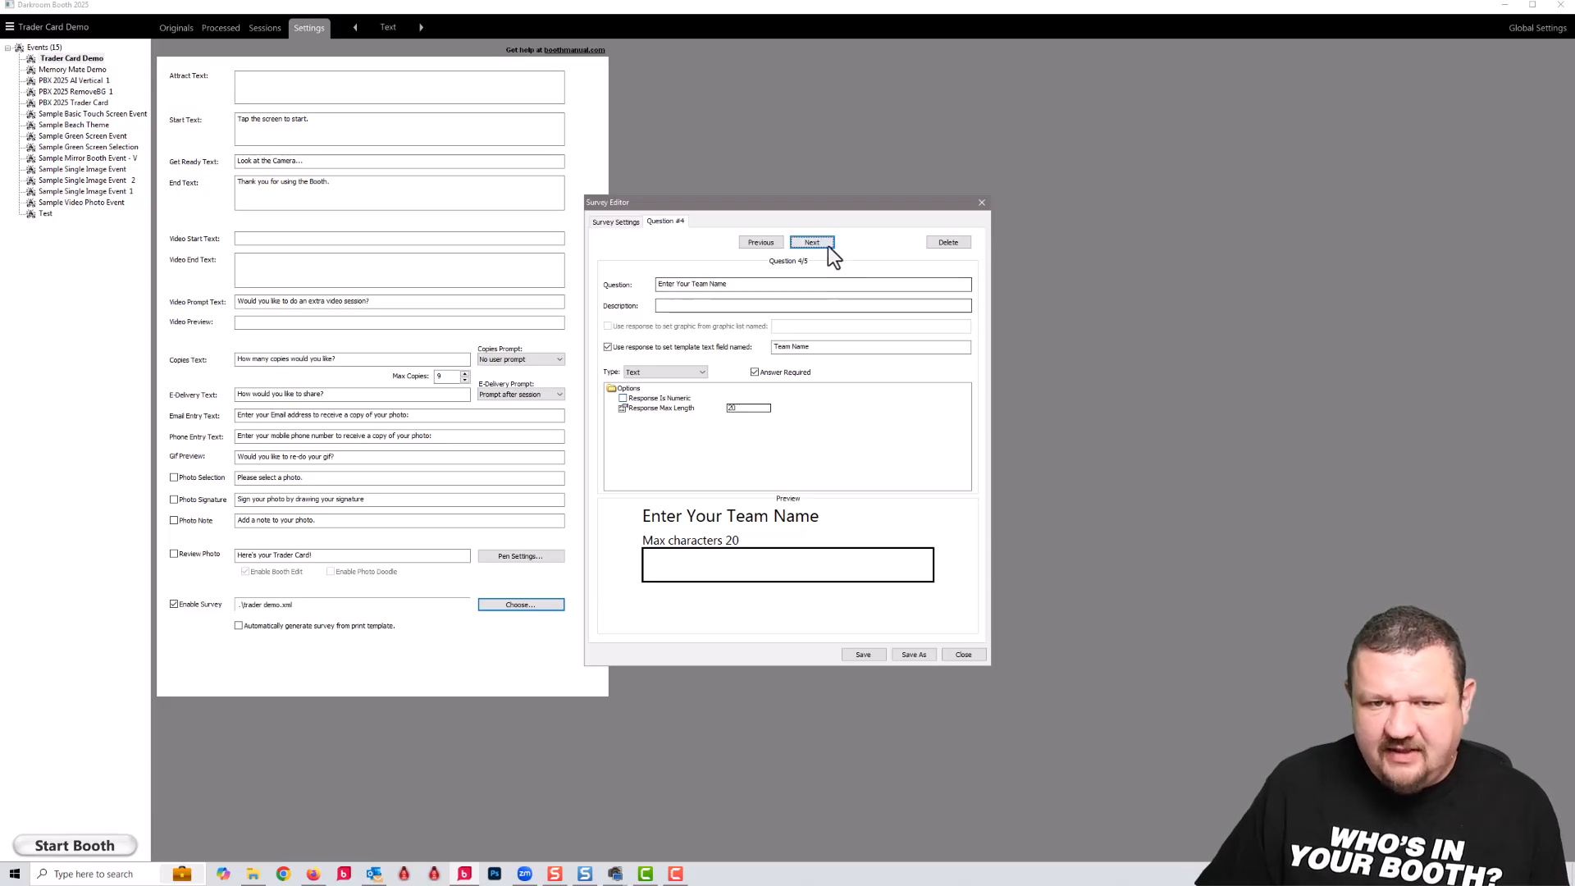
left_click(812, 243)
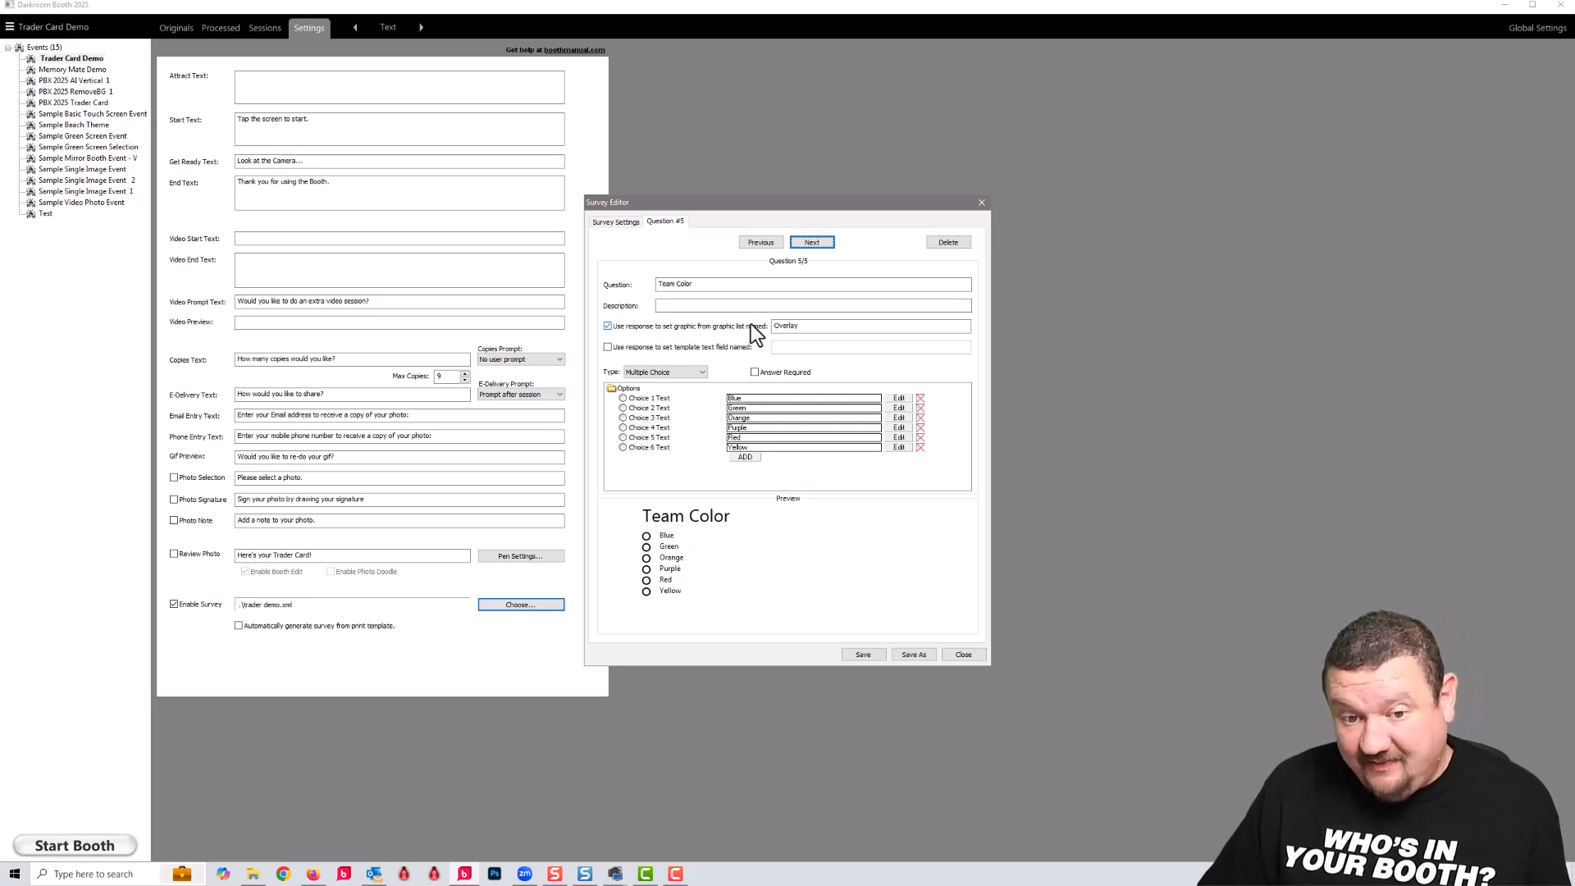
left_click(870, 325)
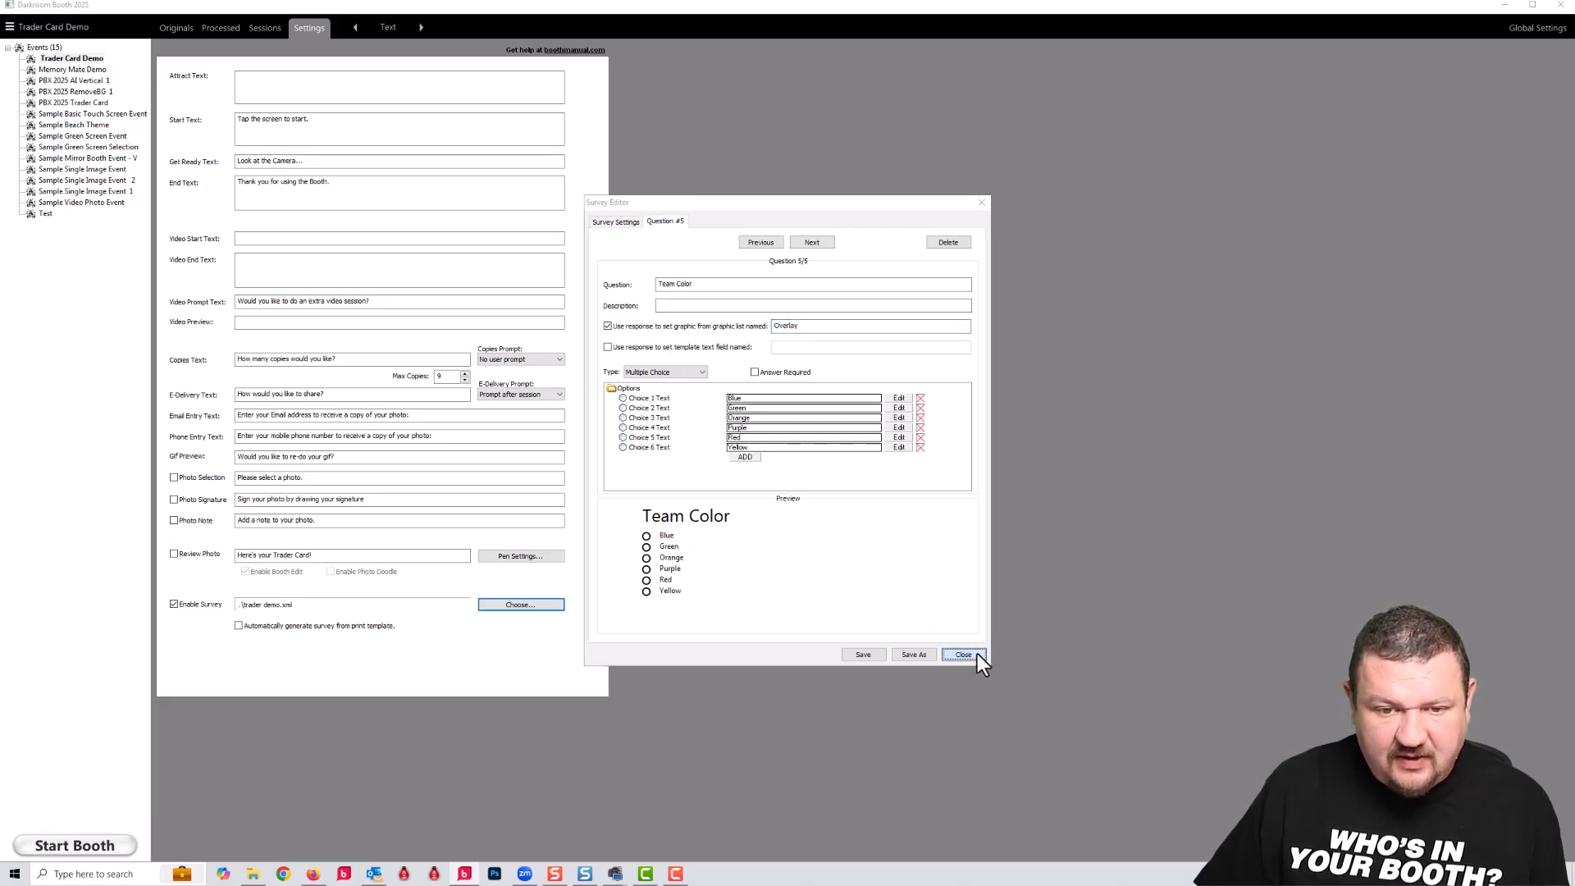
Close the survey editor without saving and assign Trader Demo to the event.
left_click(963, 654)
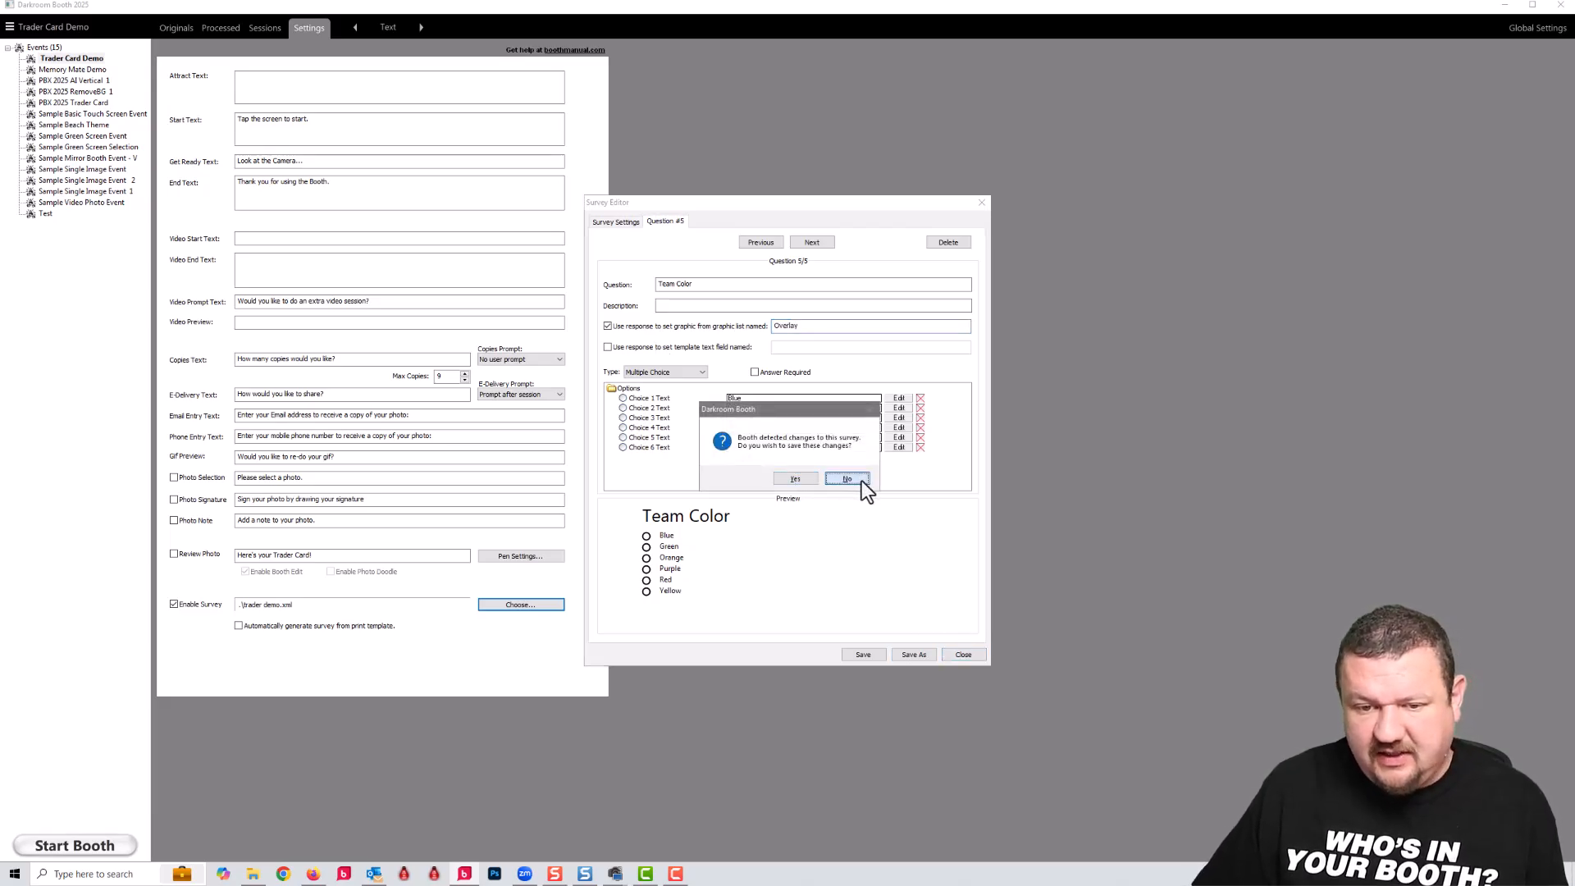
left_click(847, 477)
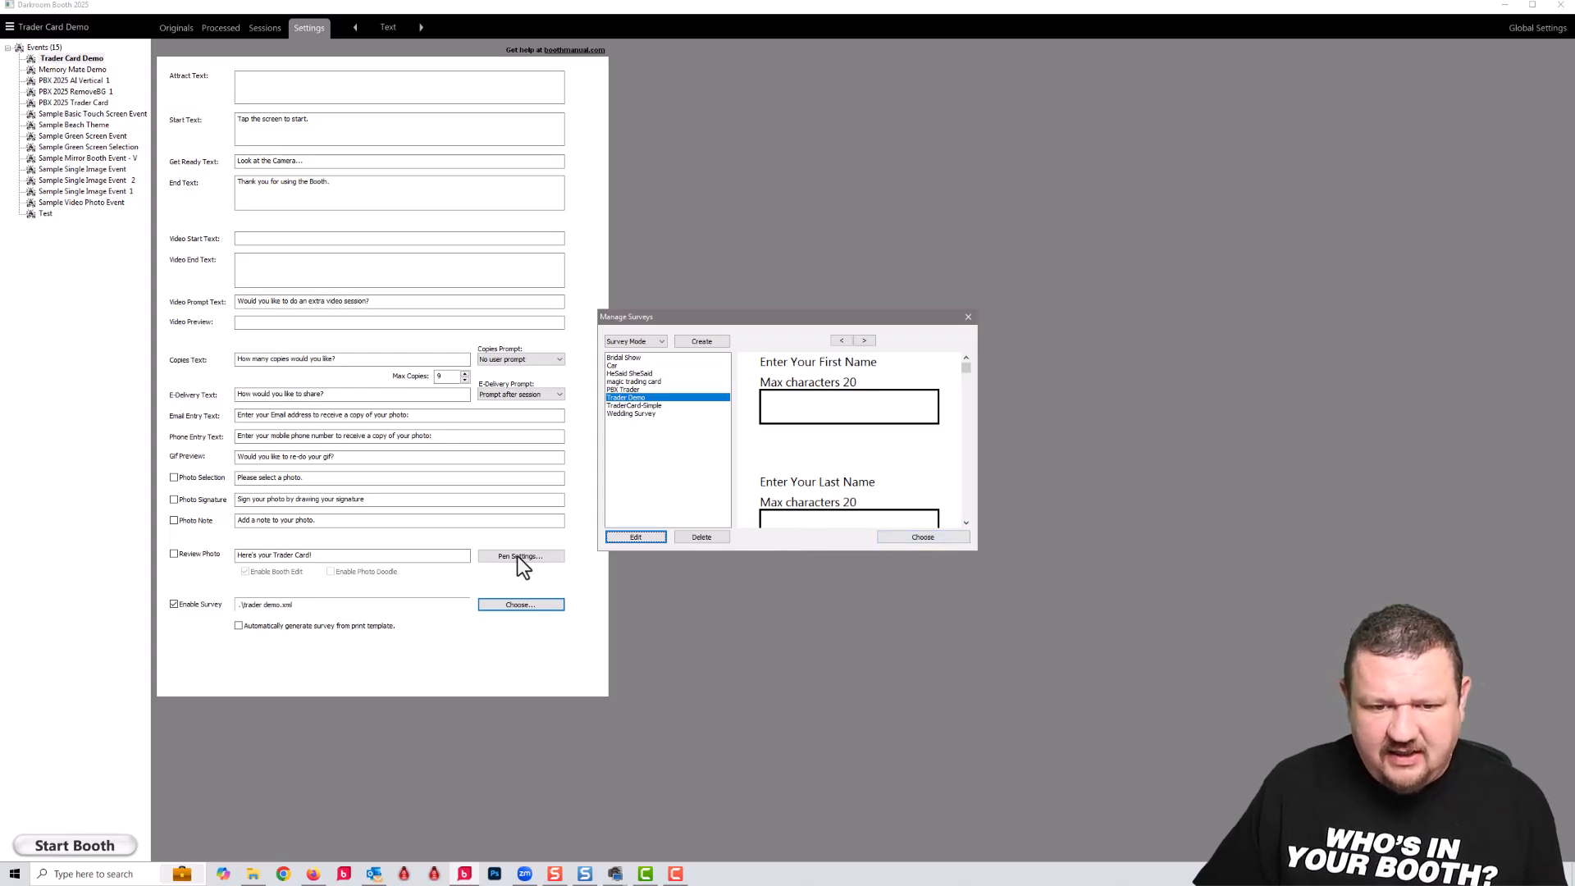
left_click(921, 536)
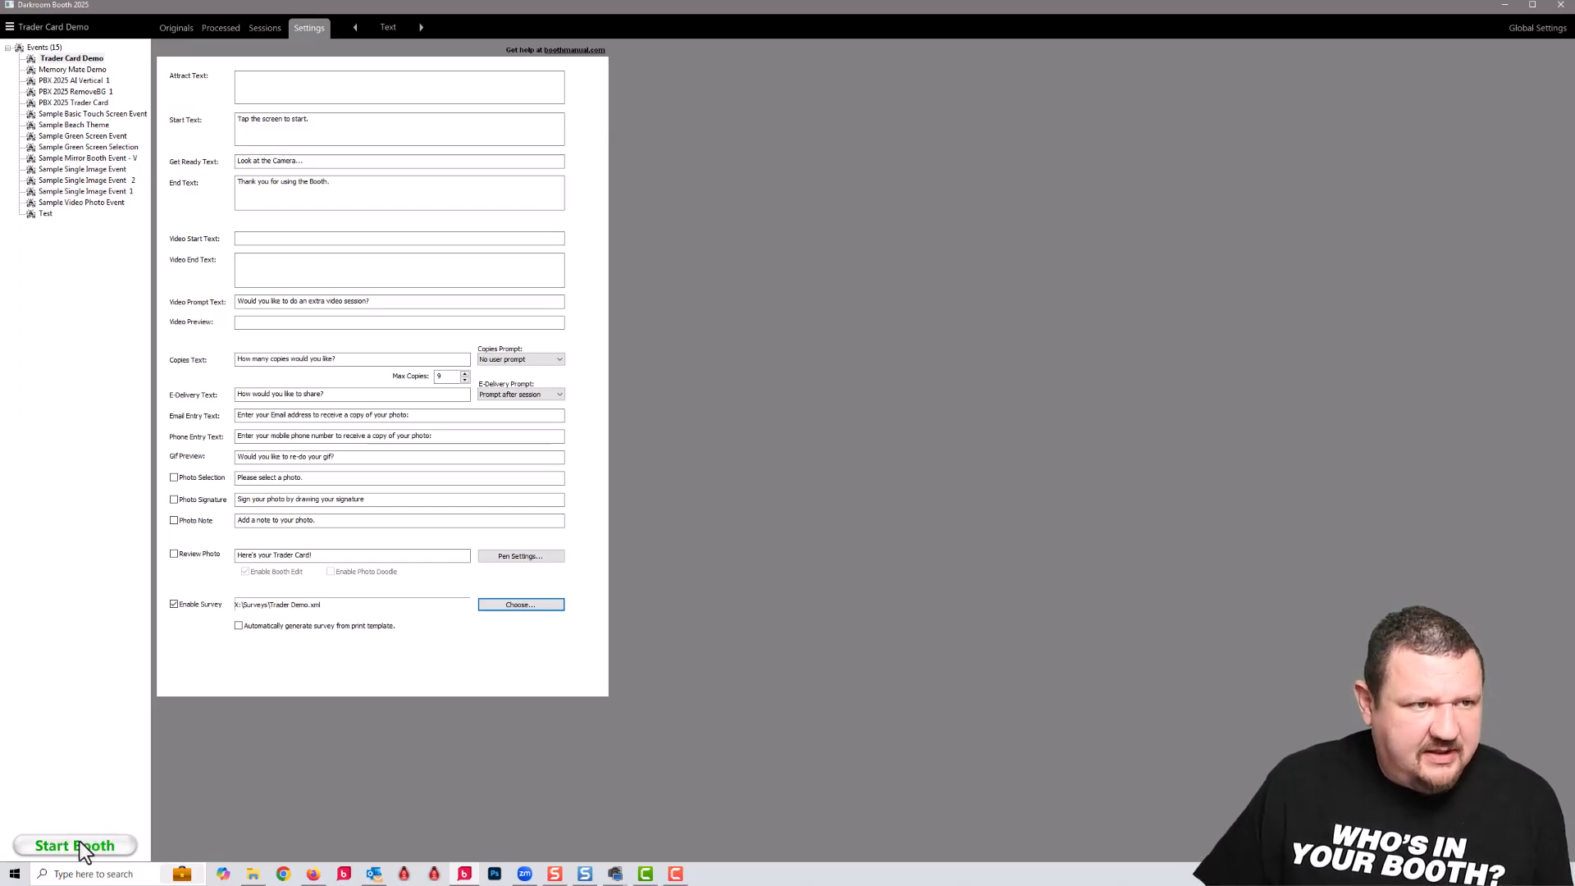
Start the booth session and answer first name 'Eug' and the player number.
left_click(74, 846)
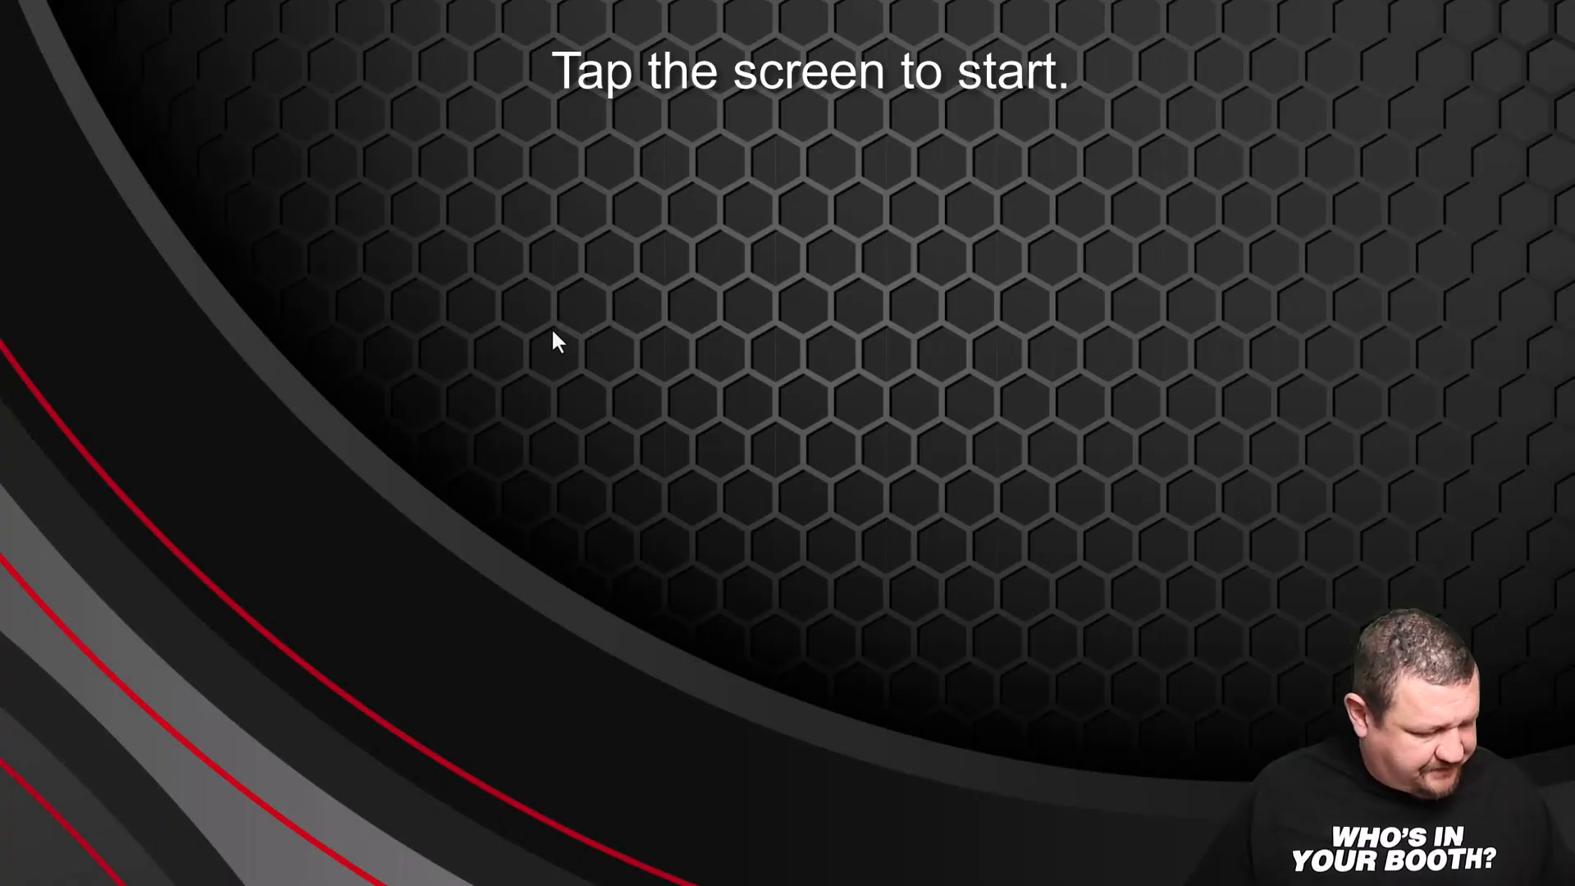
left_click(557, 342)
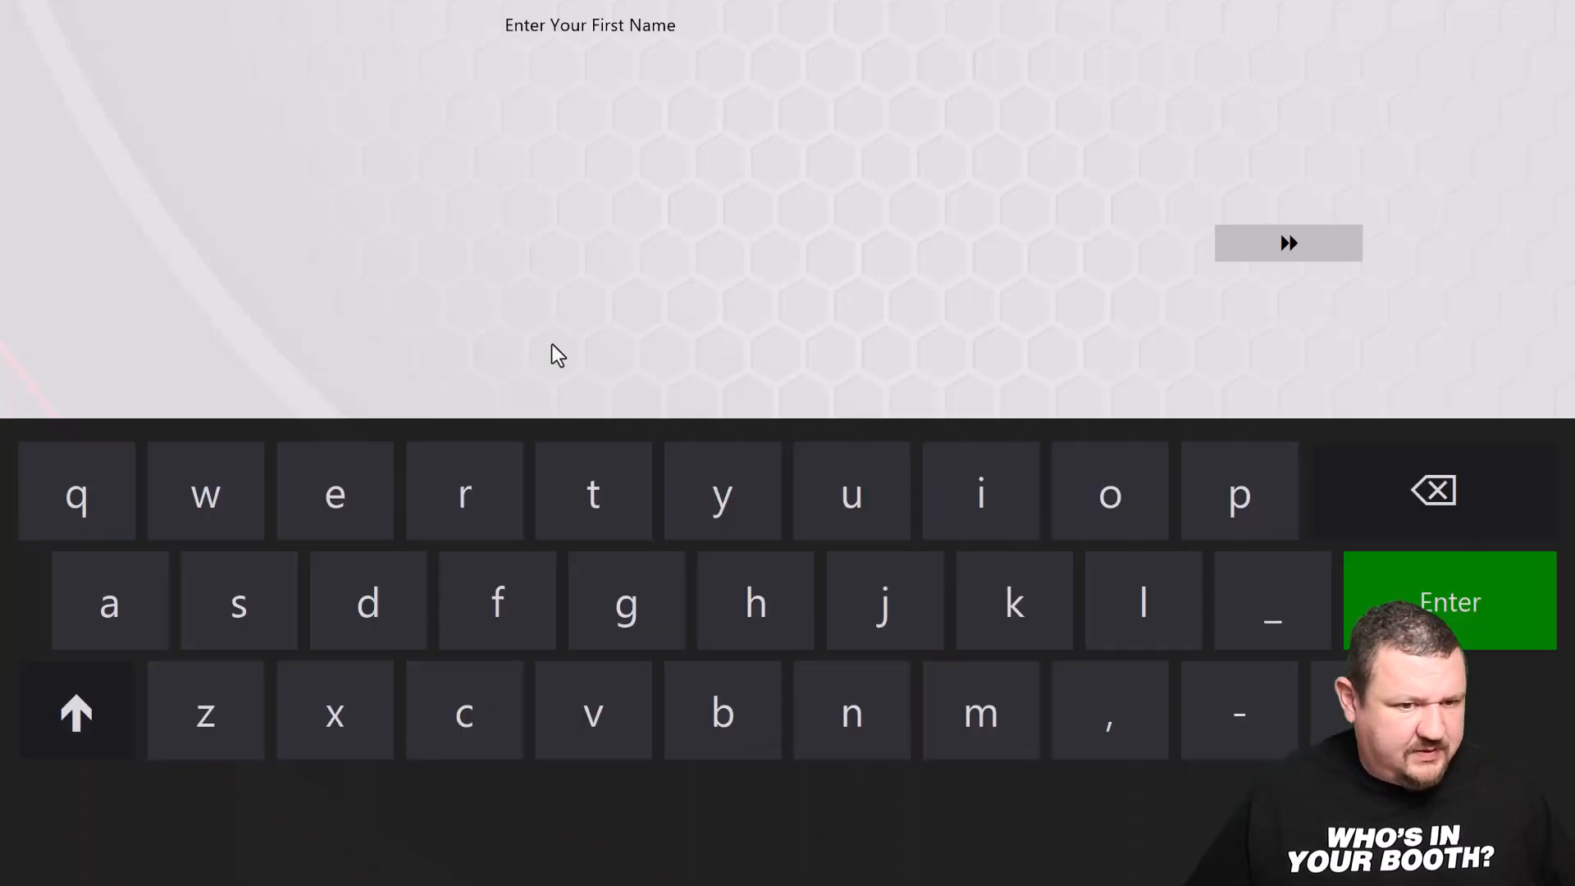
type("Eug")
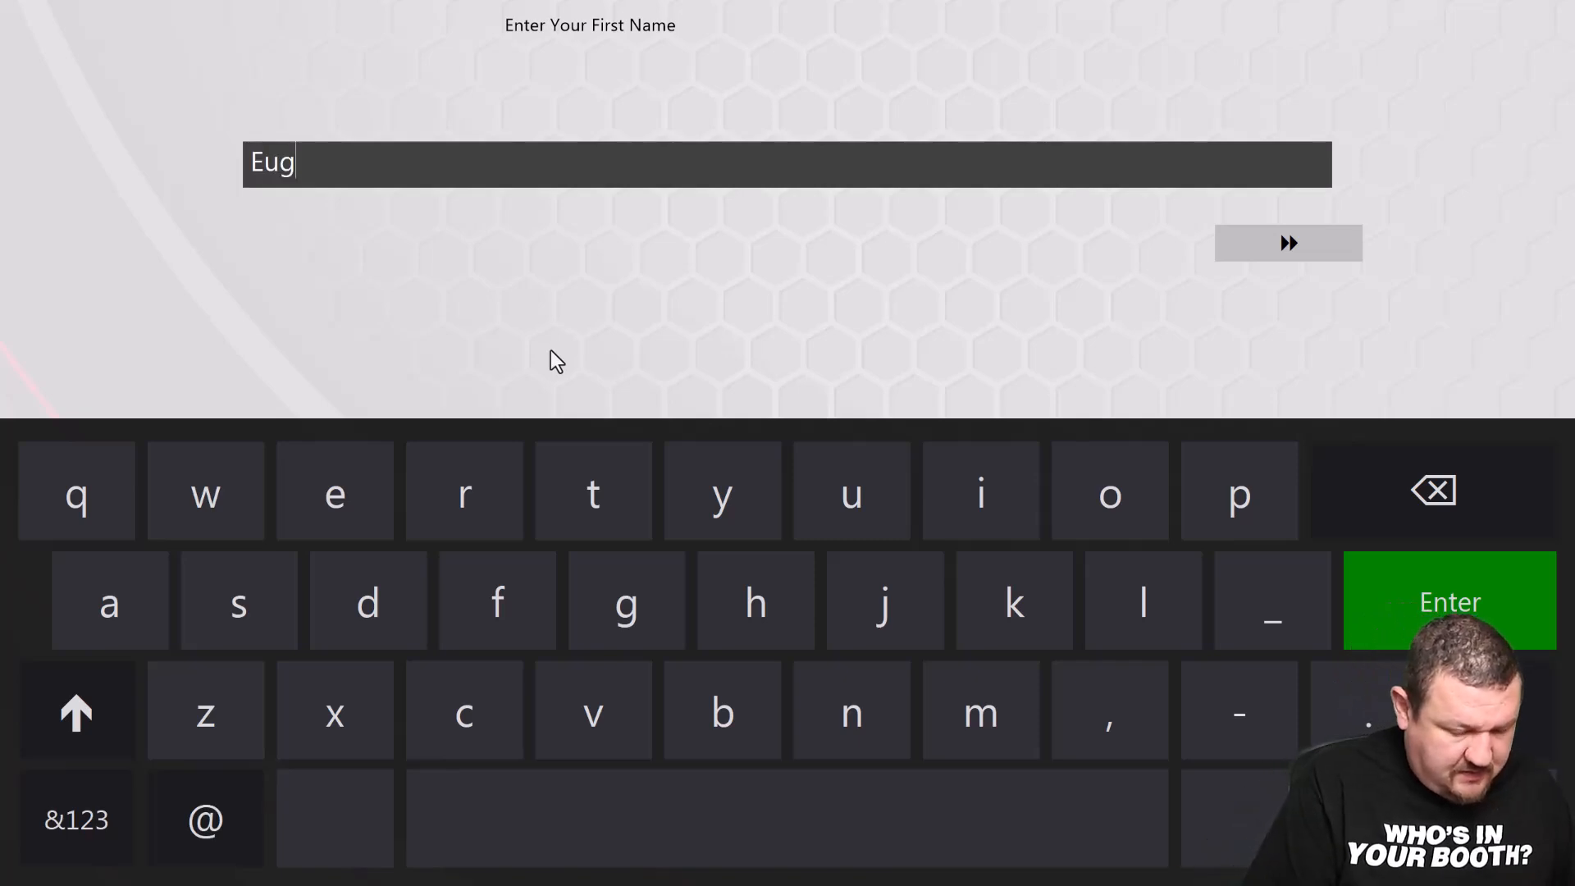
left_click(1288, 243)
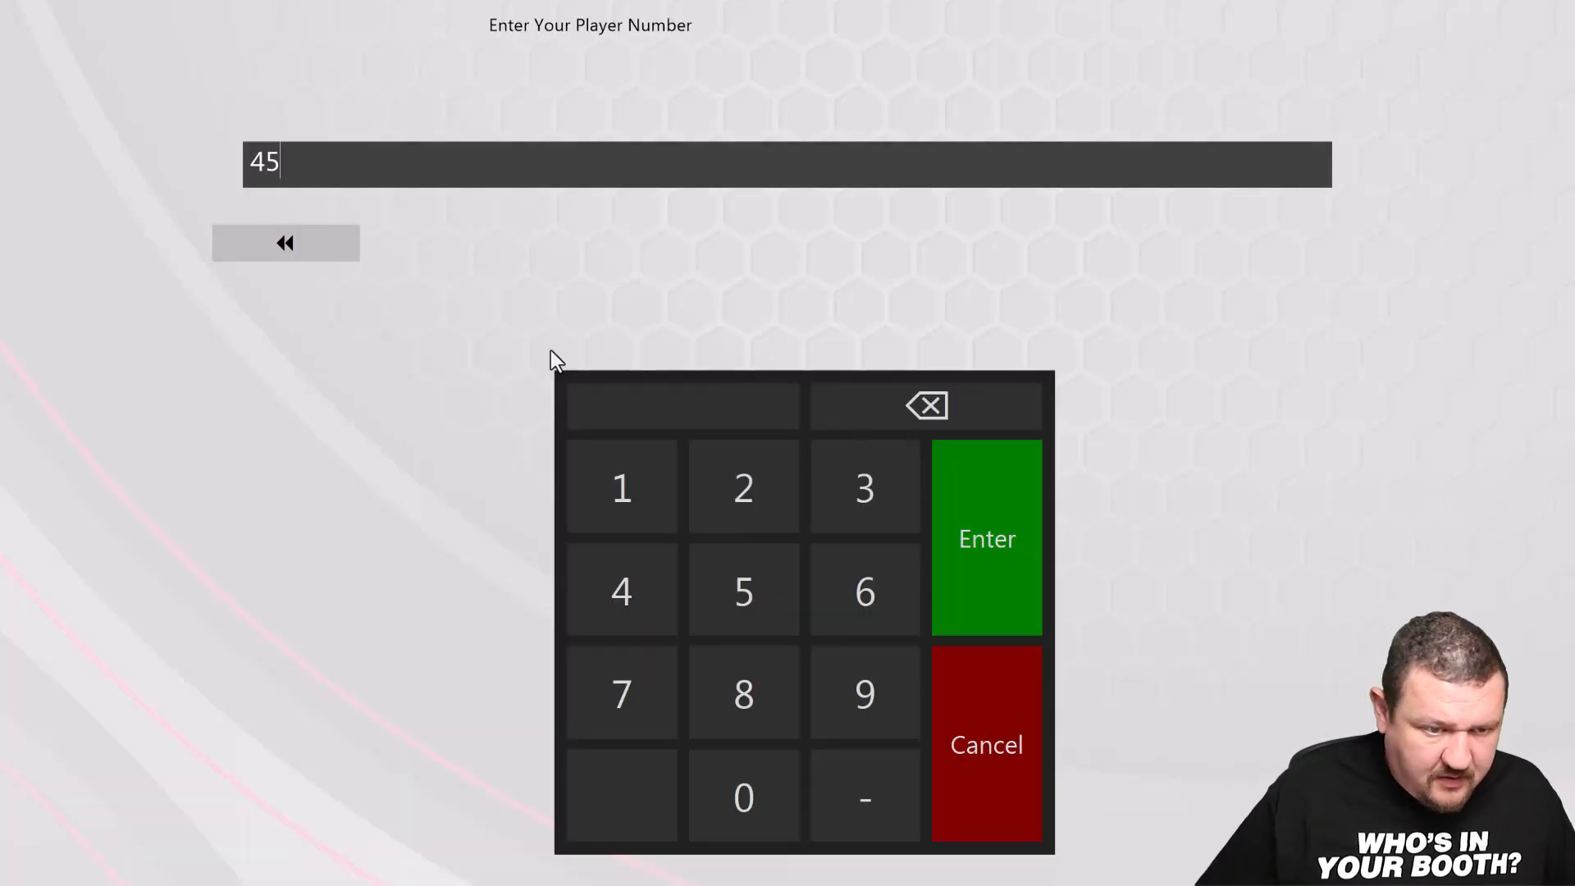
left_click(986, 538)
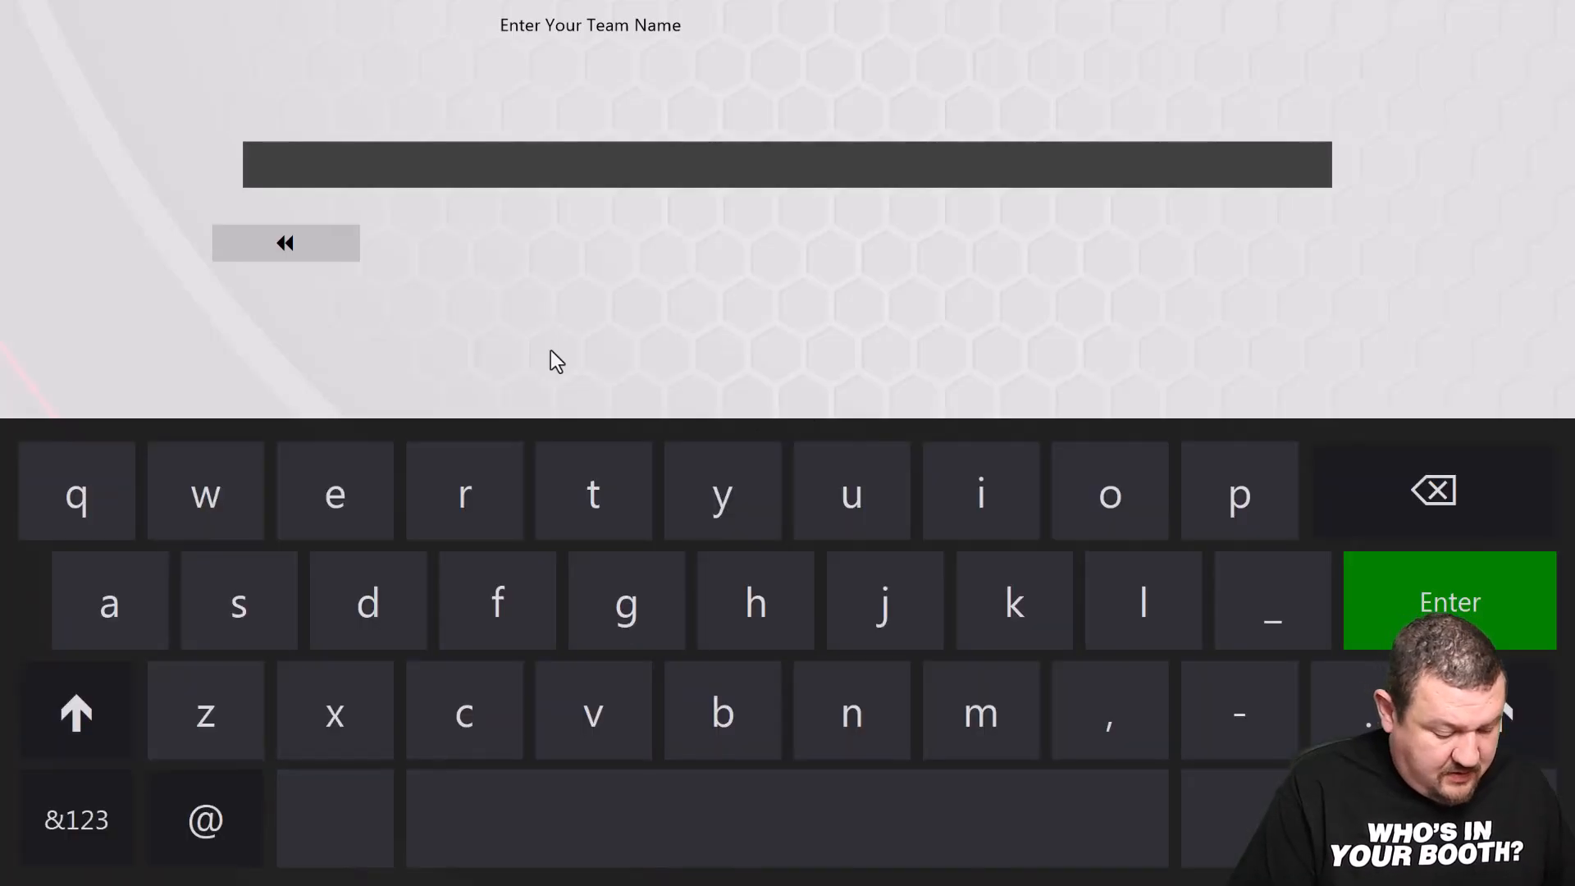
Enter team name 'Darkroom So' and pick Red as the team colour.
type("Dark")
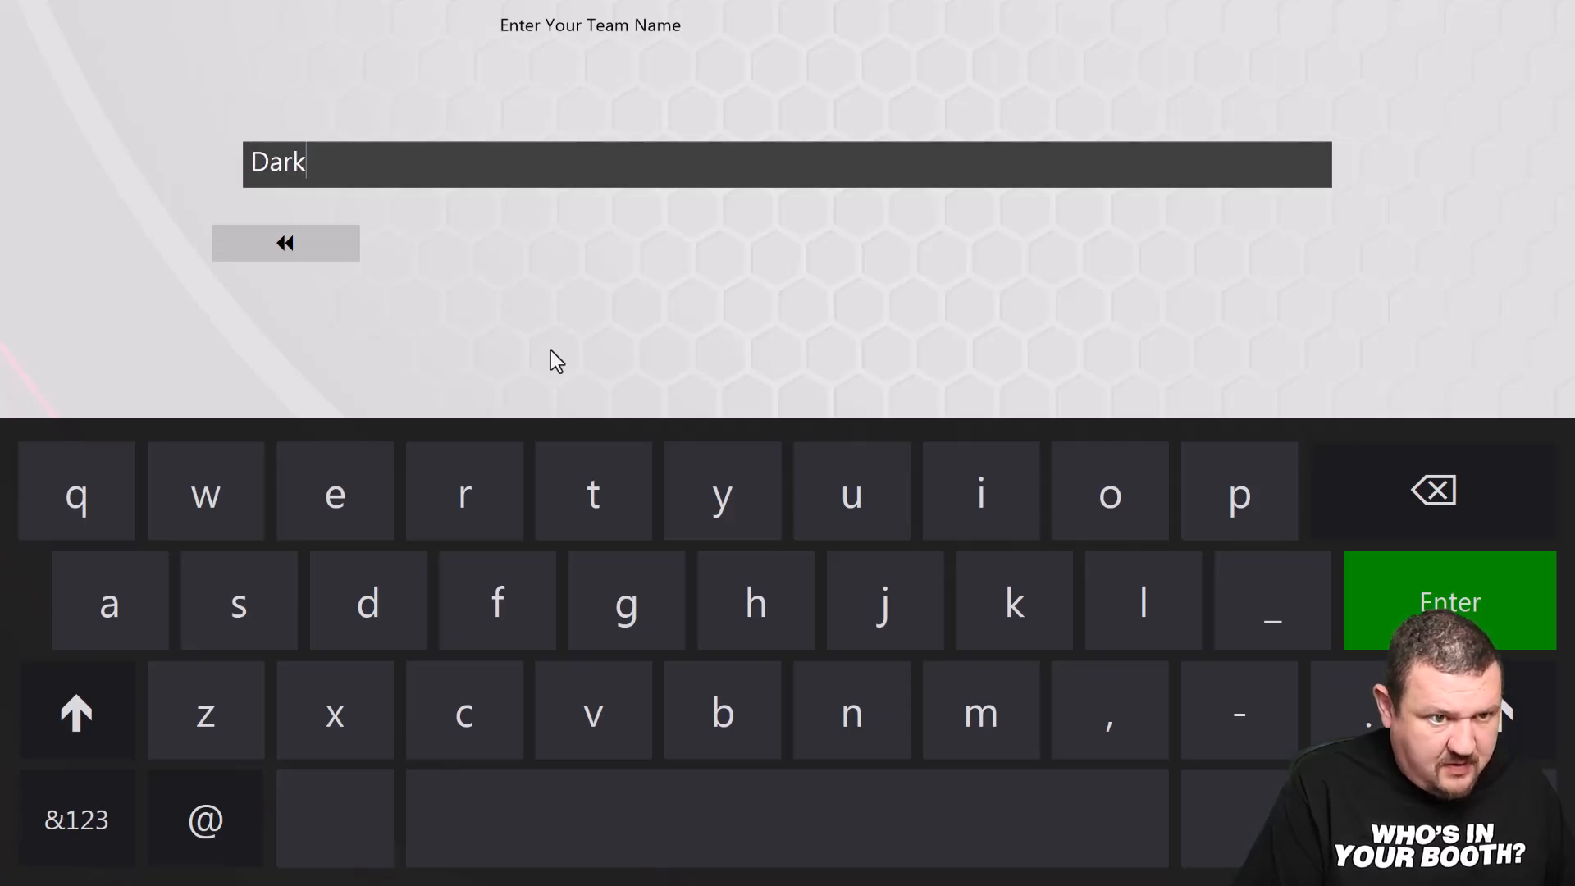
type("room So")
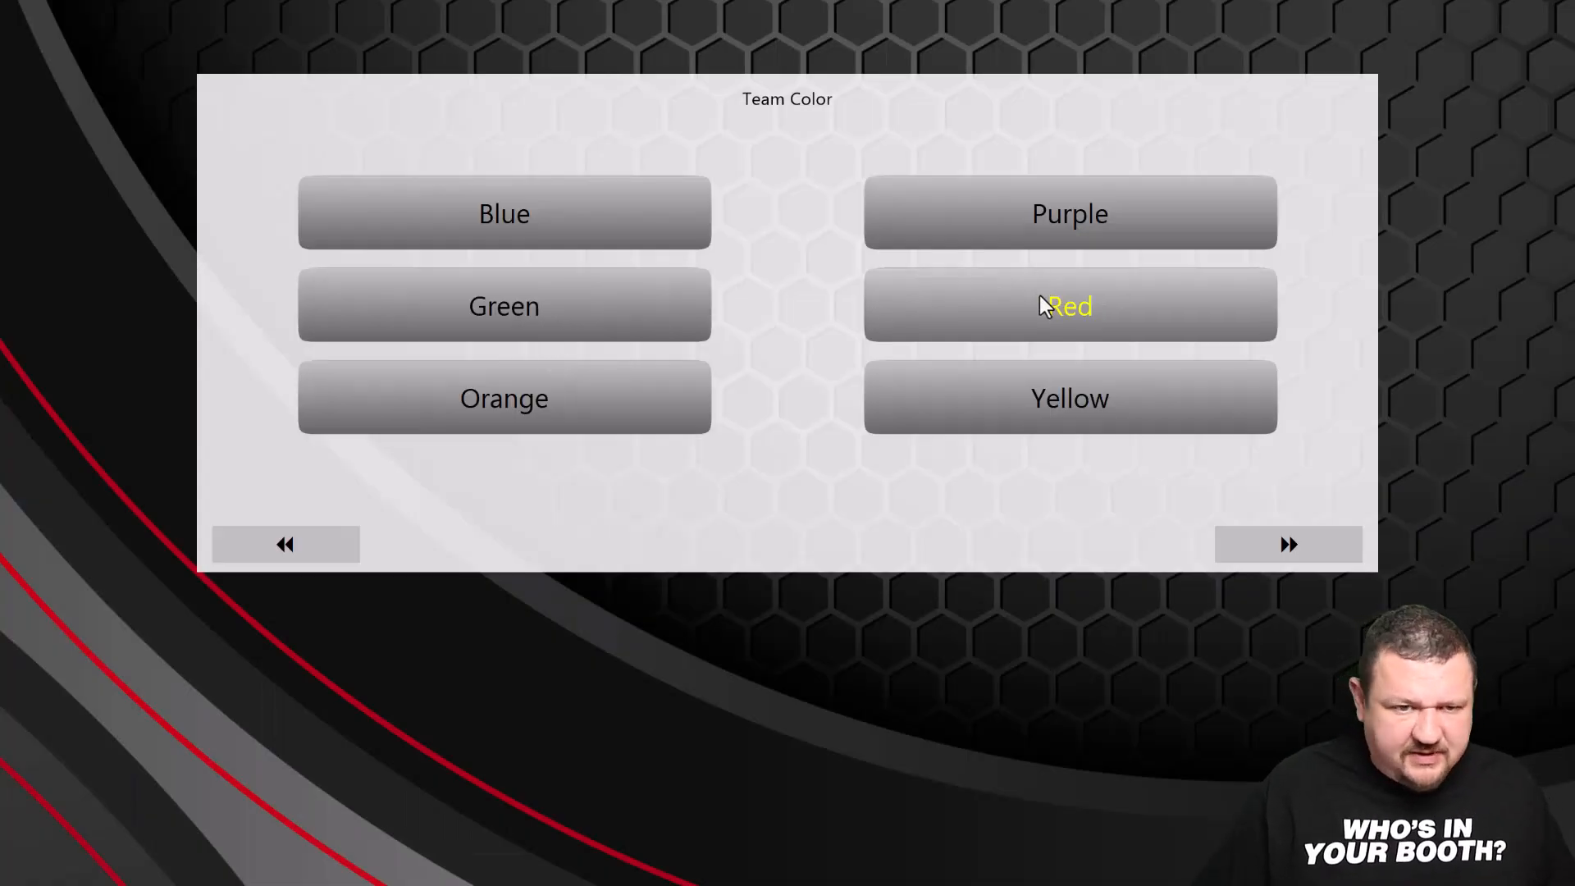
left_click(1069, 307)
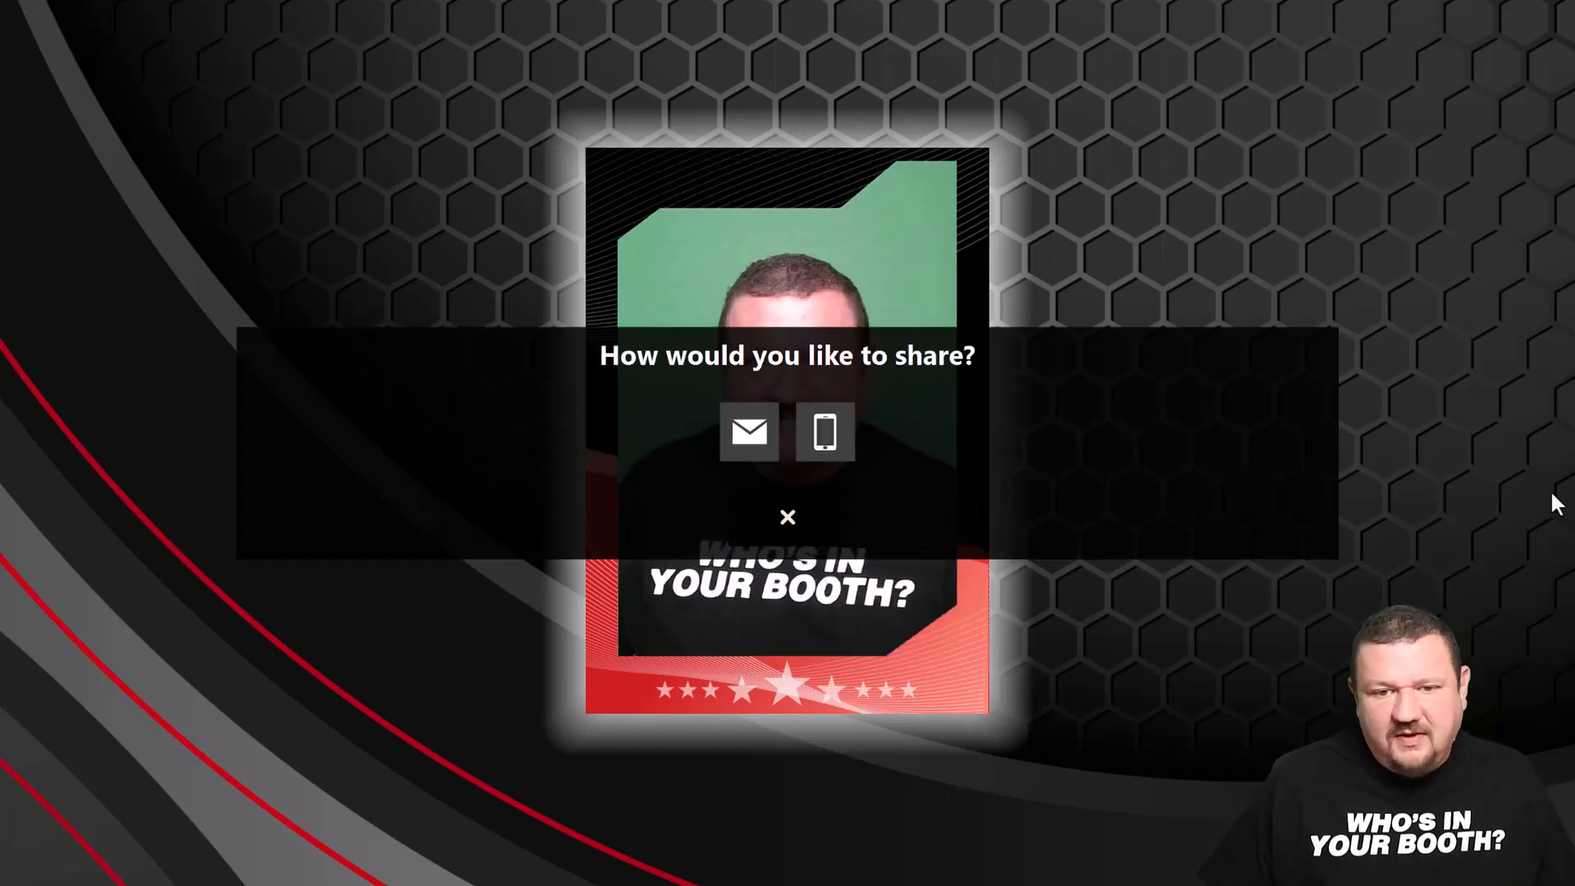
mouse_move(826, 431)
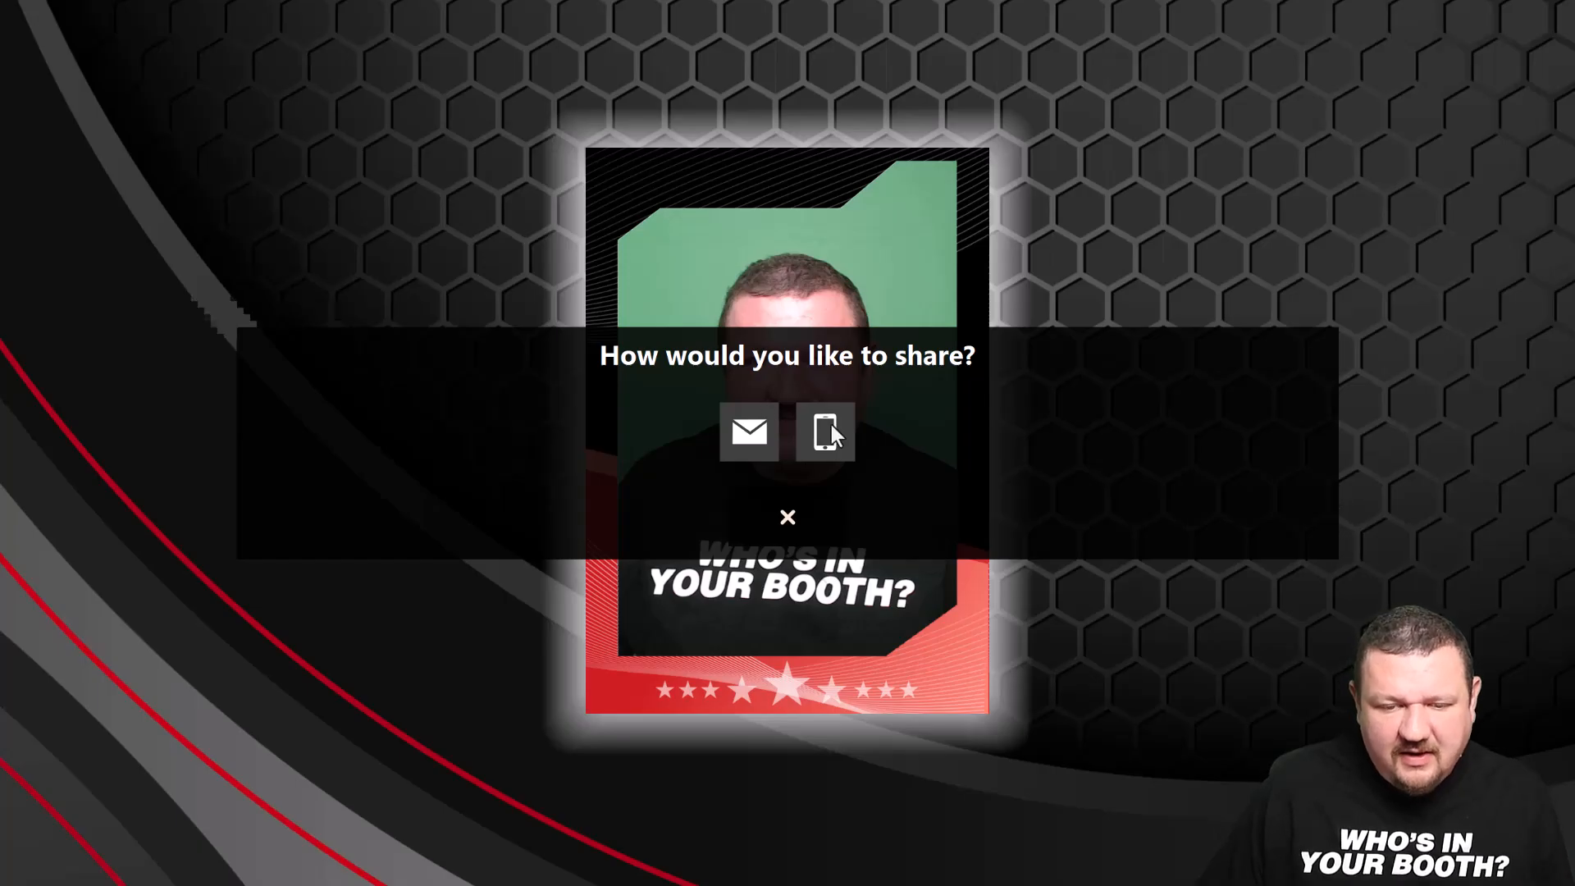
Share the card to a phone and submit the entered mobile number.
left_click(825, 432)
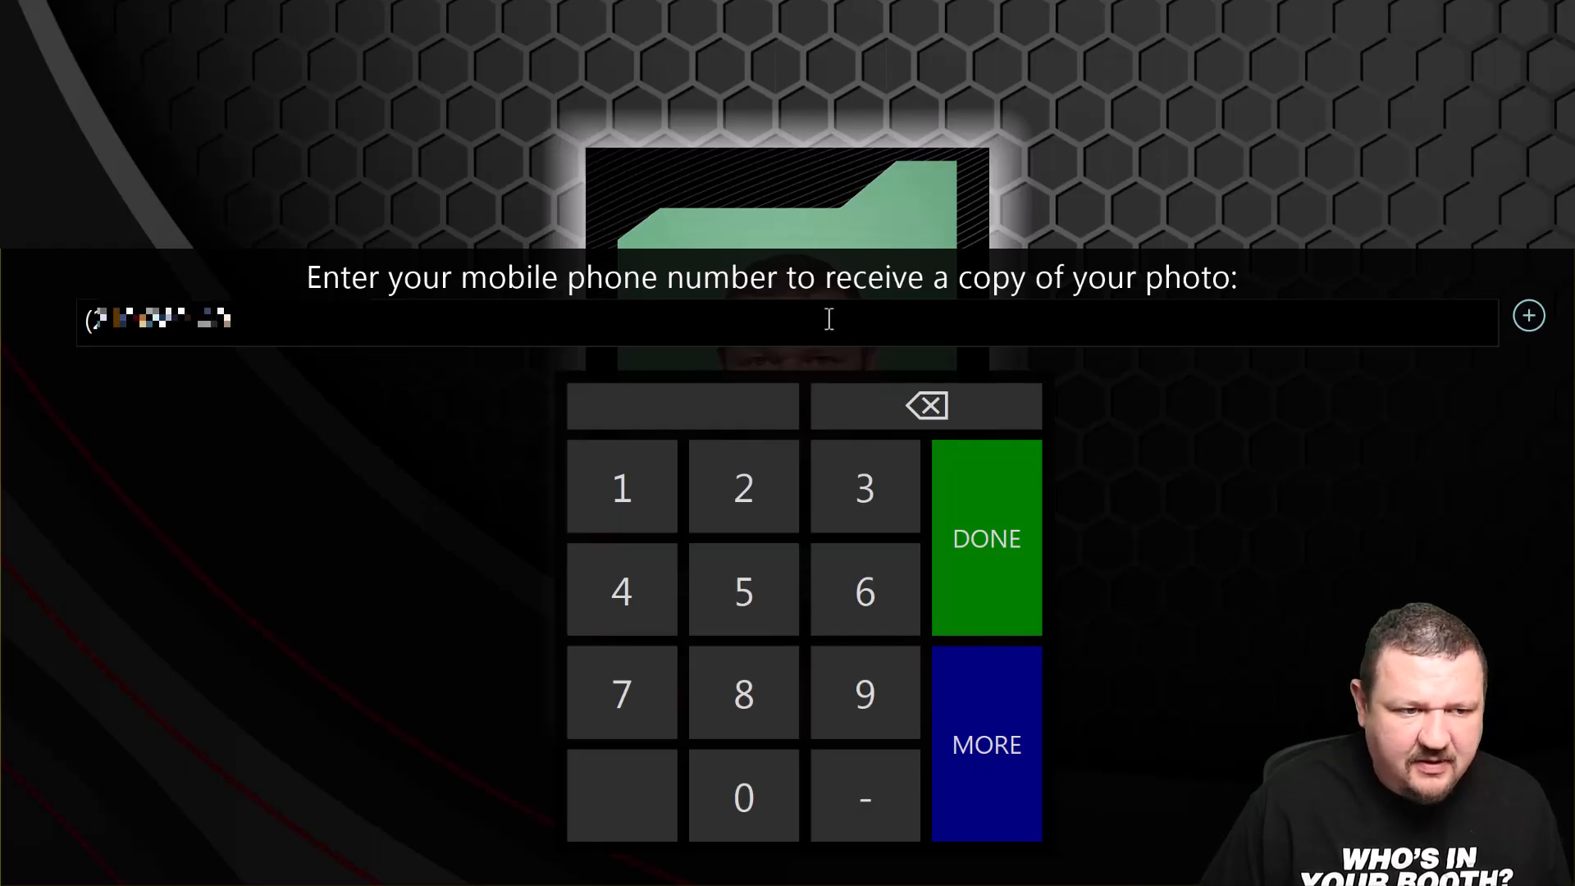
left_click(986, 539)
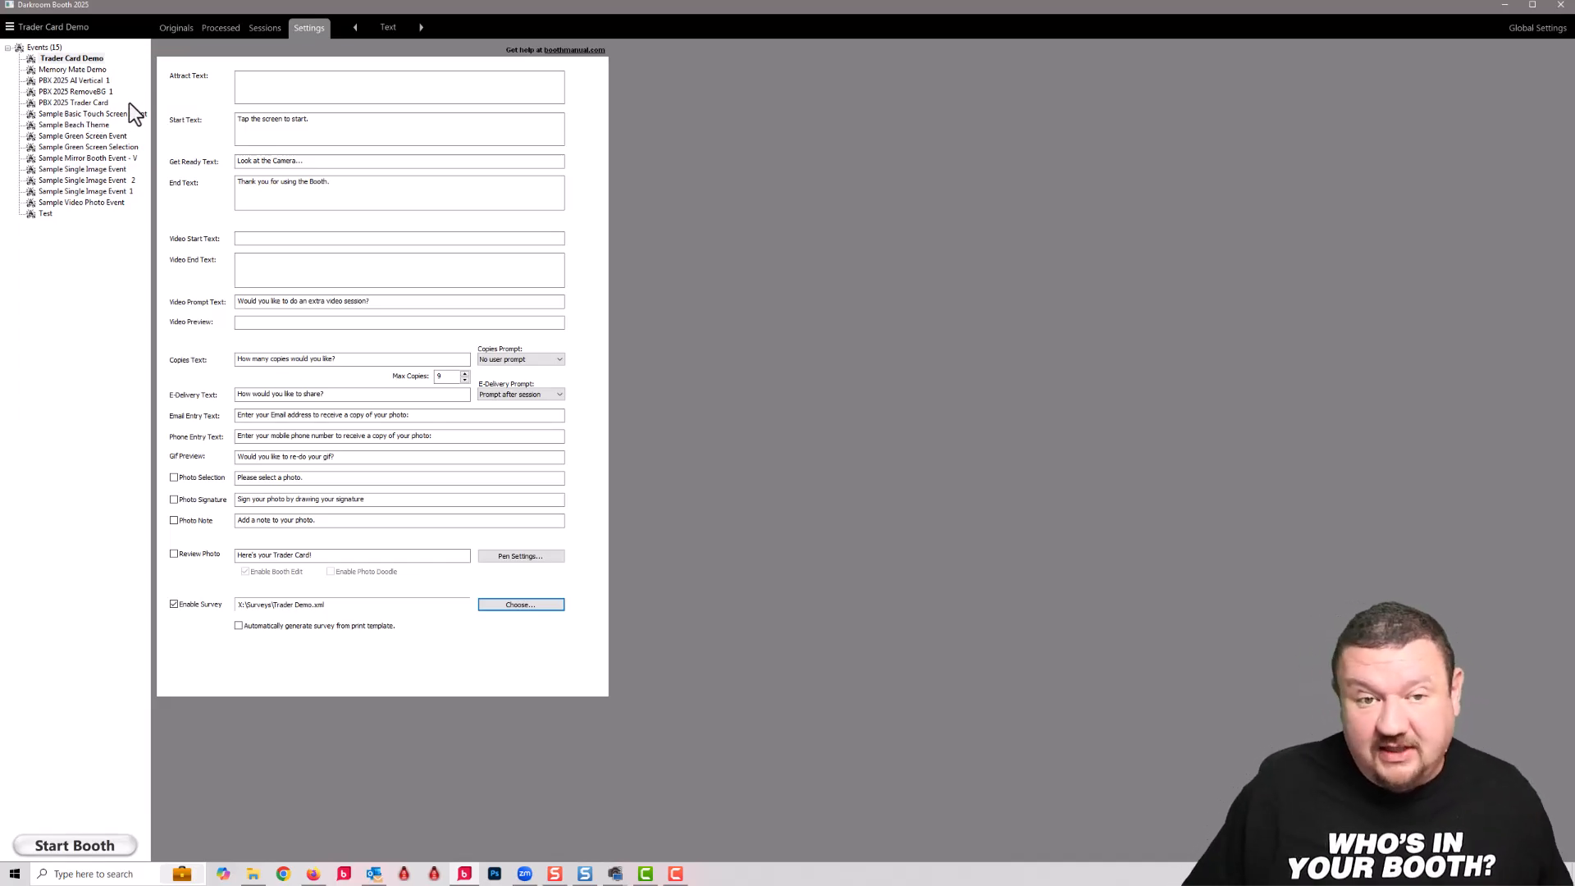
View the DNP DS40 printer's accepted print sizes in Global Settings, then close it.
left_click(1537, 28)
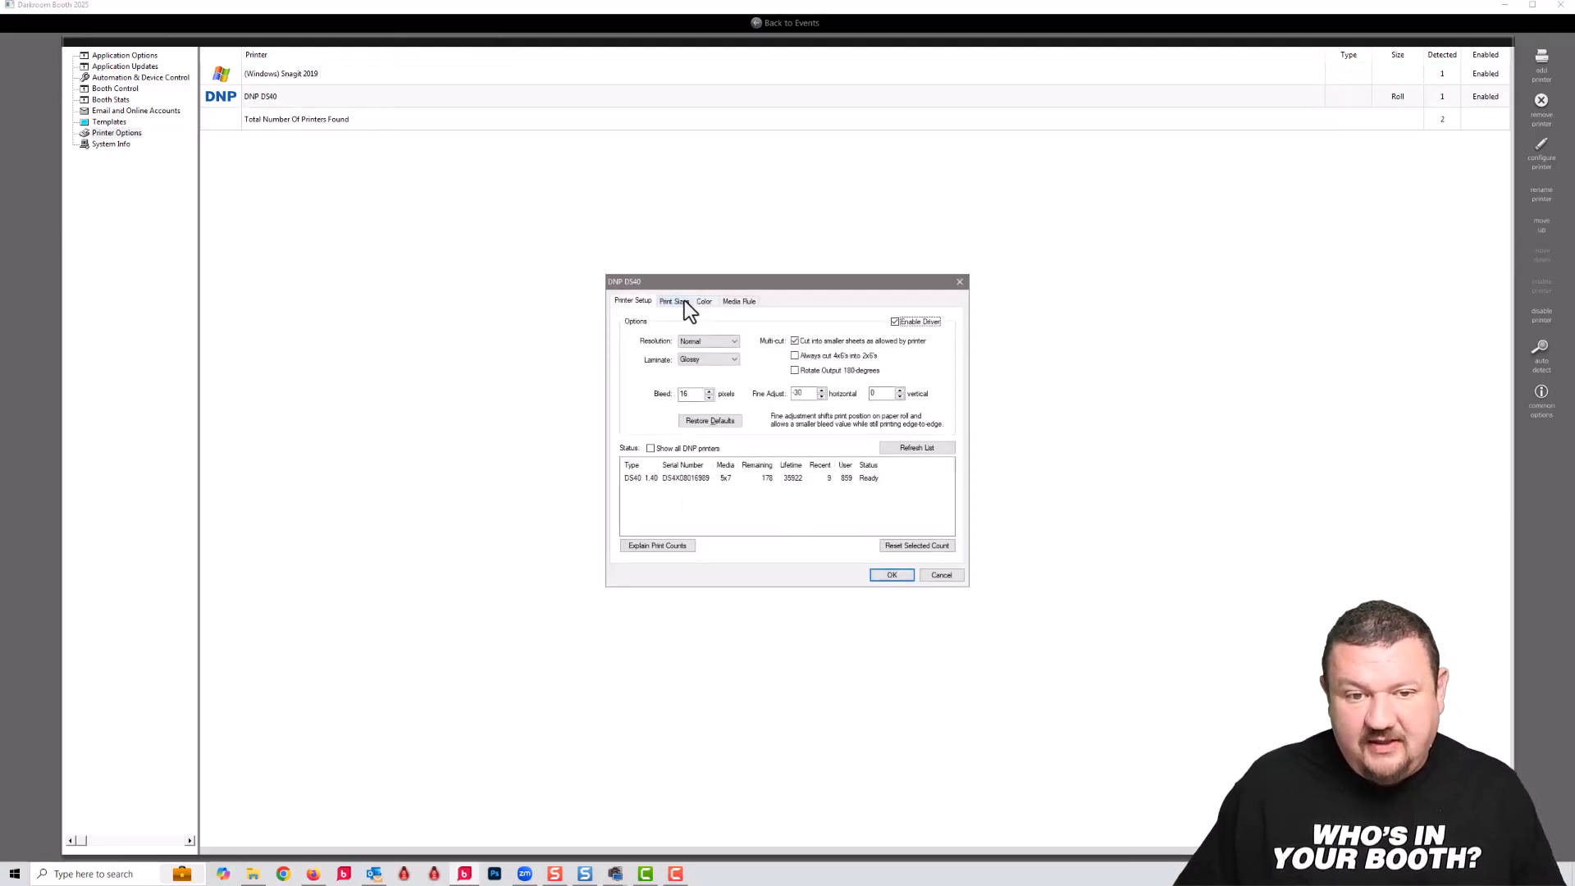
left_click(673, 302)
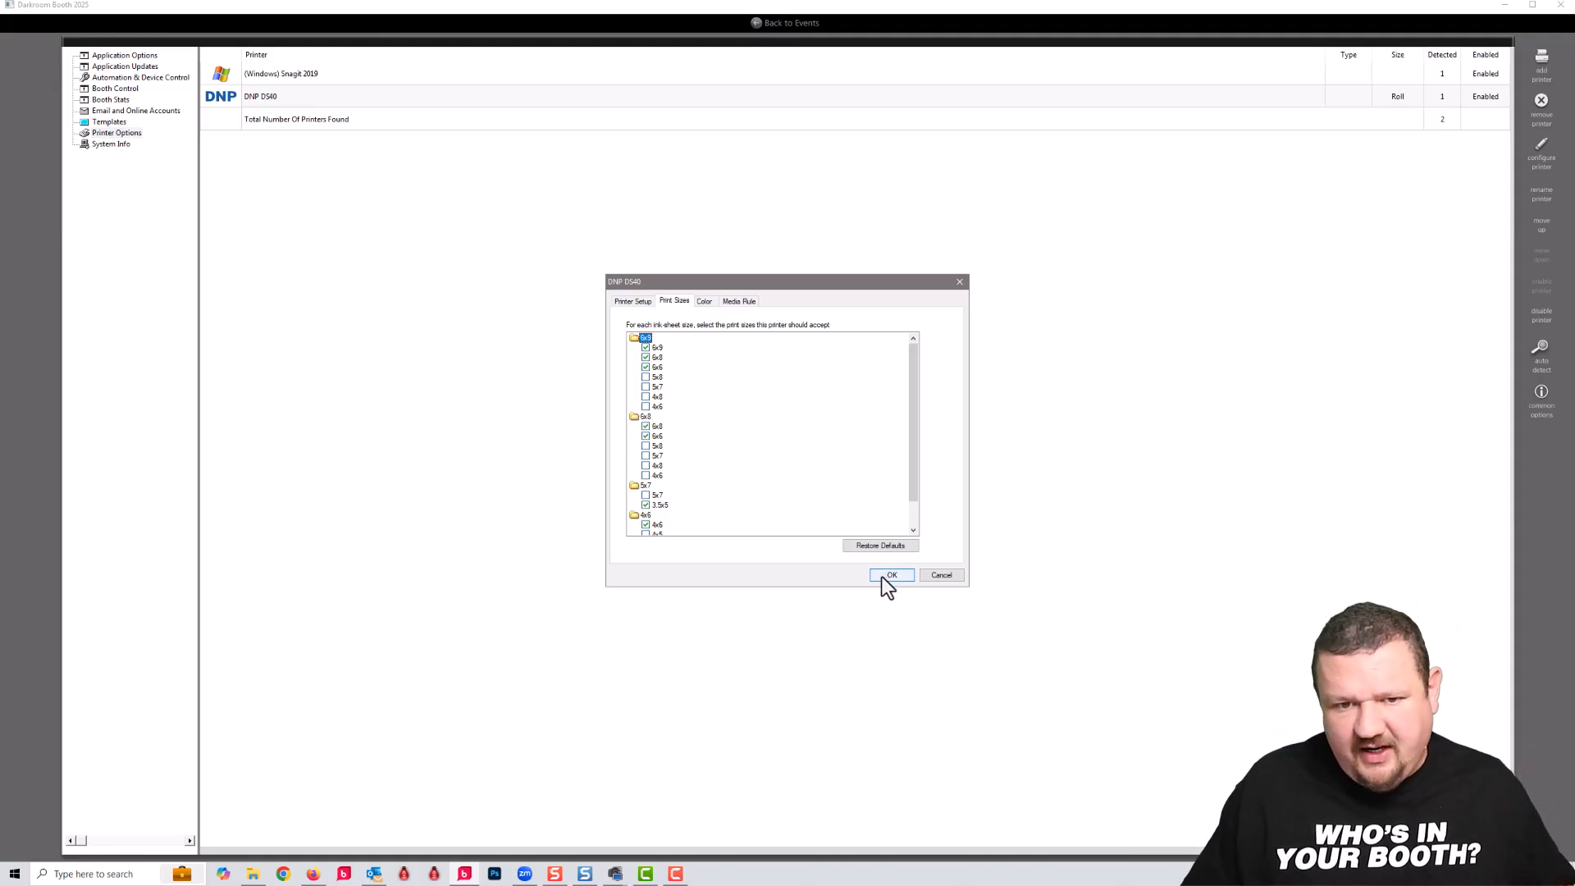
mouse_move(878, 598)
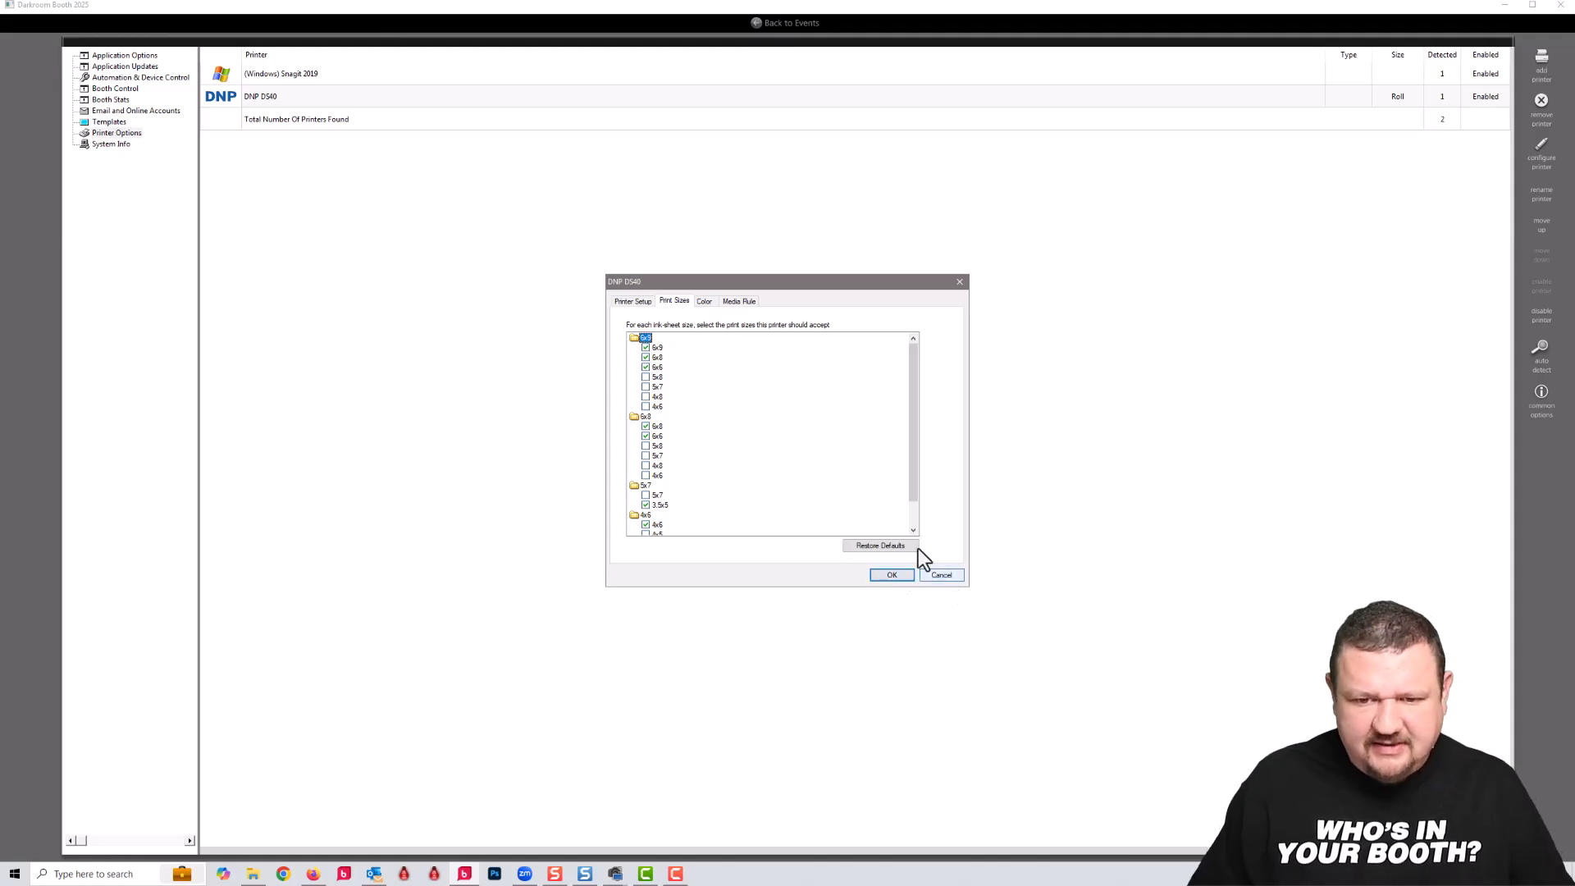
left_click(890, 574)
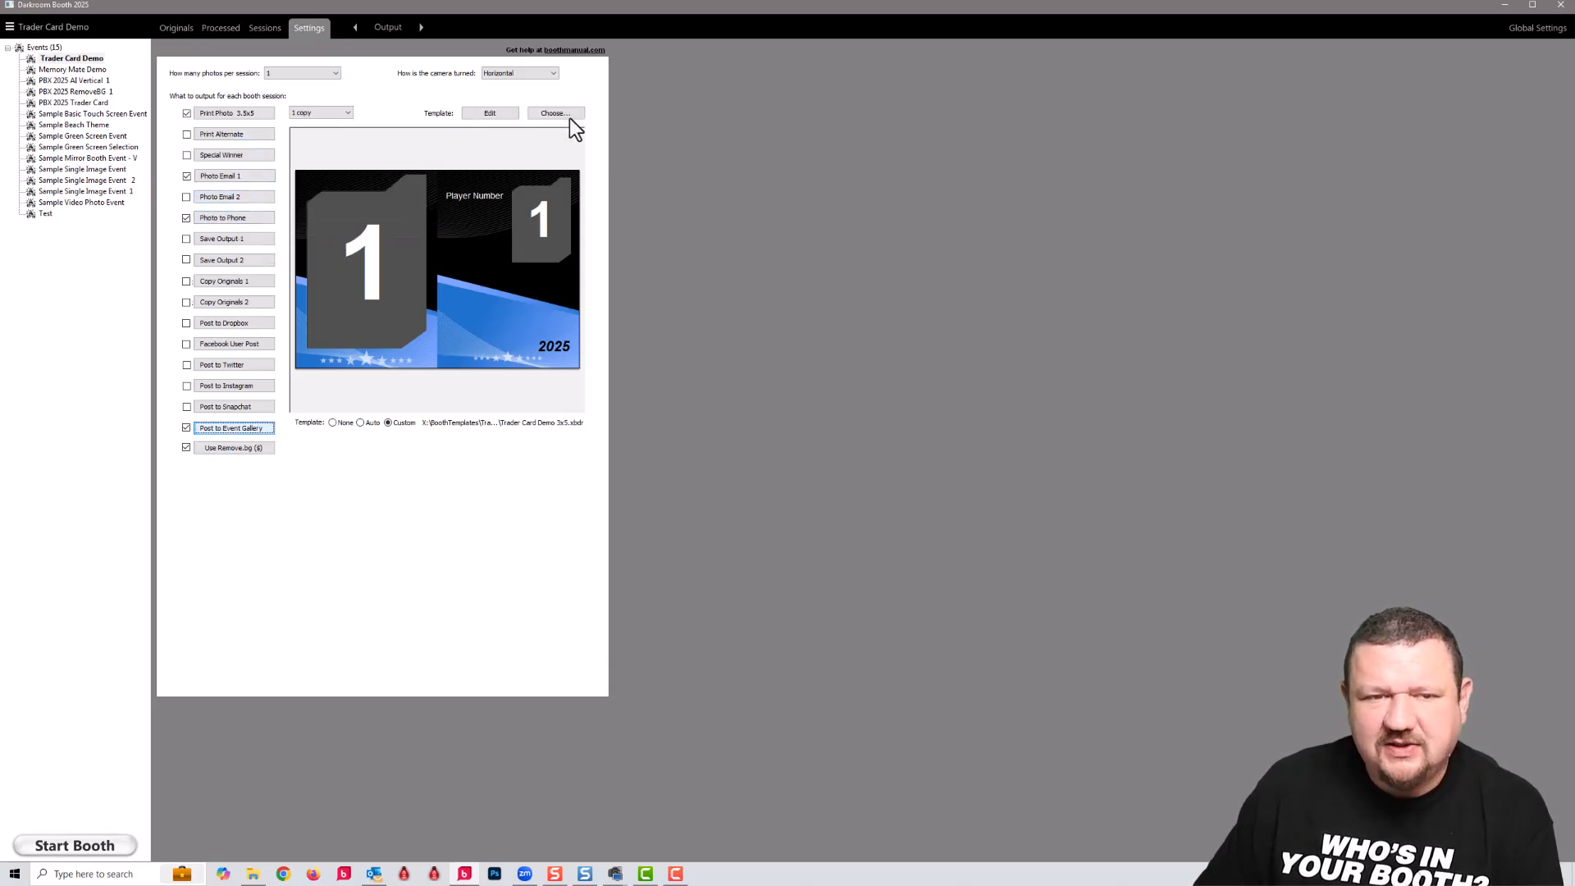
left_click(553, 113)
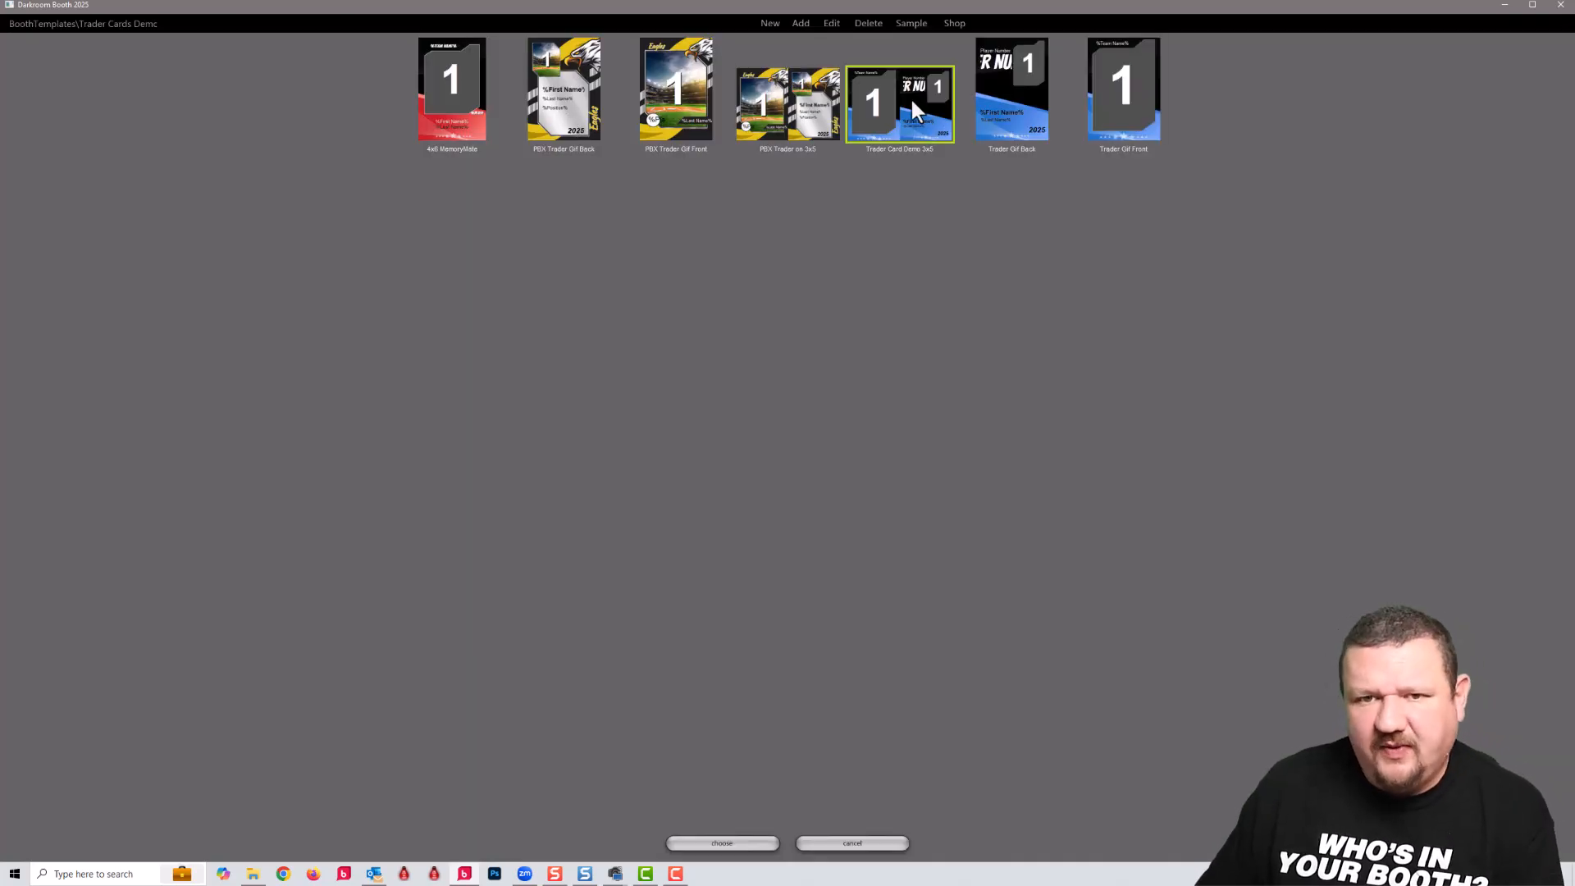
mouse_move(999, 126)
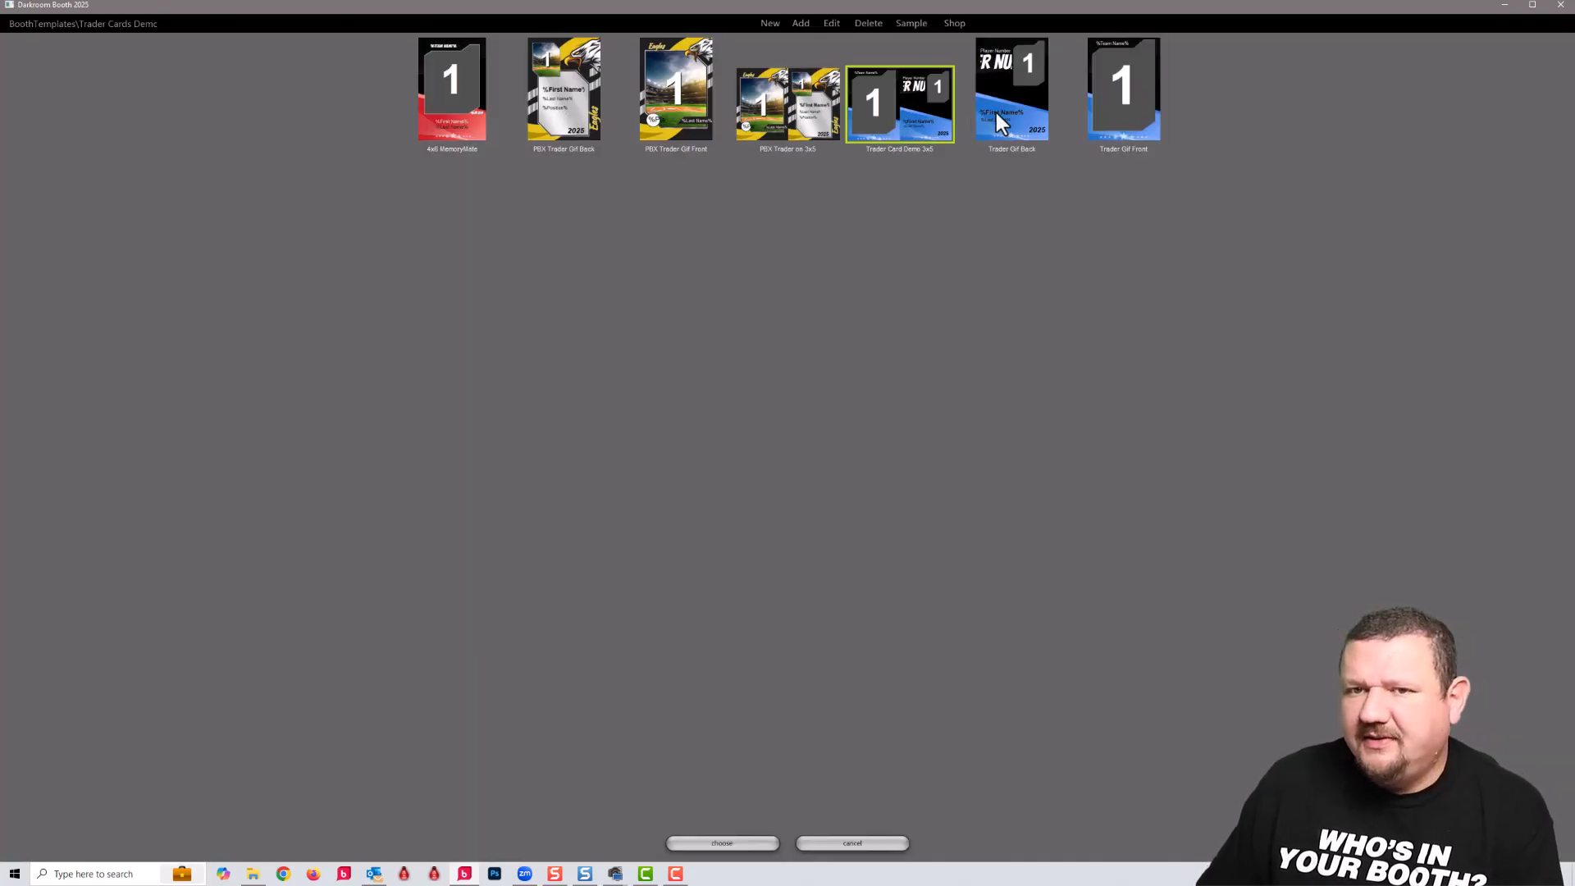
left_click(1011, 90)
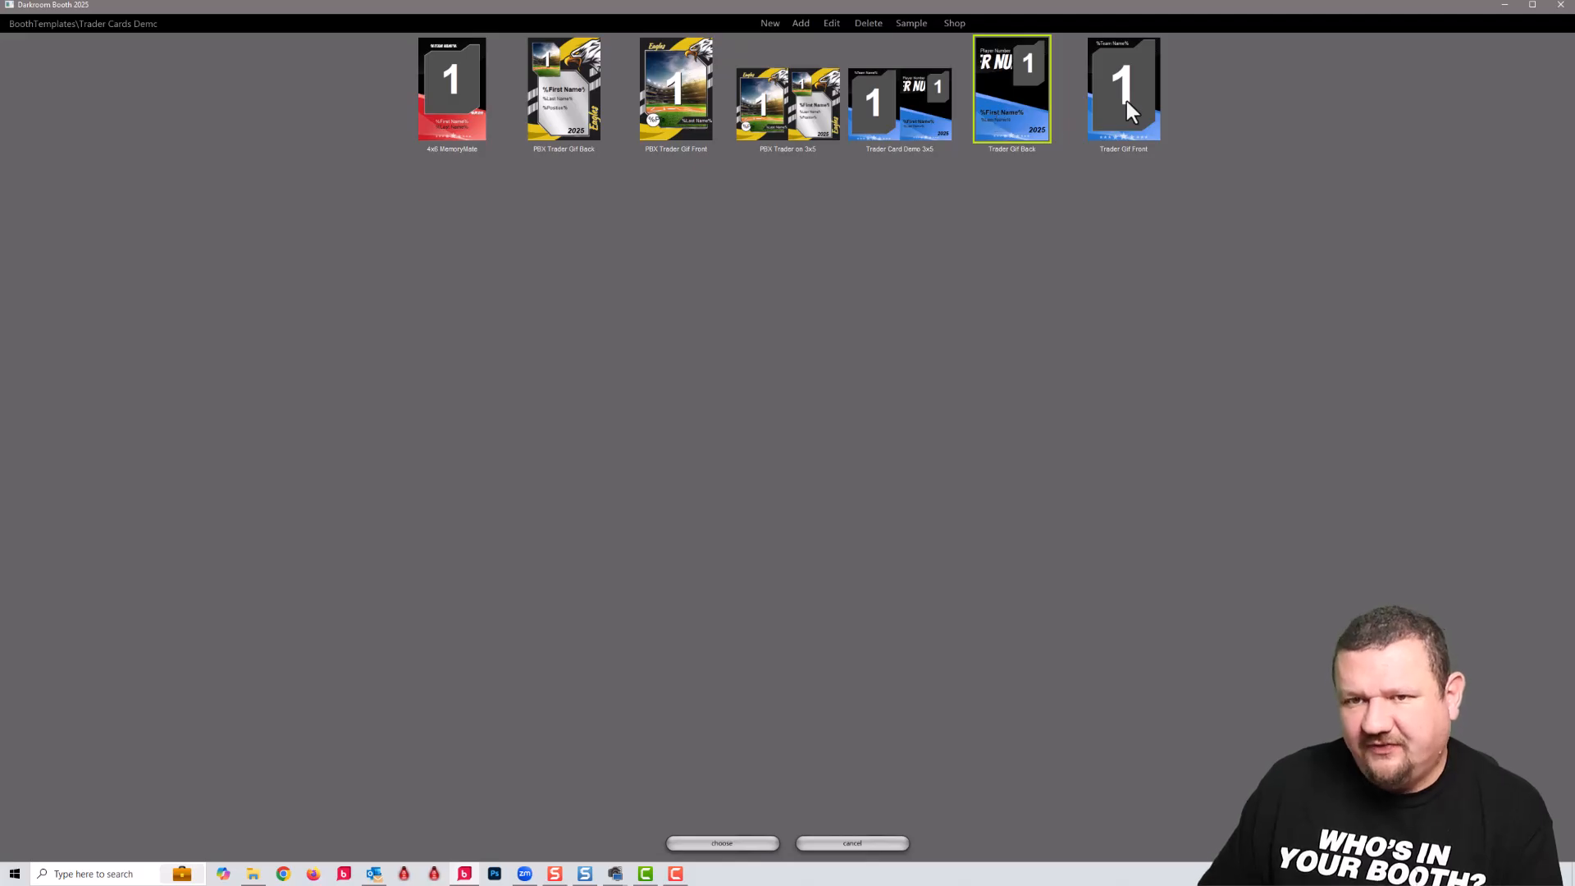
left_click(677, 89)
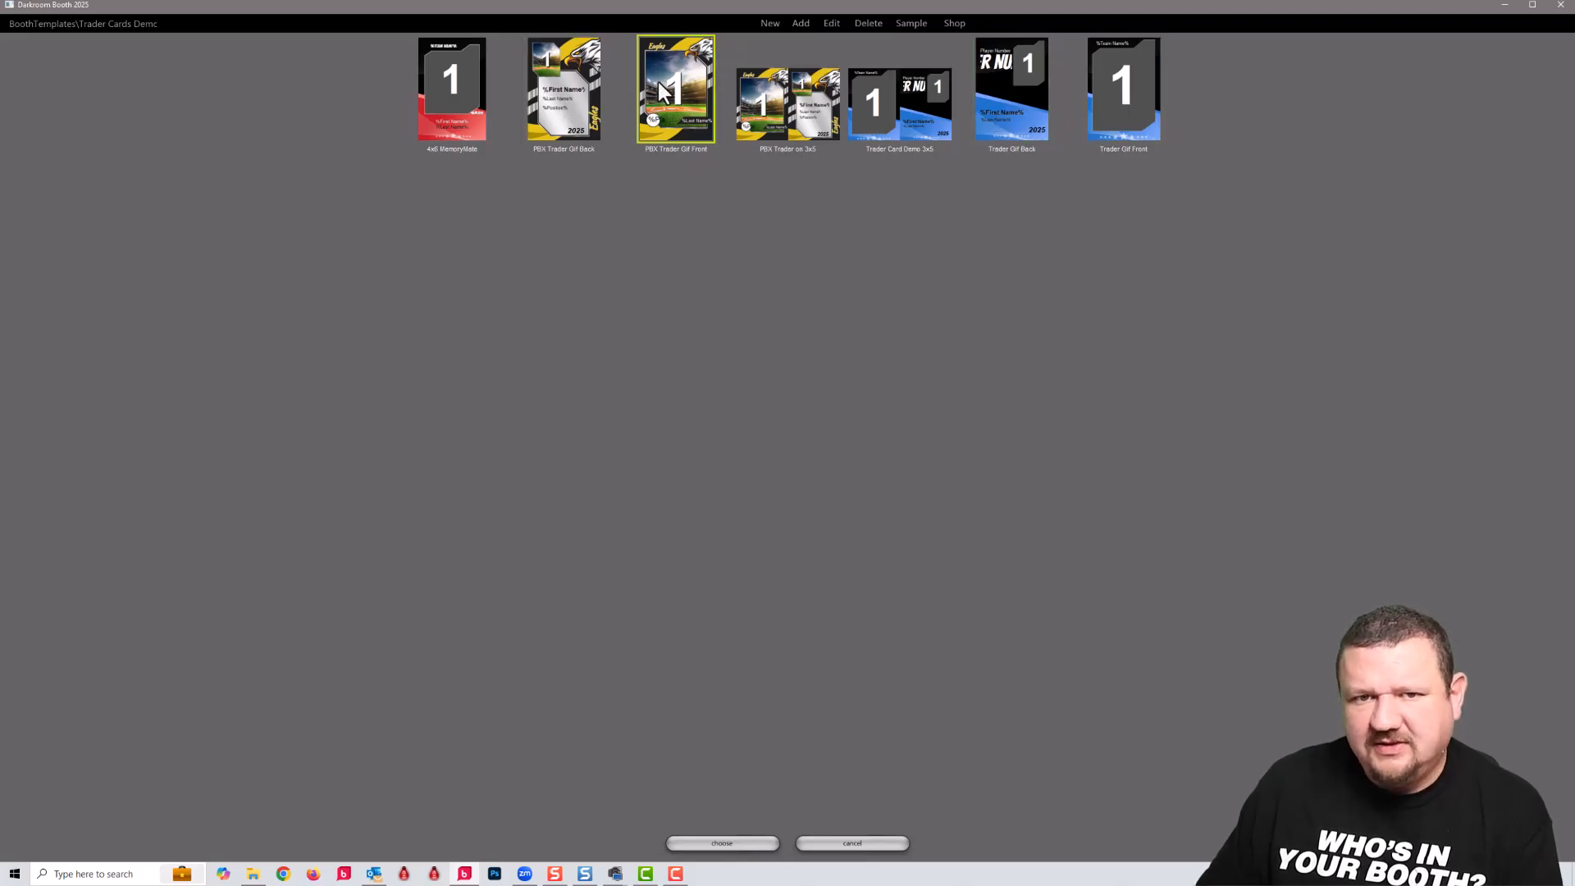
left_click(788, 95)
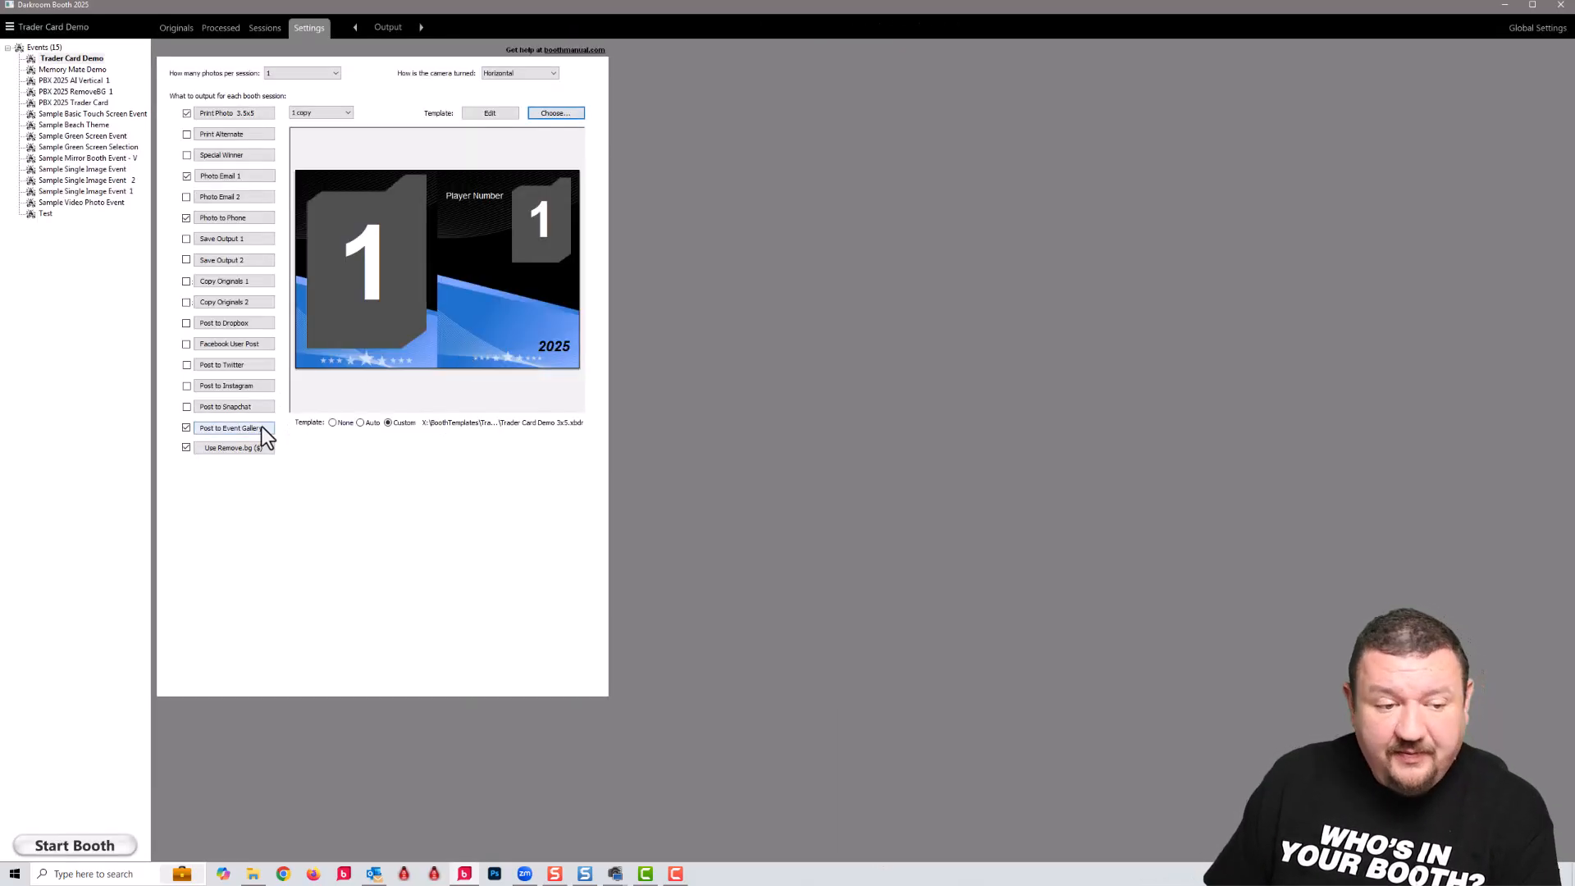
left_click(230, 427)
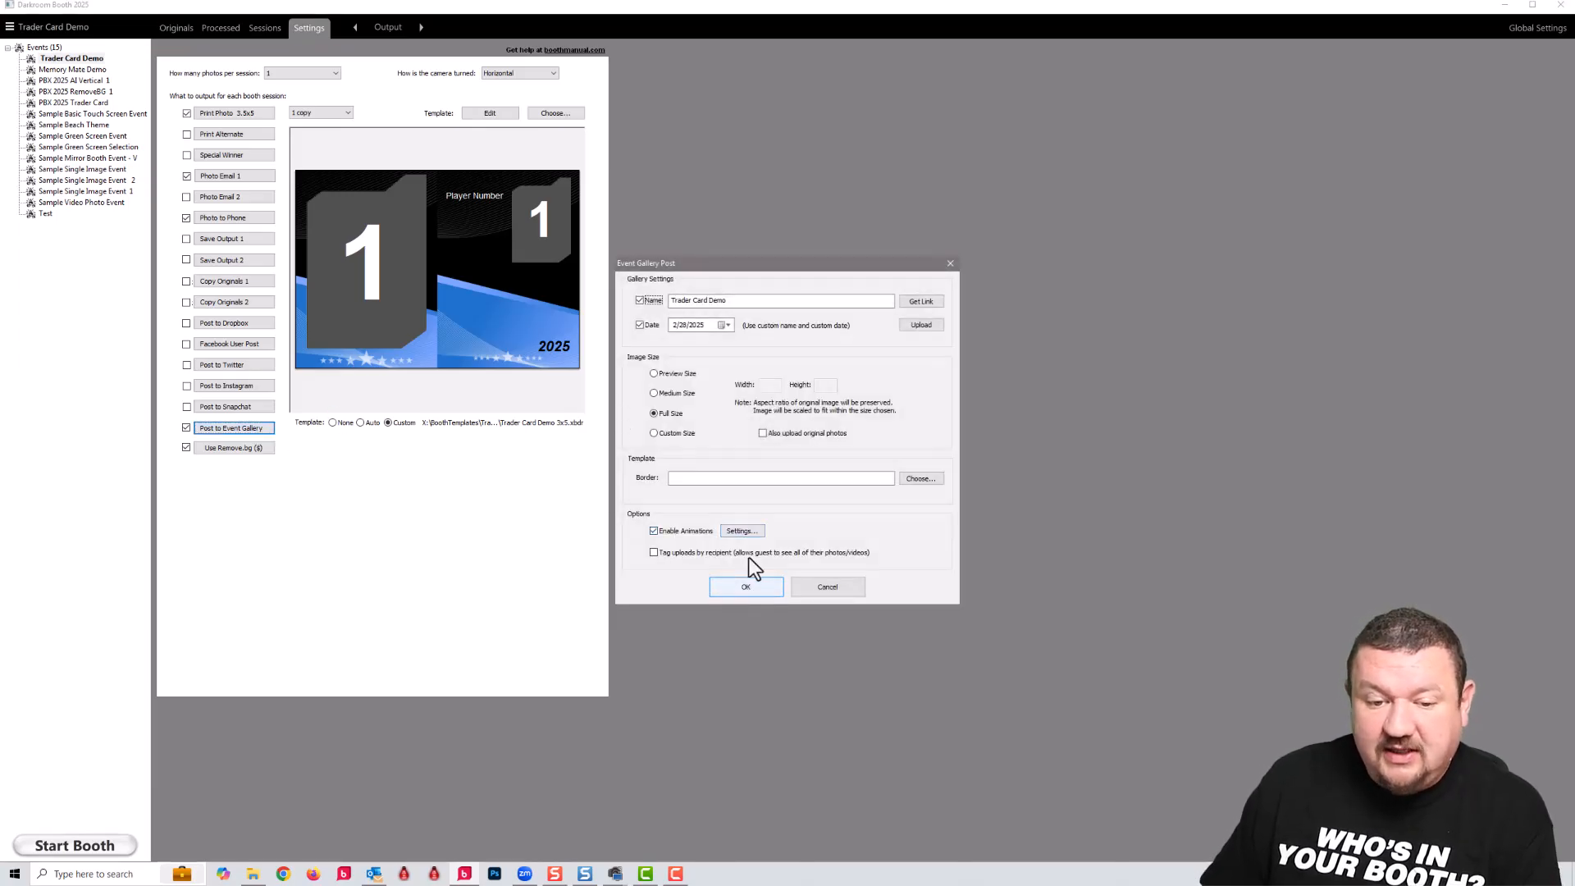
left_click(740, 530)
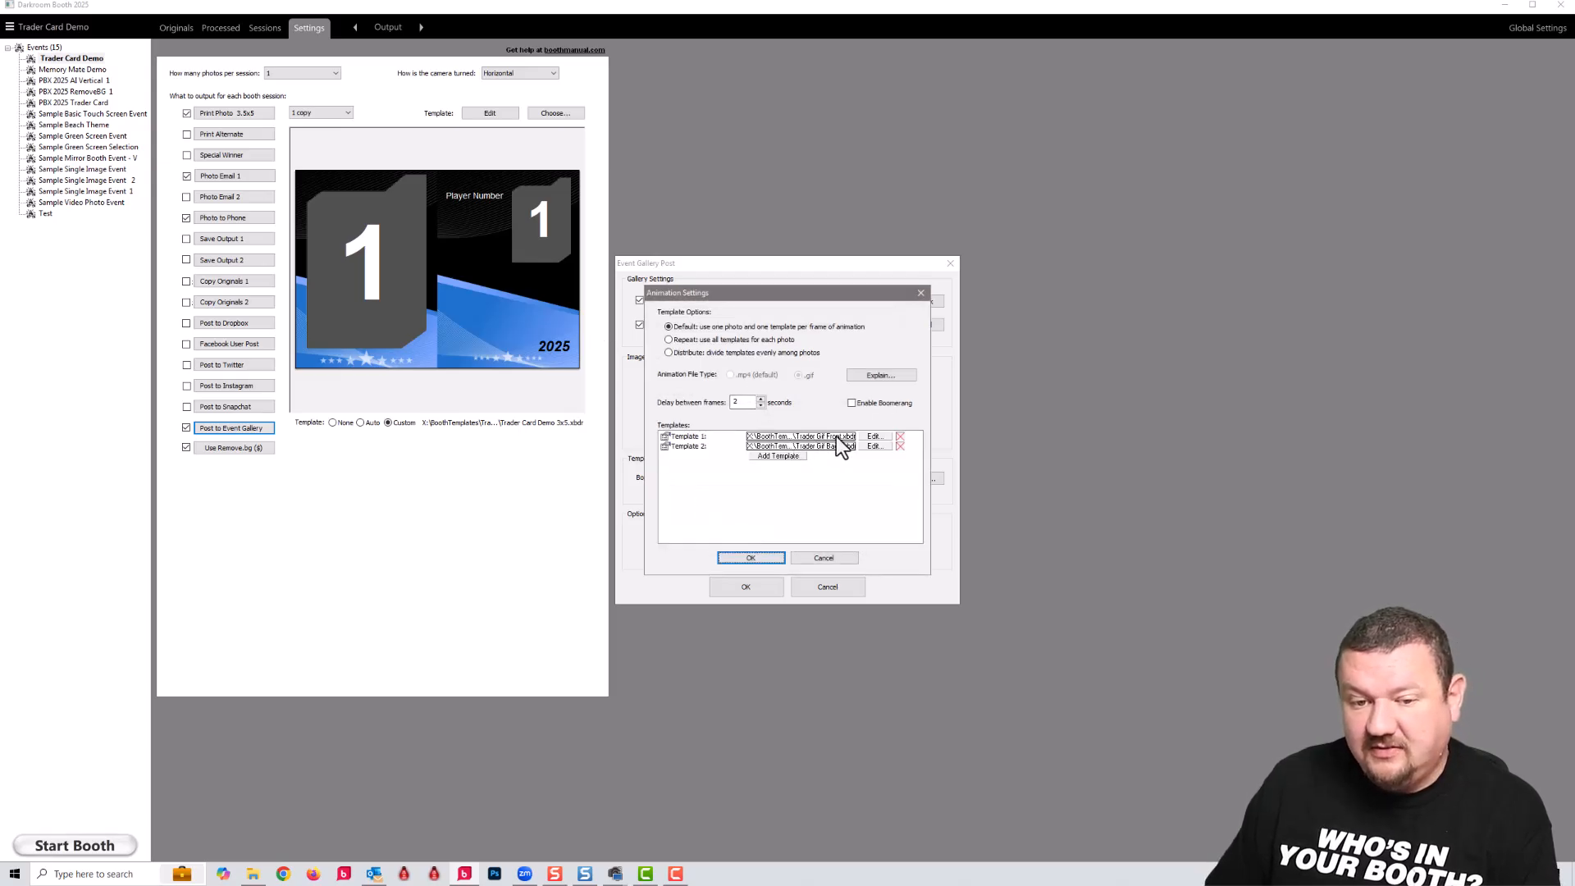
mouse_move(848, 453)
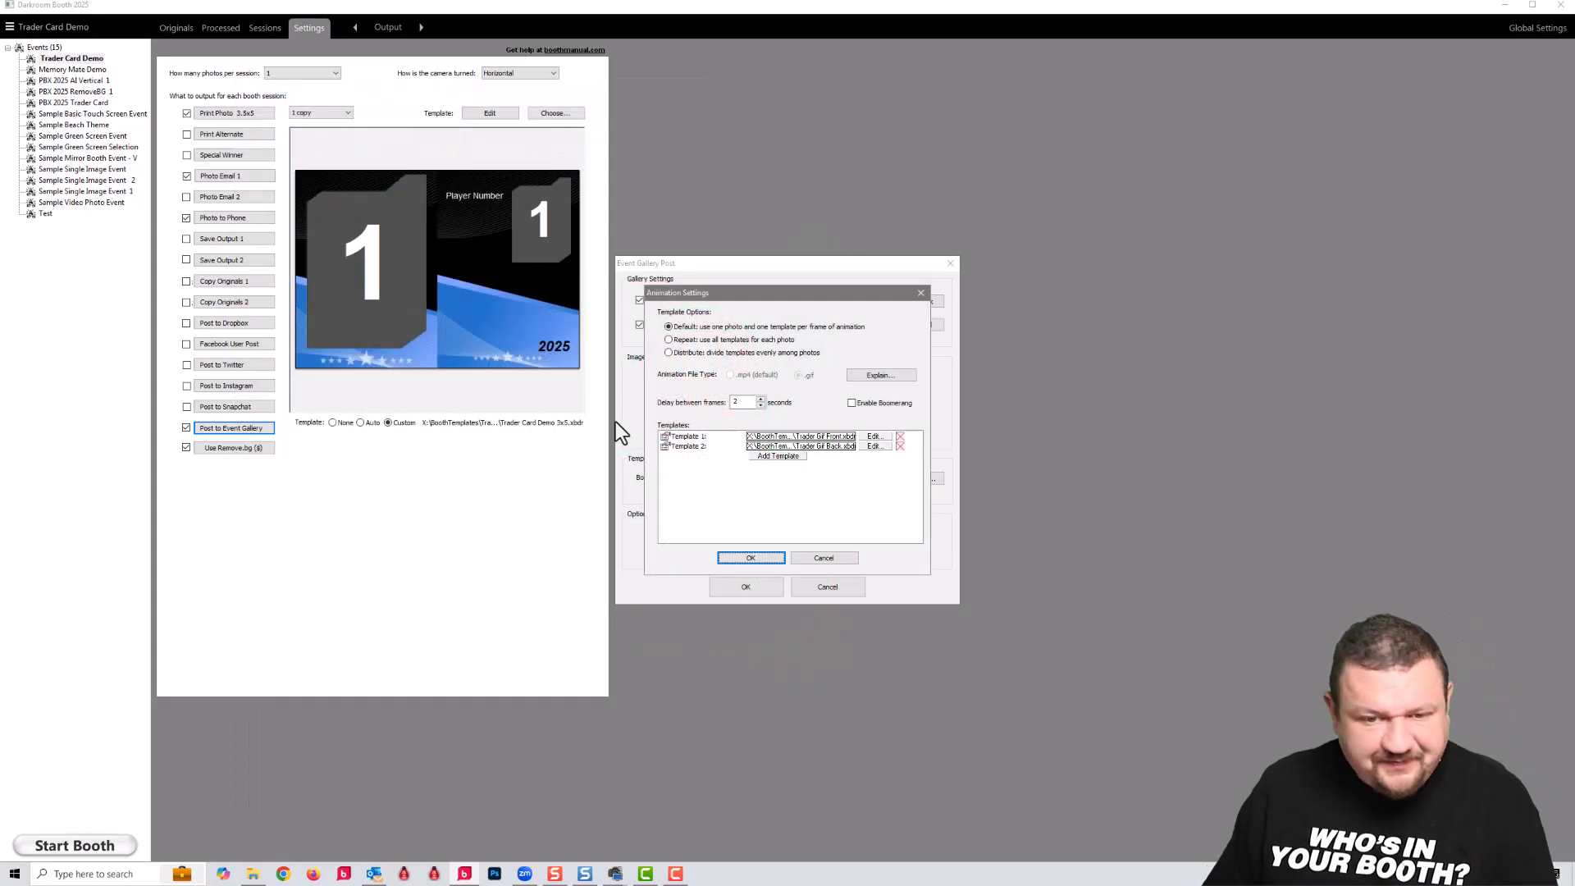
left_click(750, 558)
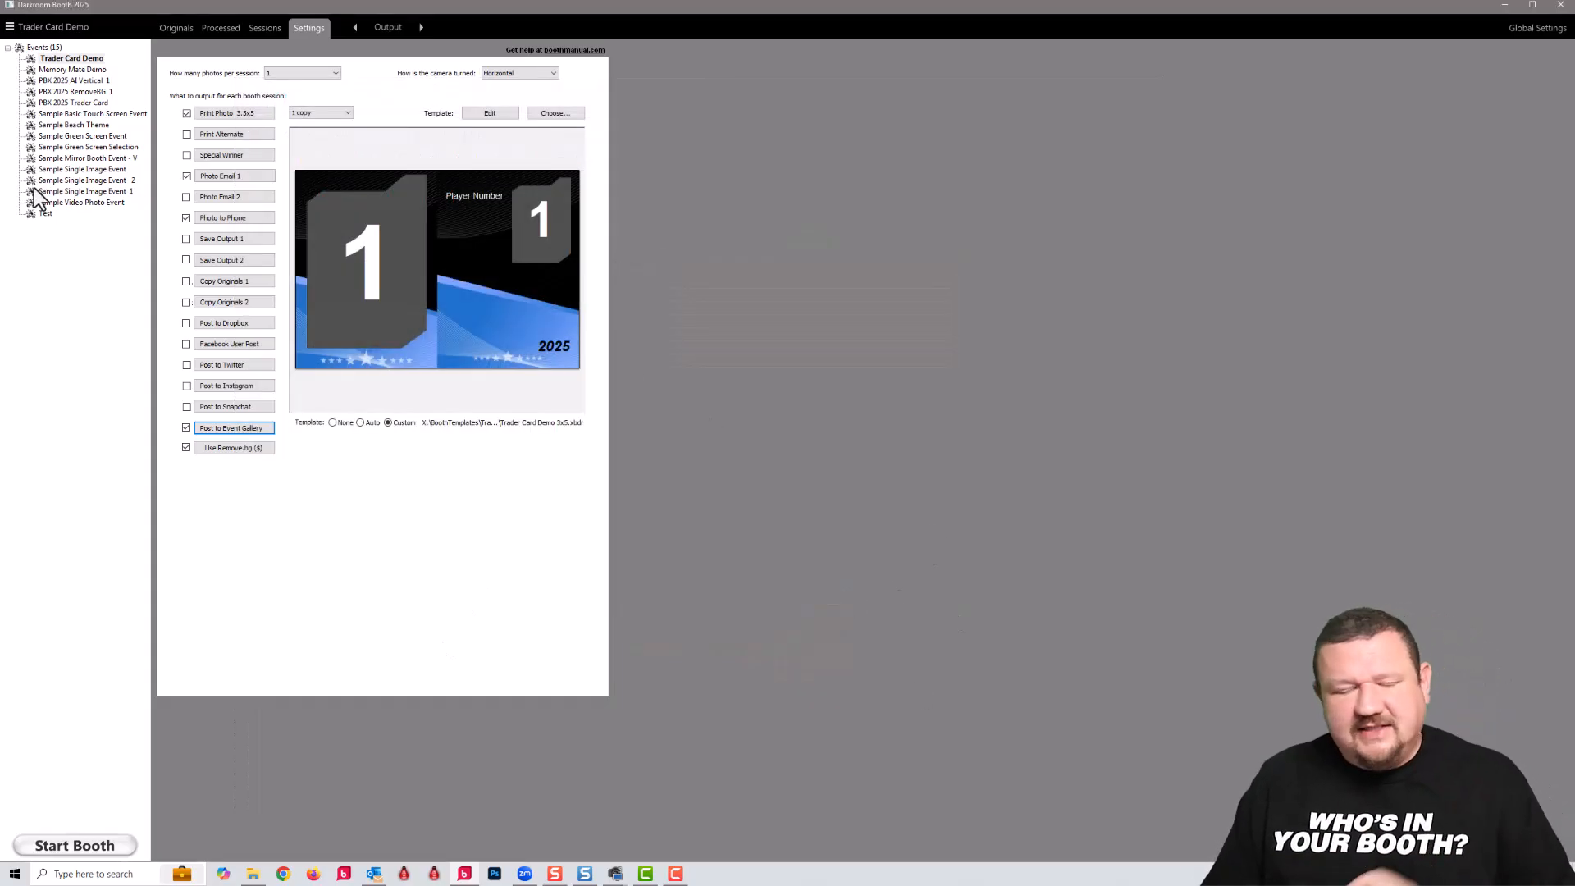
Select the PBX 2025 Trader Card event and open its Eagles template for editing.
left_click(73, 102)
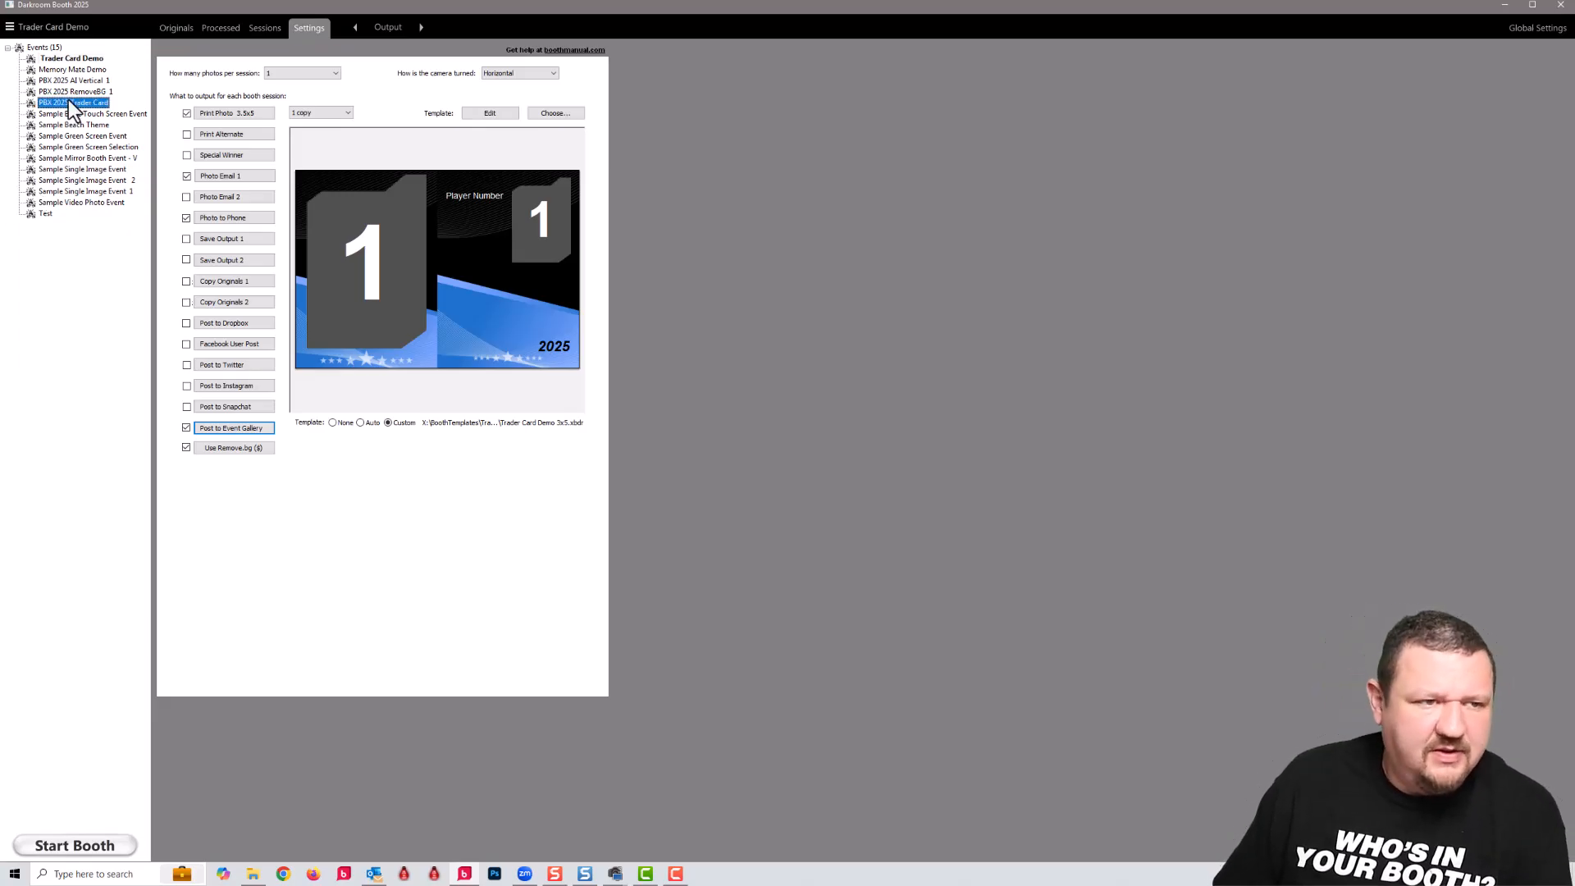
left_click(76, 102)
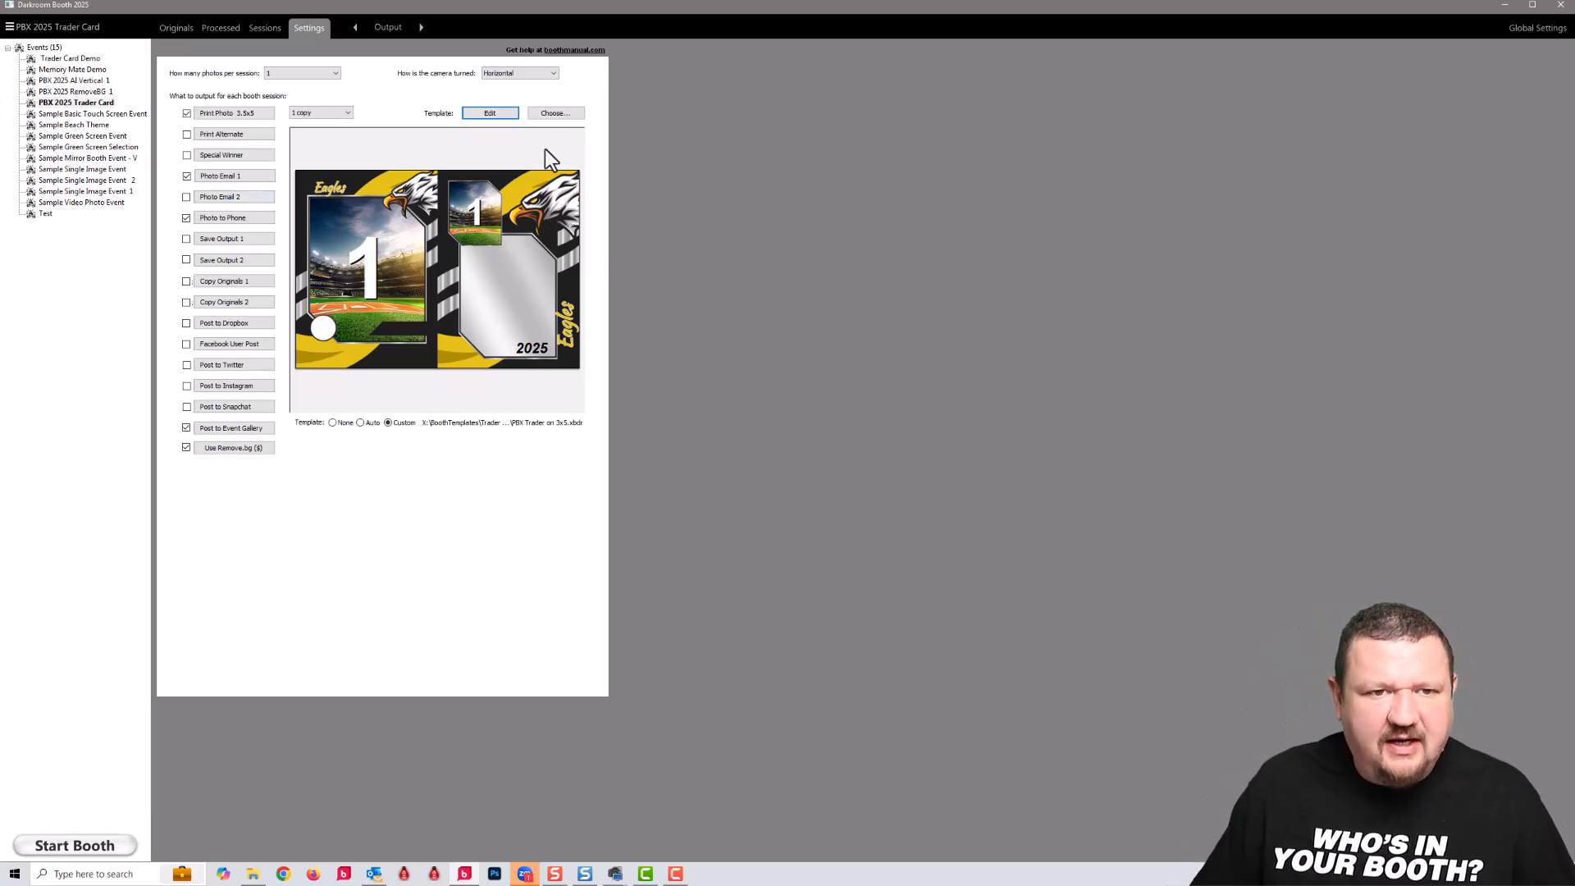
left_click(489, 114)
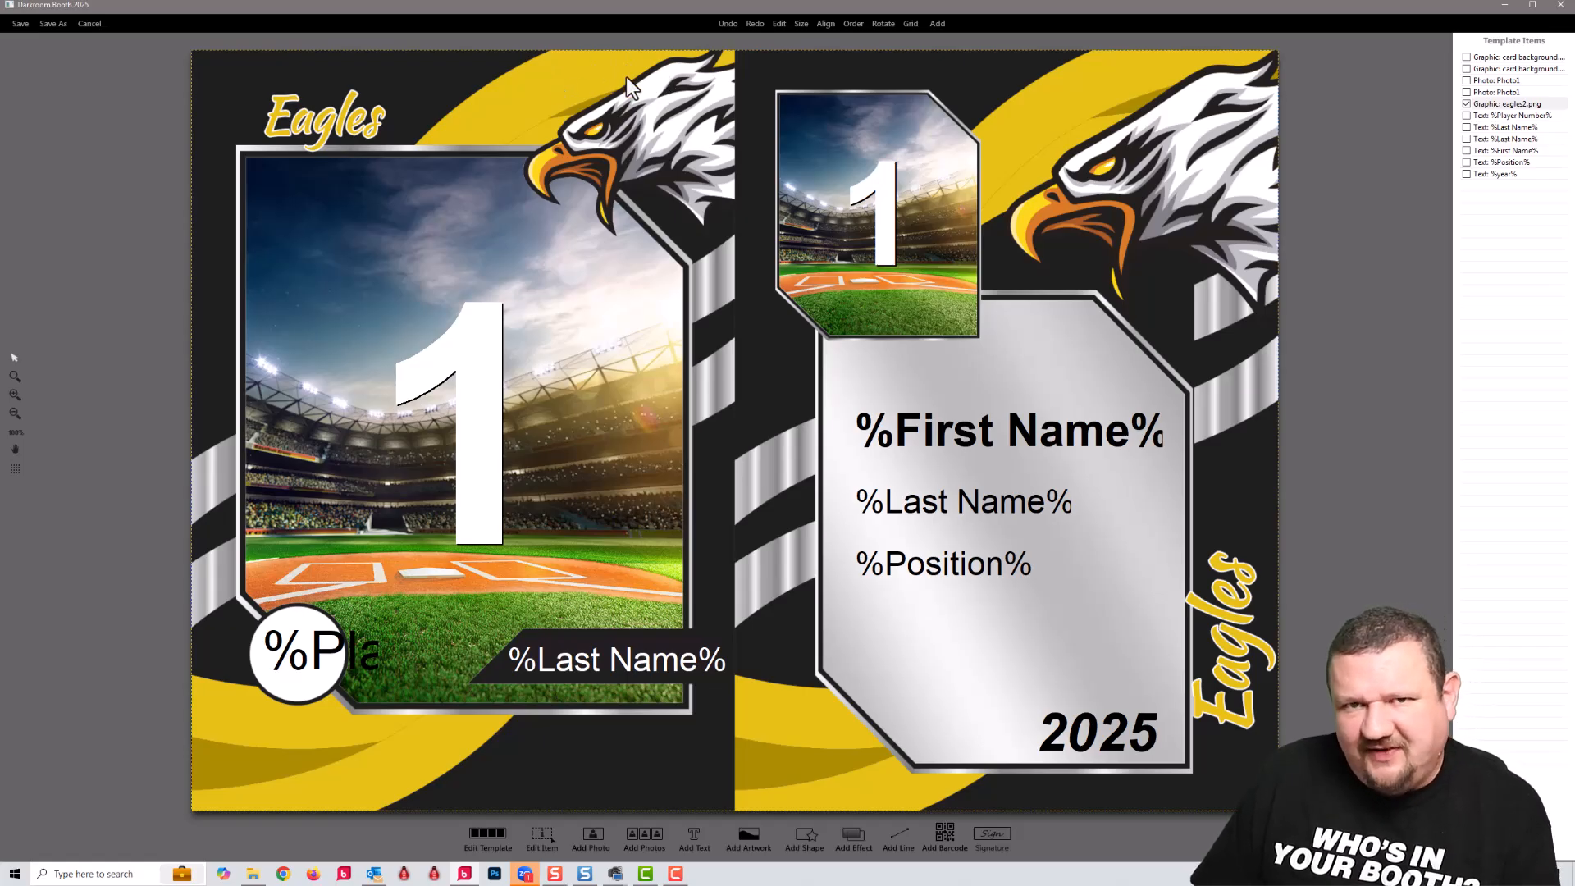
Replace the eagle mascot graphic with panthers2.png via its properties.
right_click(628, 82)
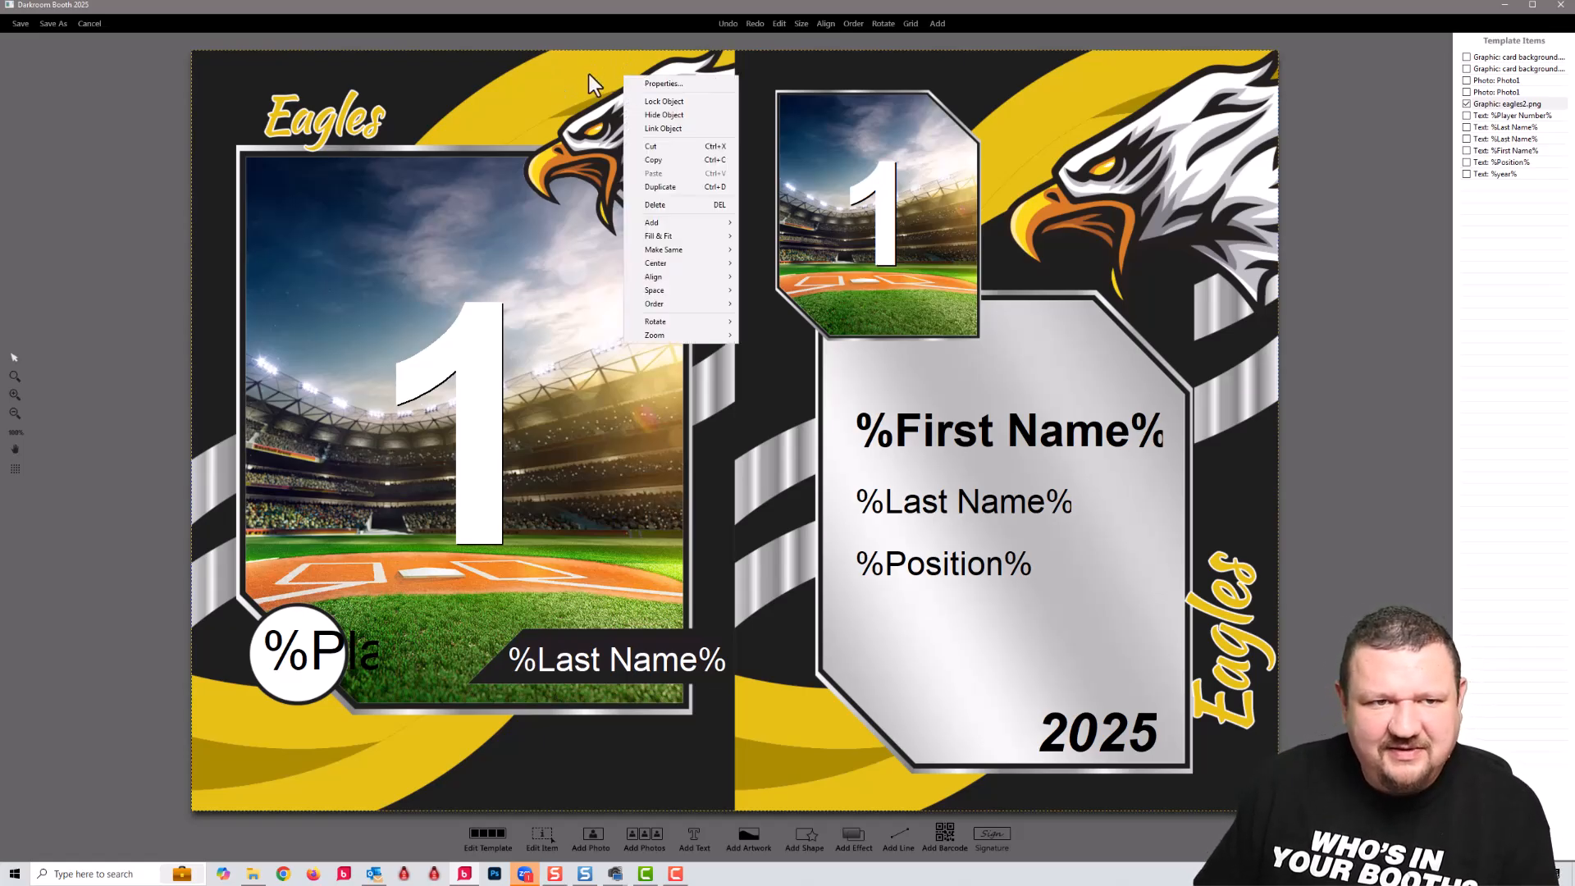
left_click(663, 84)
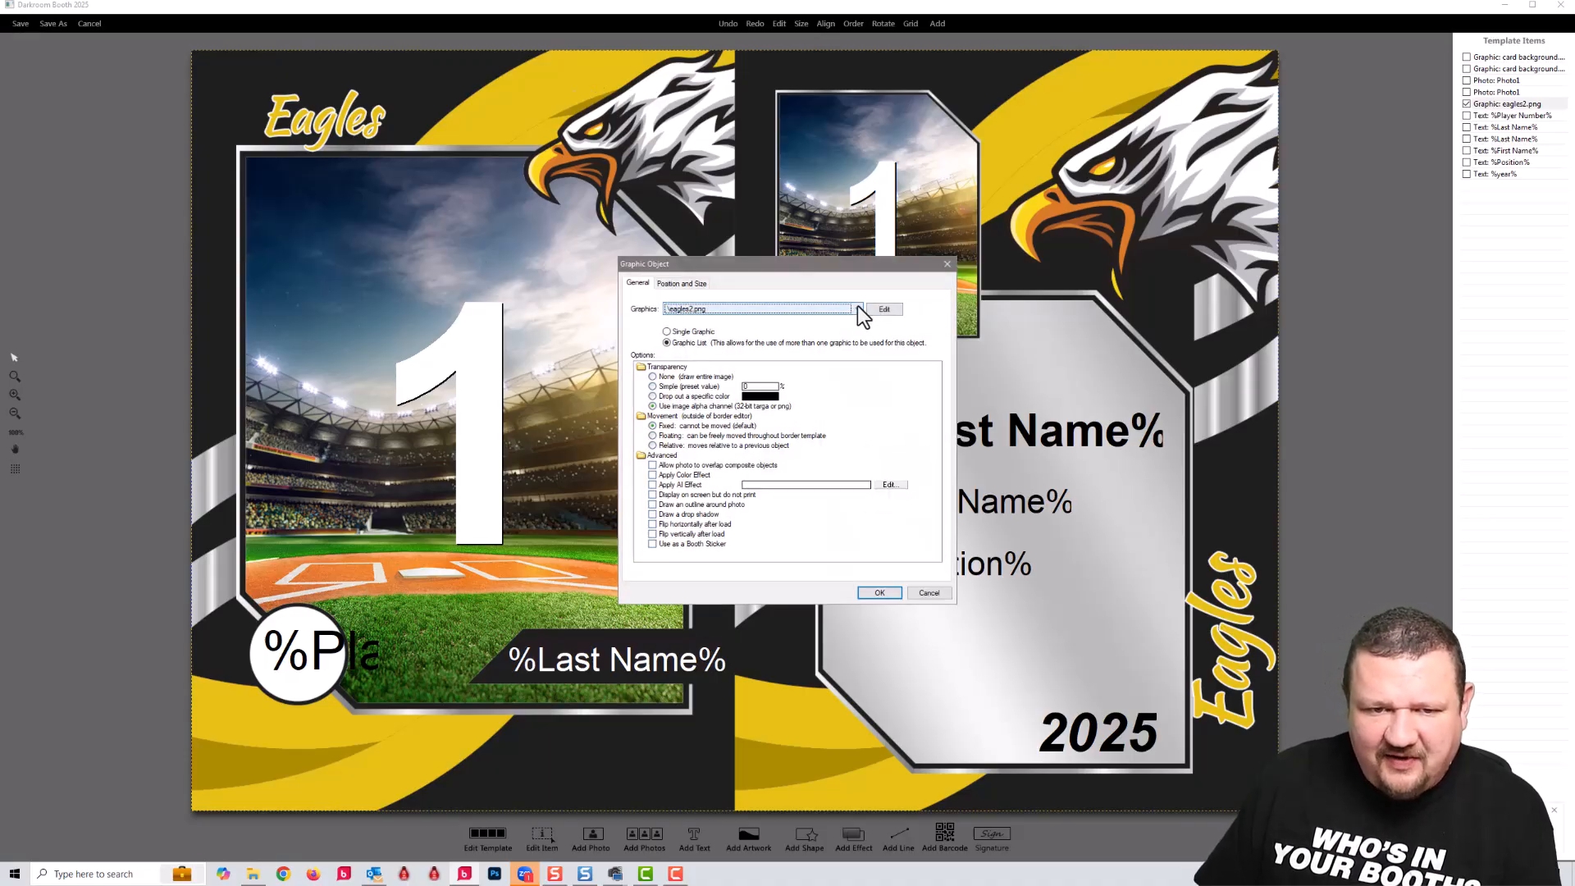
left_click(857, 308)
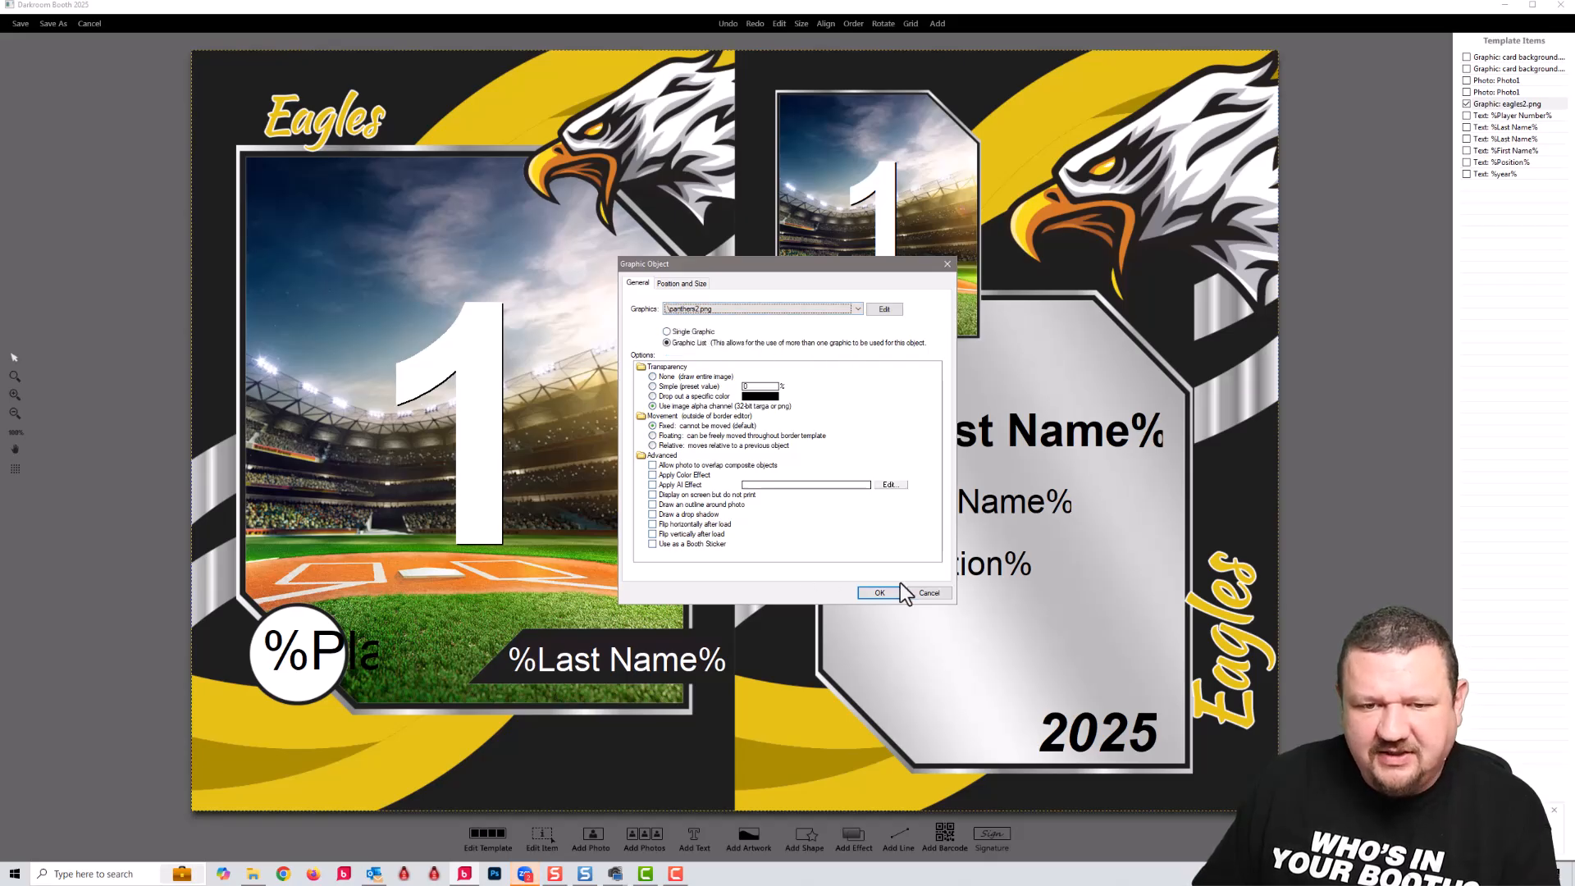
left_click(879, 593)
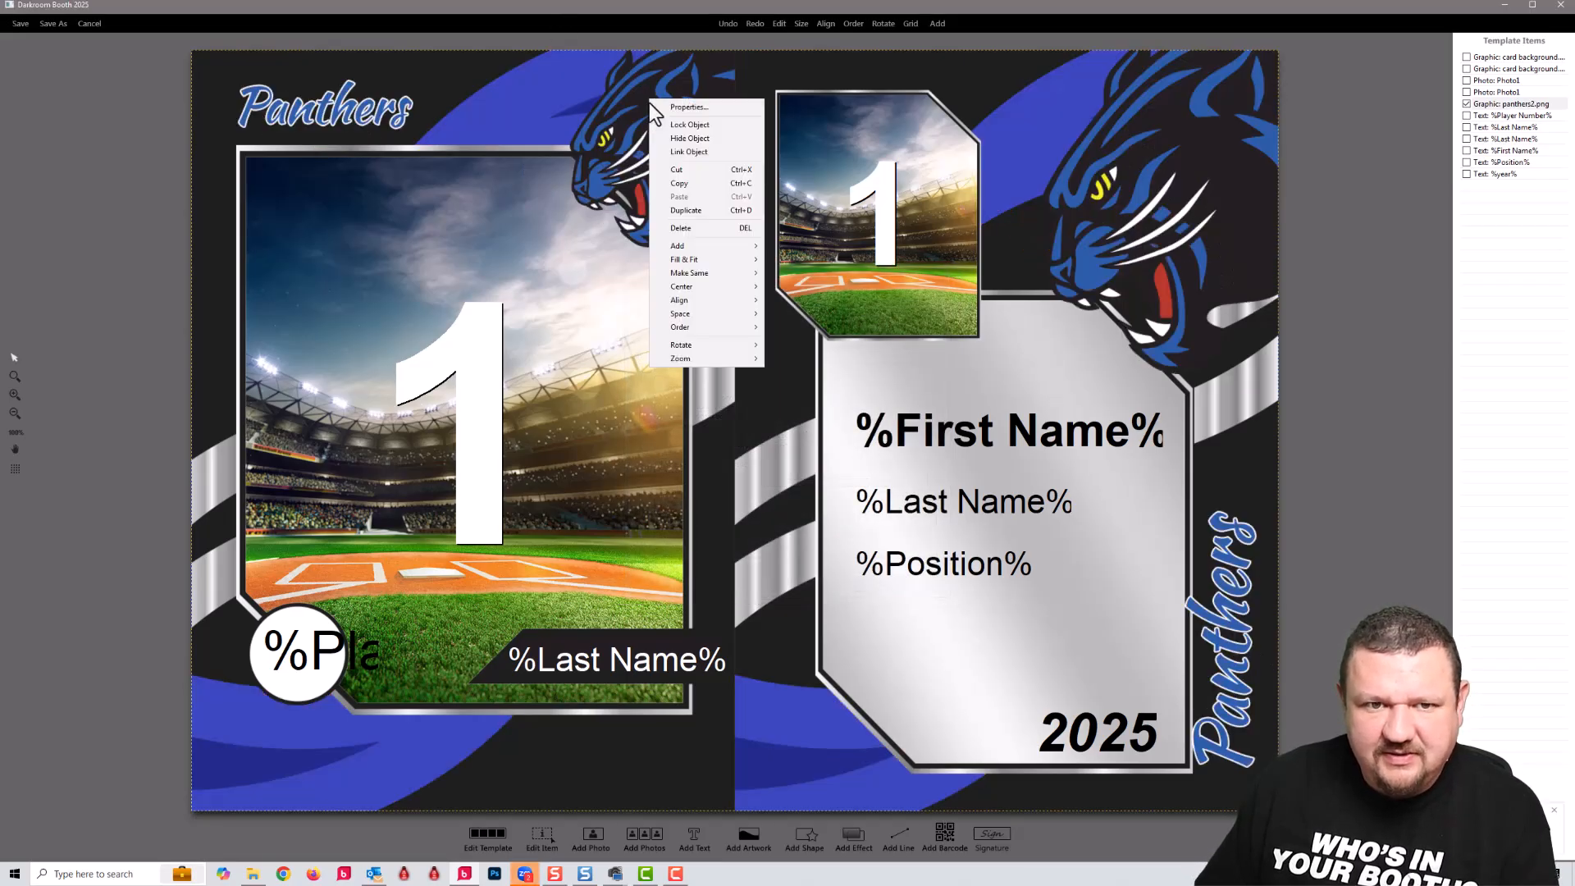
Try the tigers mascot and alternate baseball background, then cancel without saving.
left_click(688, 109)
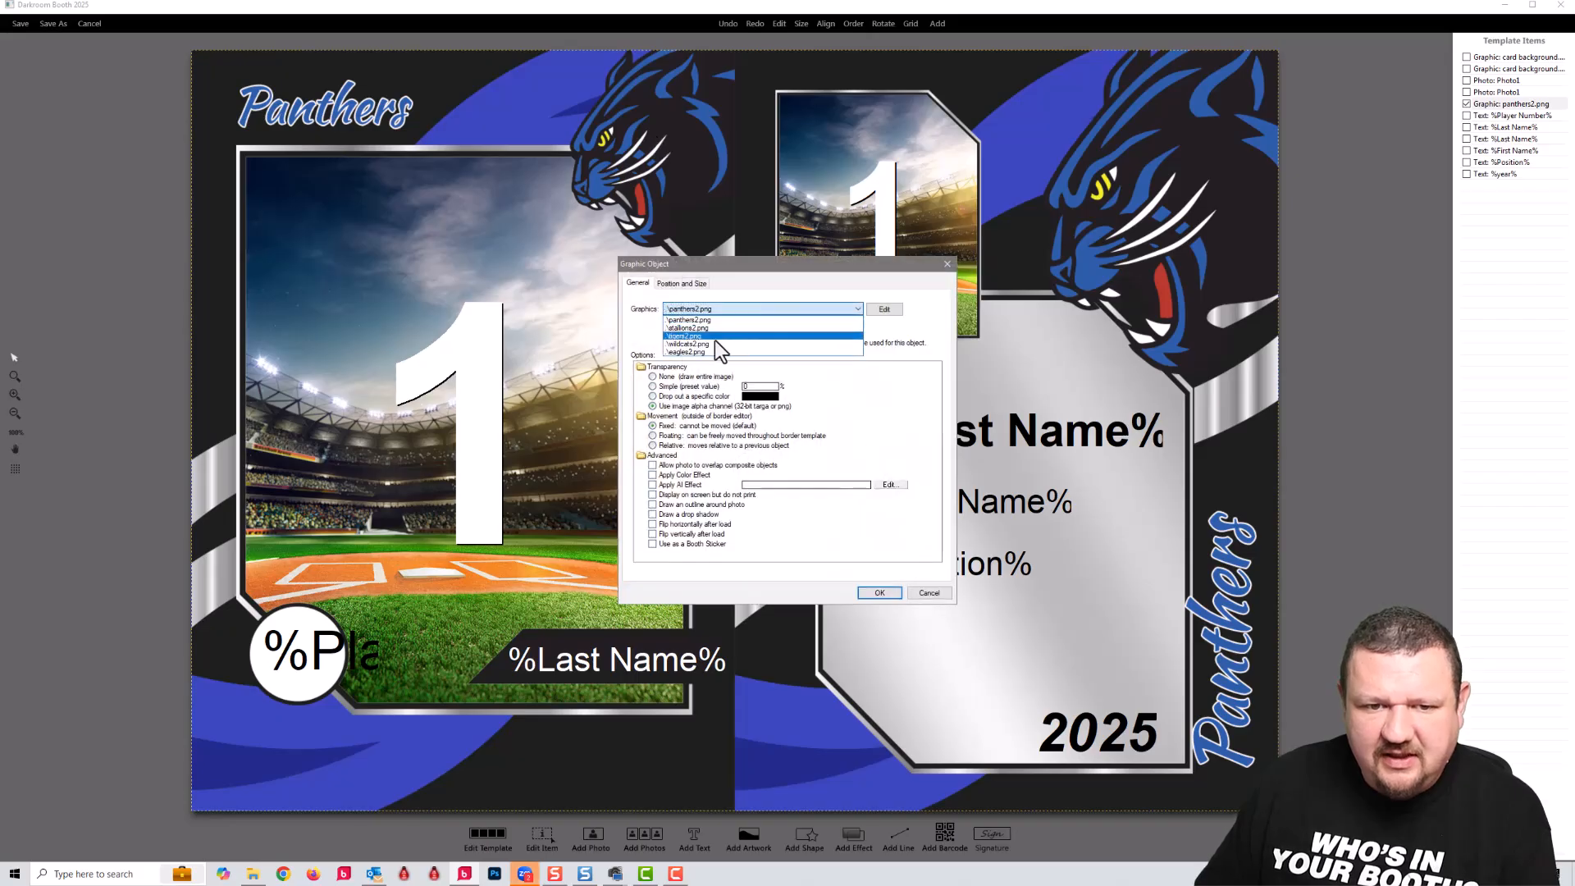
left_click(686, 335)
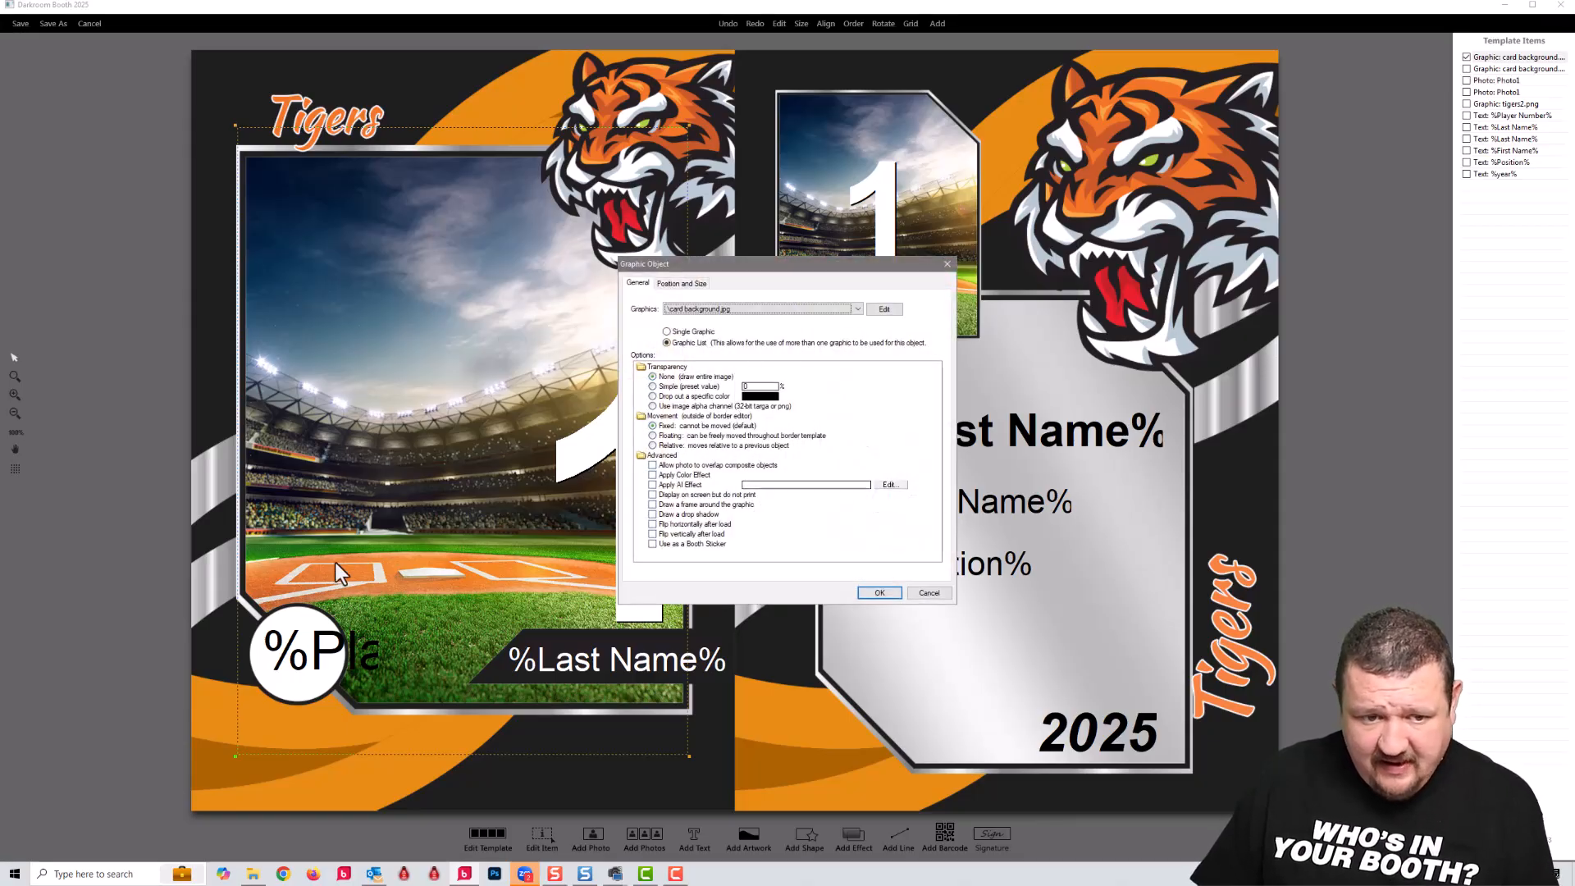
mouse_move(743, 337)
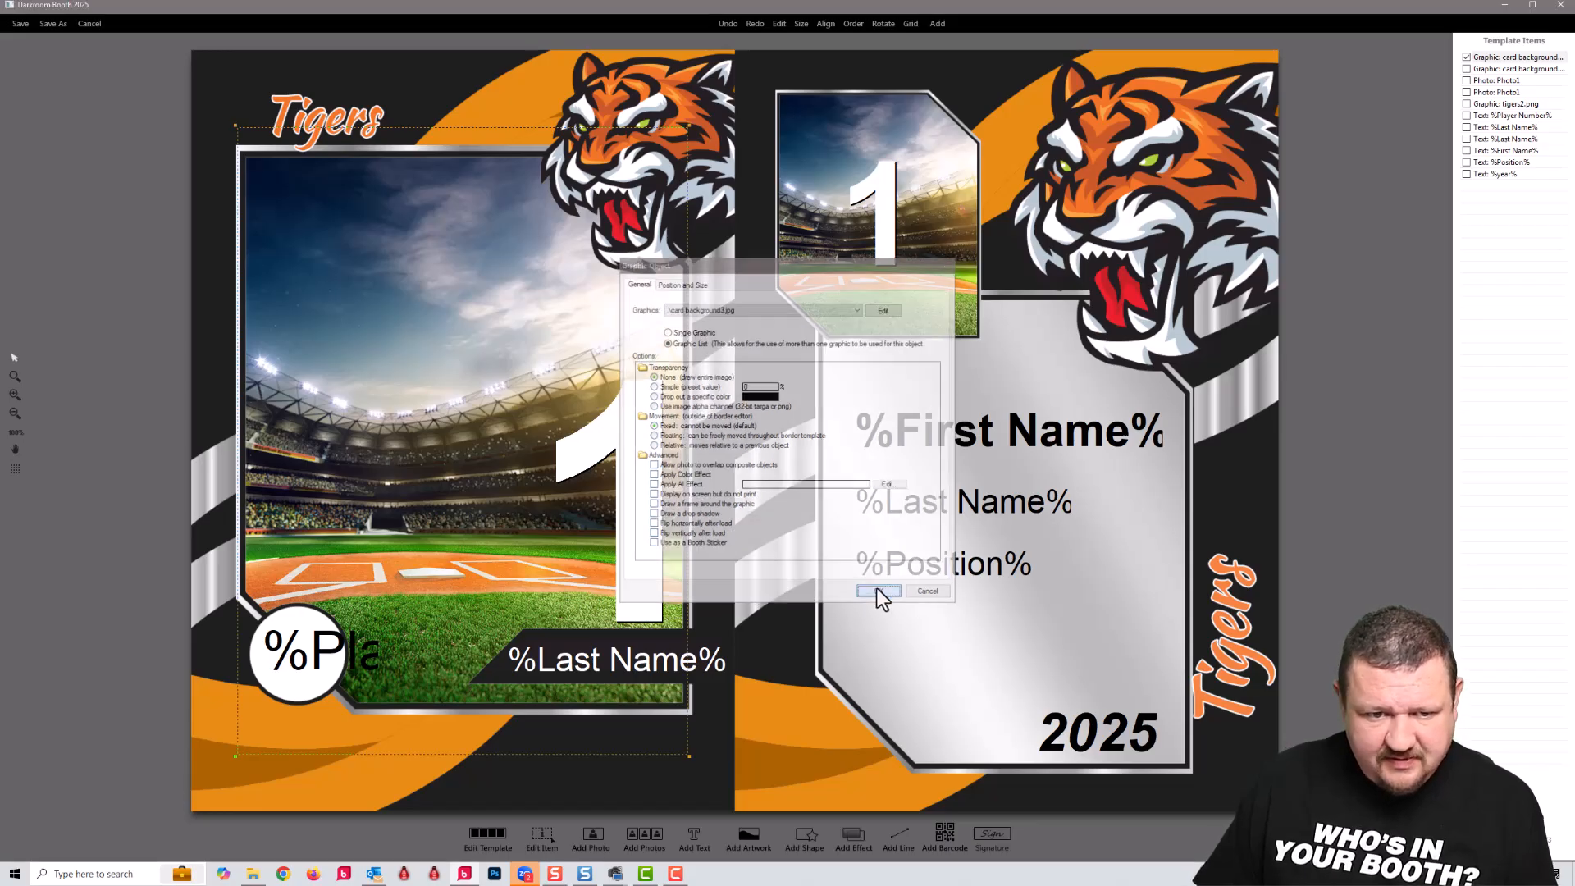
left_click(879, 591)
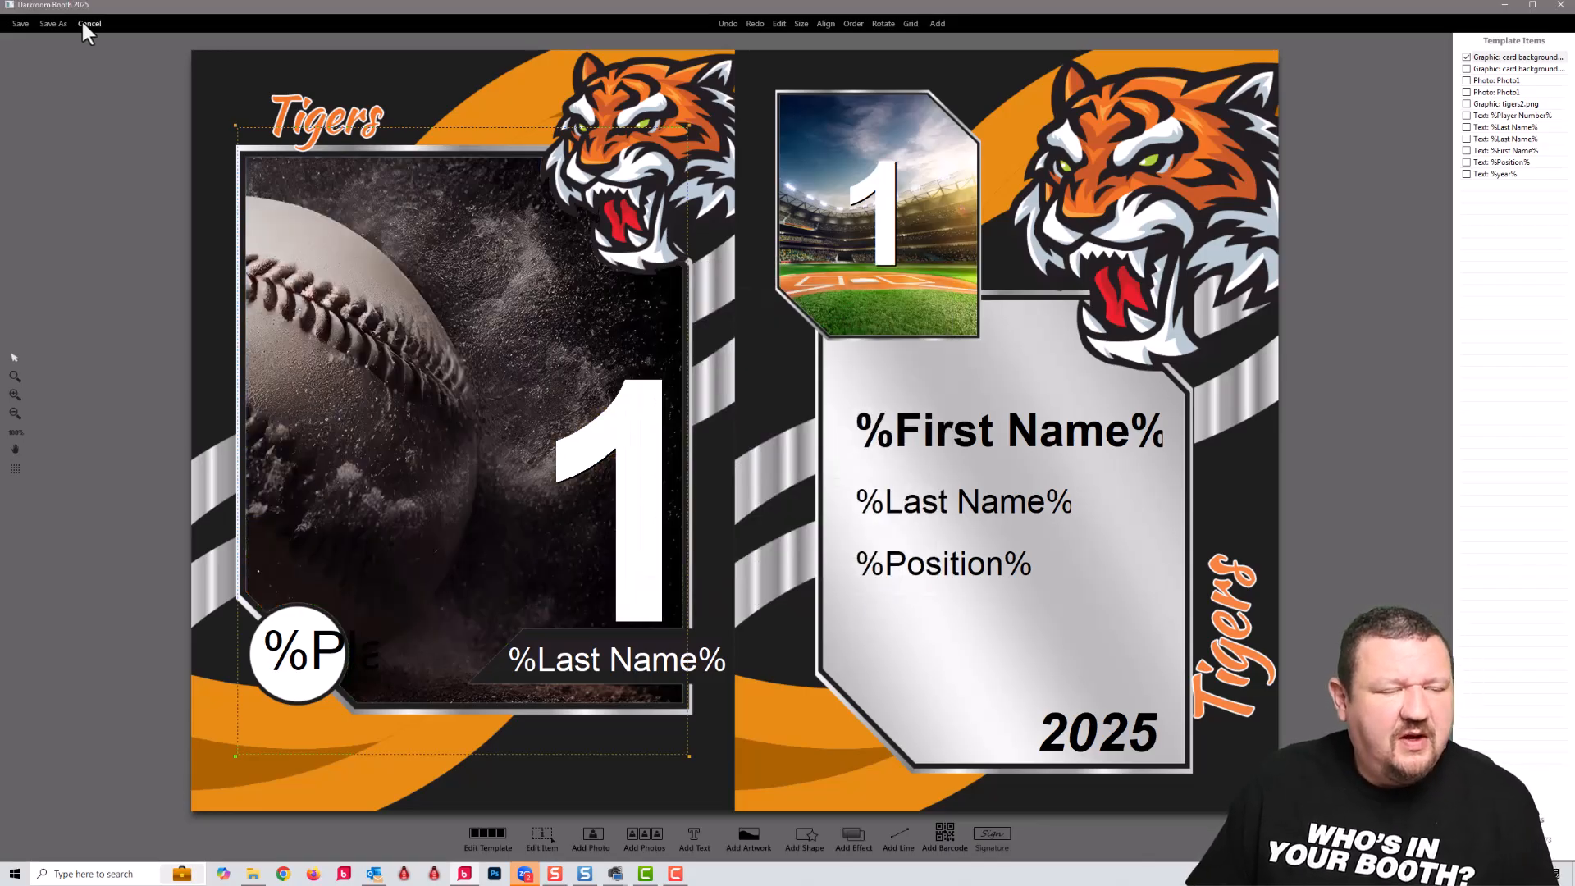
left_click(88, 23)
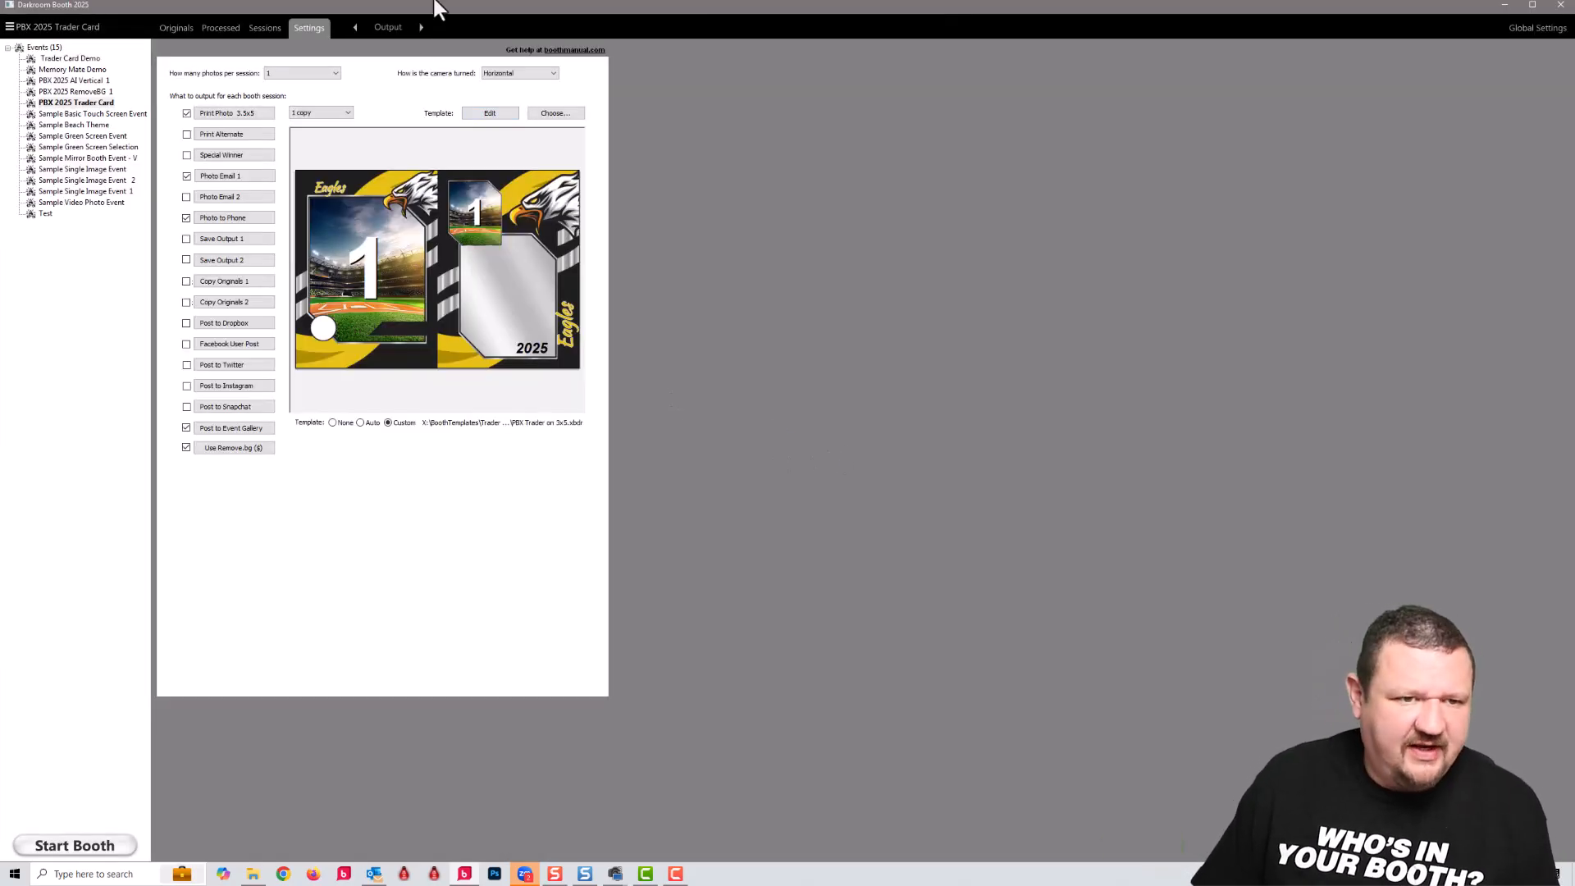
mouse_move(100, 133)
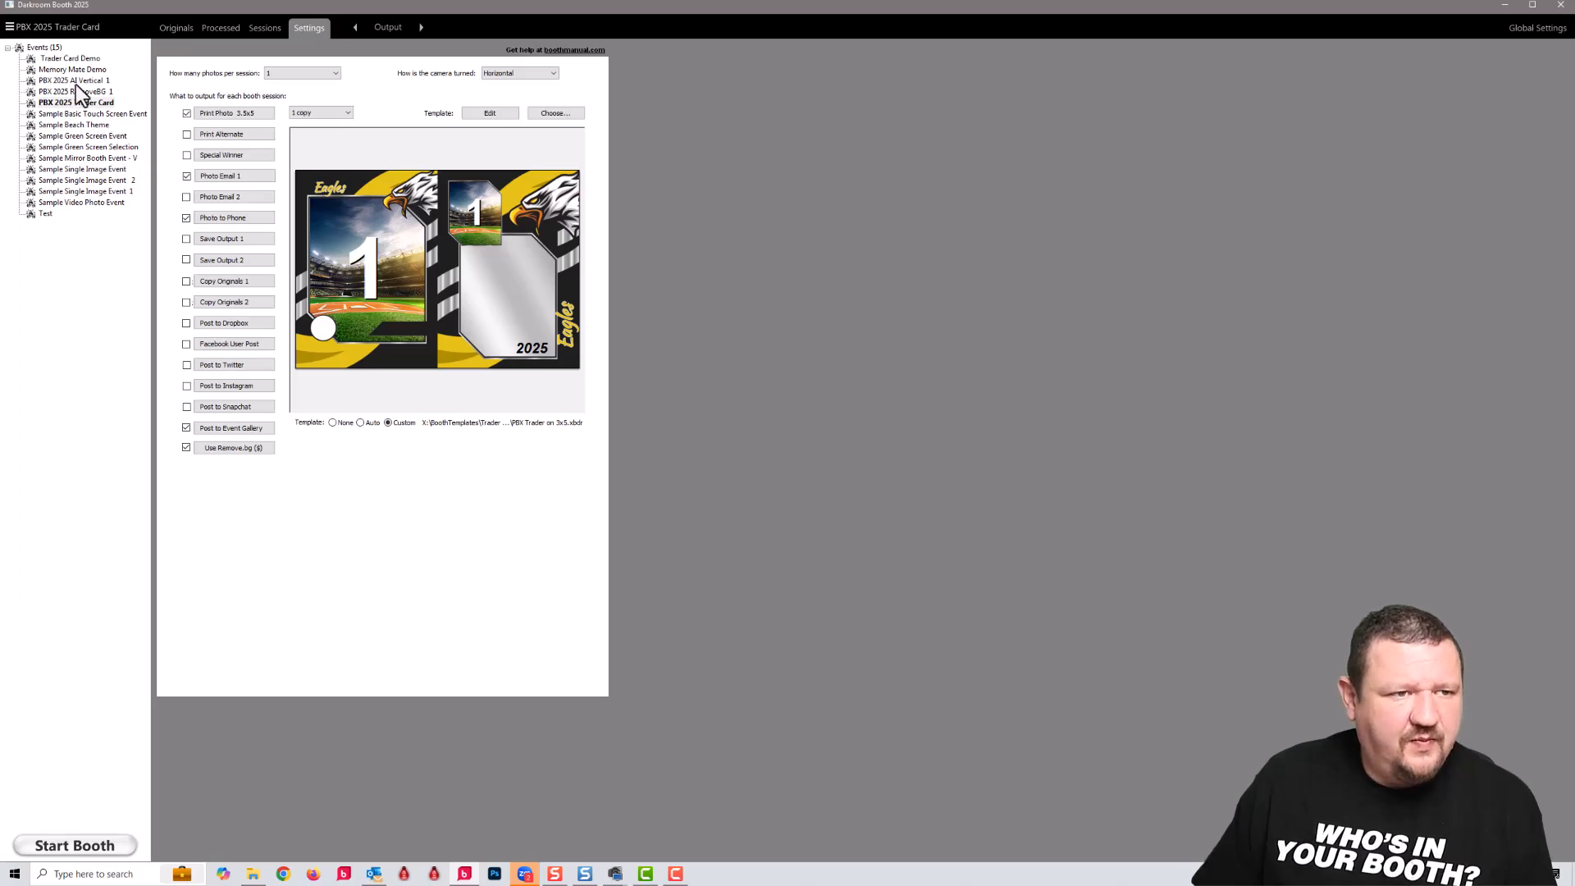
left_click(308, 28)
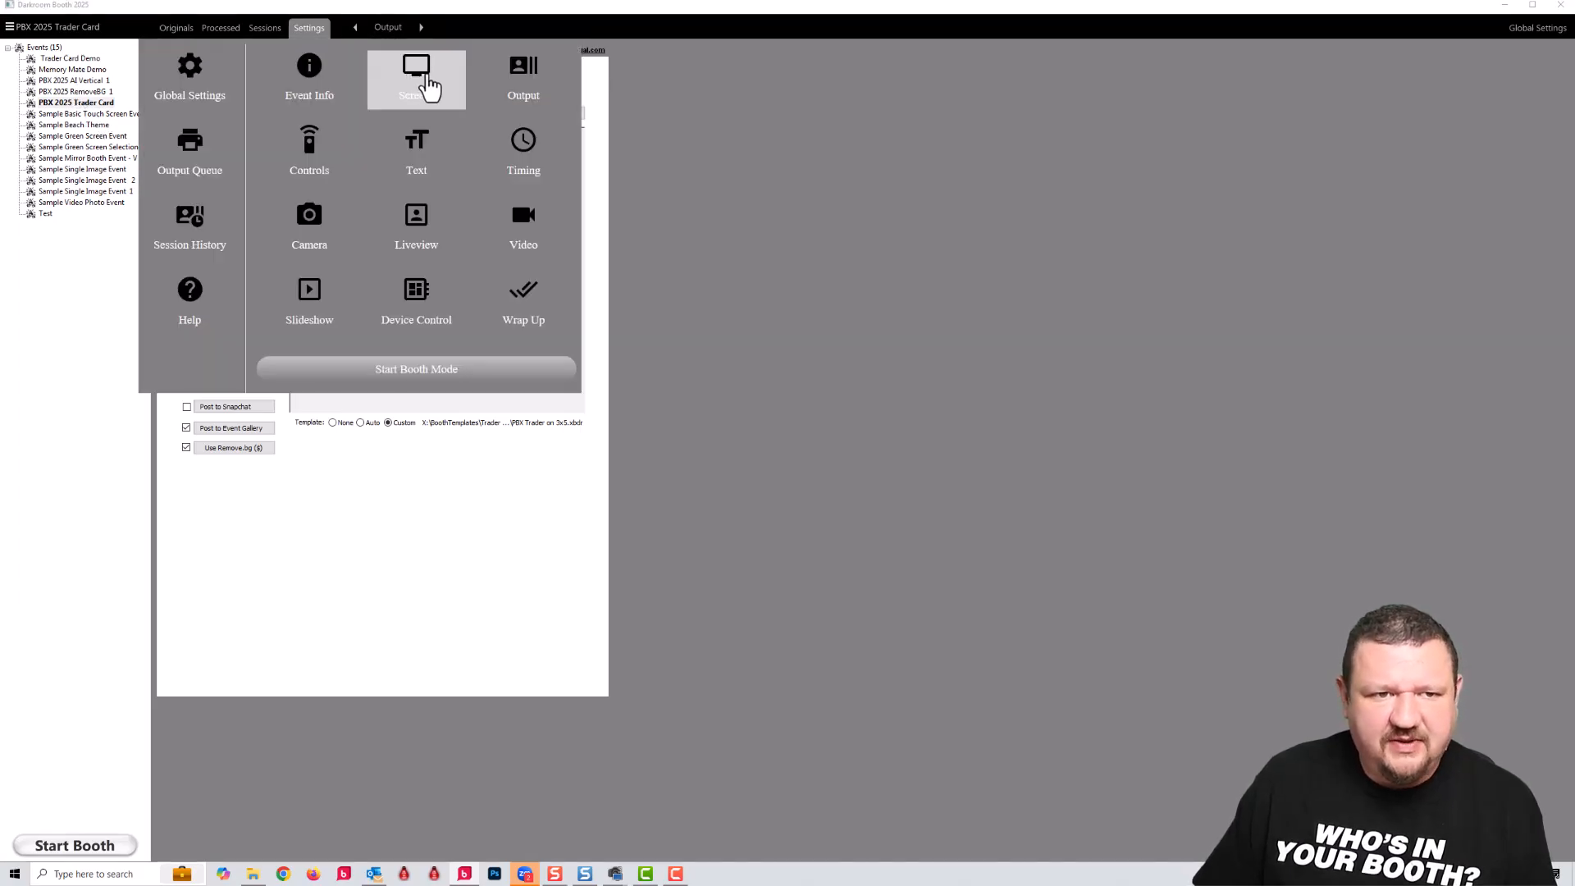
left_click(415, 79)
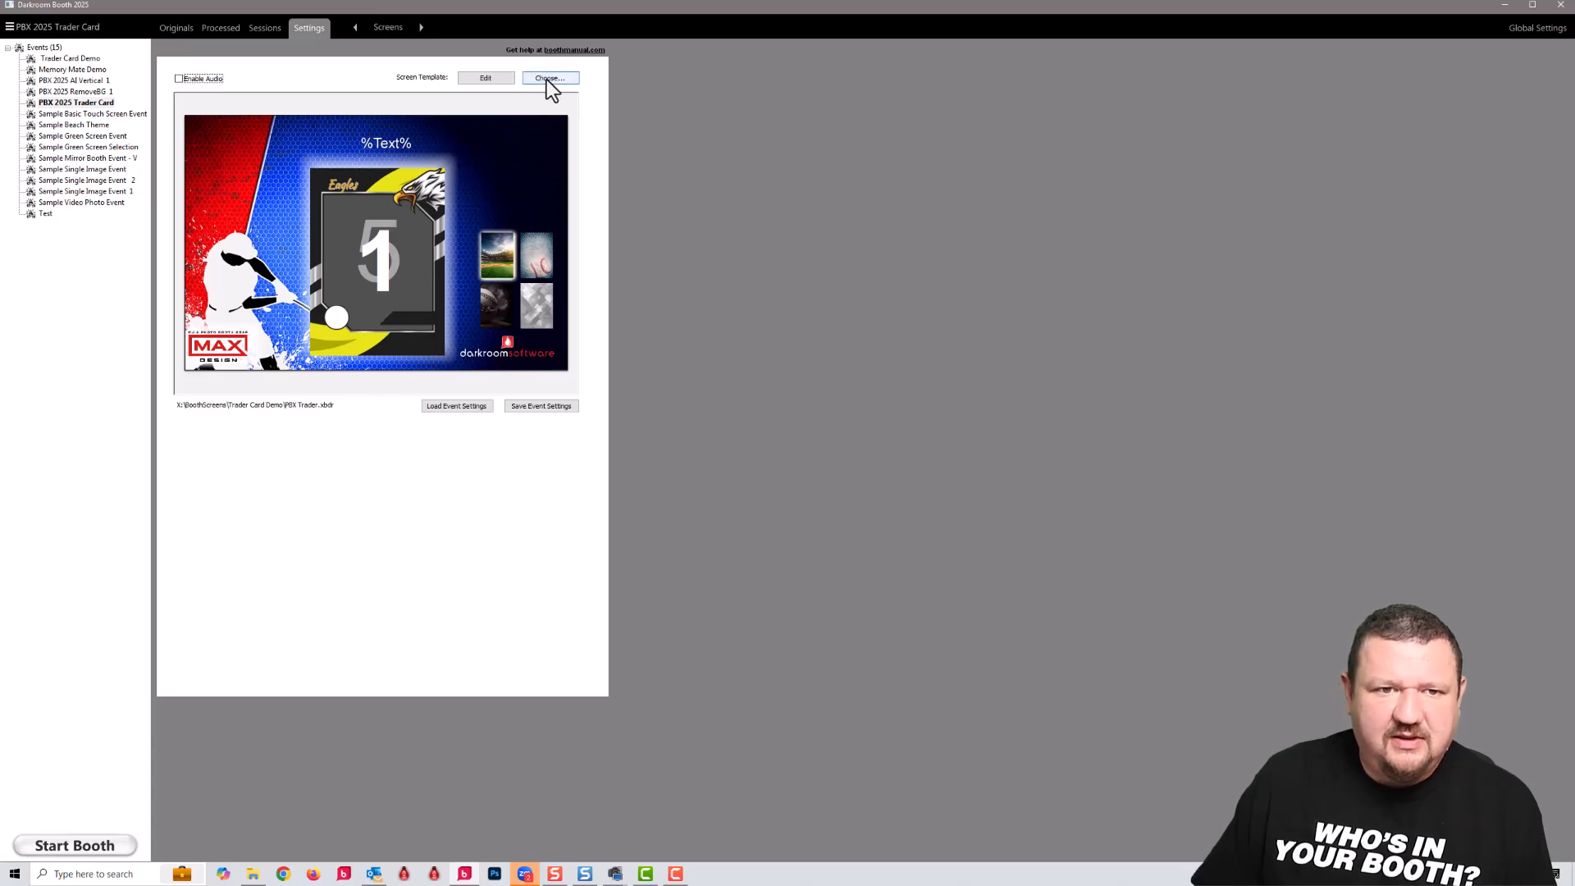
left_click(485, 79)
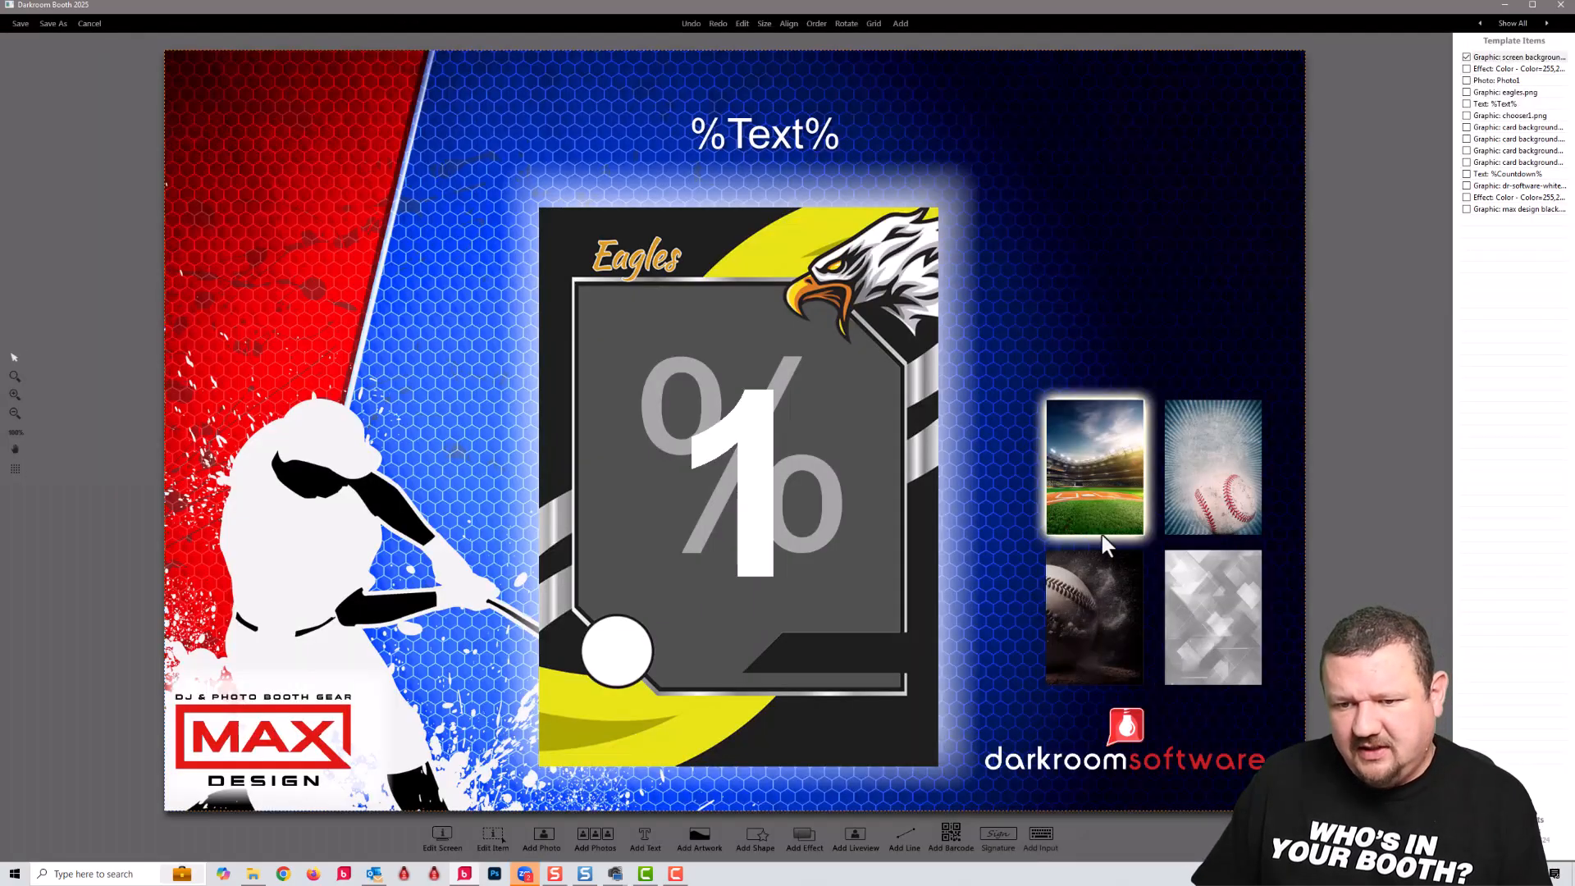
double_click(1094, 468)
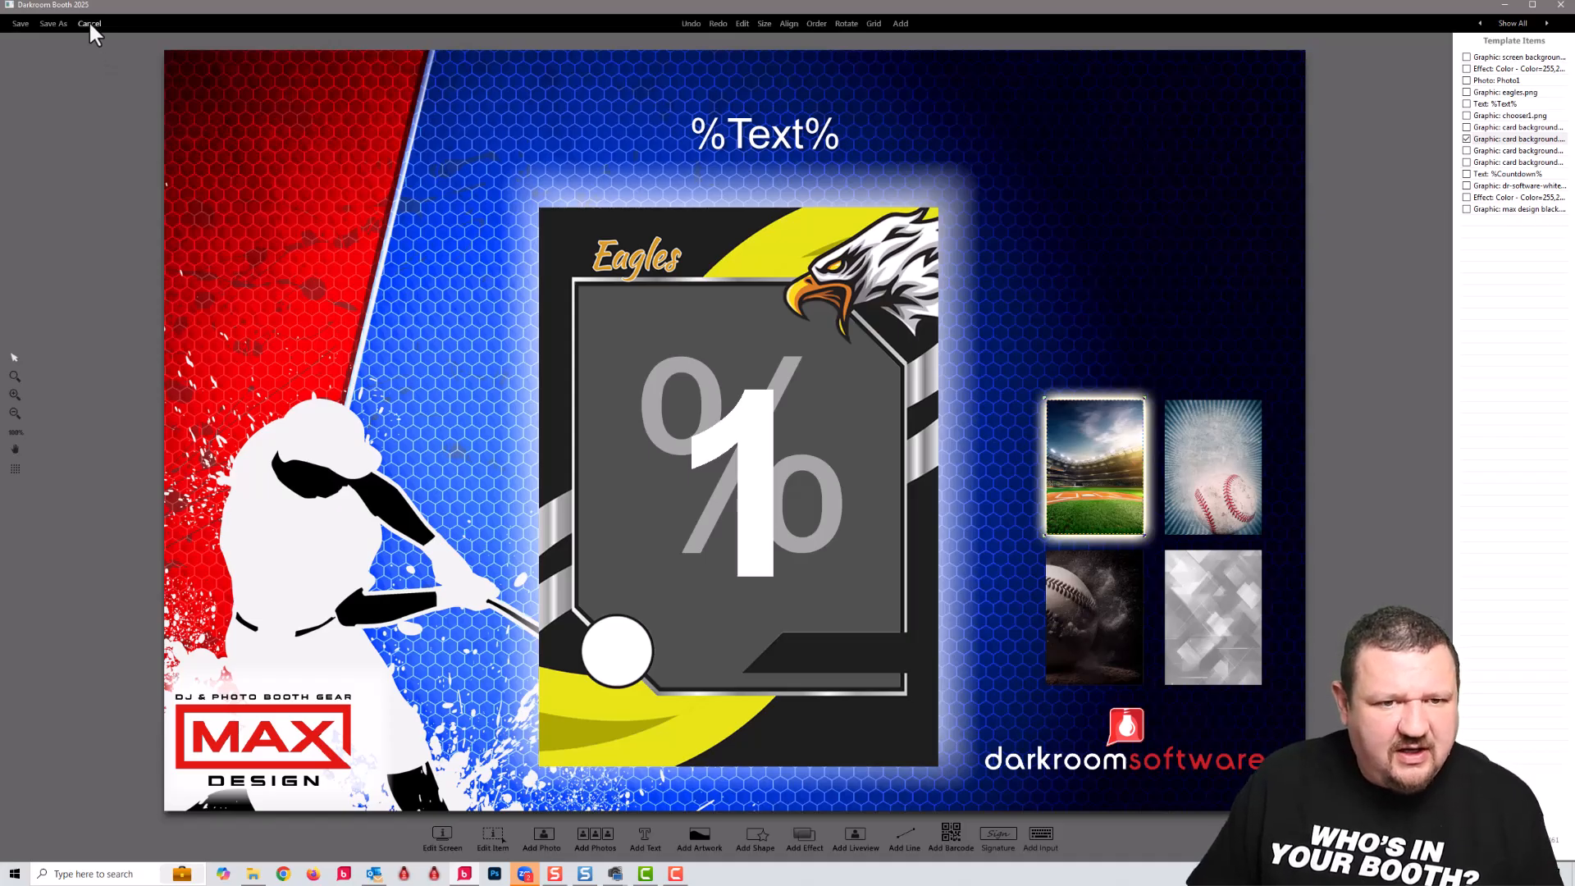
left_click(89, 23)
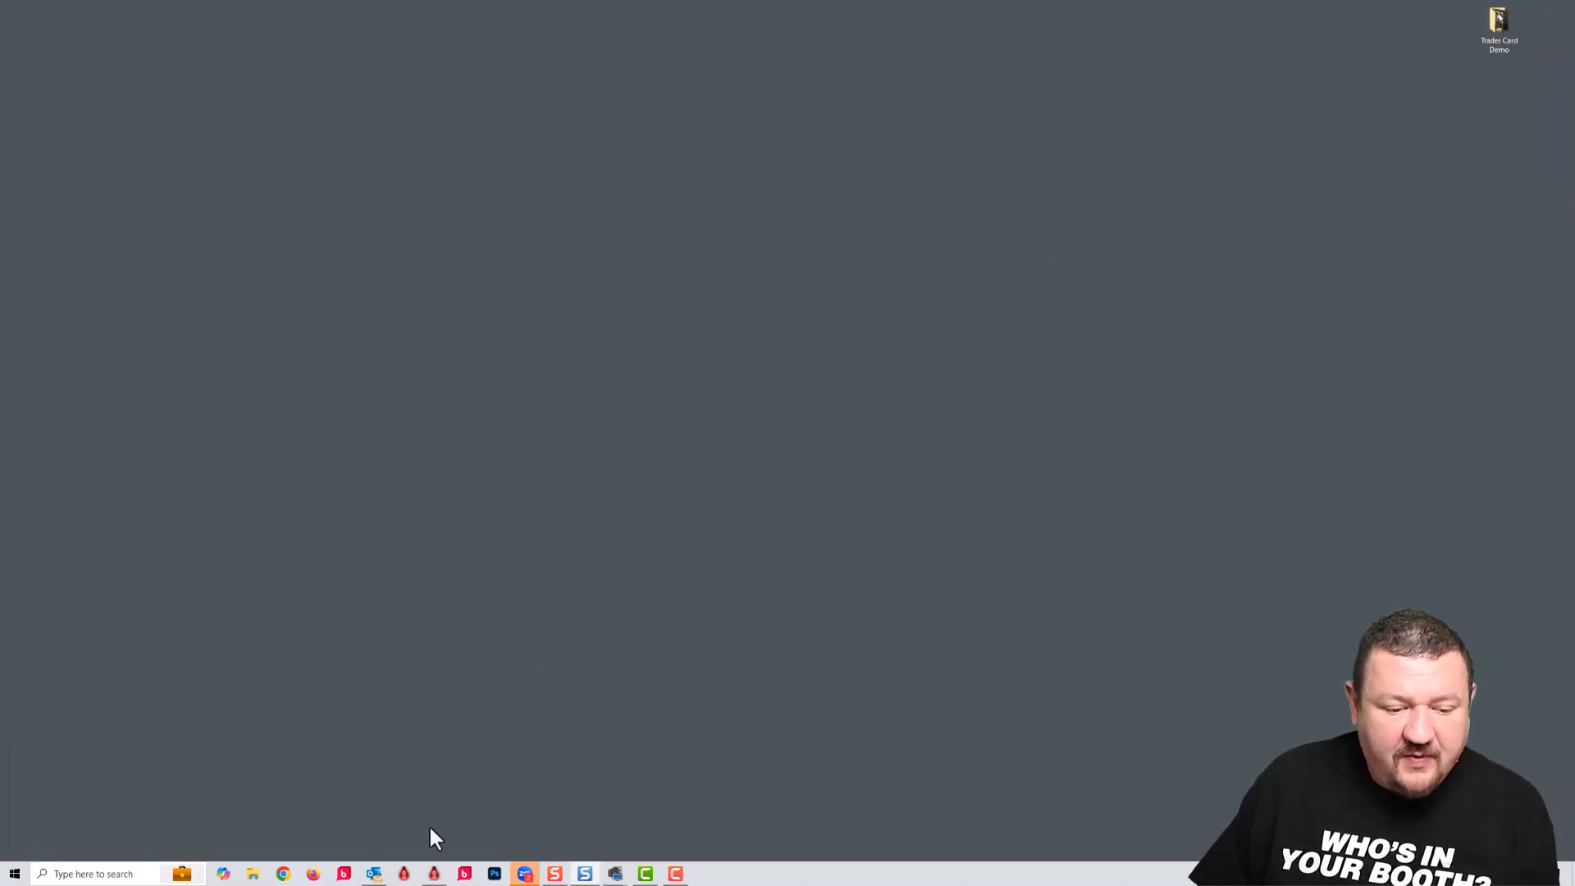
Launch Darkroom Core Edition Setup and show the Sample Borders > Sports templates.
left_click(523, 873)
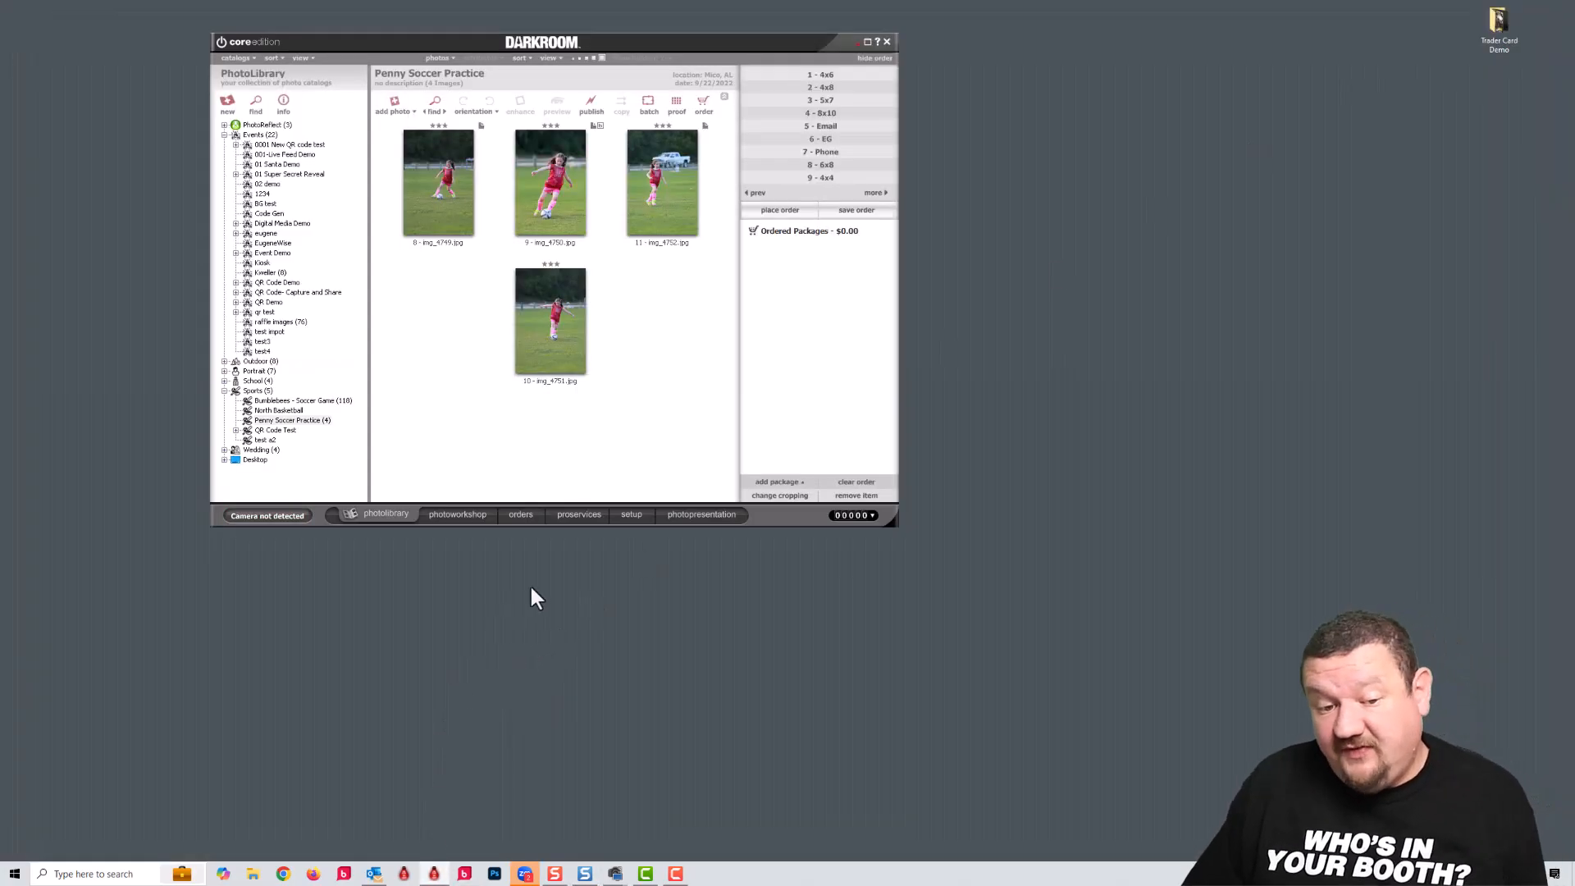
left_click(624, 514)
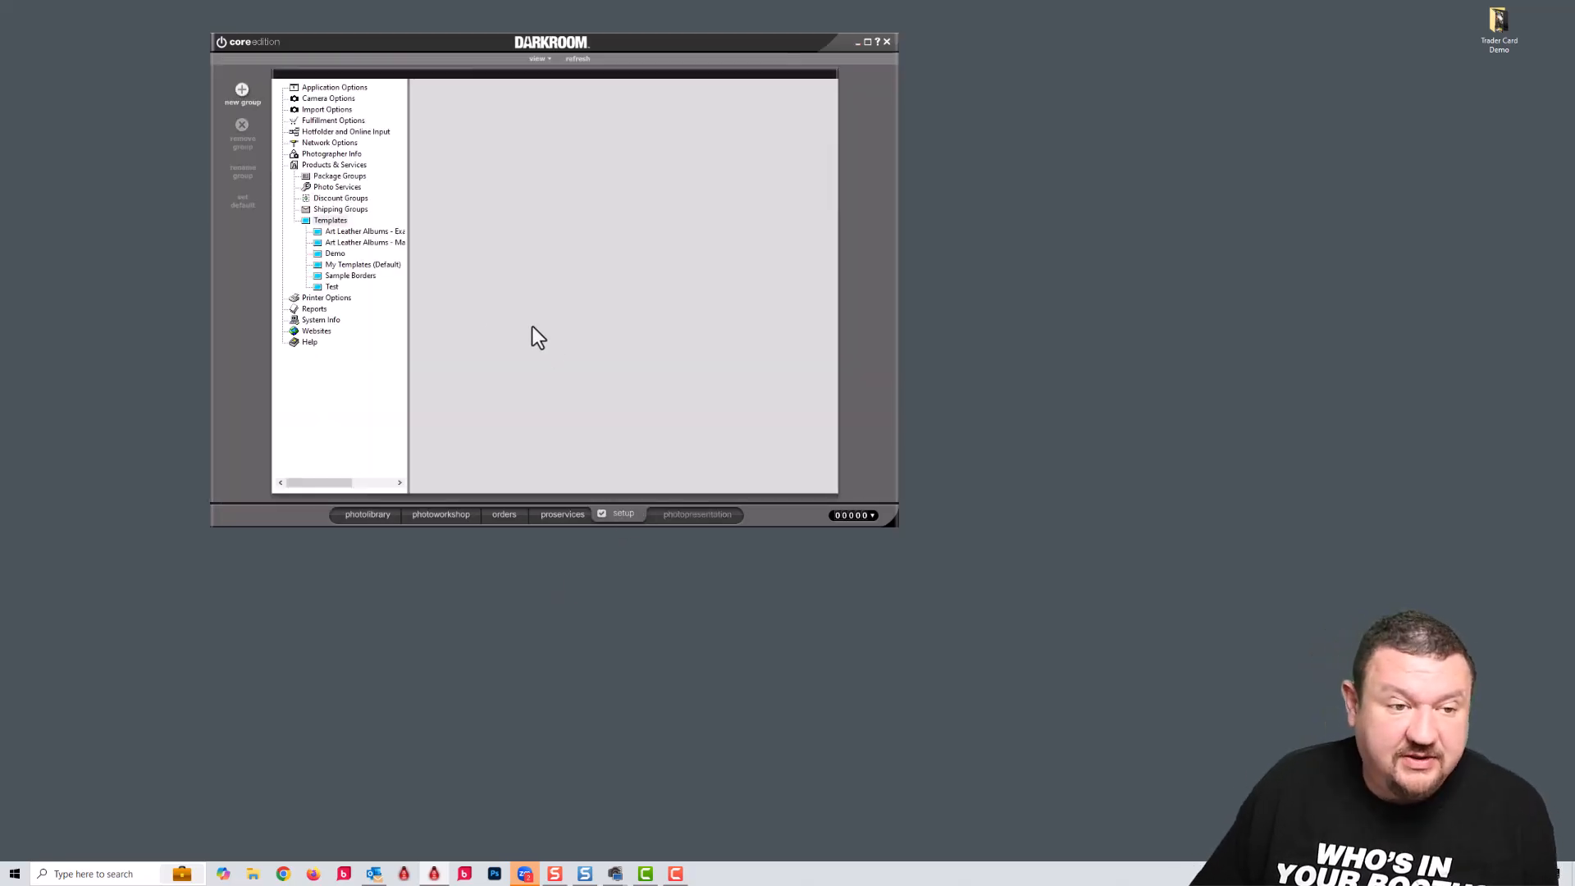
mouse_move(271, 120)
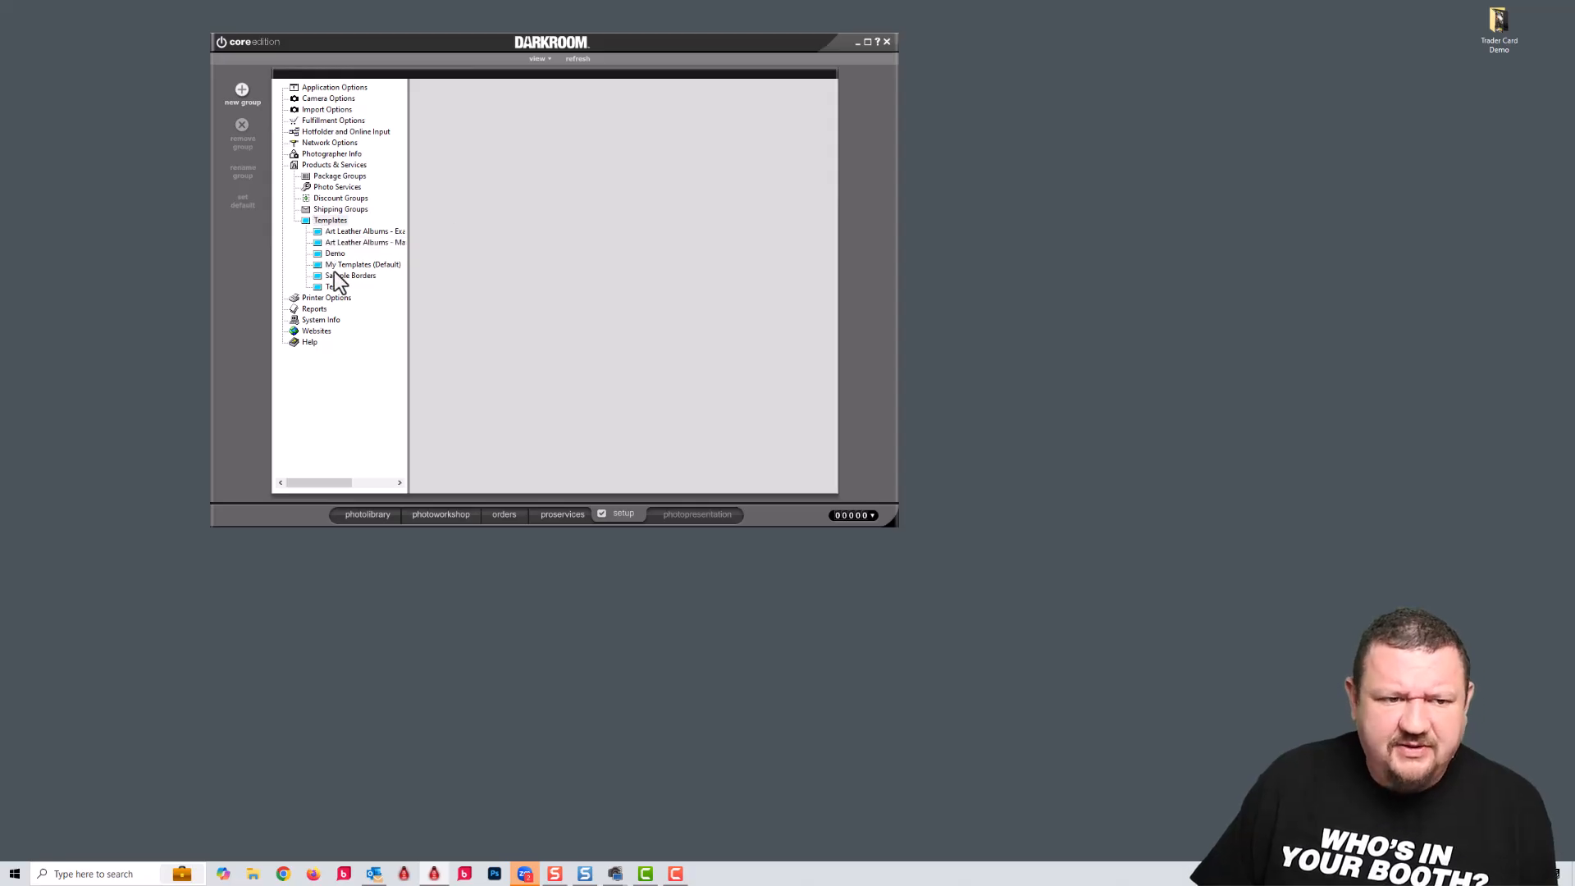
left_click(351, 276)
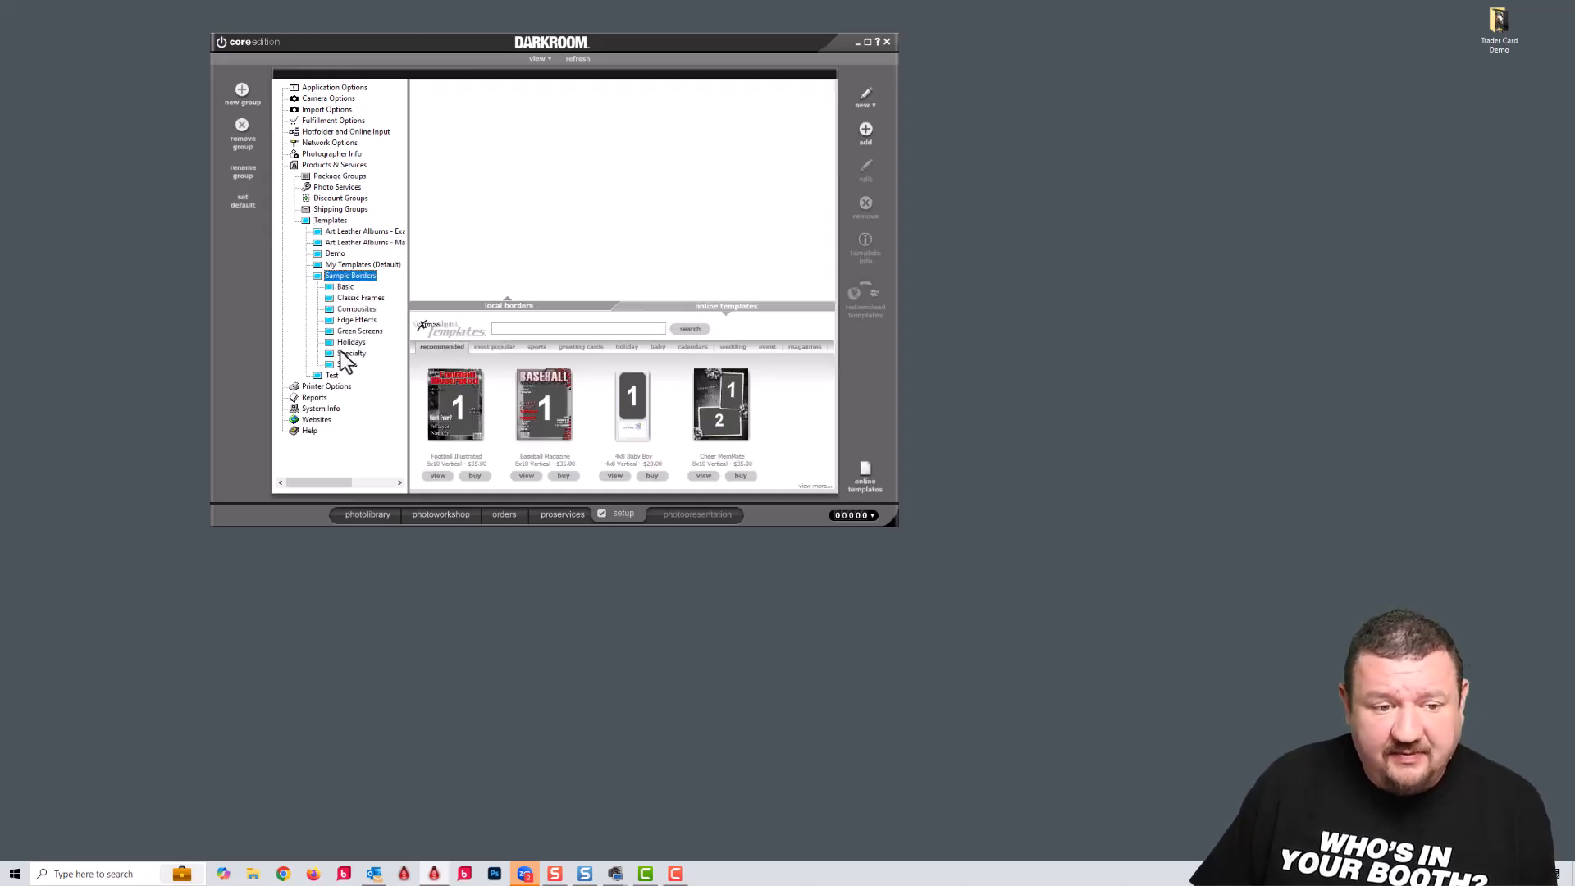
left_click(346, 364)
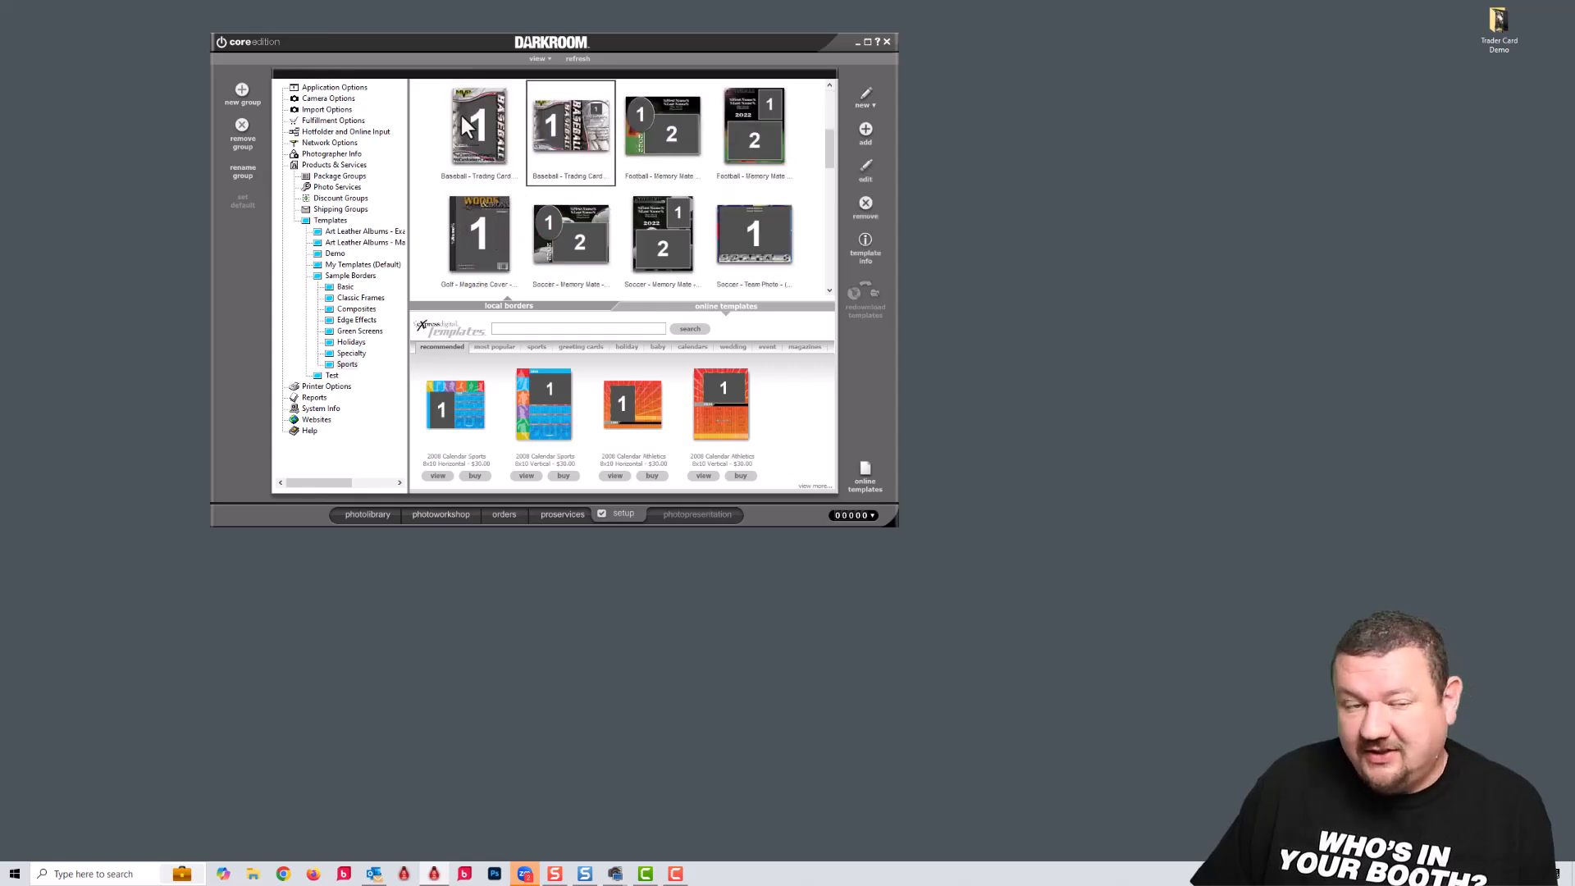
mouse_move(473, 126)
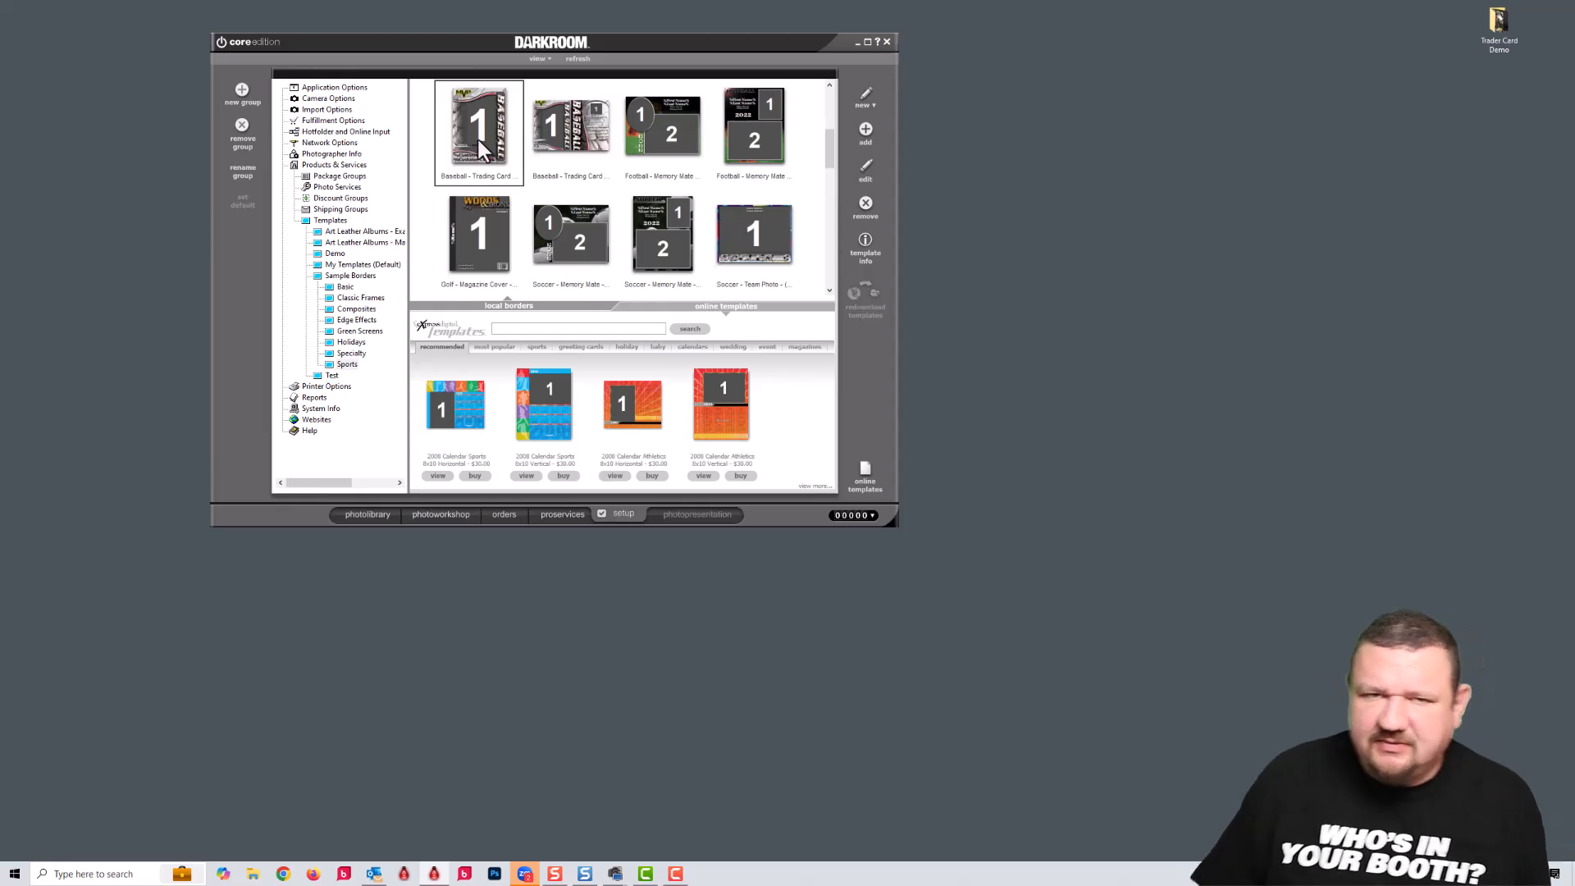
mouse_move(482, 151)
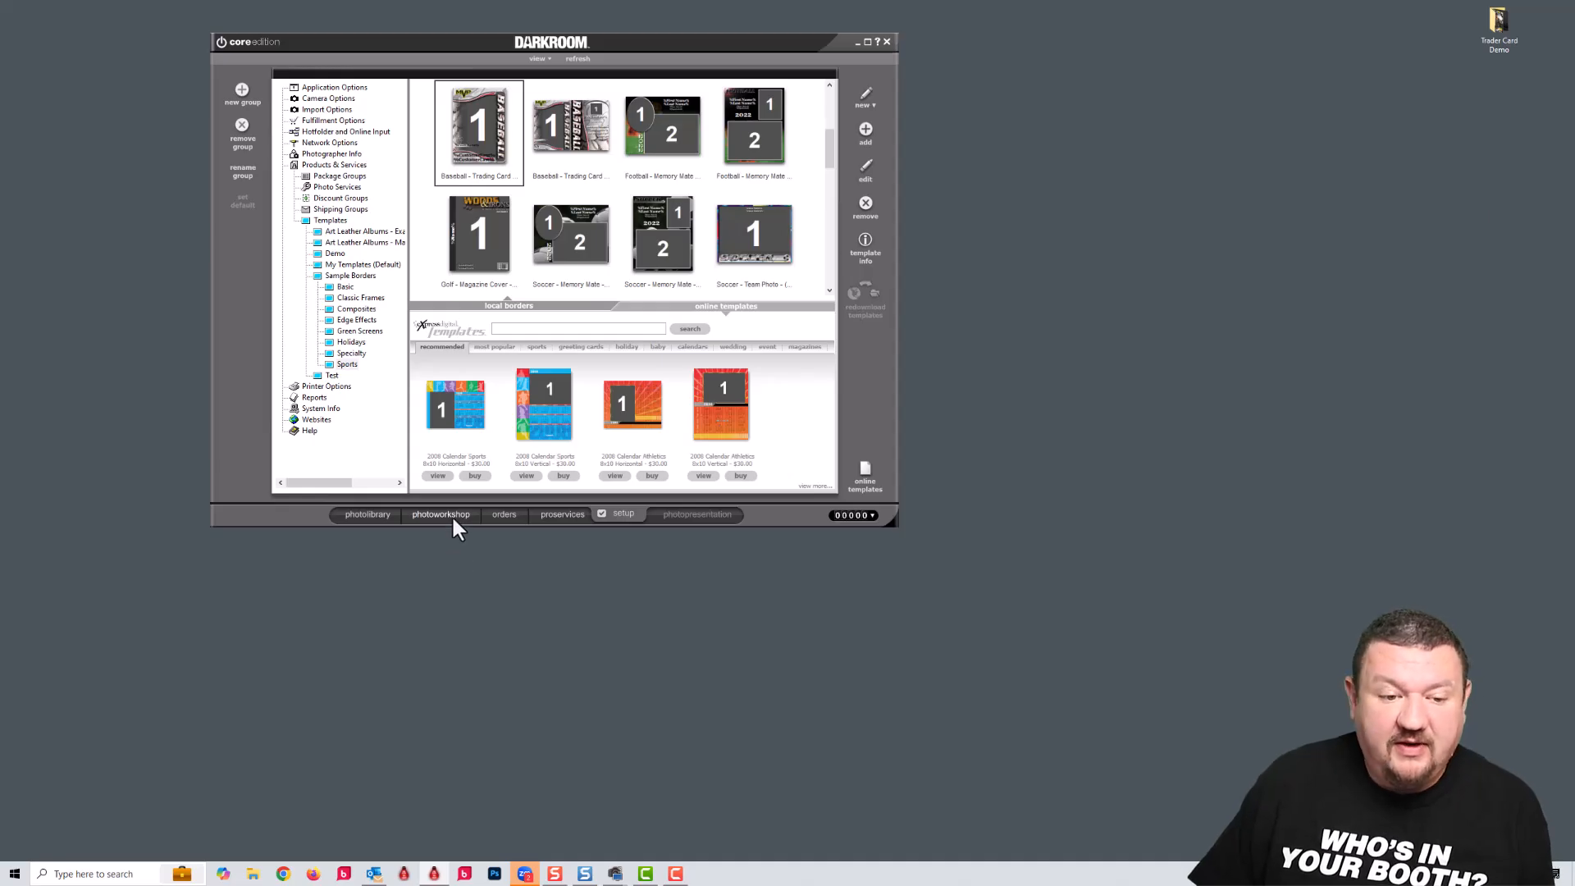
In Photo Workshop, select the soccer kick photo and list the sports category of local borders.
left_click(440, 513)
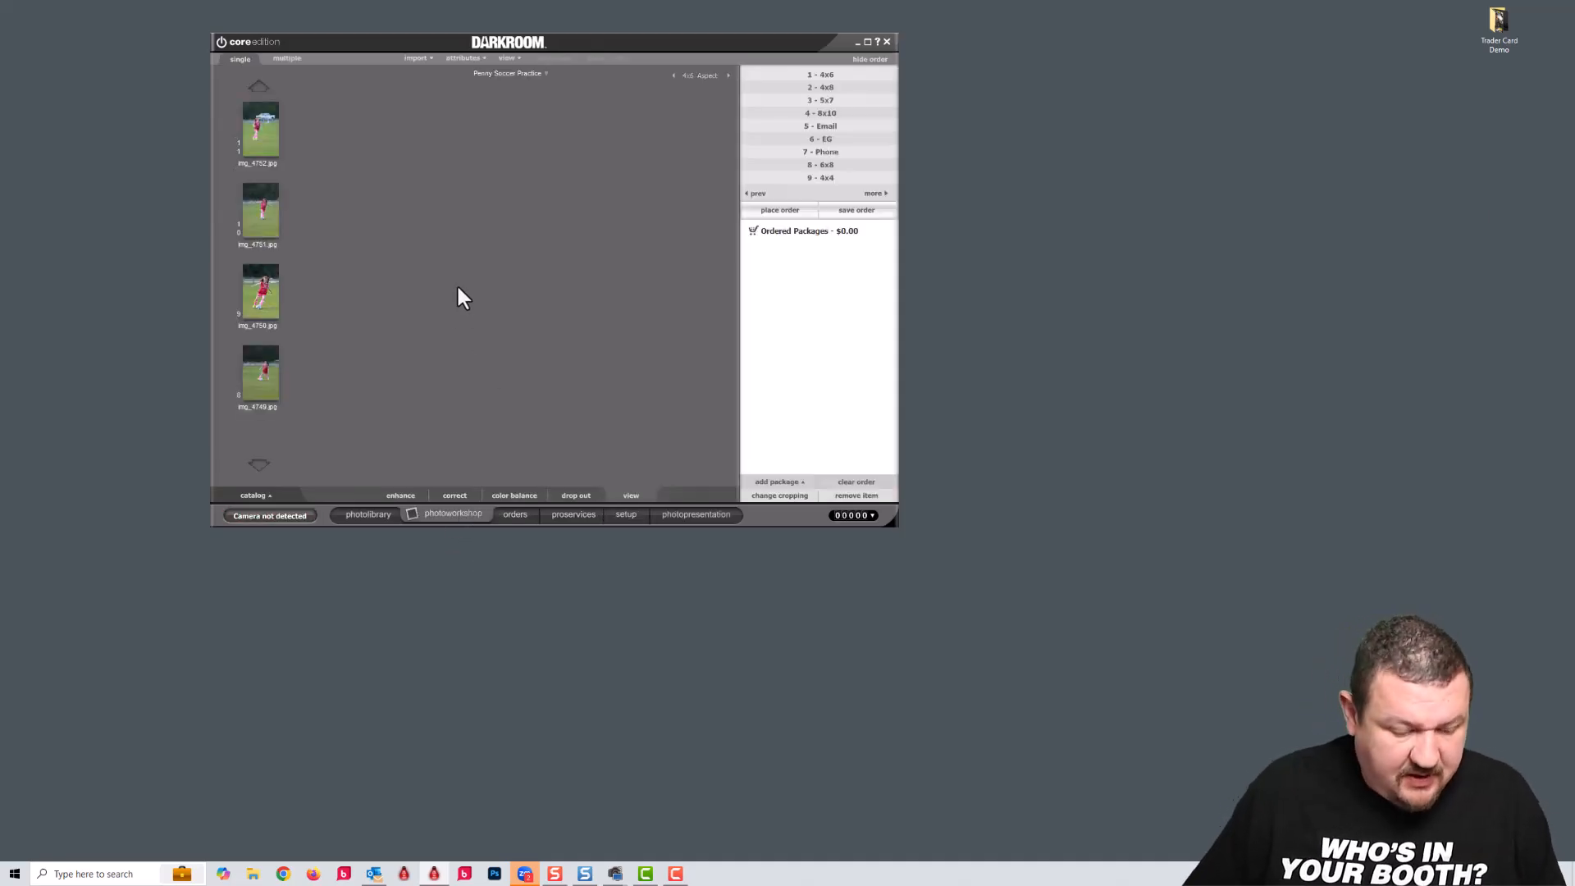
left_click(261, 128)
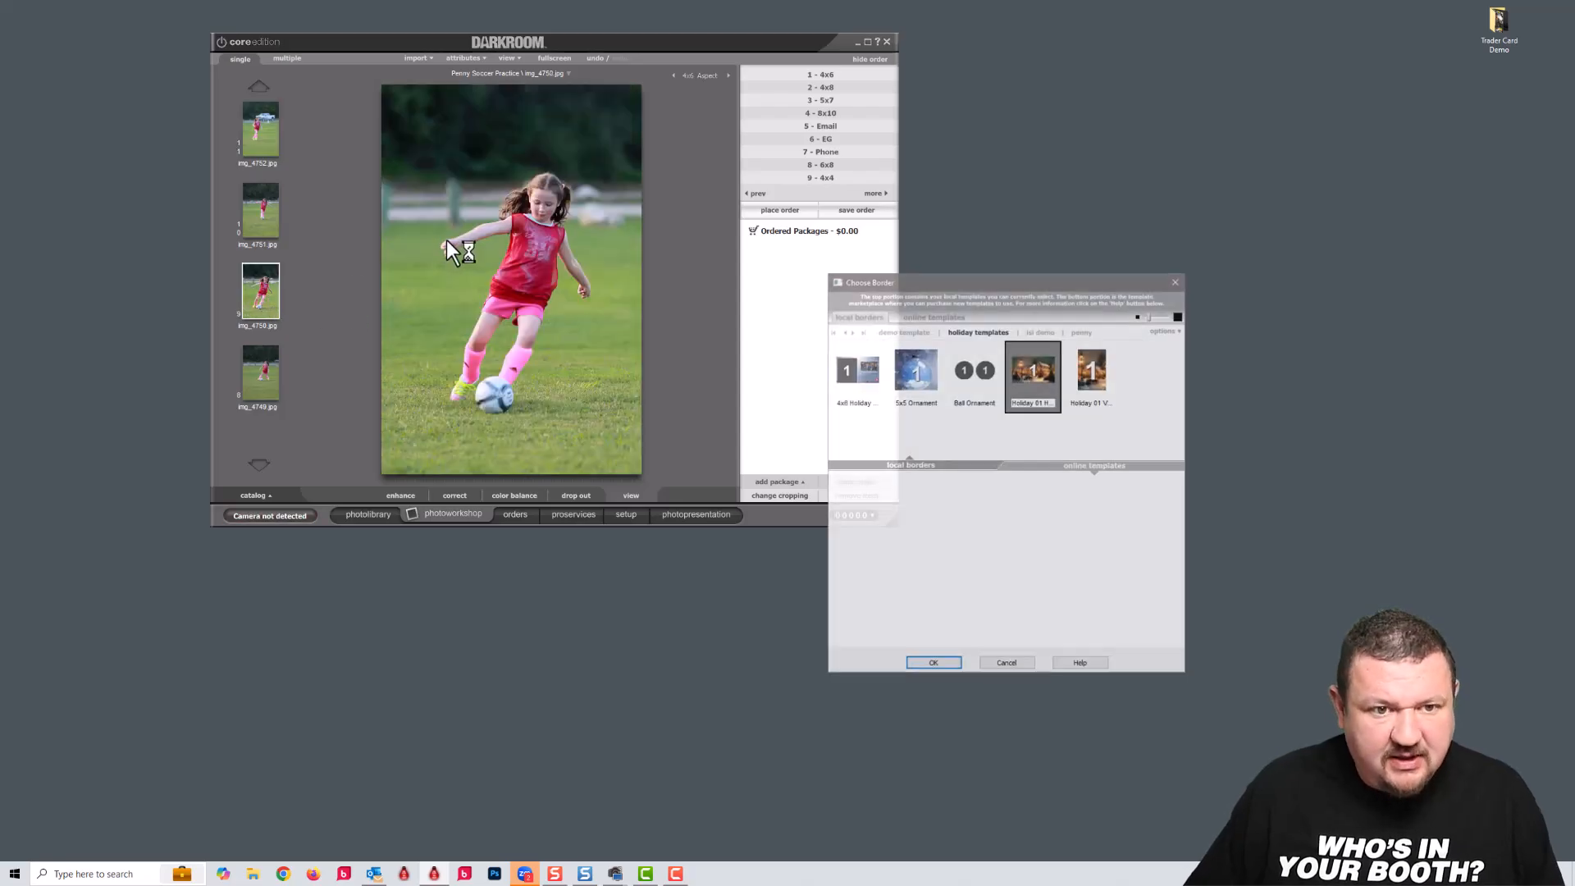
left_click(1165, 330)
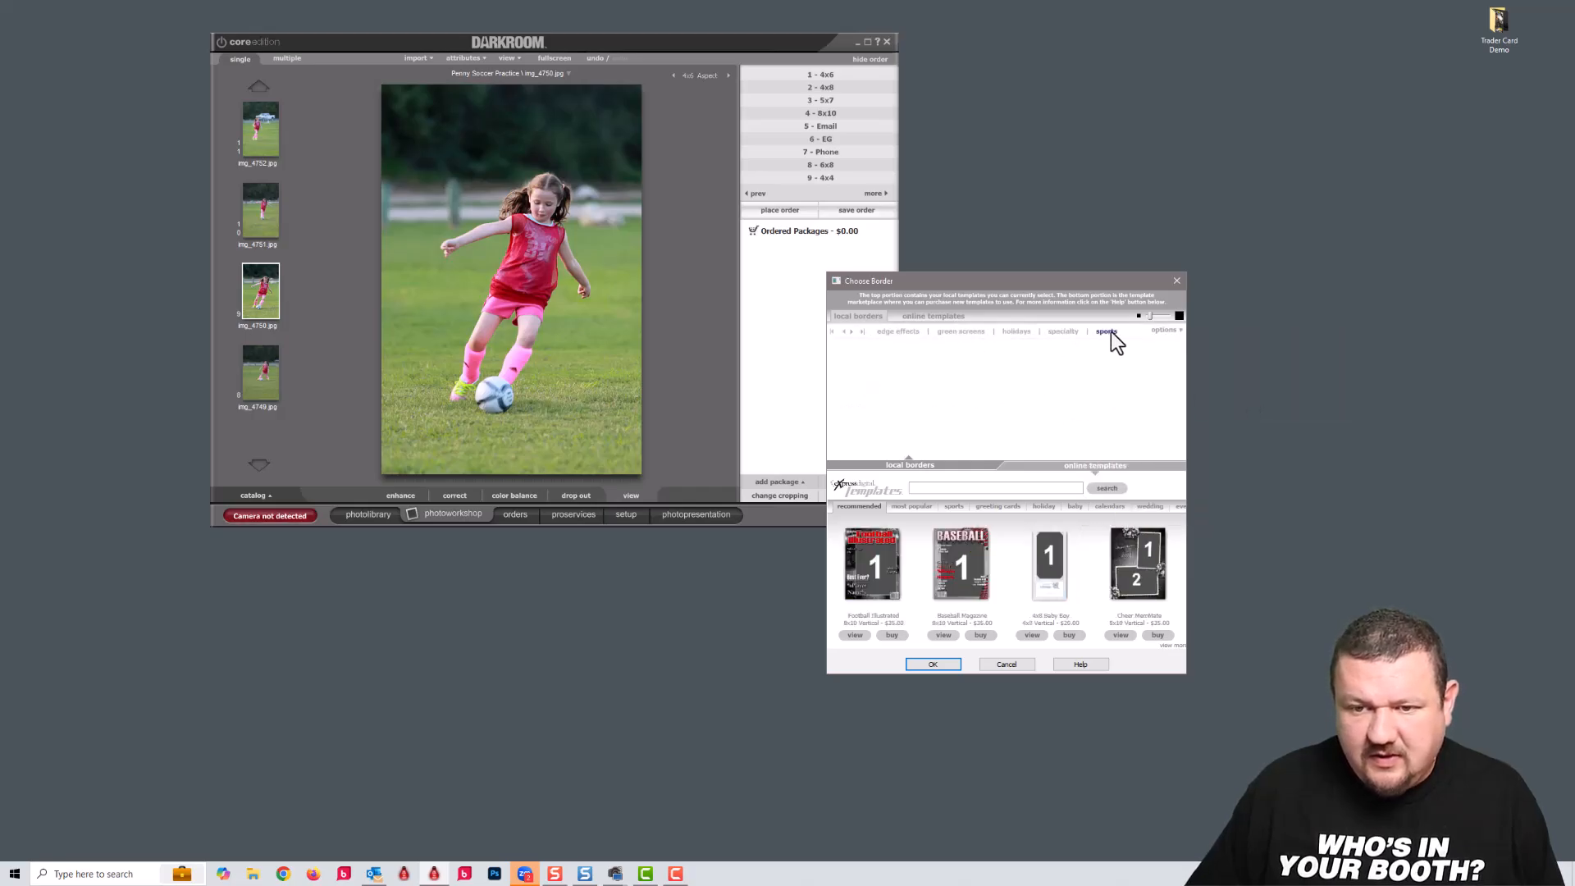
left_click(1106, 332)
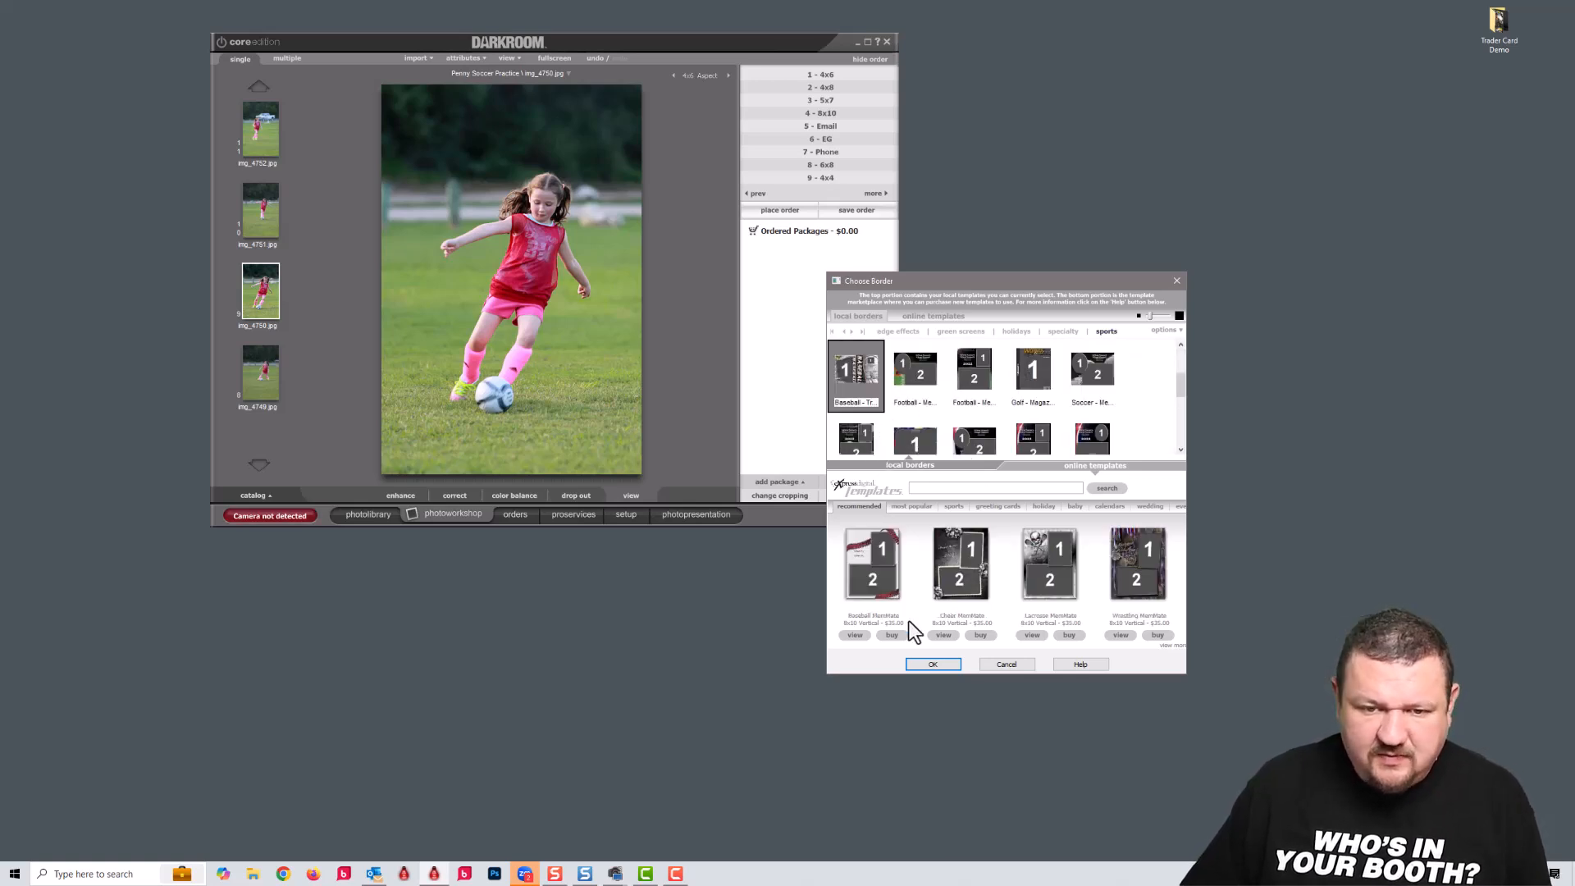
Apply the Baseball Trading Card border and fill the player's name and number 12.
left_click(932, 665)
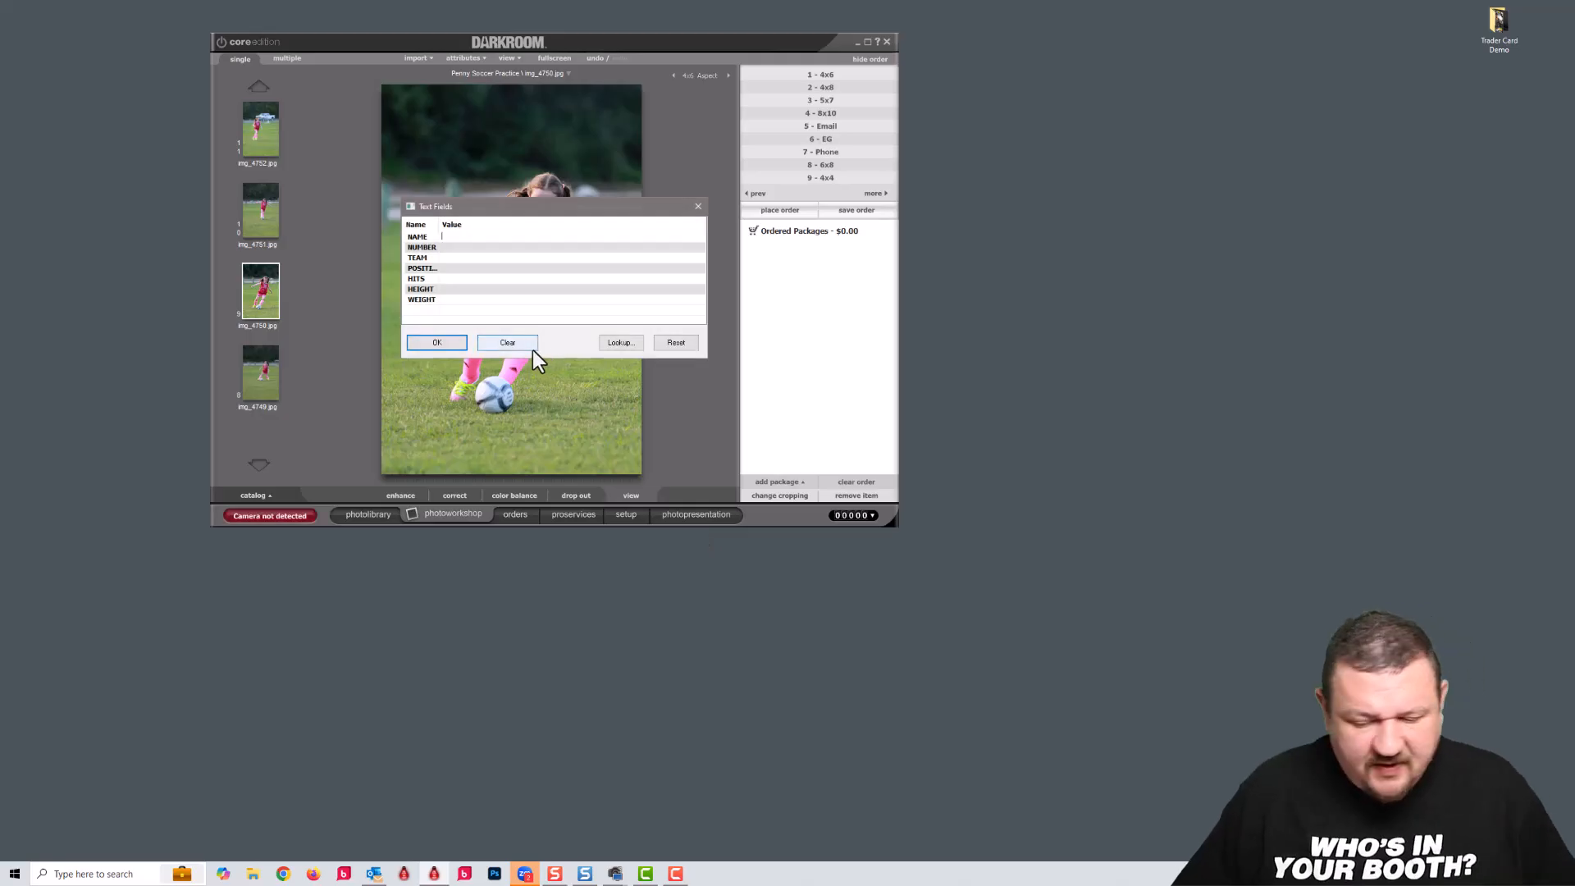
type("Penny")
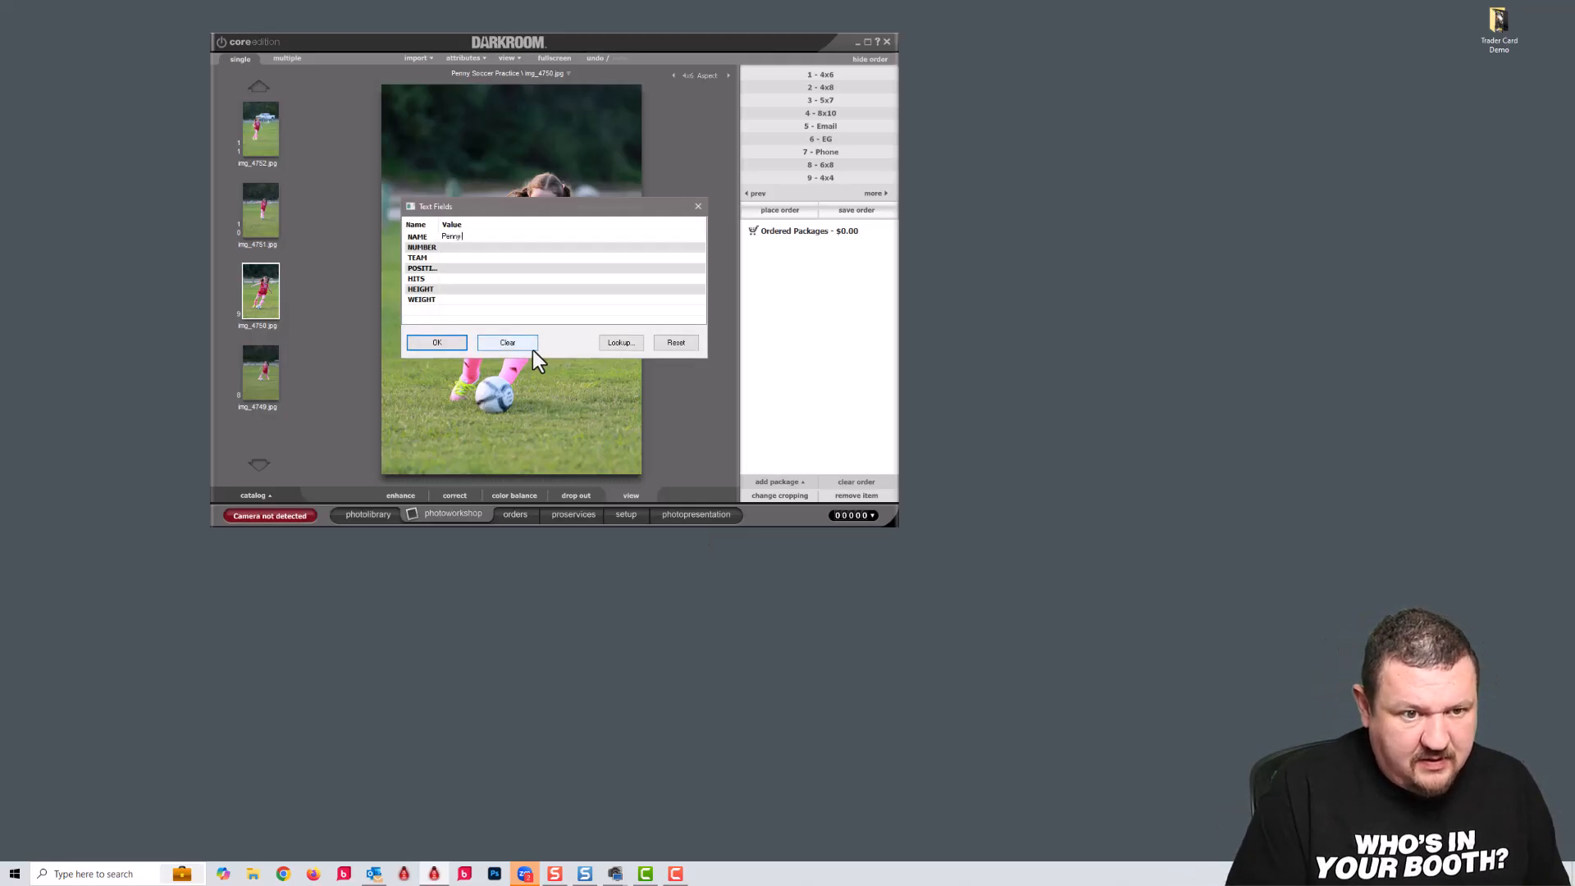
type("Wis")
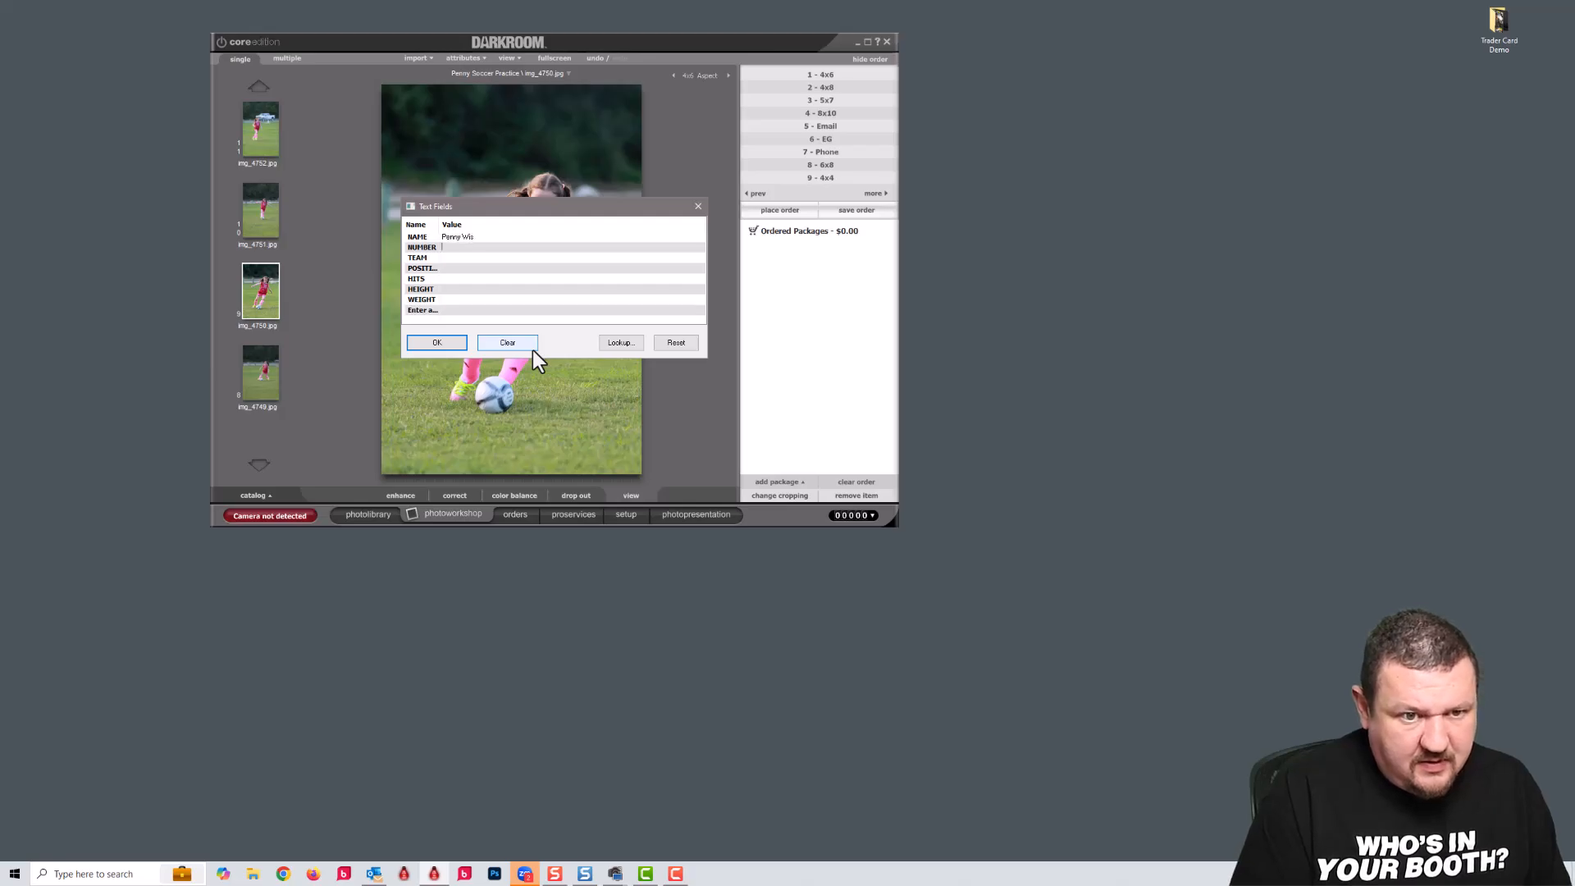
left_click(507, 343)
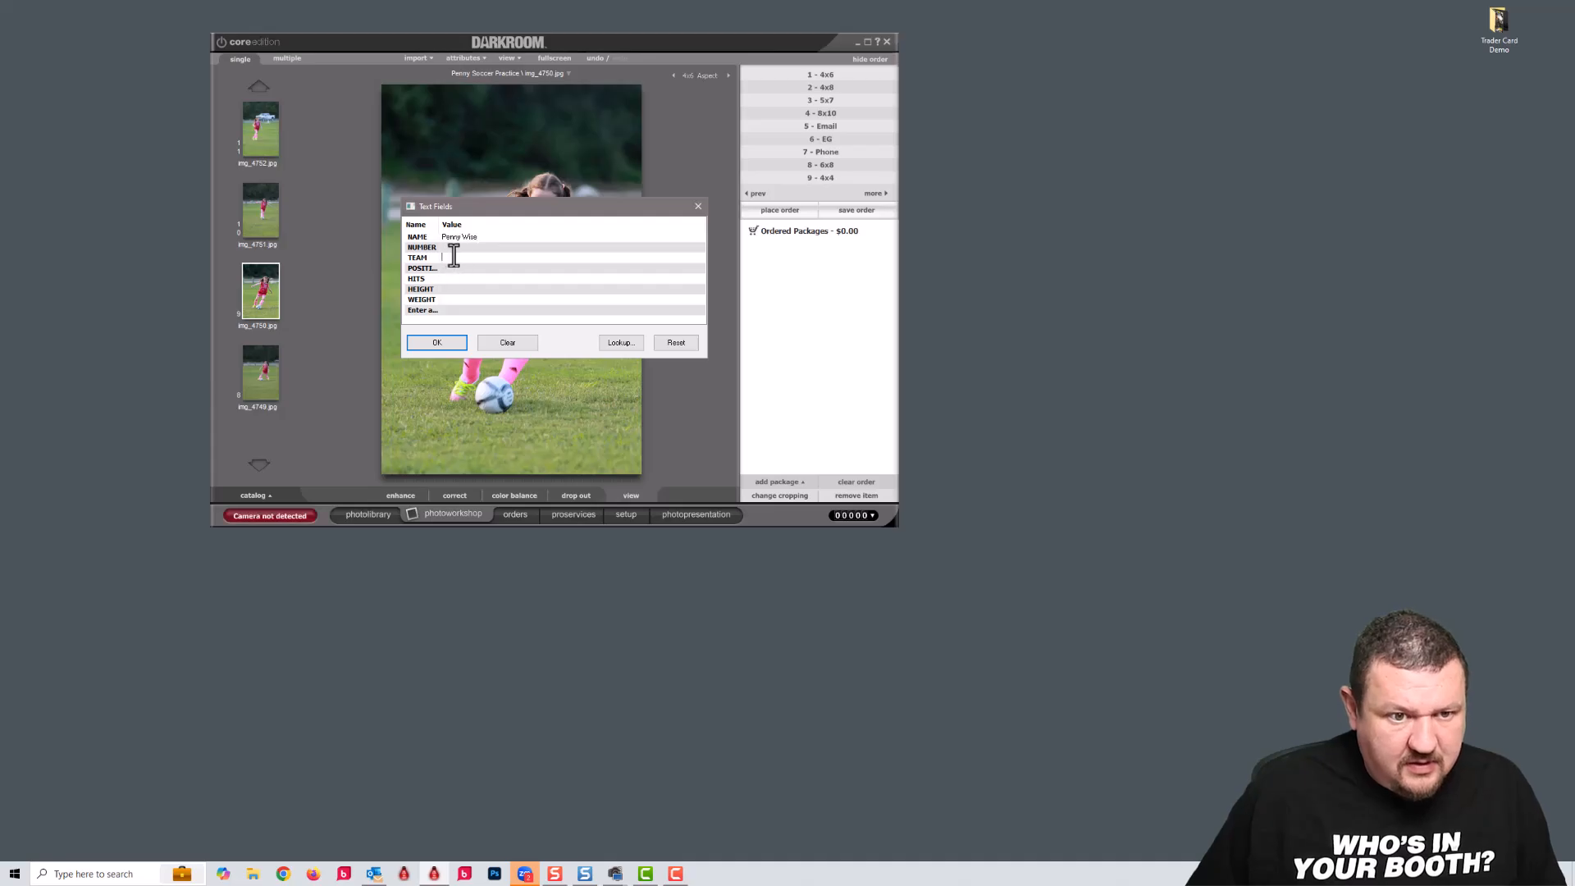
type("12")
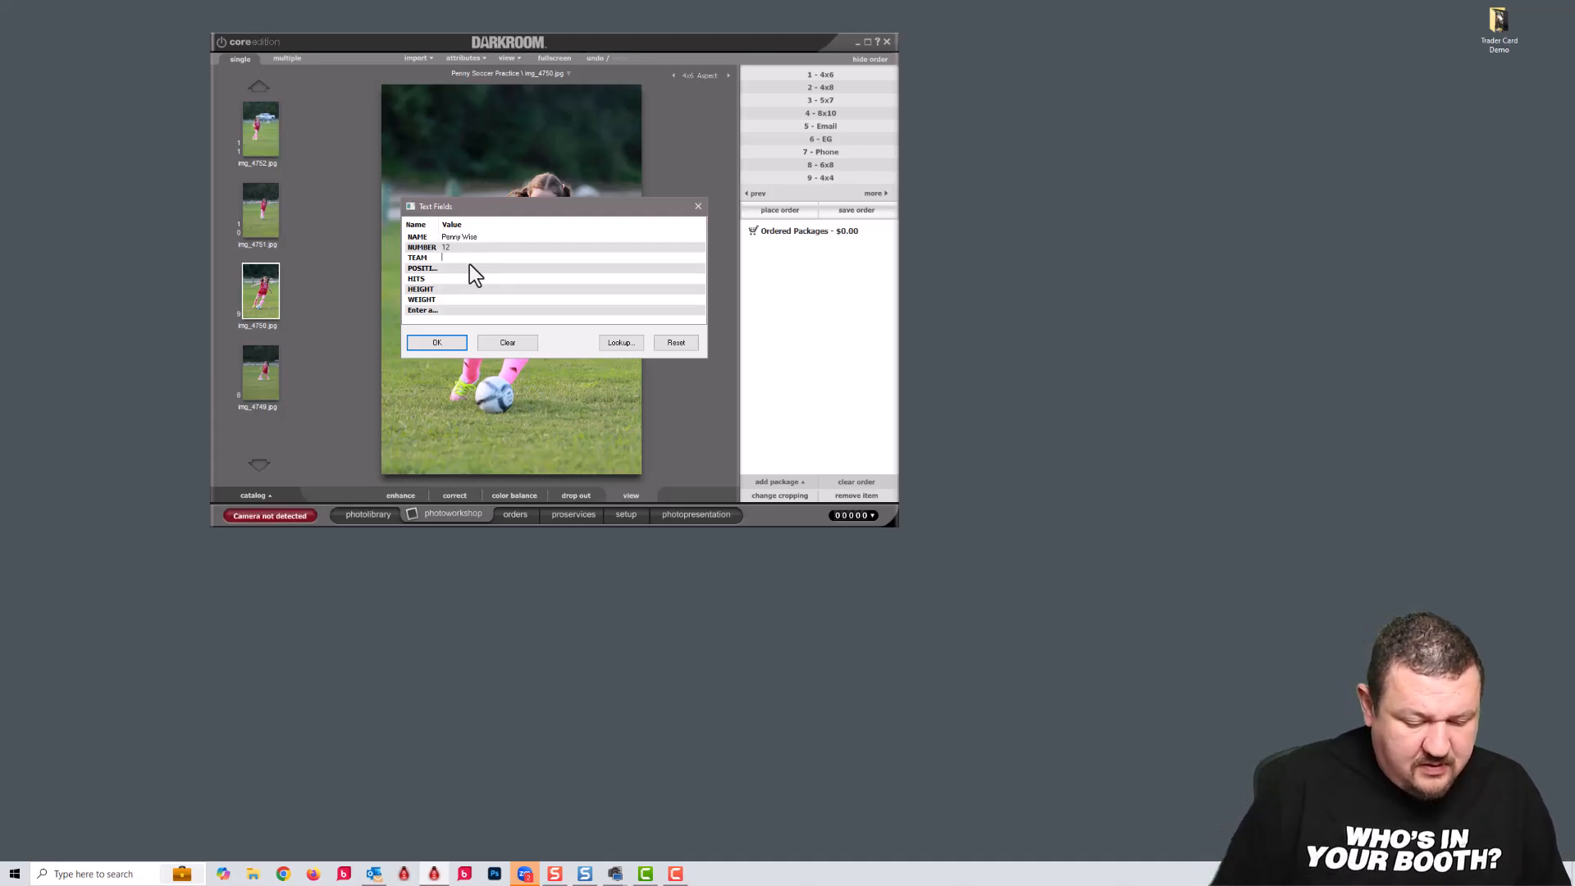
Fill team Pink Dragons and position Forward, then confirm the card's text fields.
type("p")
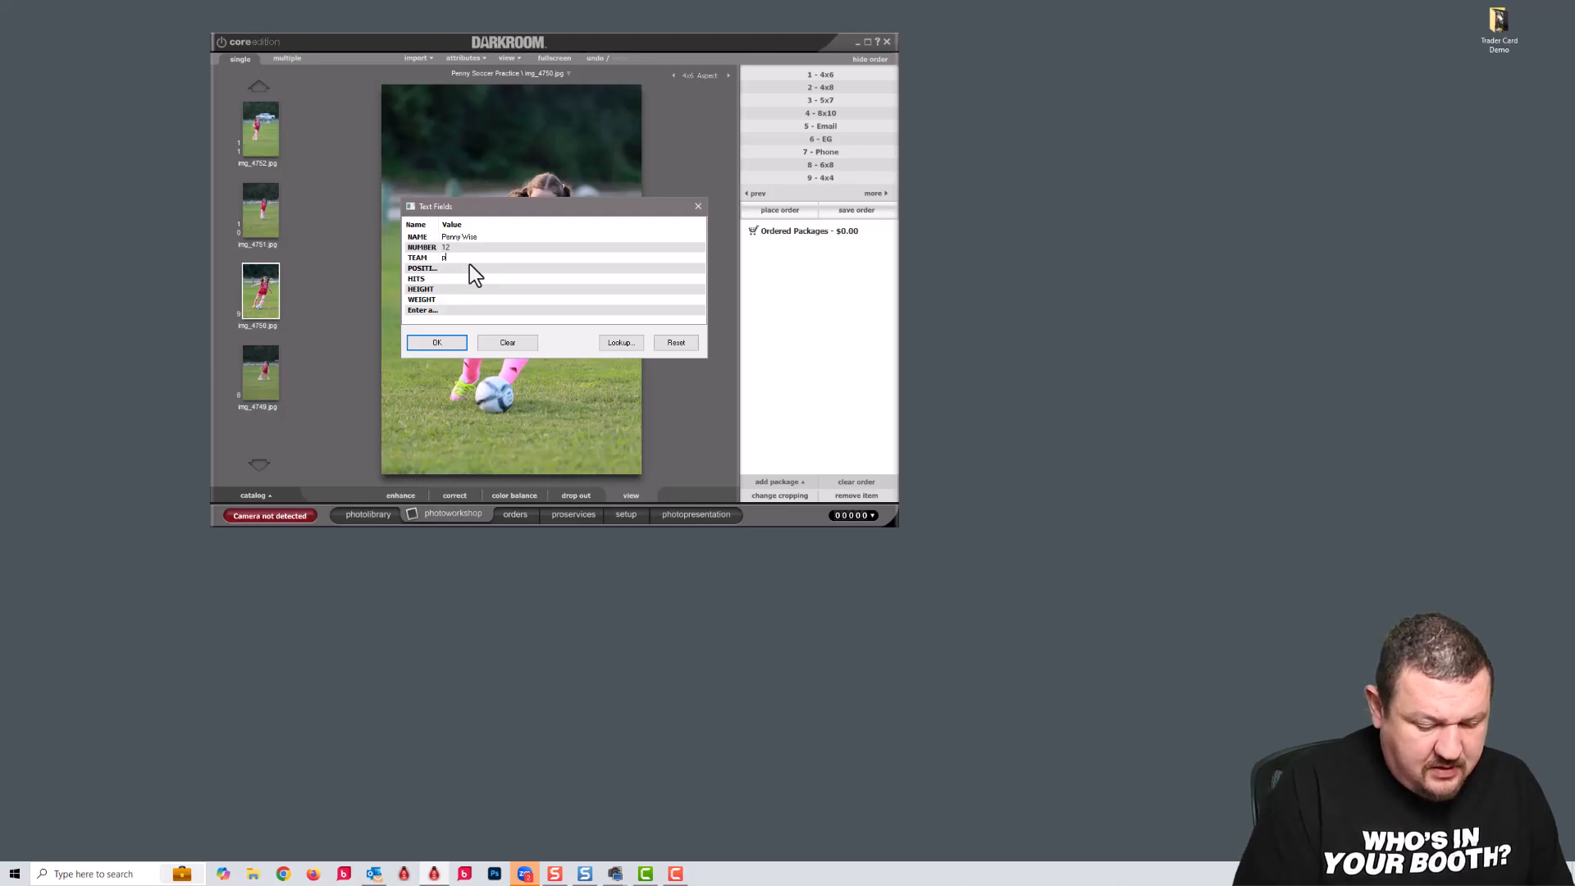
type("Pink Dragons")
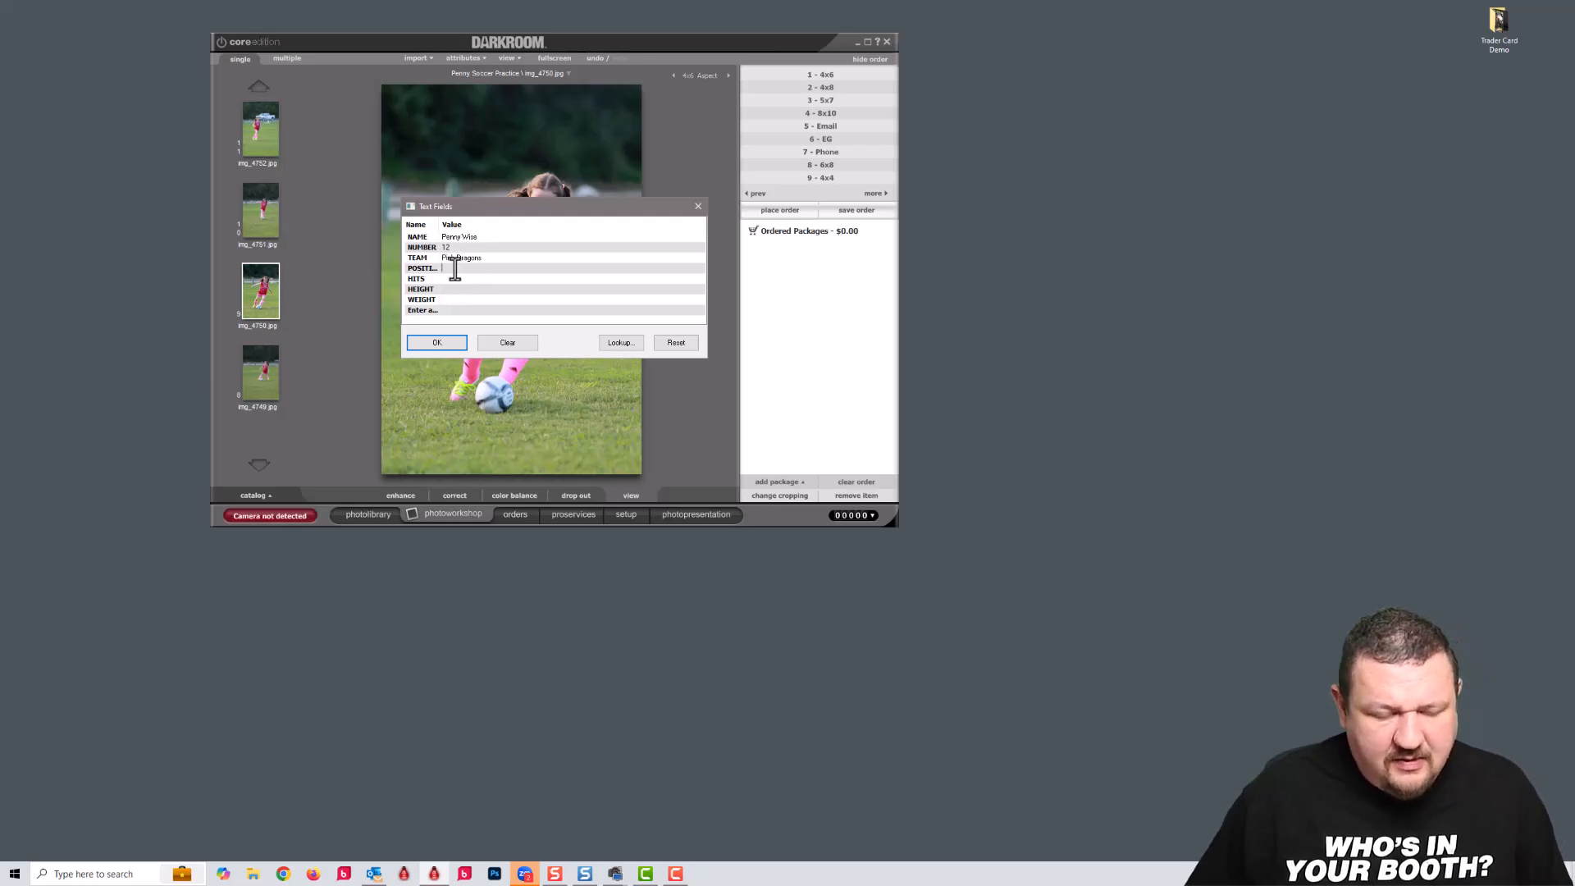
type("Forward")
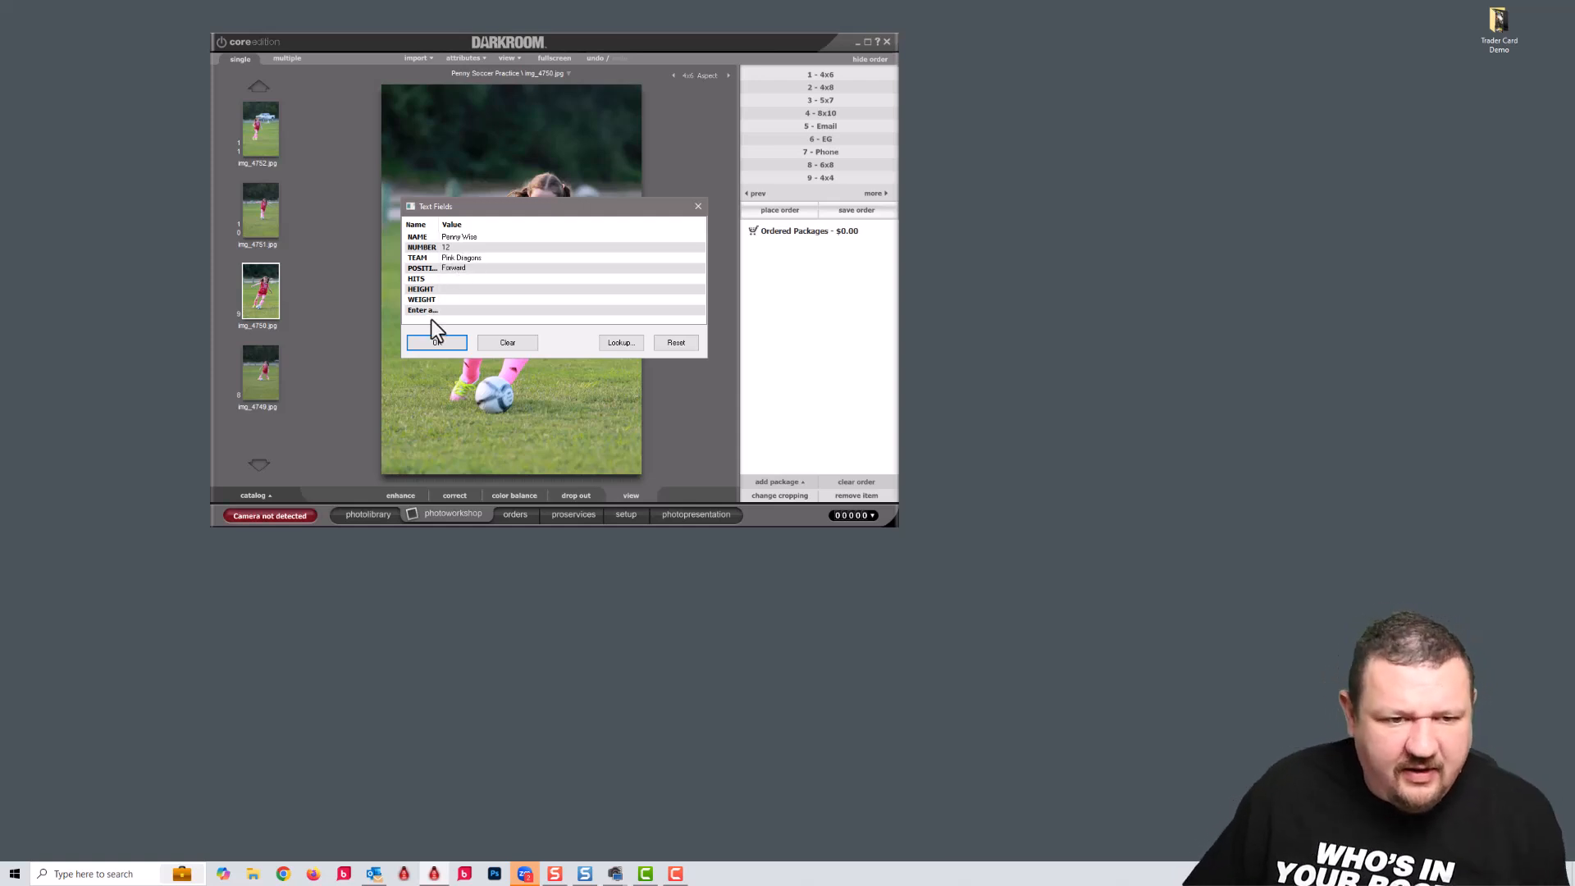
left_click(436, 341)
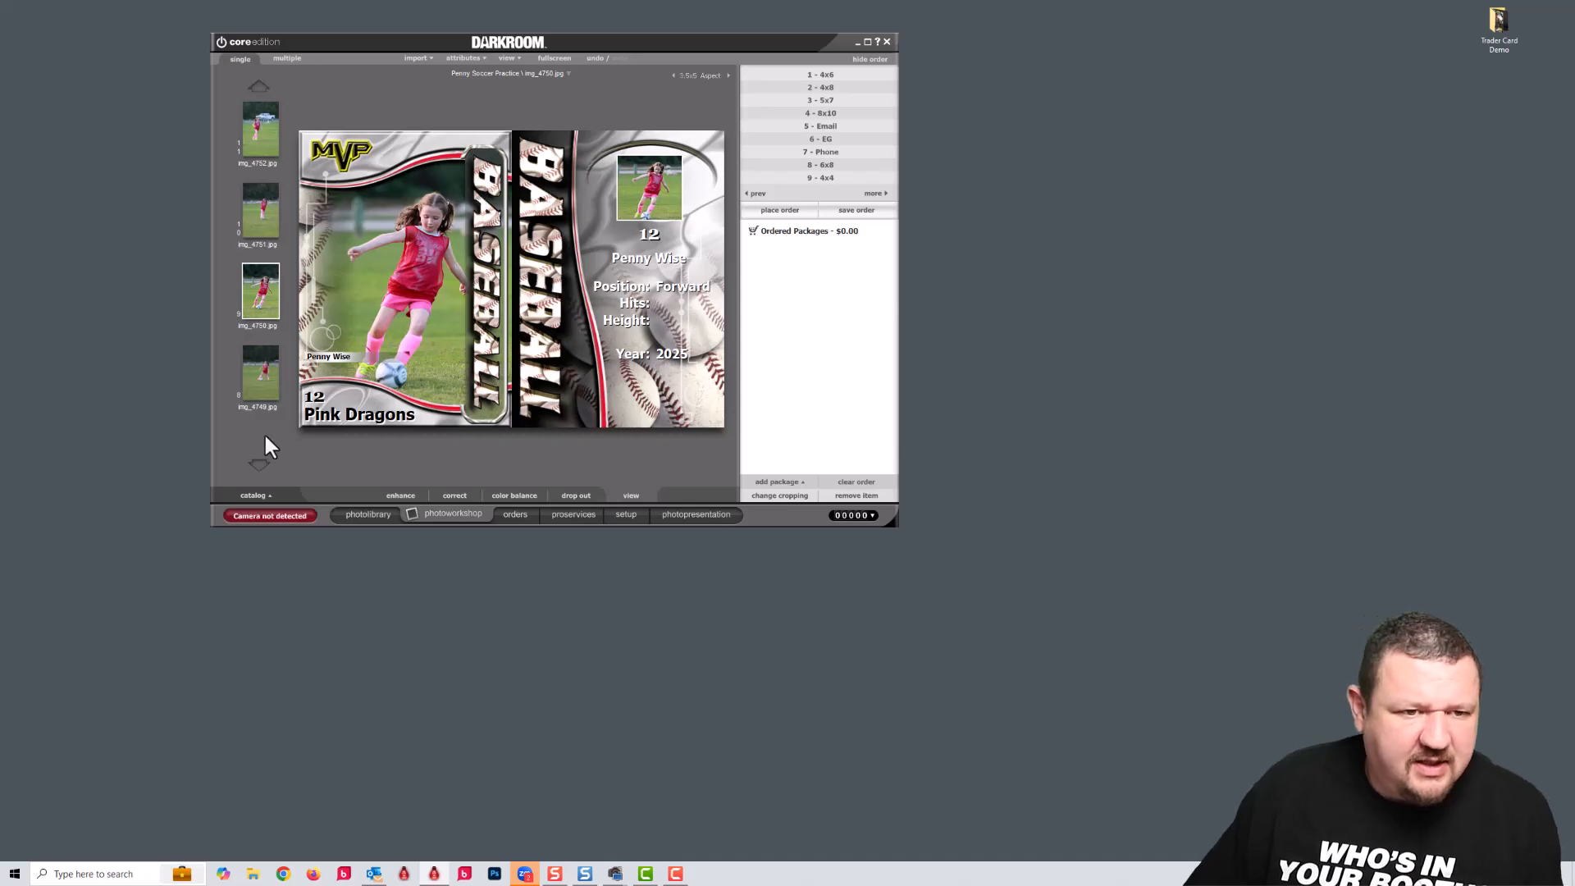
mouse_move(387, 137)
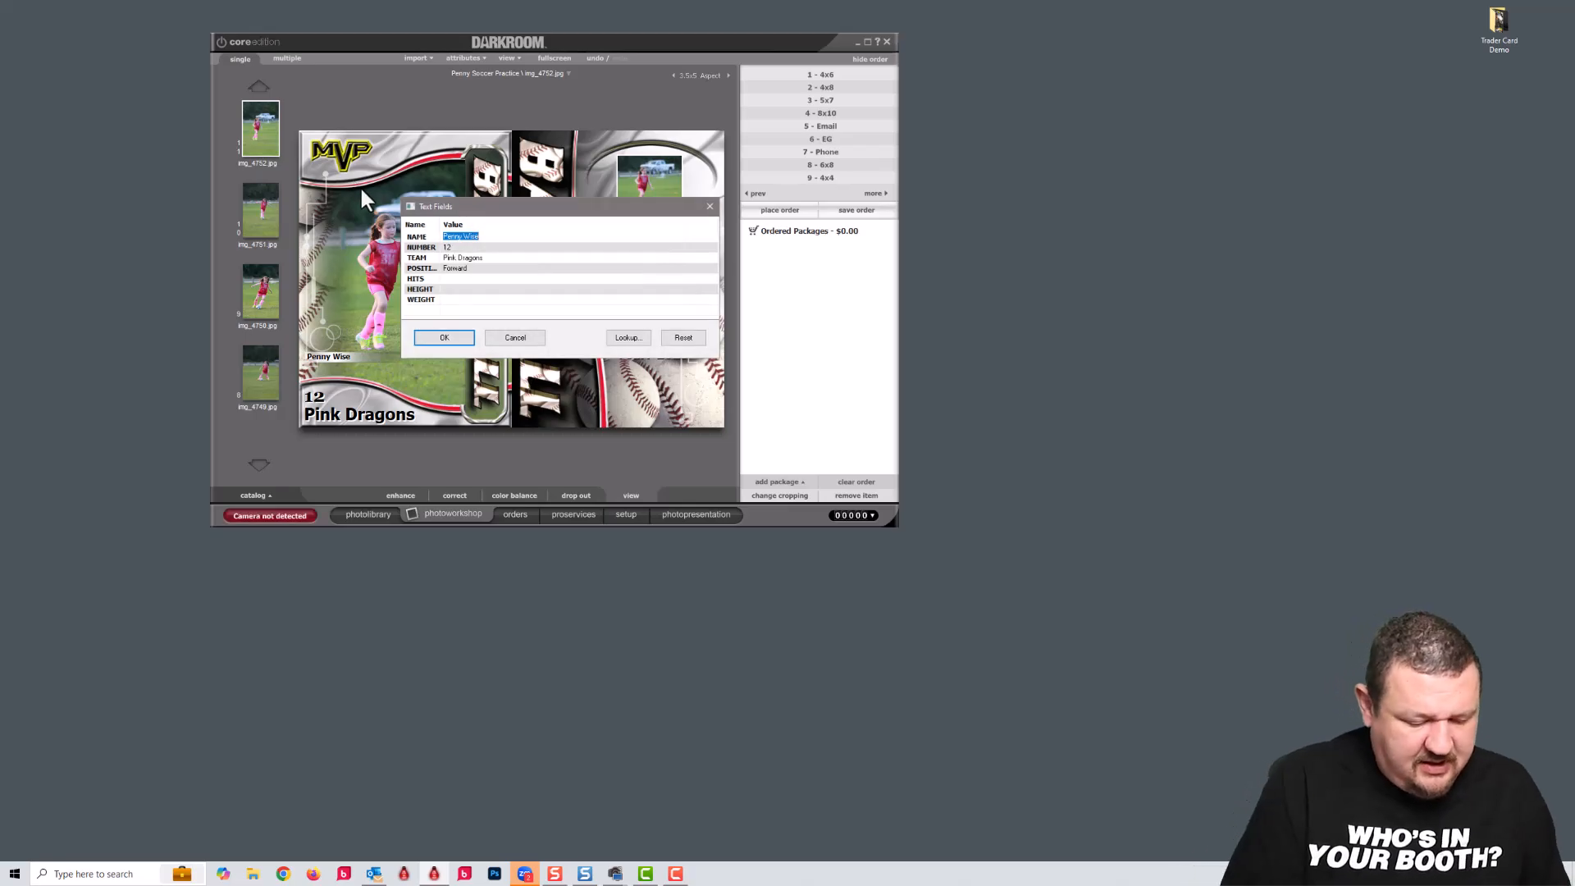
type("Ben")
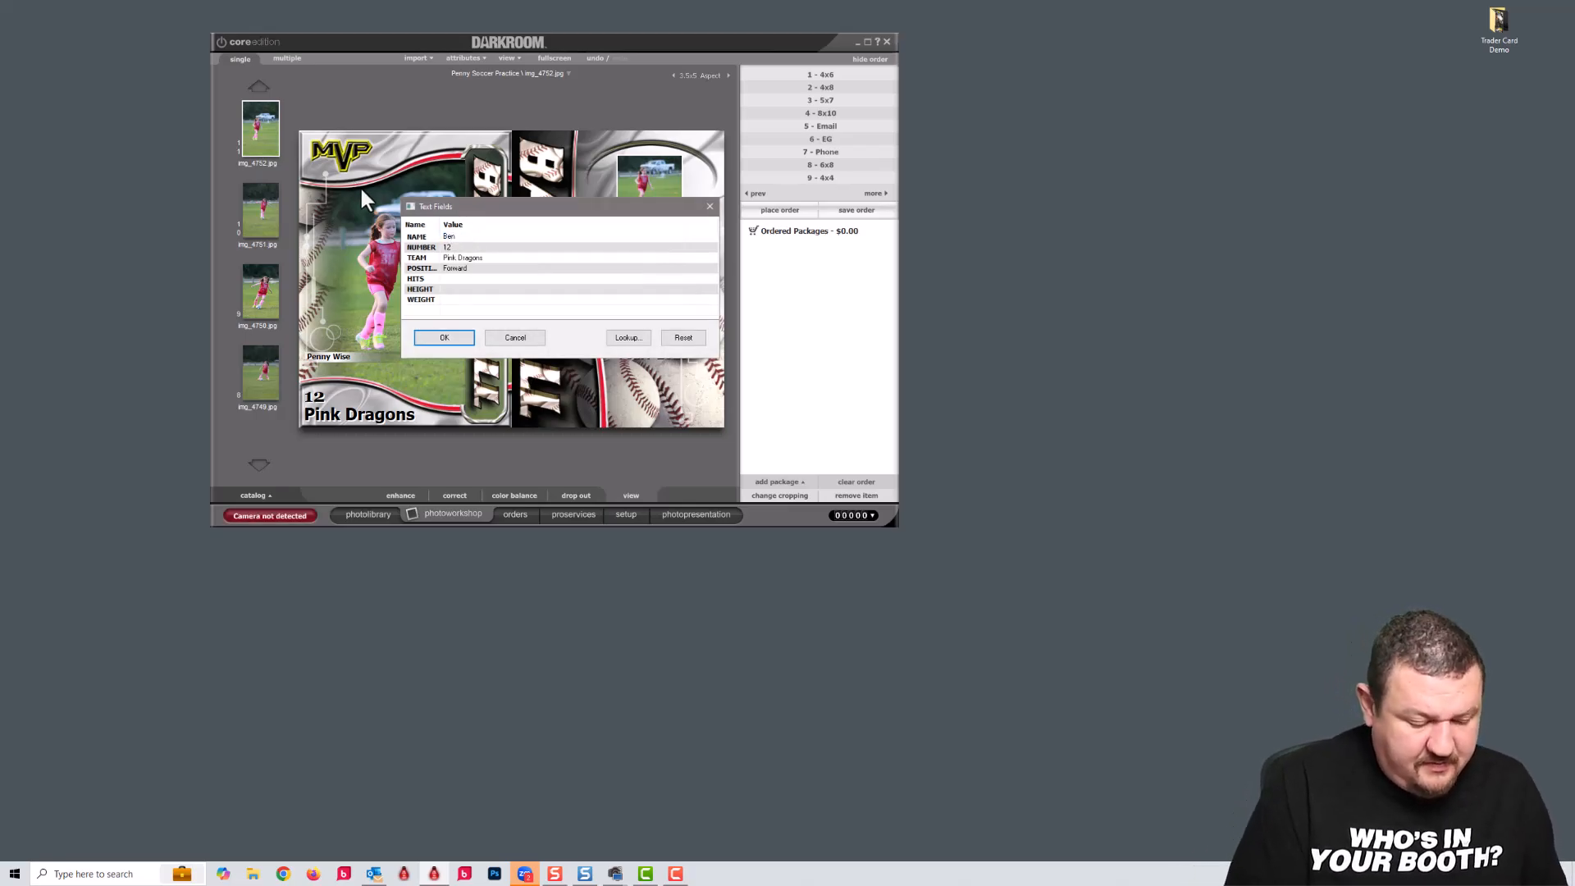
type("Wise")
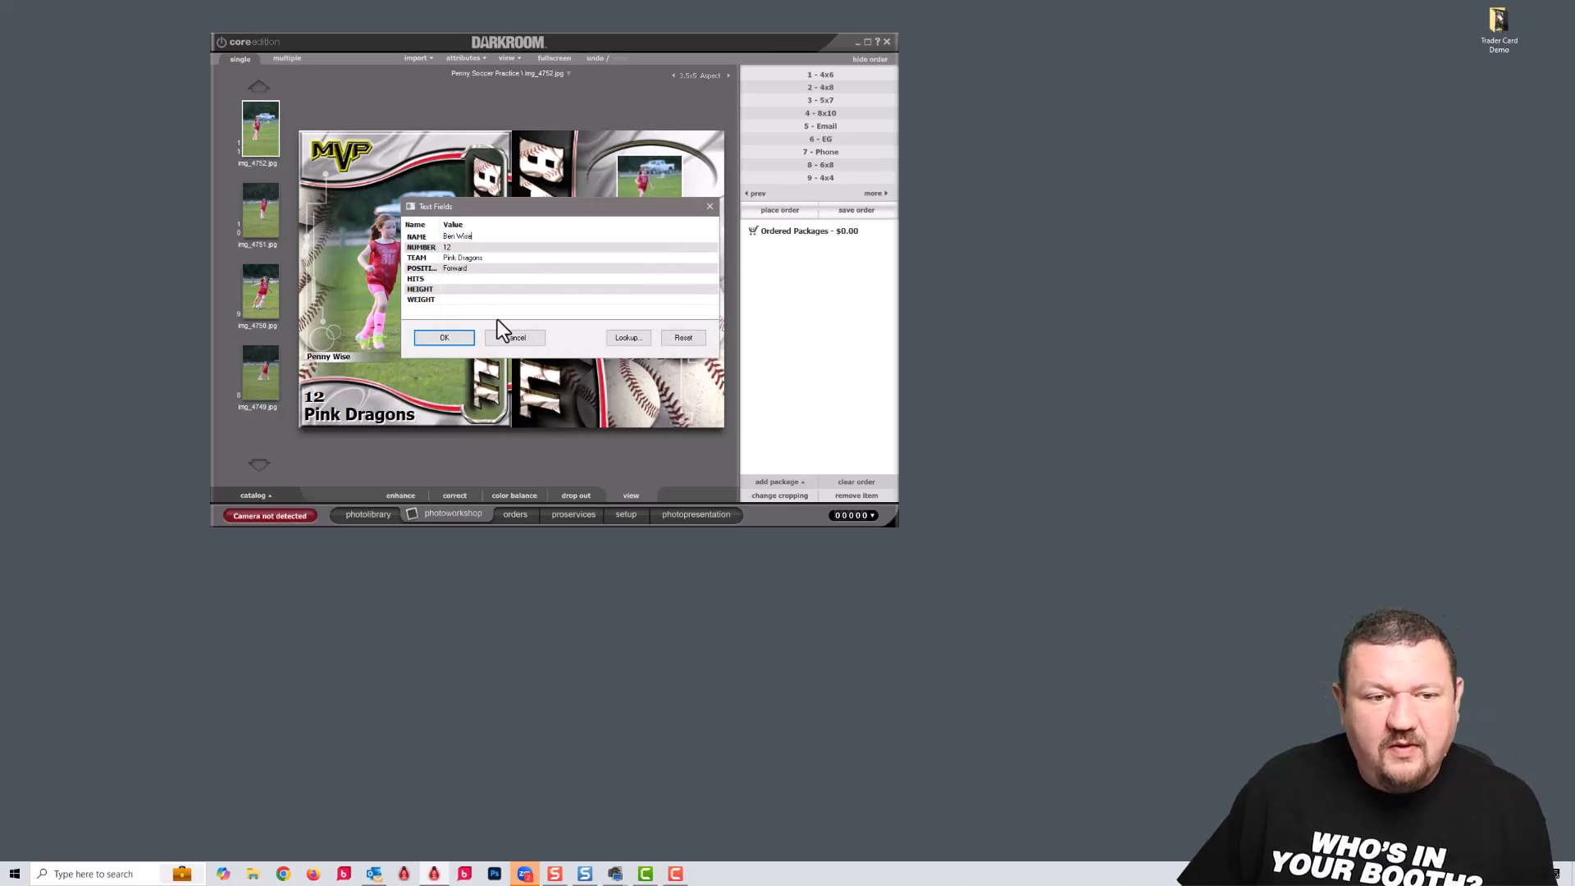
left_click(444, 338)
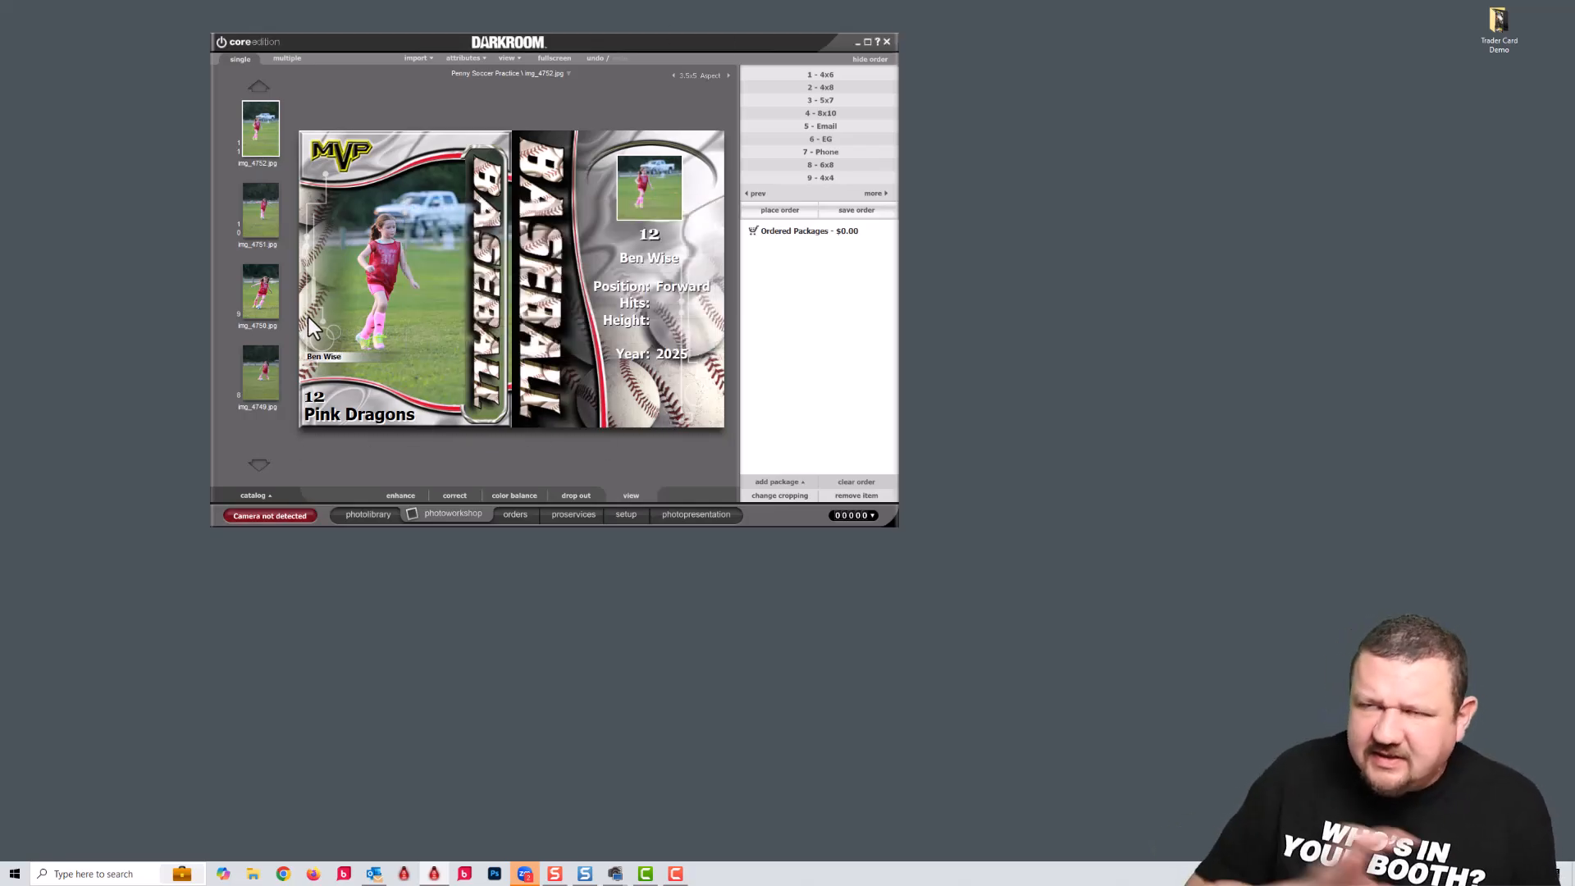
mouse_move(401, 266)
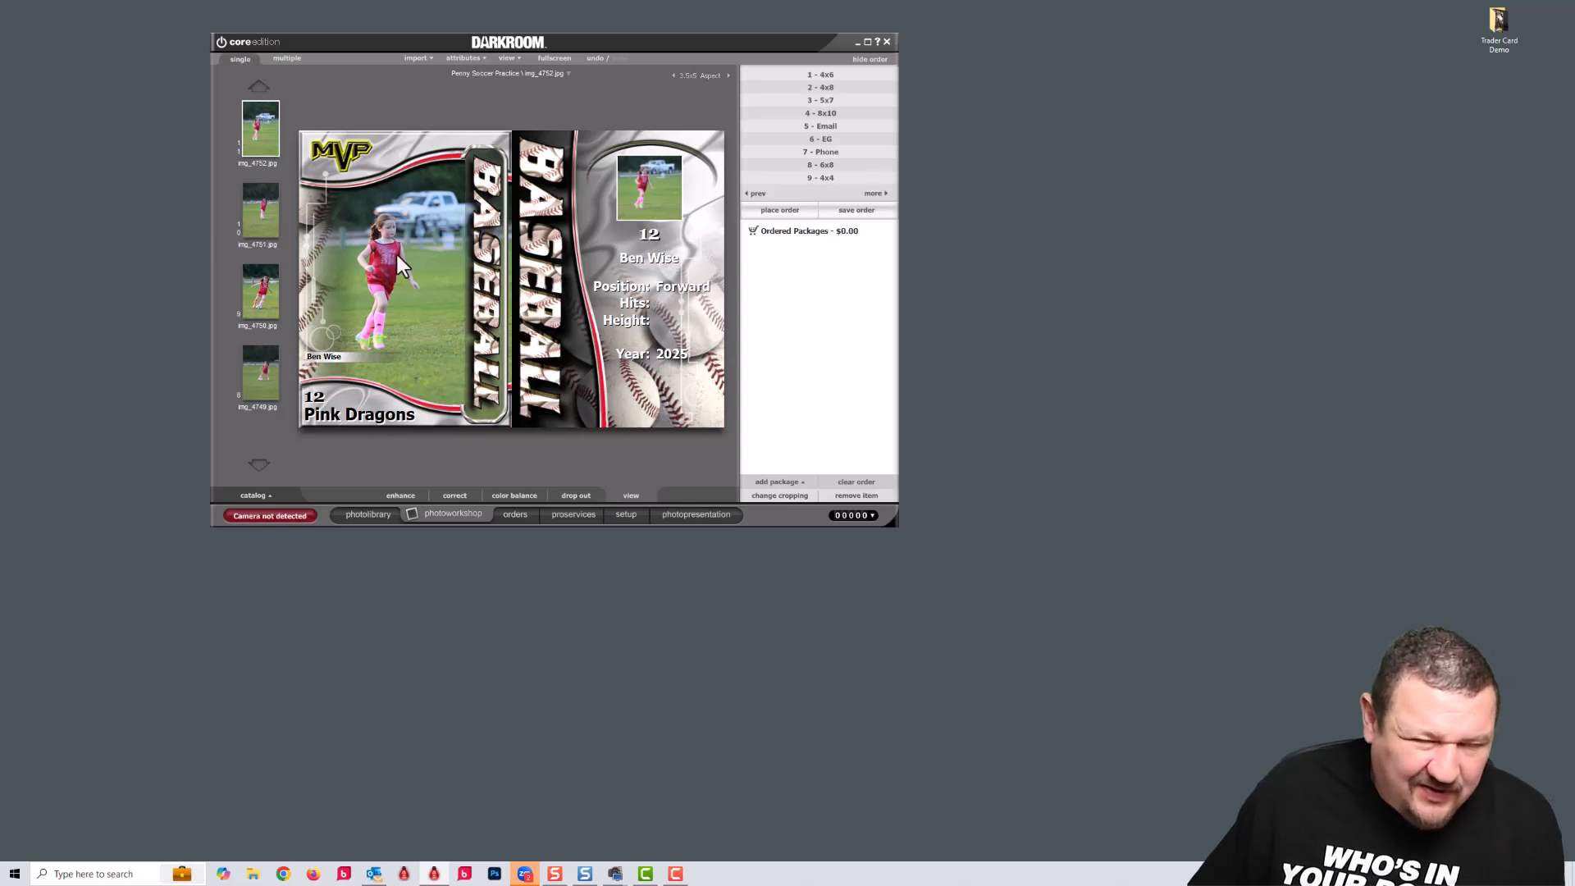